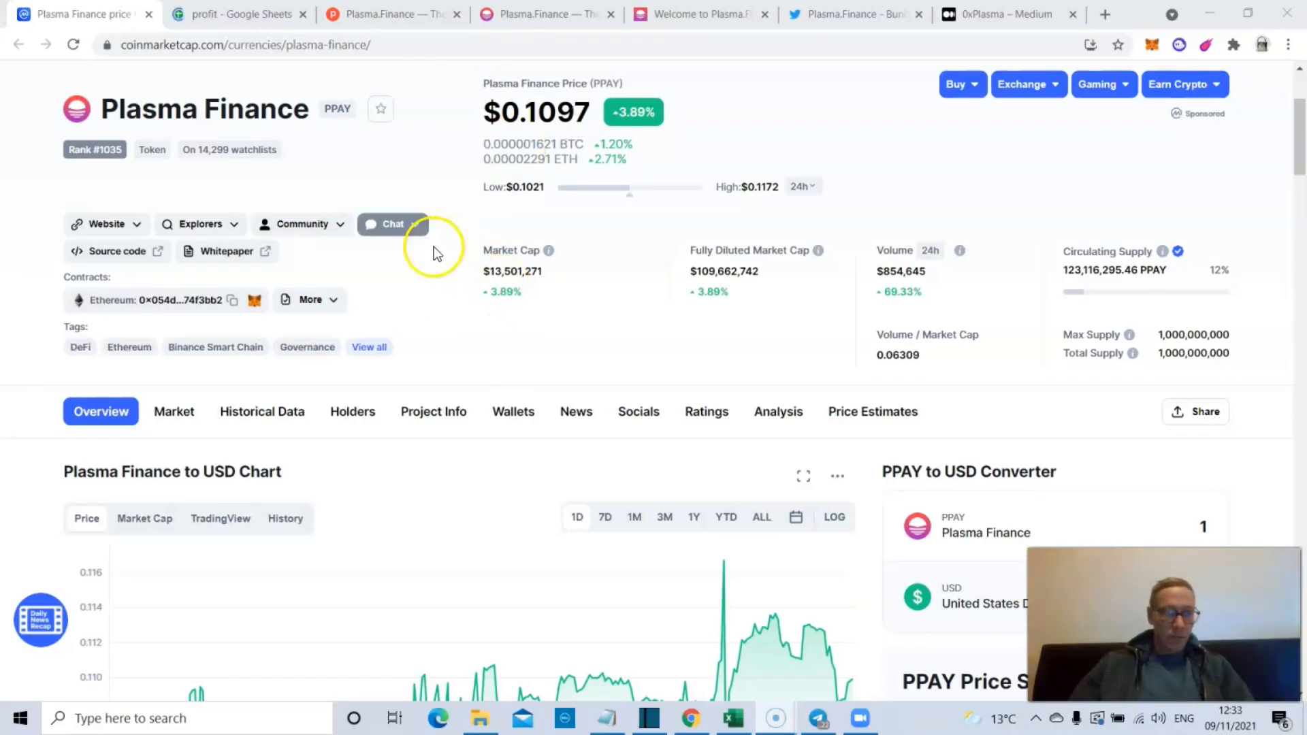
pyautogui.moveTo(474, 265)
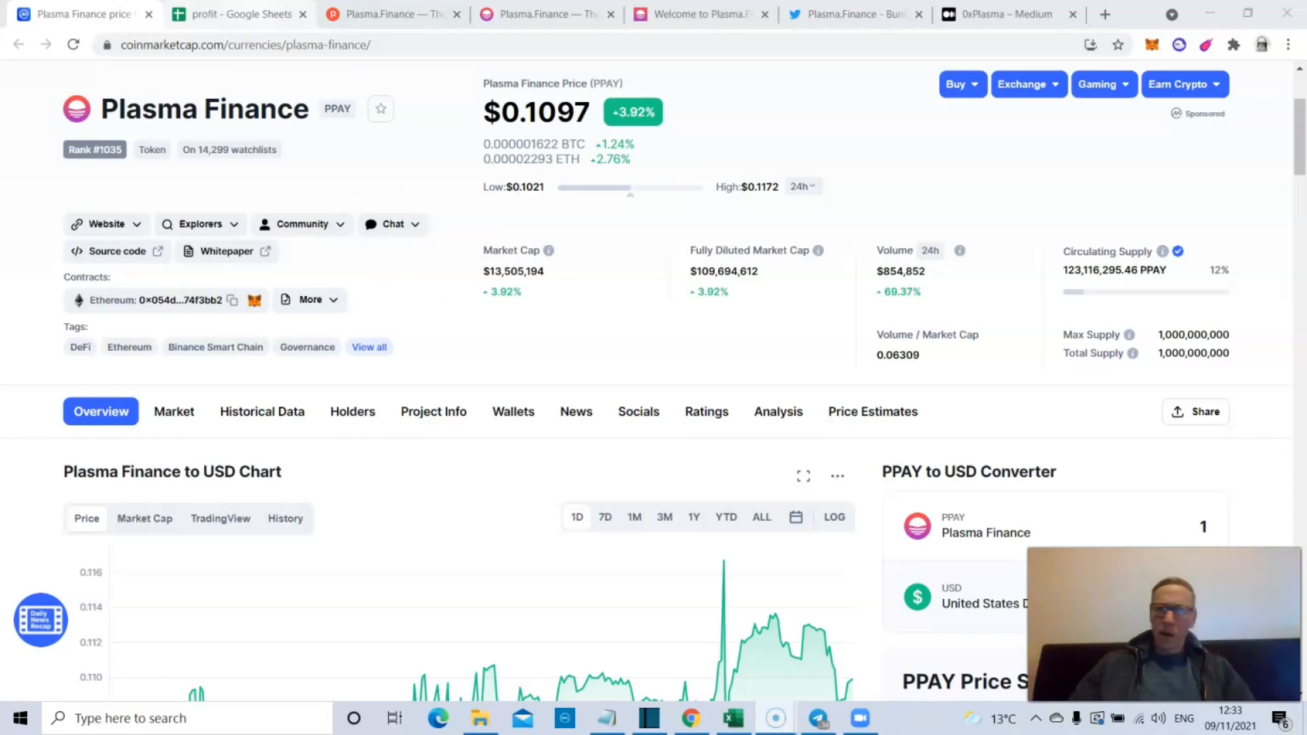
# - Review the profit sheet's per-coin $100 profits down to the $90,550.75 total-profit row
pyautogui.click(238, 14)
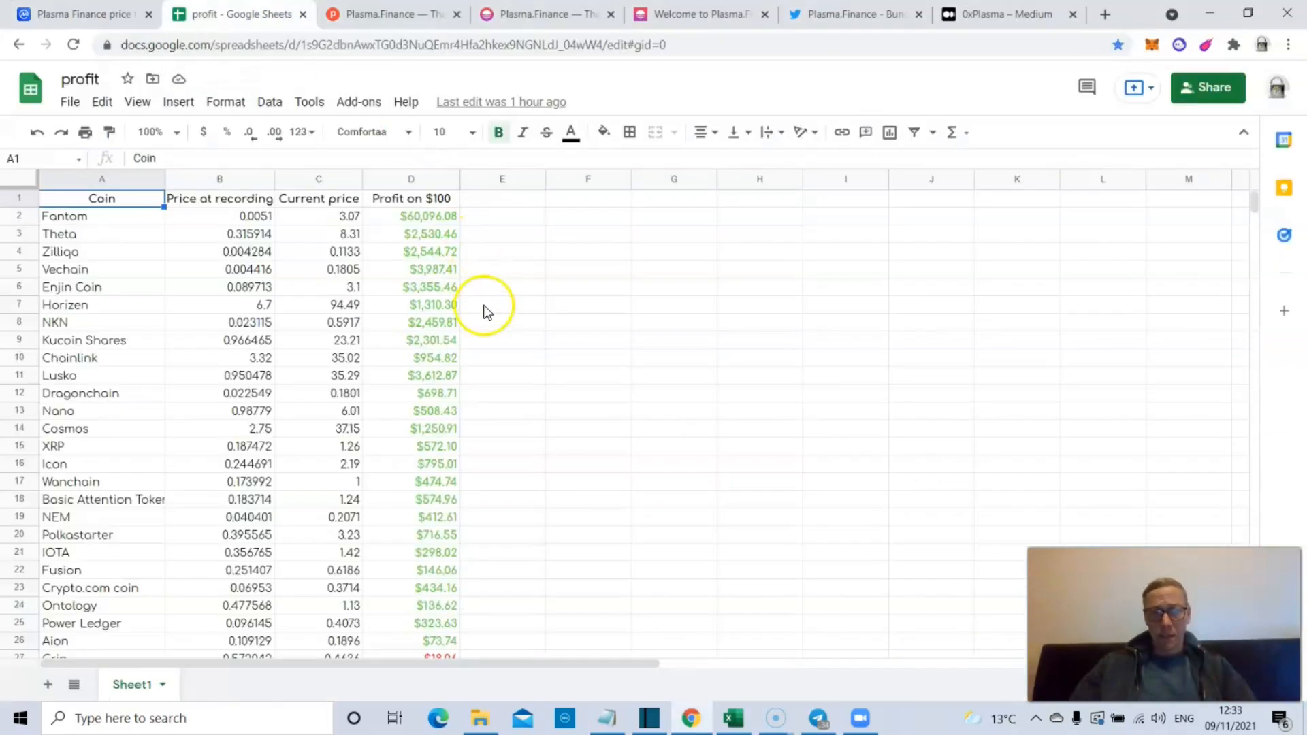
pyautogui.click(501, 322)
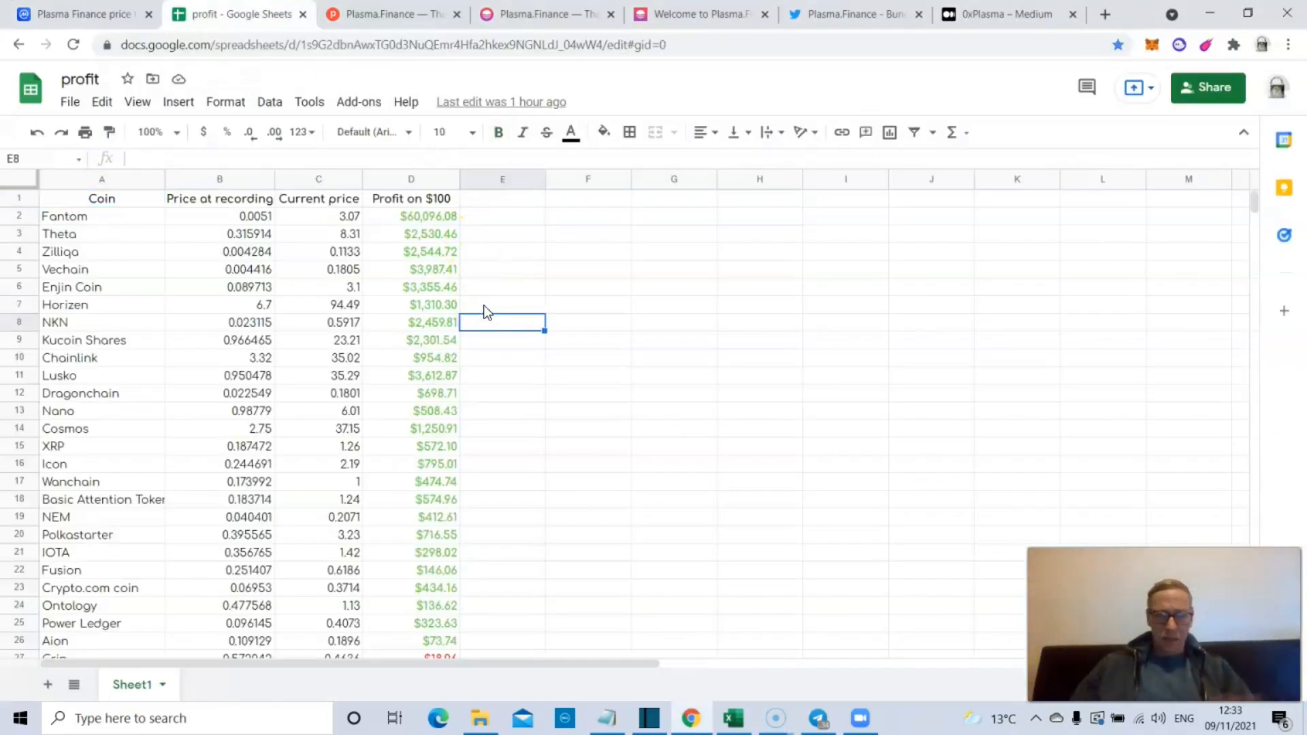
pyautogui.click(501, 358)
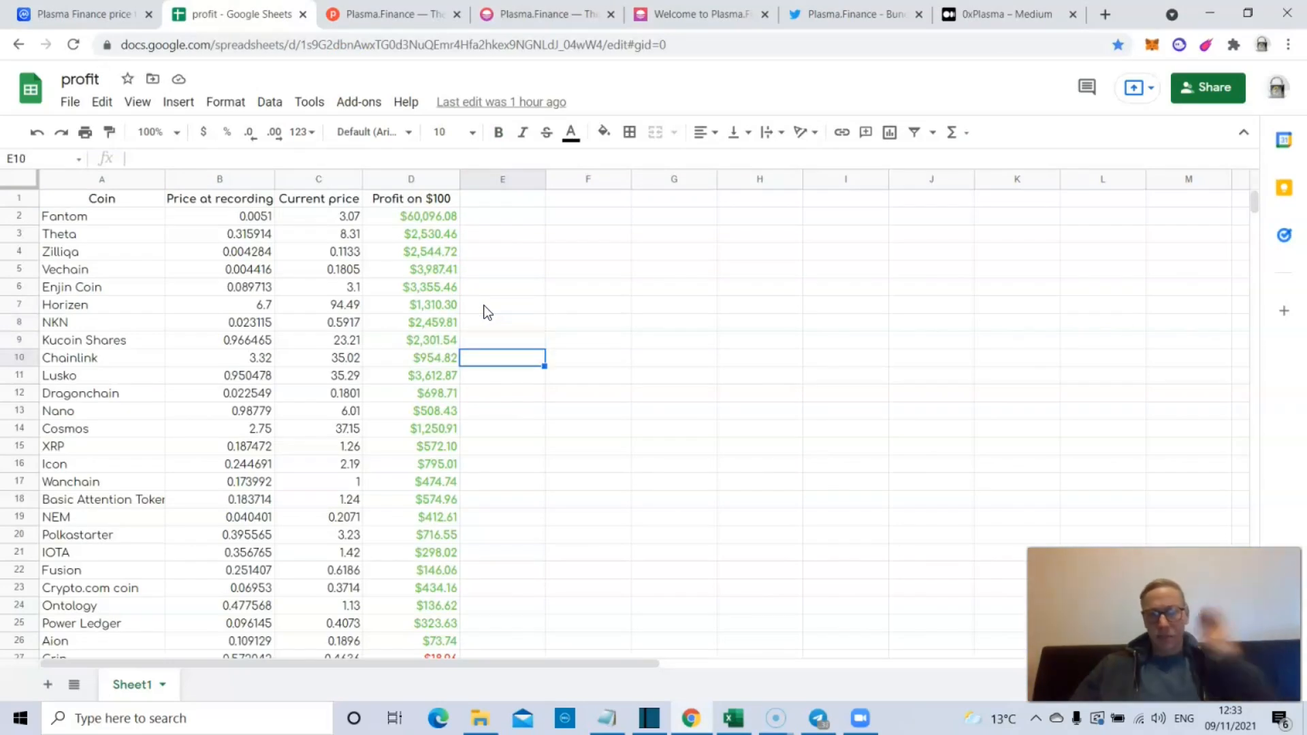
pyautogui.click(502, 534)
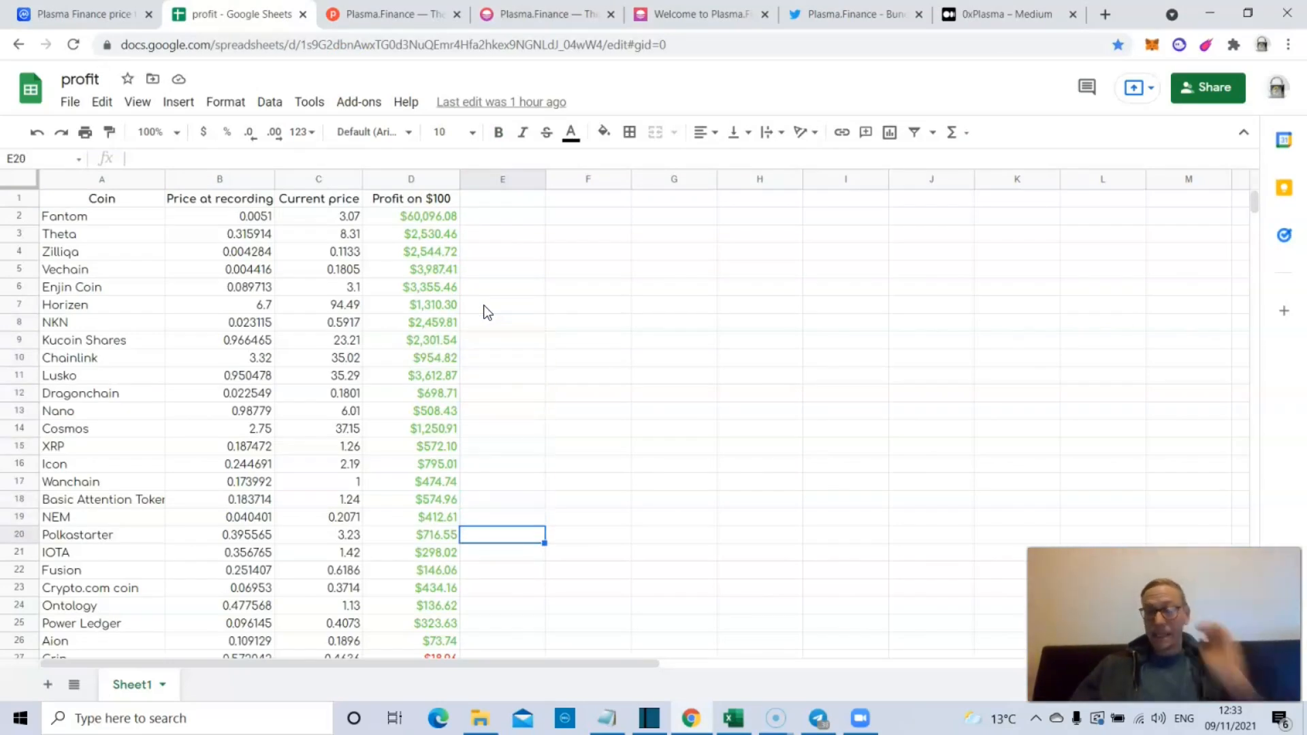
pyautogui.scroll(-3)
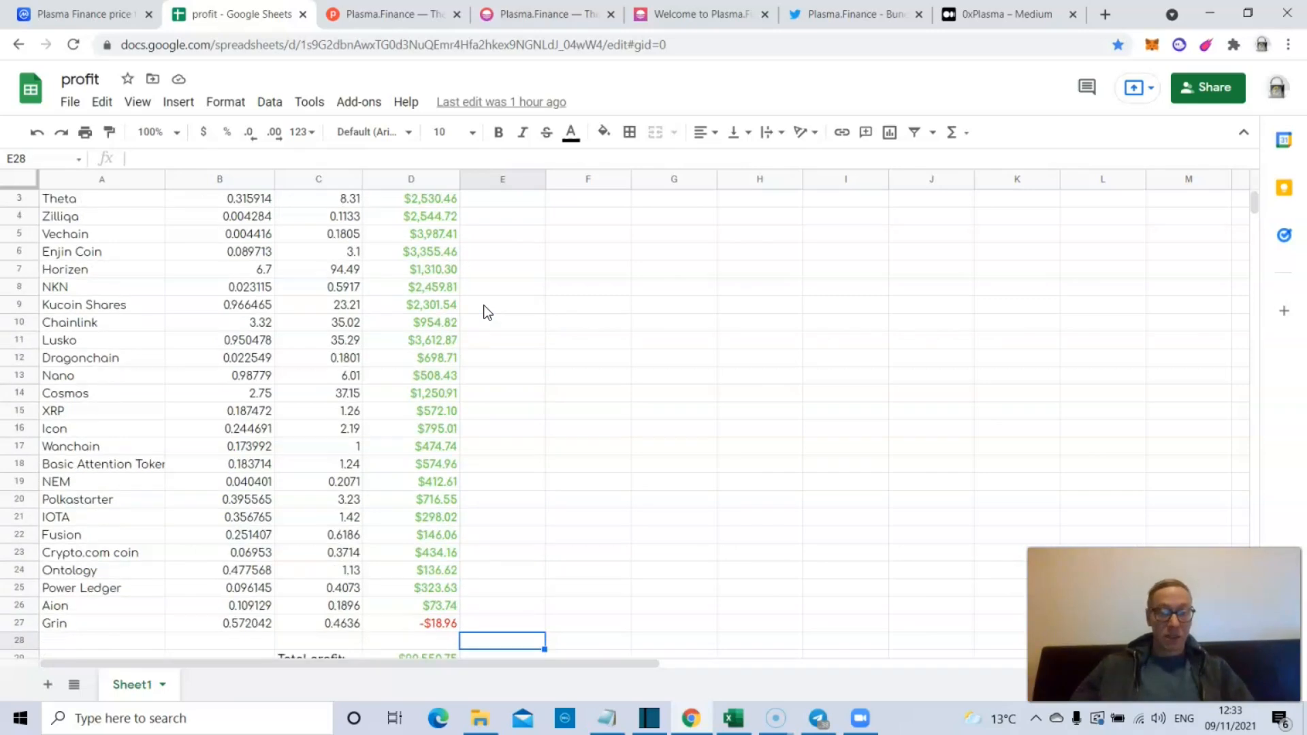
pyautogui.scroll(-3)
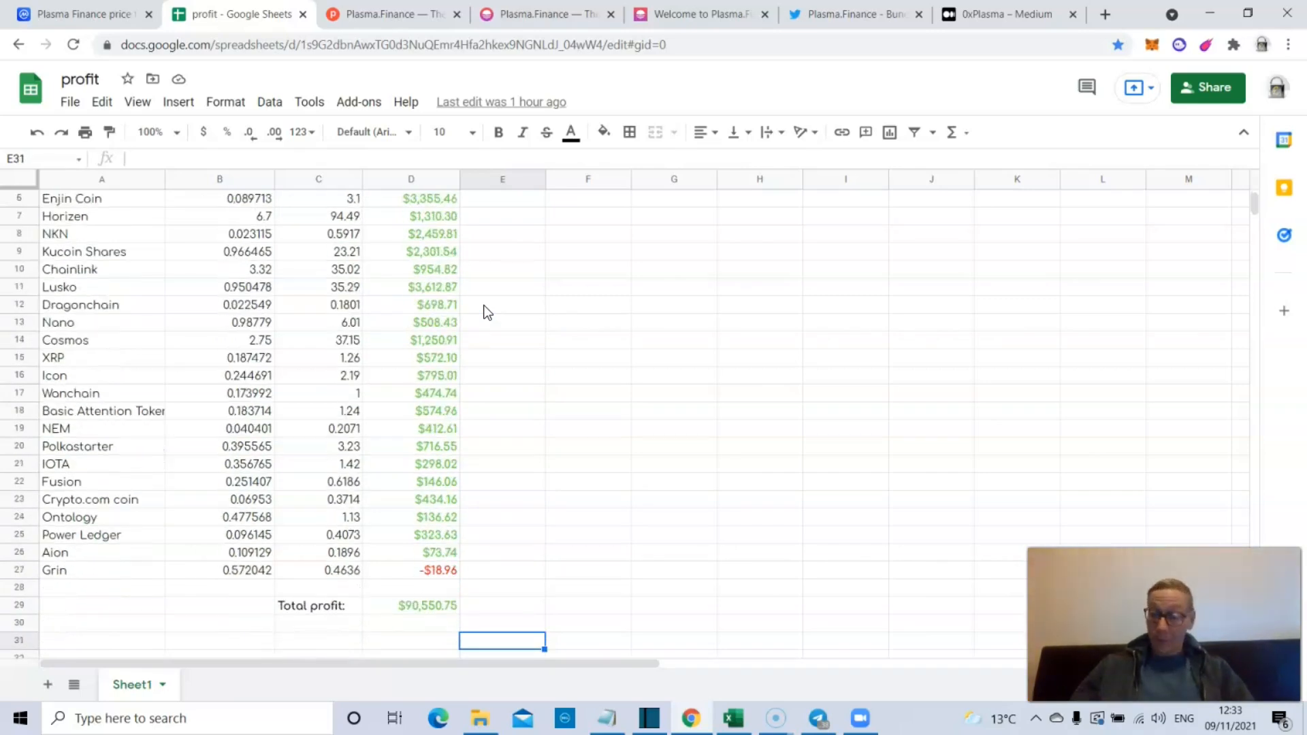
pyautogui.click(501, 624)
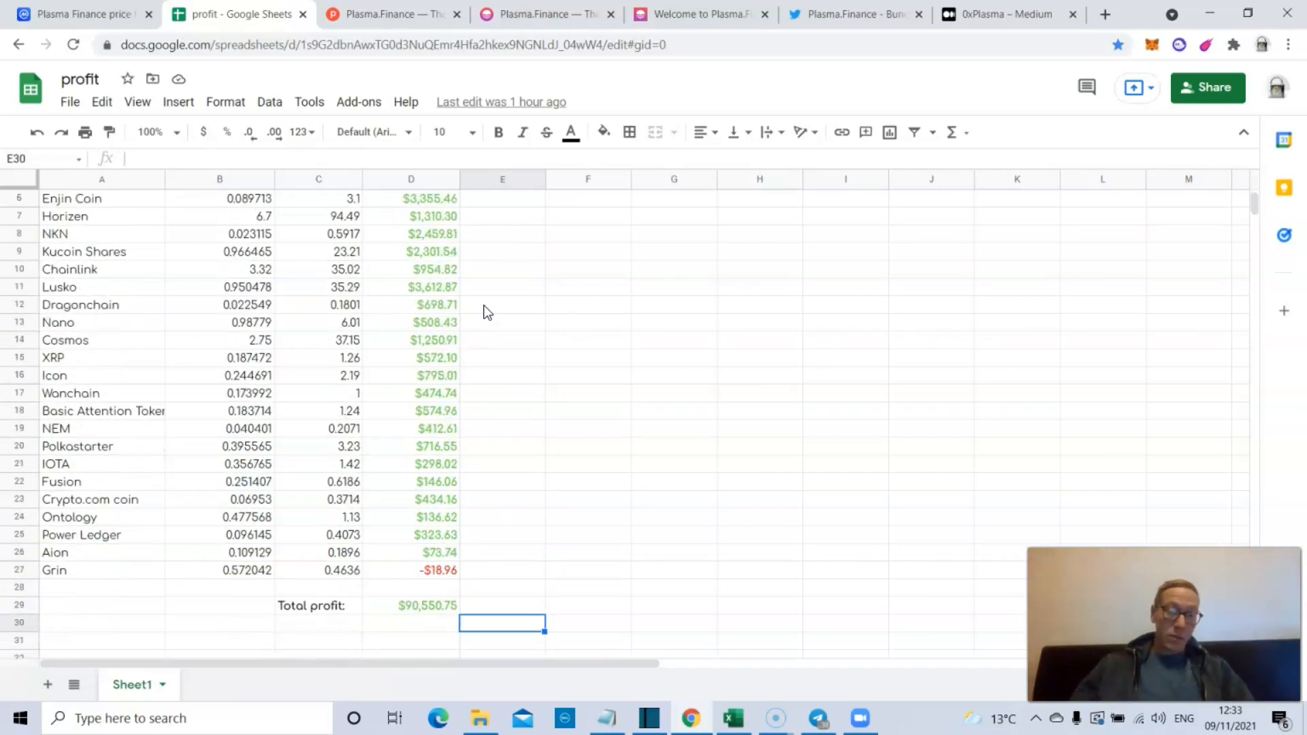
pyautogui.click(502, 446)
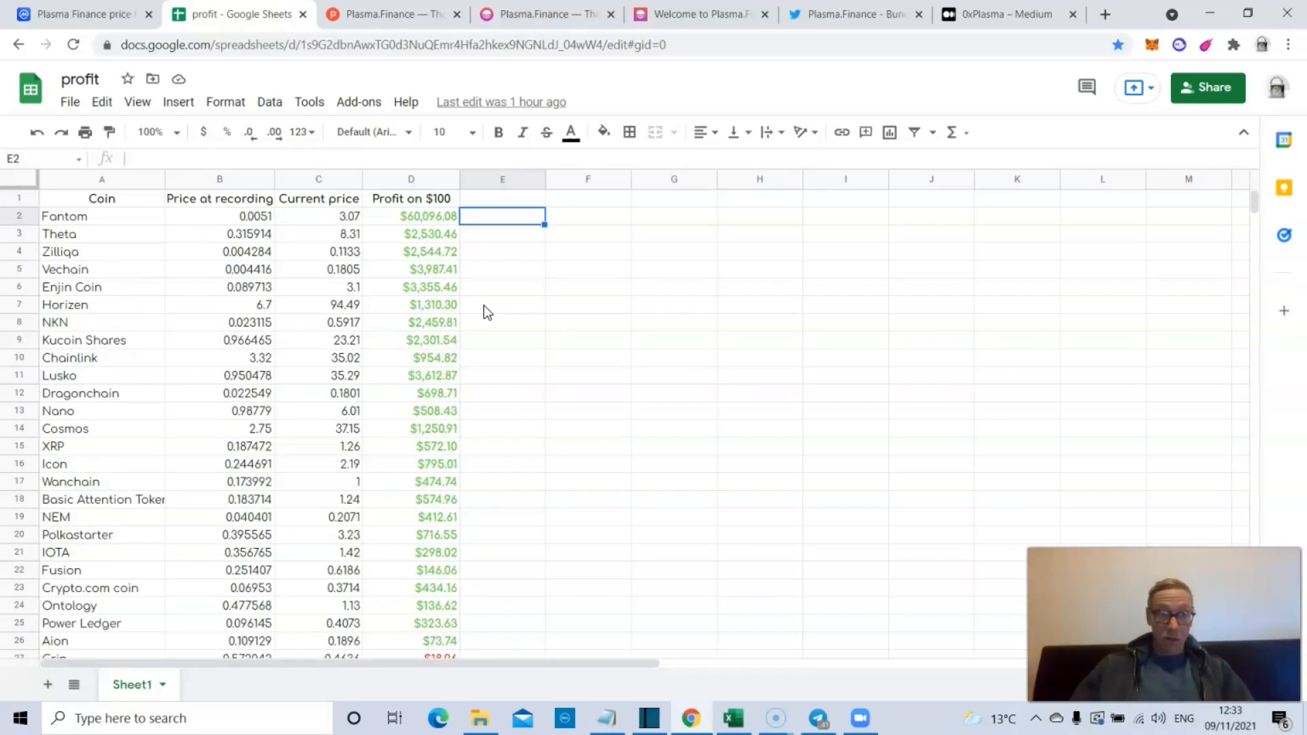
pyautogui.click(589, 321)
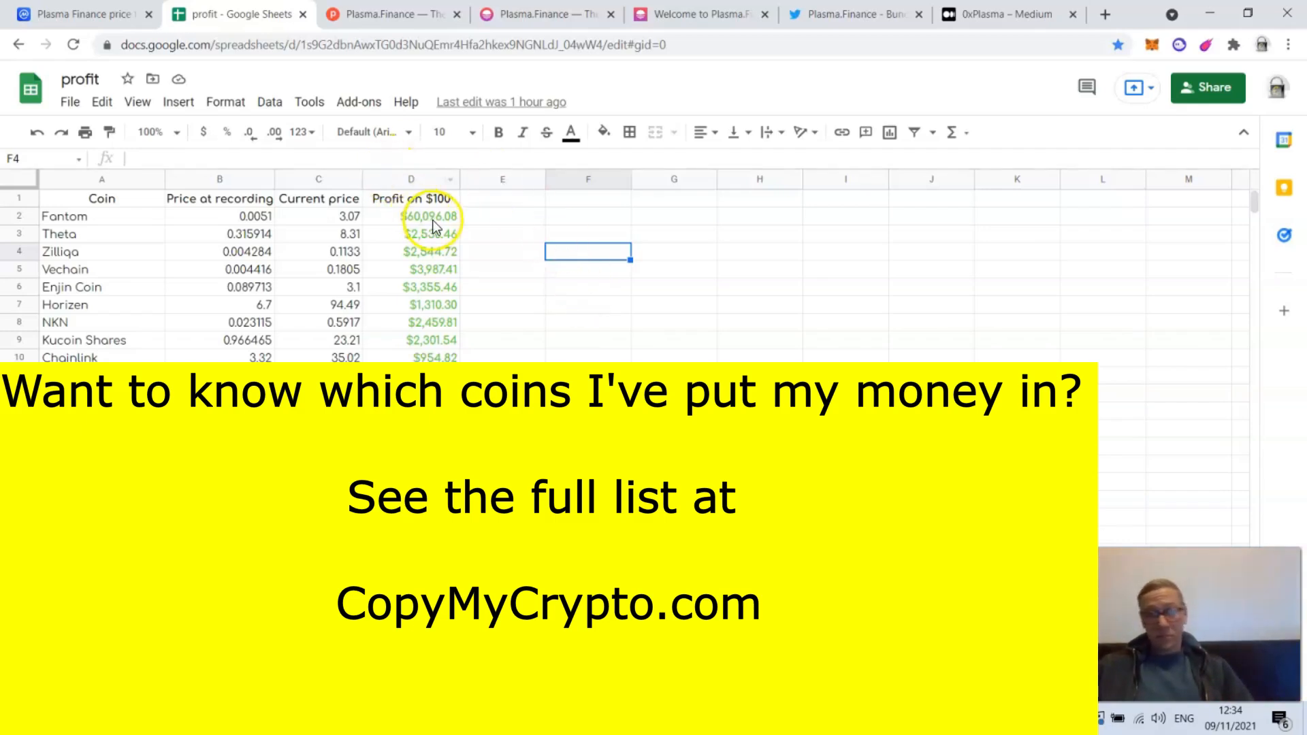
pyautogui.click(673, 324)
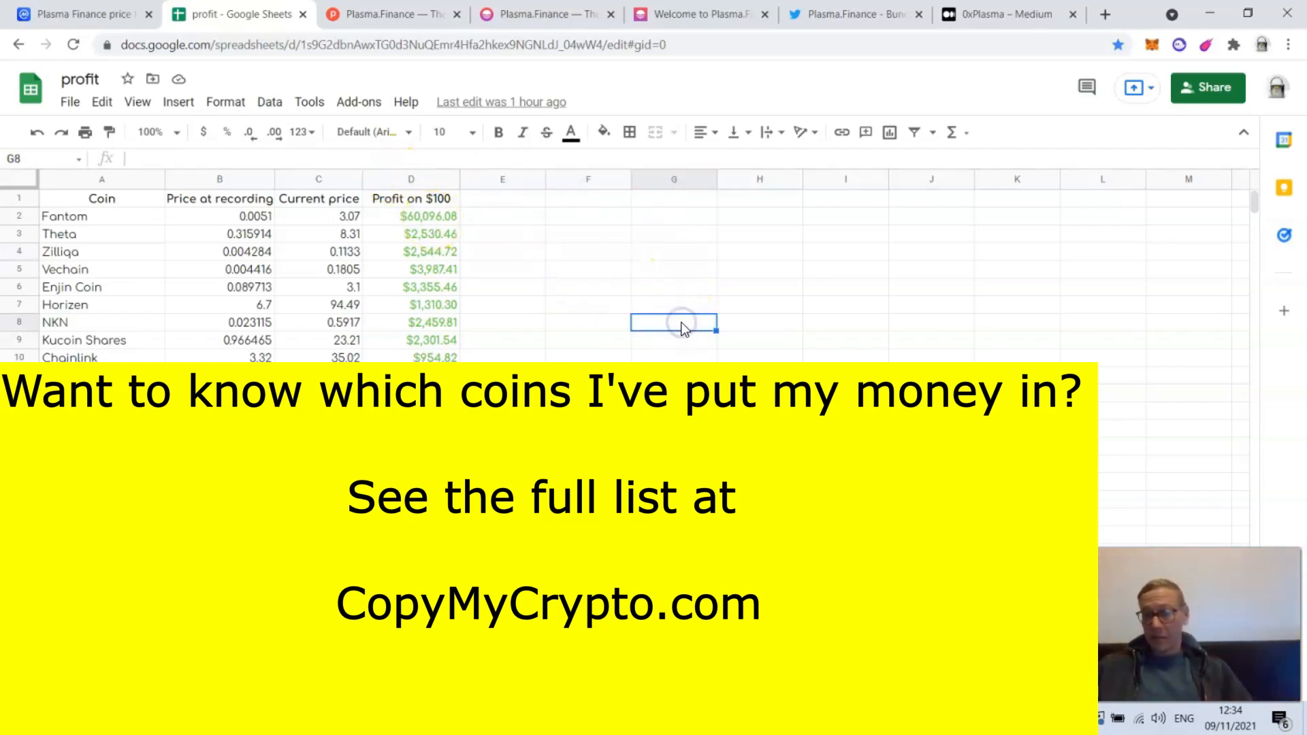
pyautogui.moveTo(519, 277)
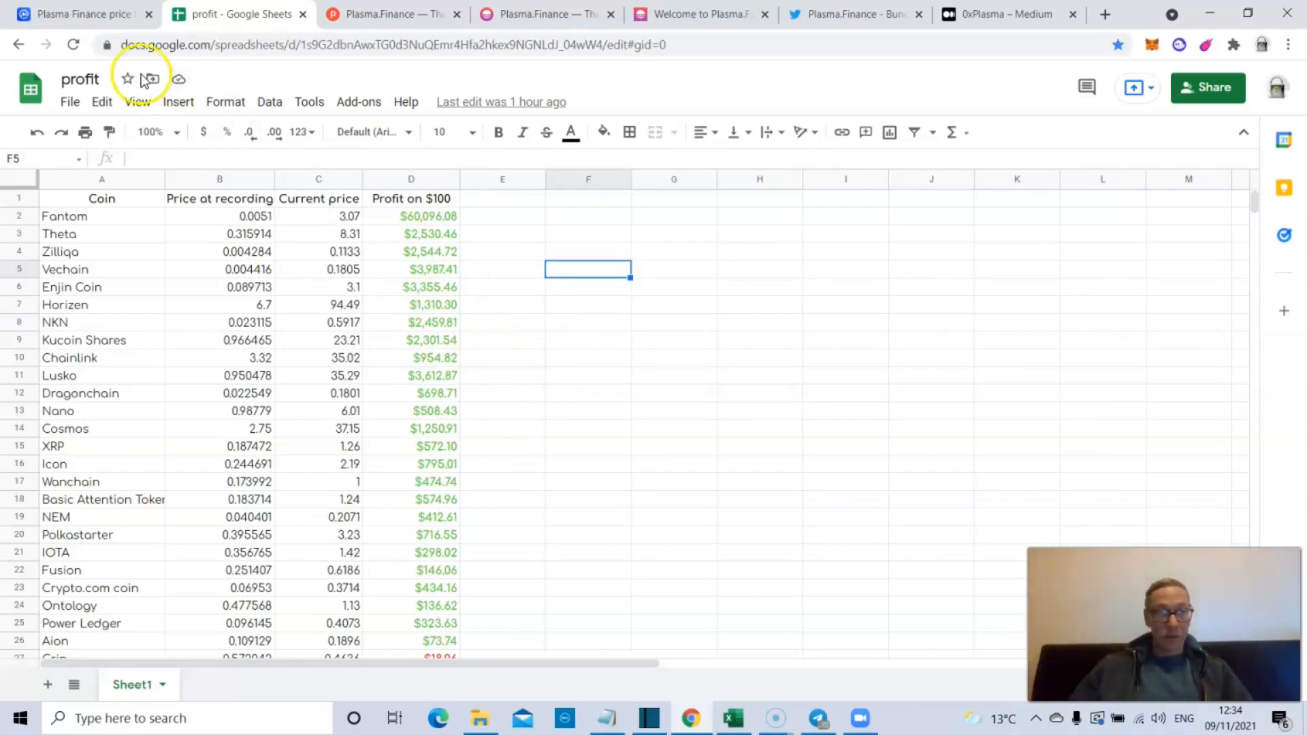
pyautogui.moveTo(88, 13)
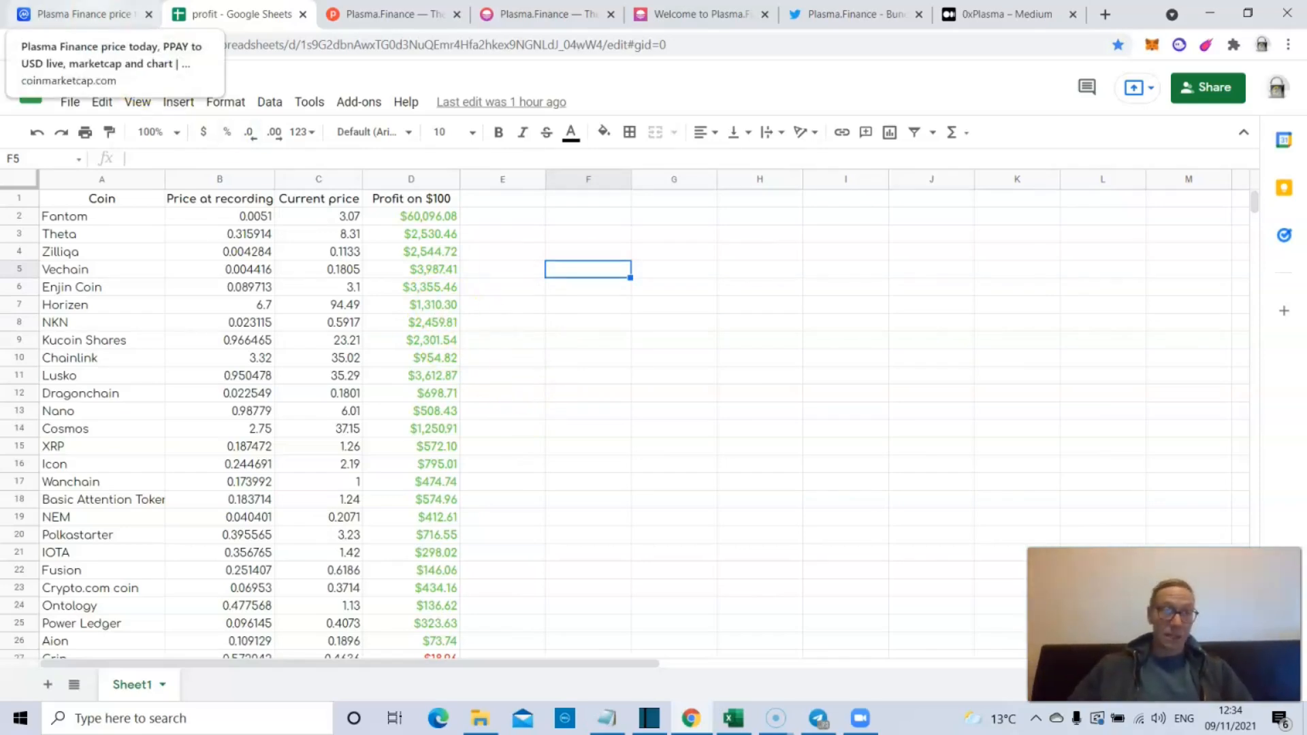
# - View Plasma Finance's full tag list on its CoinMarketCap page and close it
pyautogui.click(82, 14)
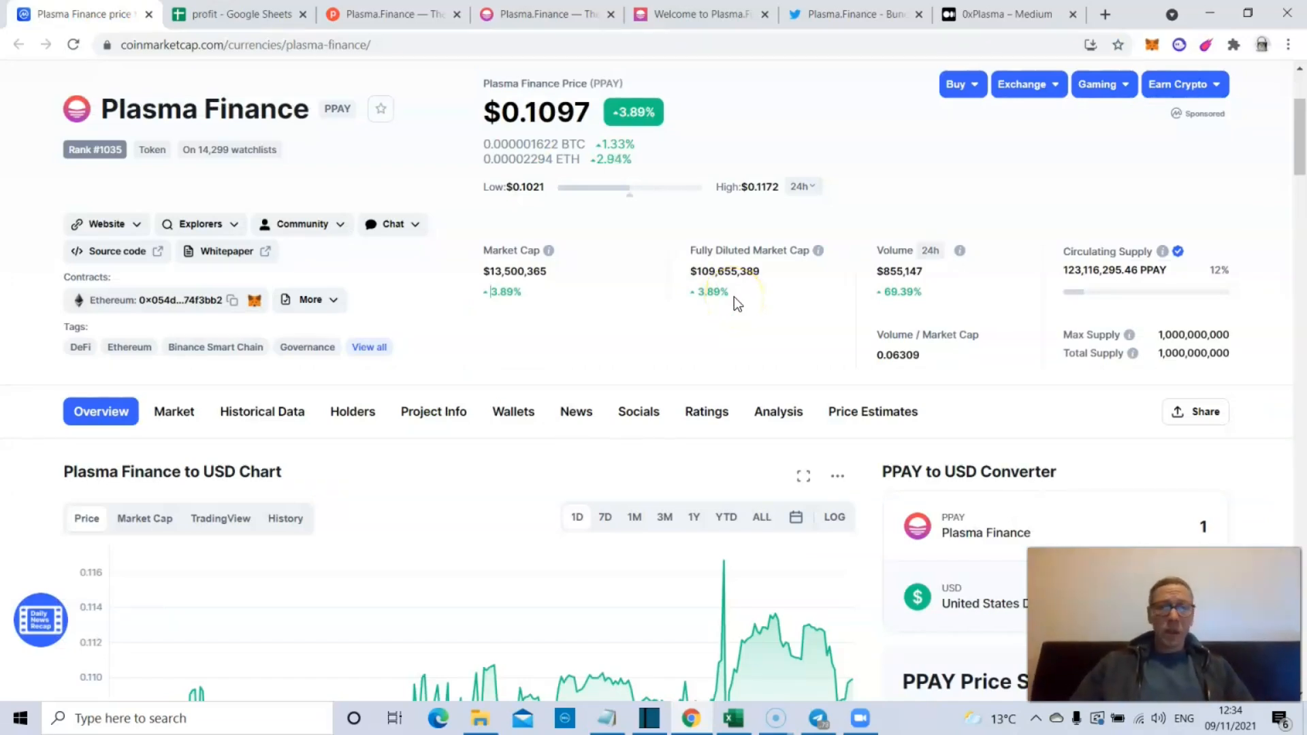
pyautogui.moveTo(370, 357)
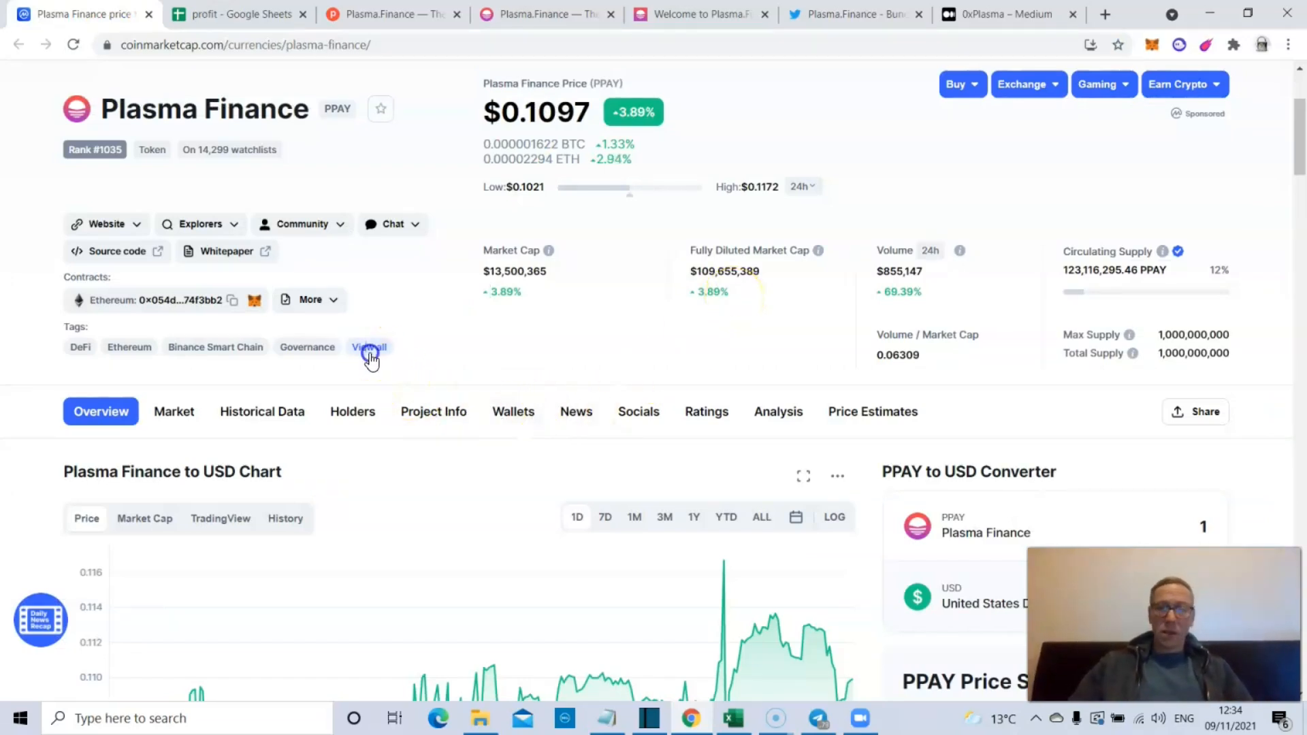
pyautogui.click(369, 347)
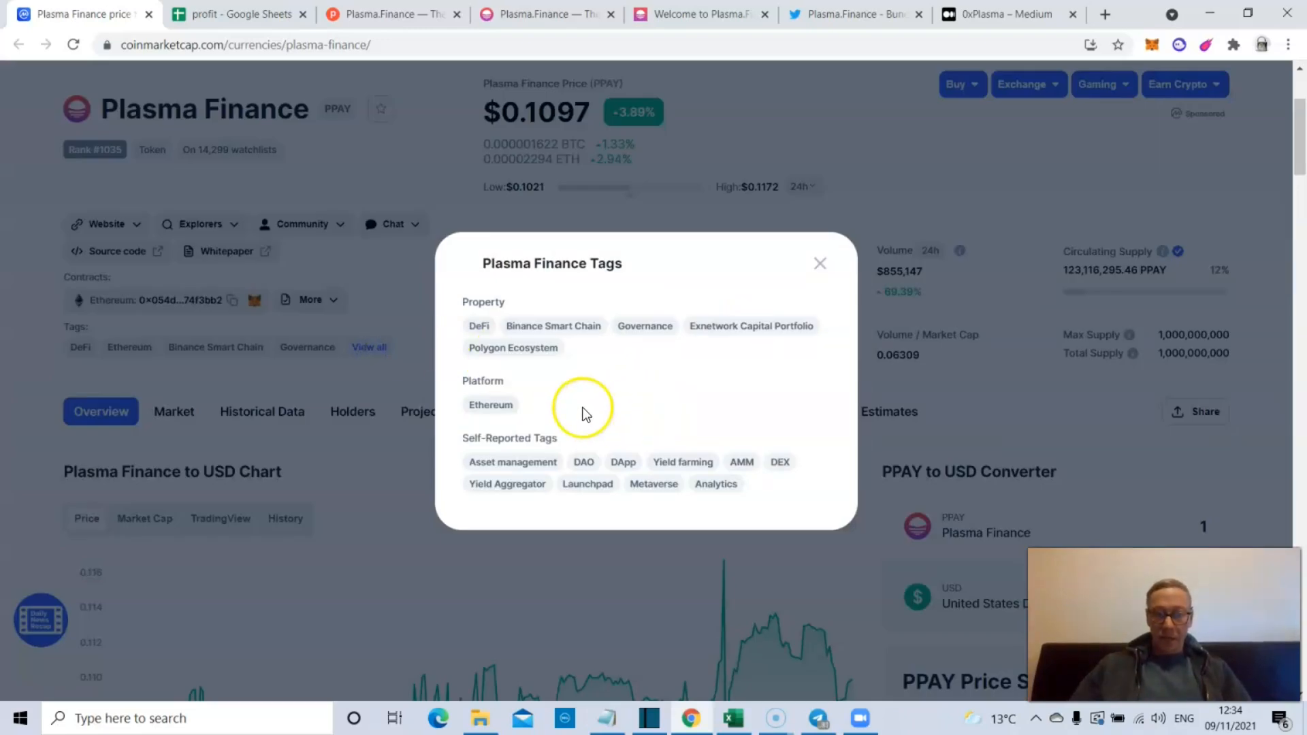
pyautogui.moveTo(585, 563)
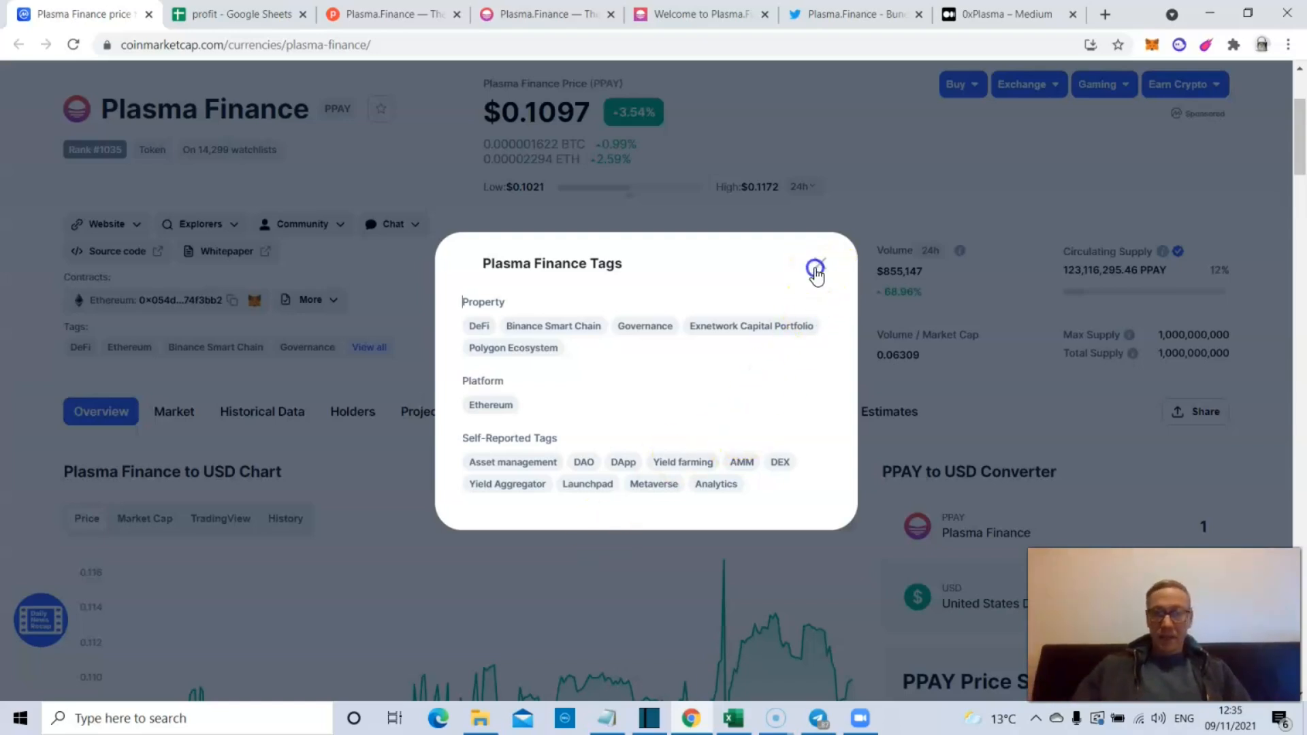
pyautogui.click(818, 269)
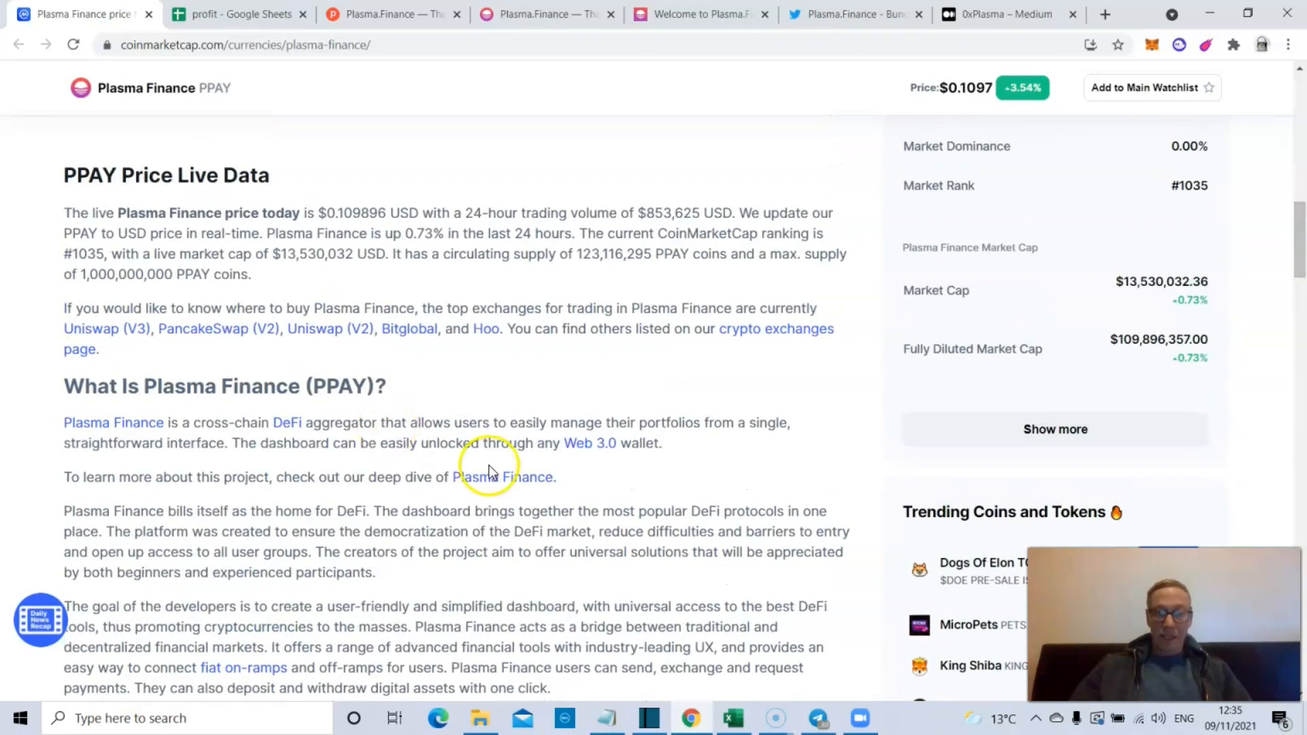
pyautogui.moveTo(422, 527)
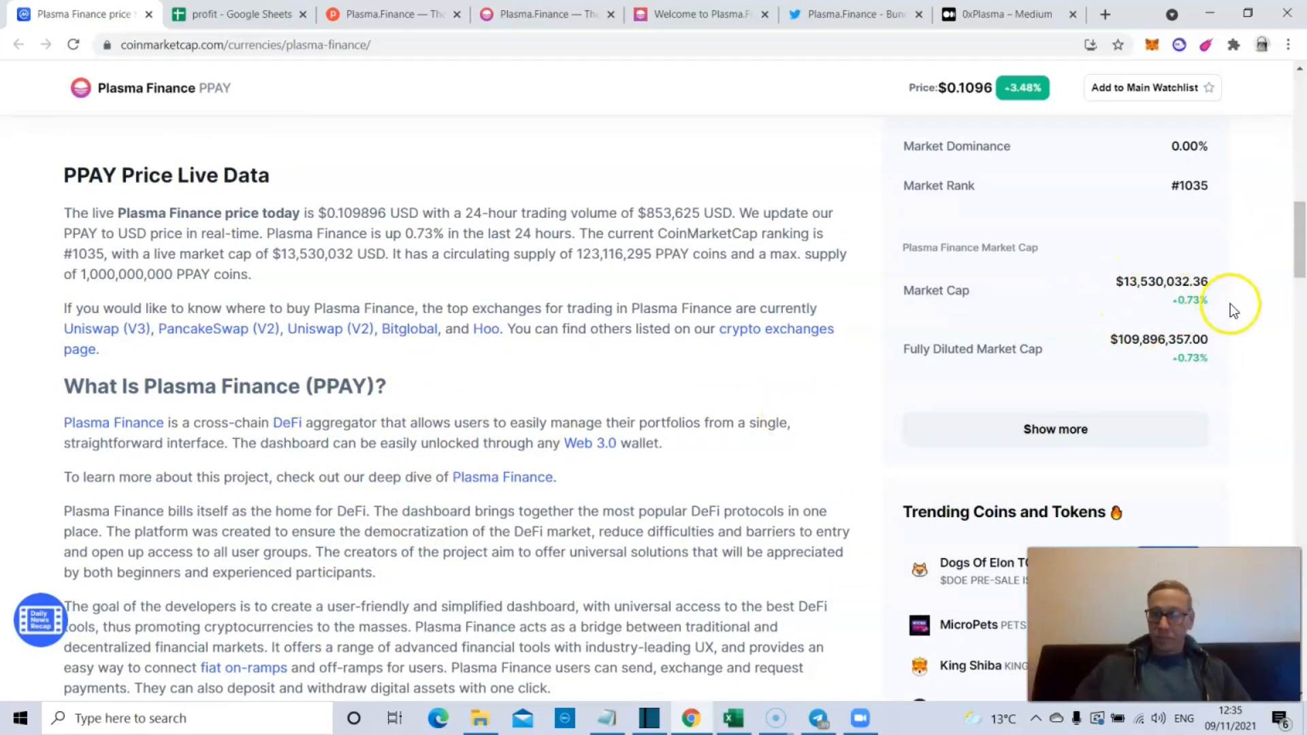
pyautogui.scroll(-3)
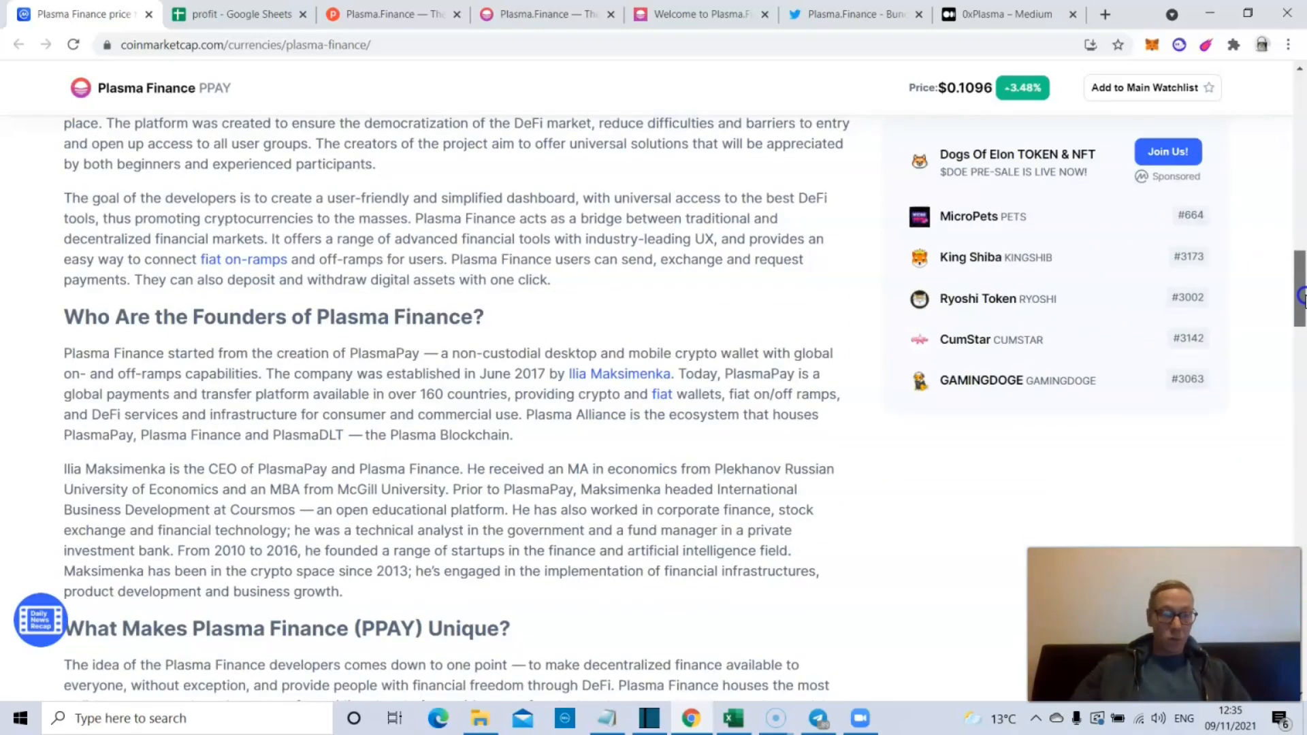
pyautogui.scroll(-3)
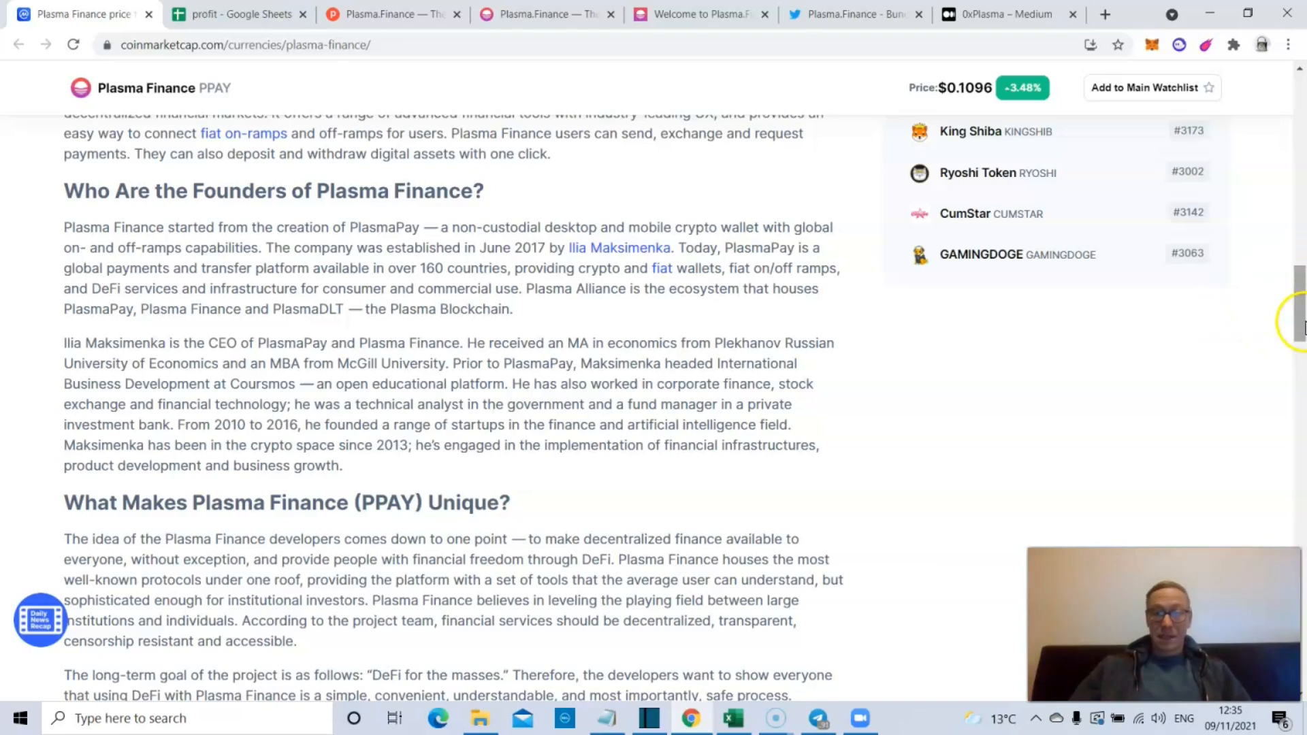
pyautogui.moveTo(1302, 325)
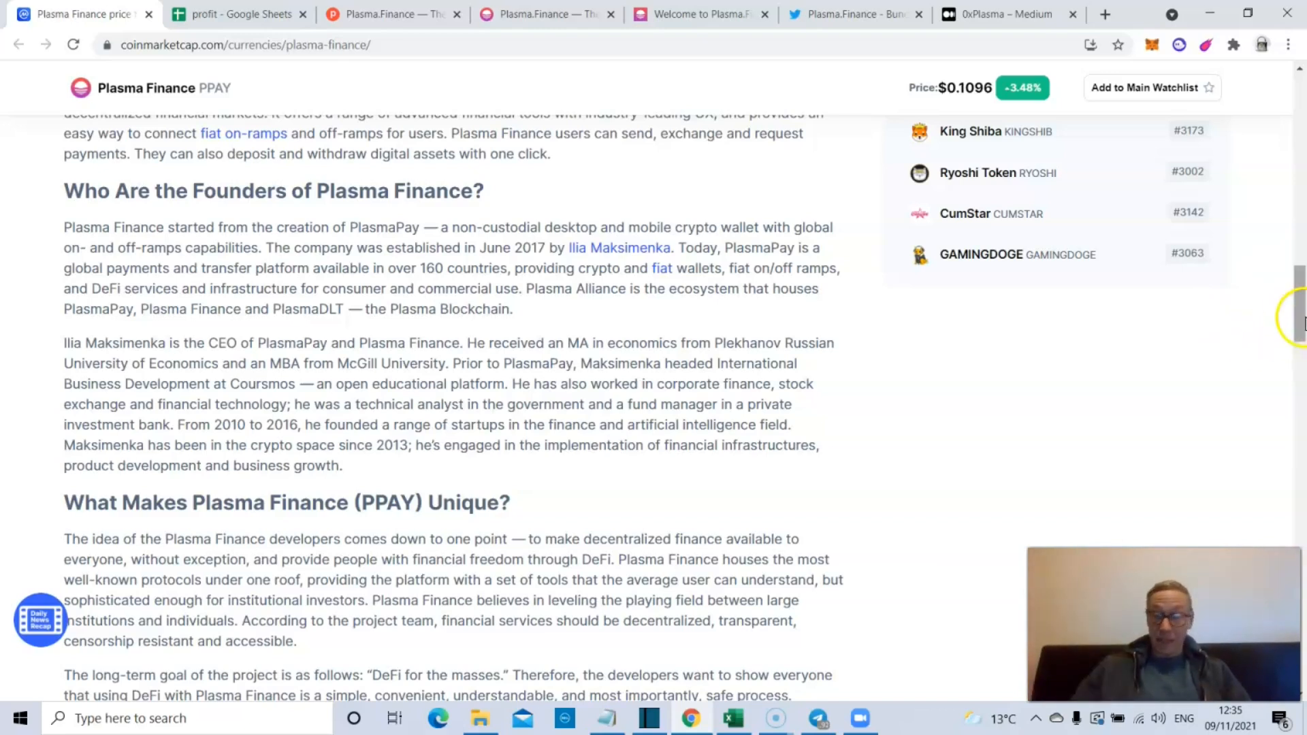
pyautogui.scroll(-3)
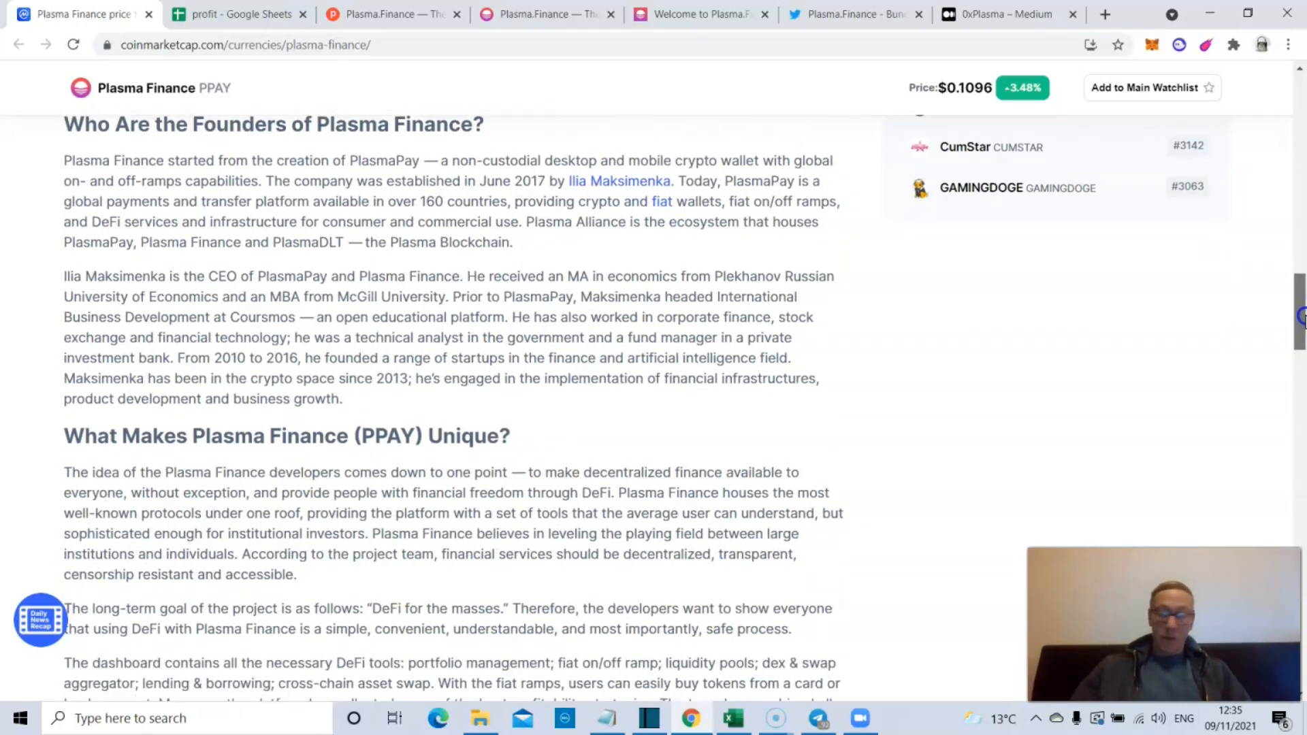
pyautogui.scroll(-3)
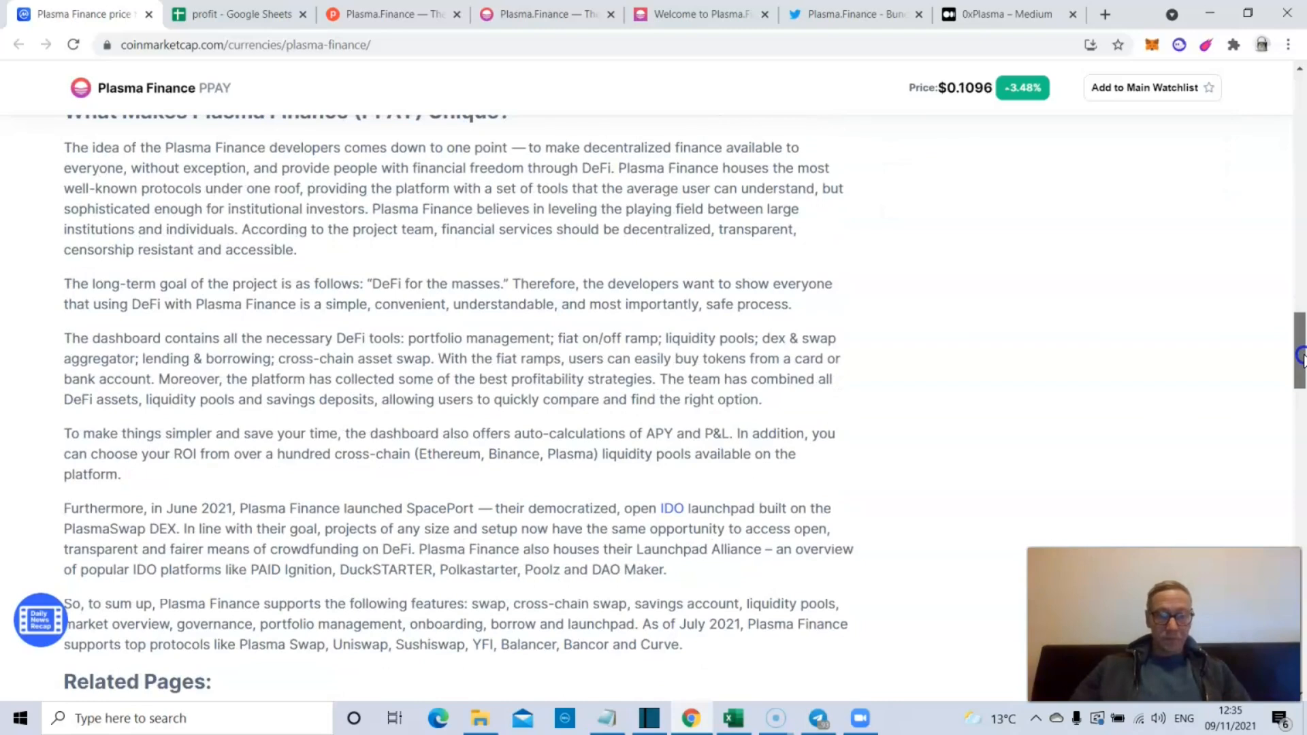
pyautogui.scroll(-3)
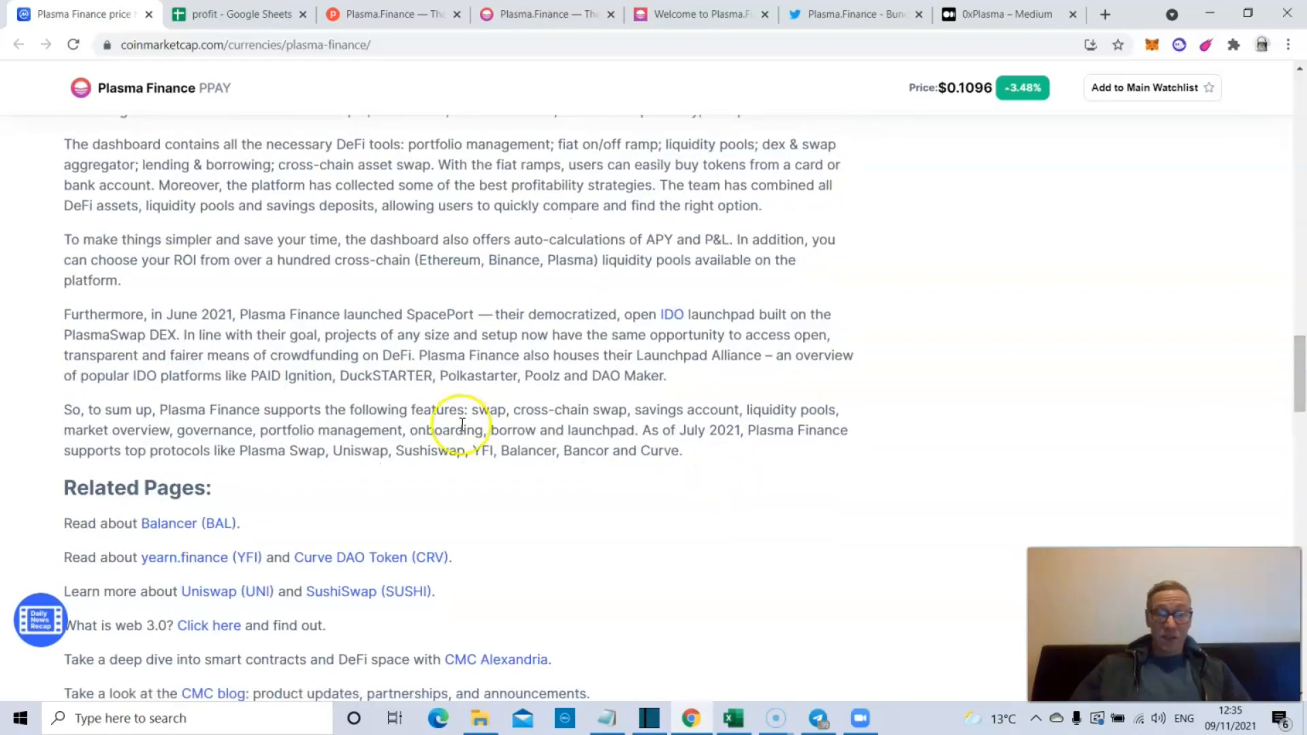
pyautogui.moveTo(496, 414)
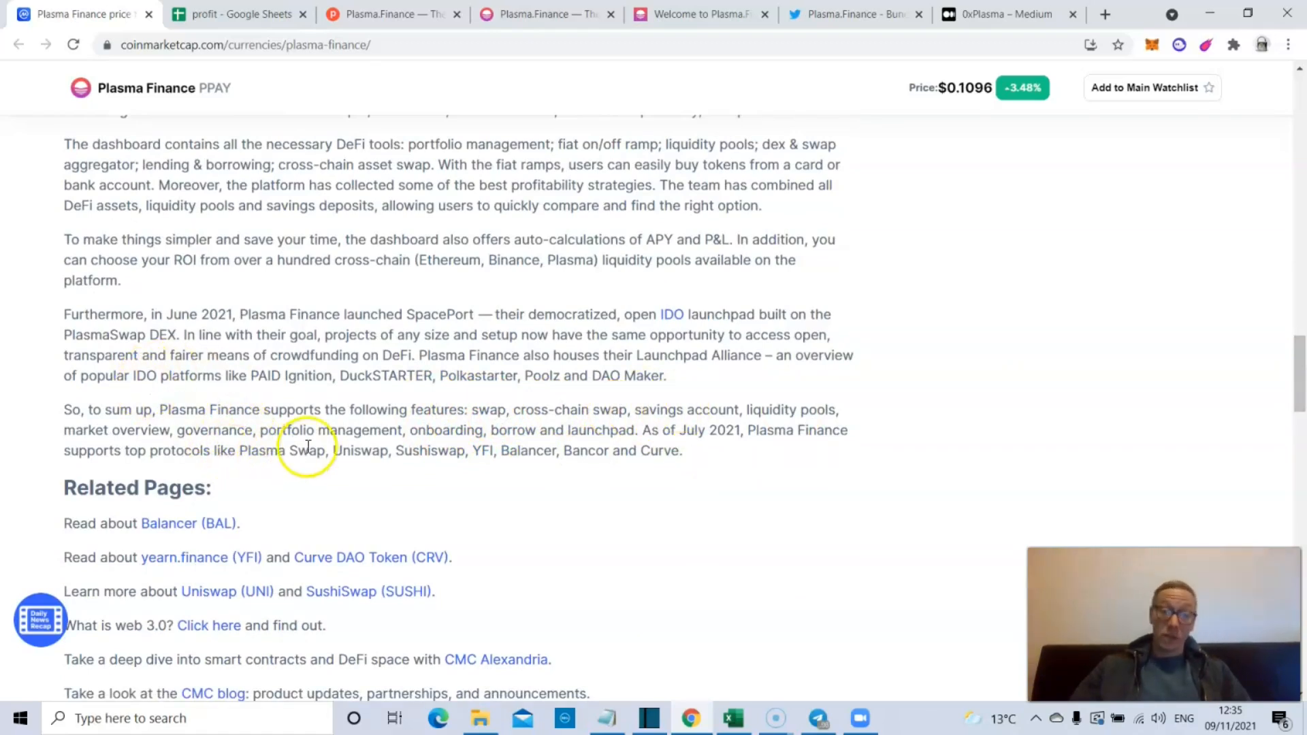
pyautogui.moveTo(515, 430)
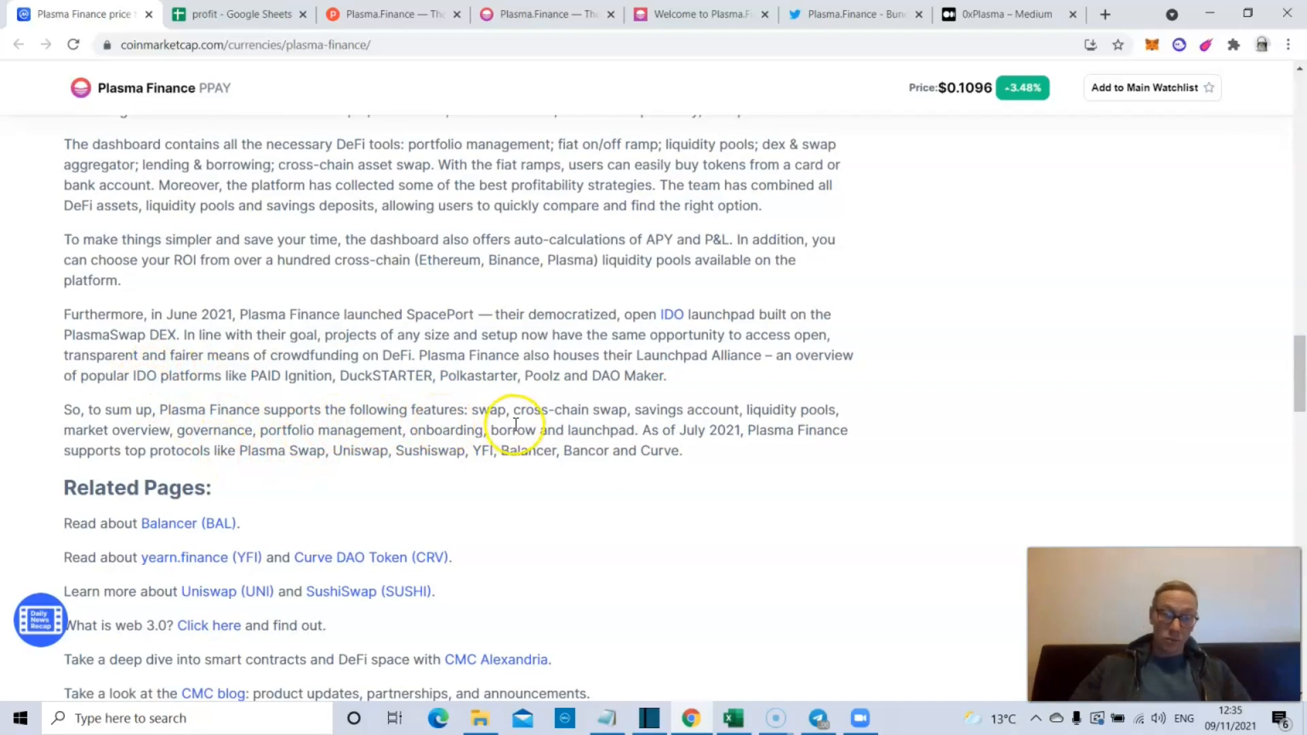
pyautogui.moveTo(550, 510)
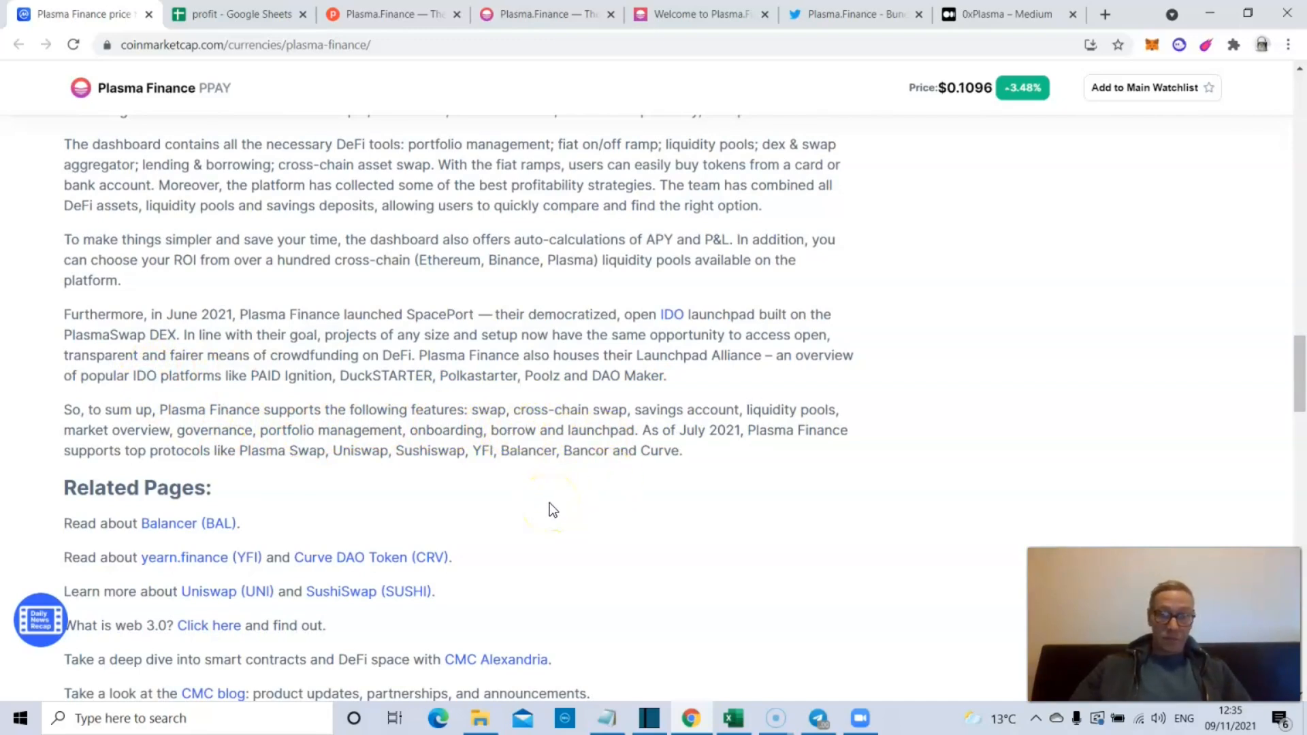
pyautogui.moveTo(377, 493)
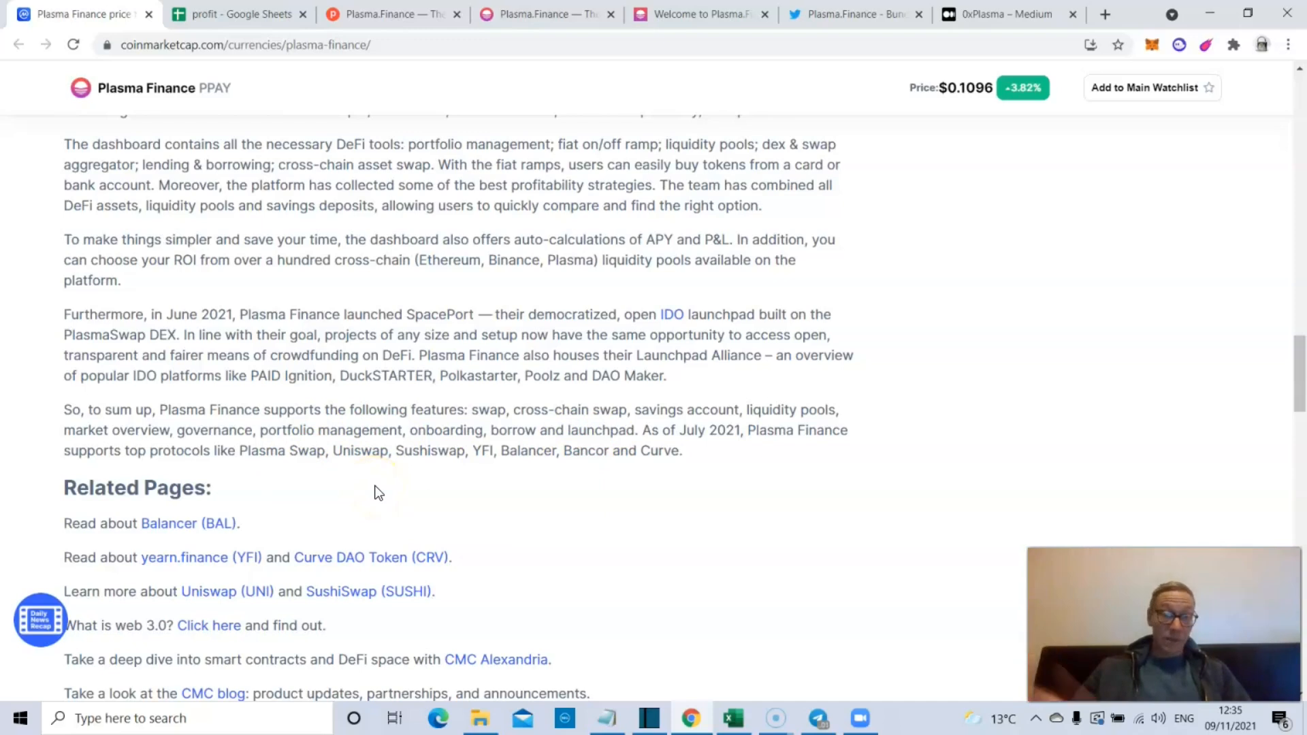
pyautogui.moveTo(1263, 415)
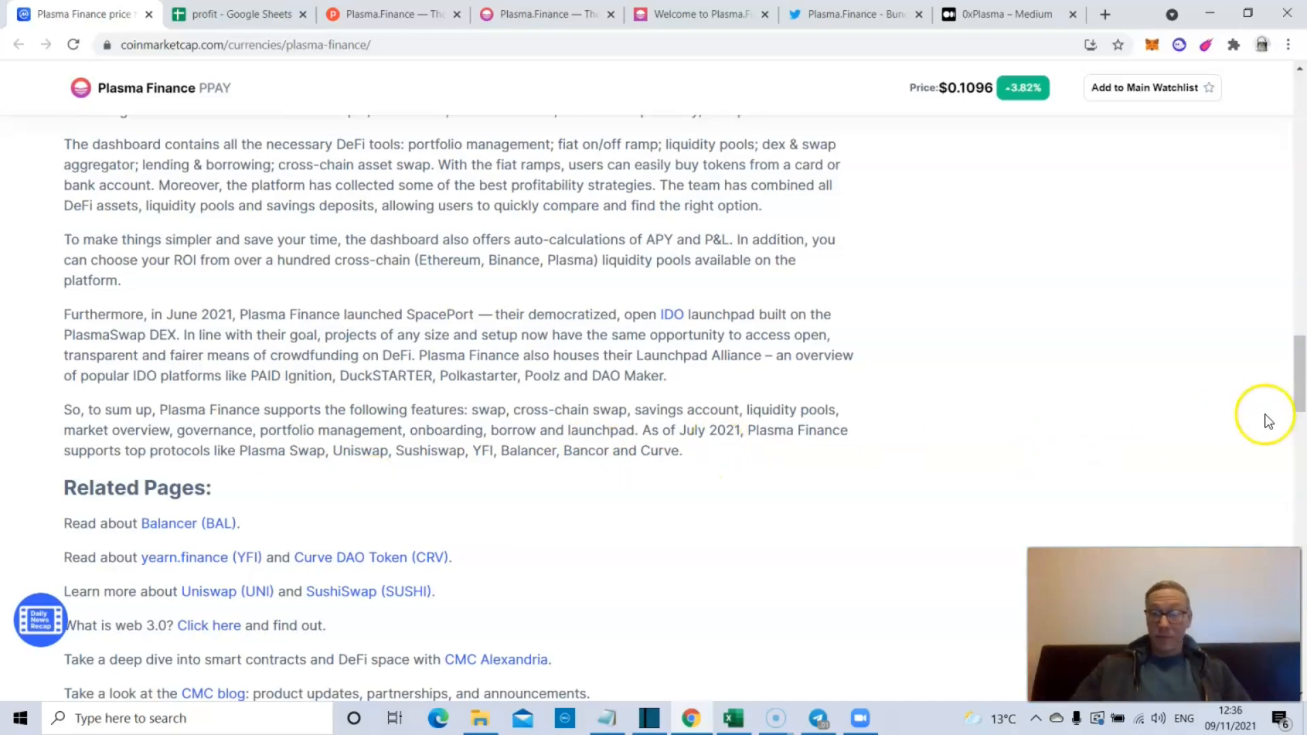
pyautogui.scroll(-3)
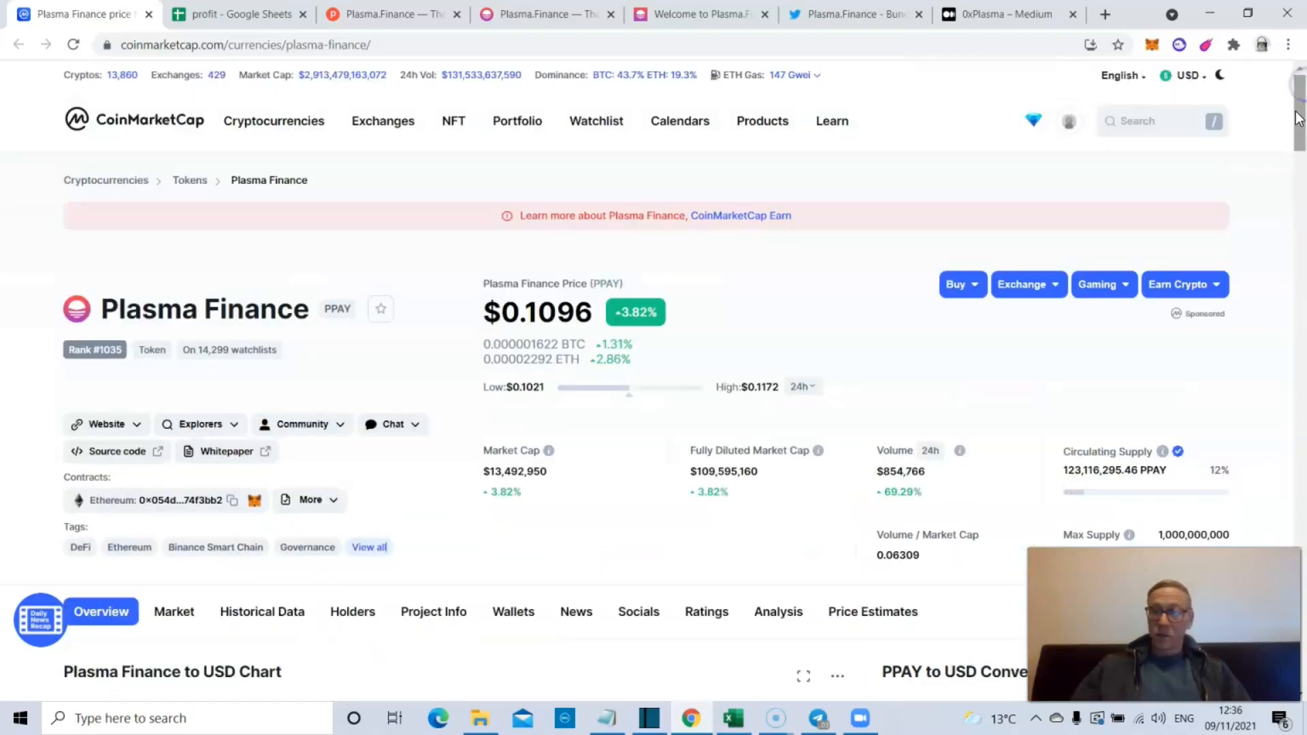
# - Review the PPAY markets table of exchanges and trading pairs, then go to the plasma.finance site
pyautogui.scroll(-3)
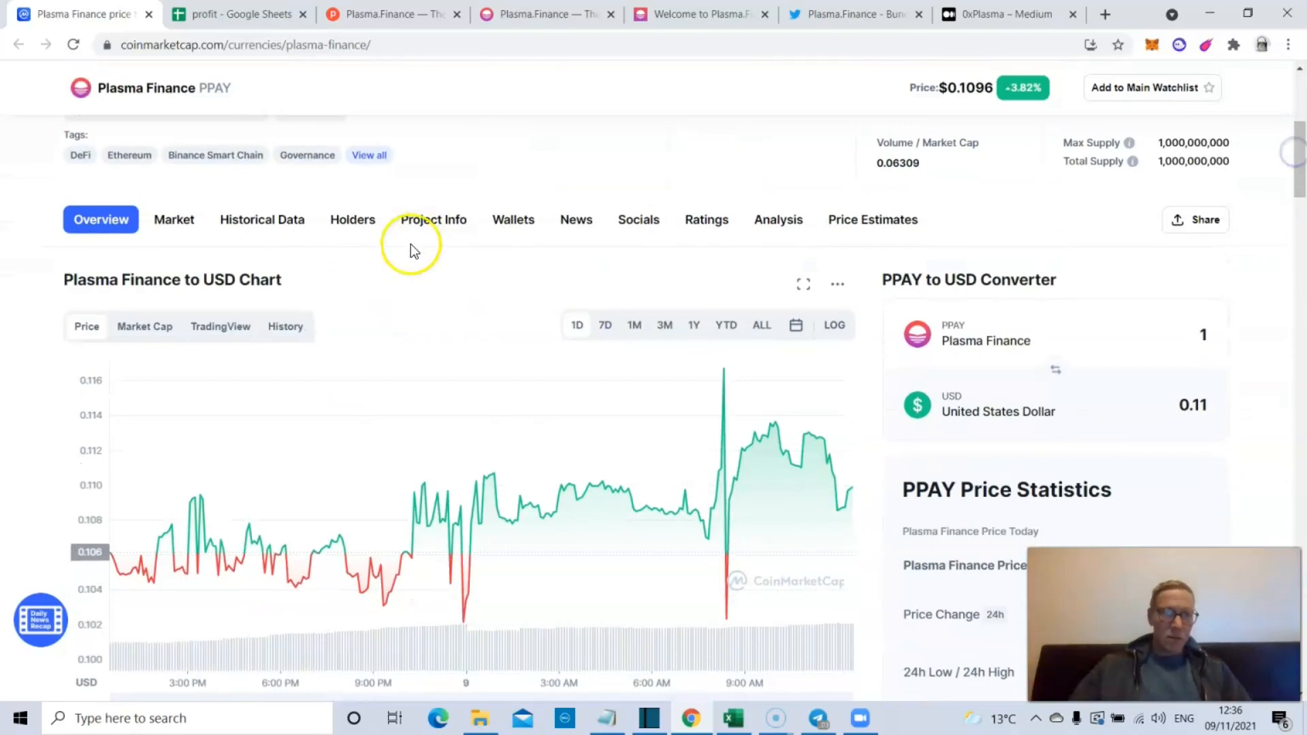
pyautogui.click(174, 219)
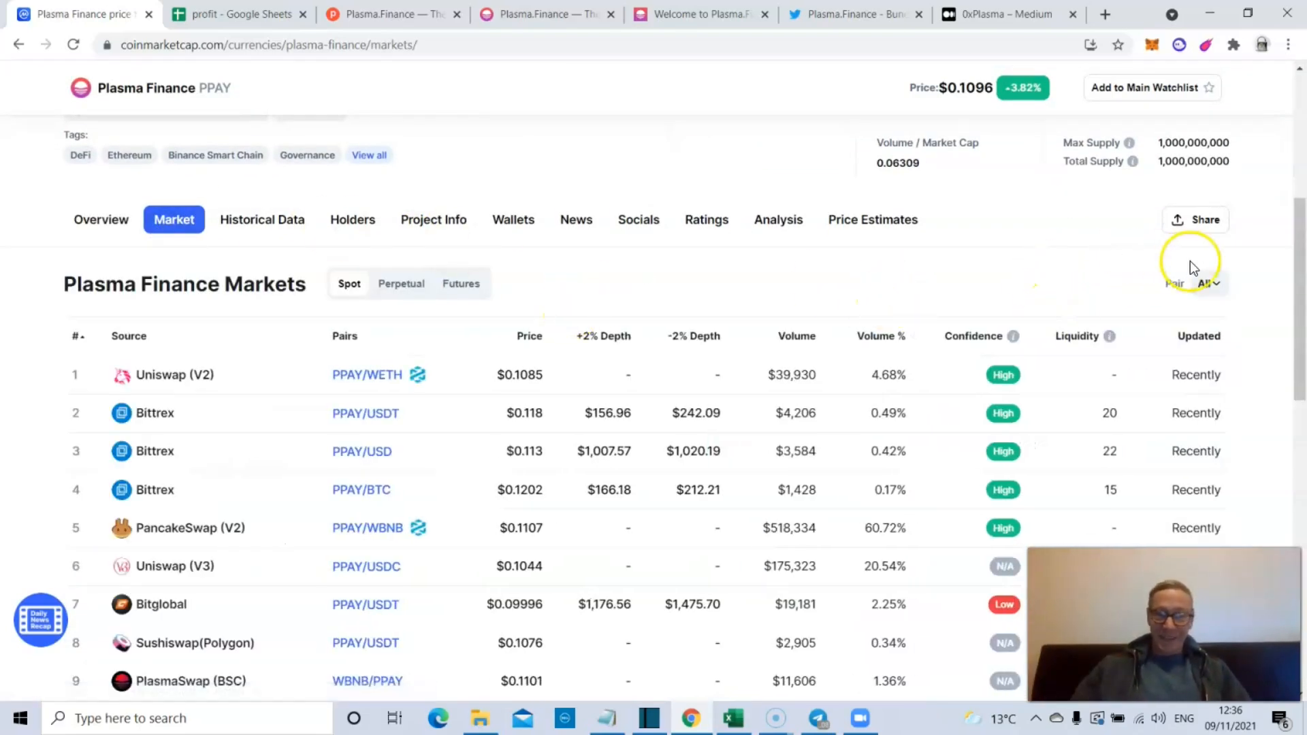
pyautogui.scroll(-3)
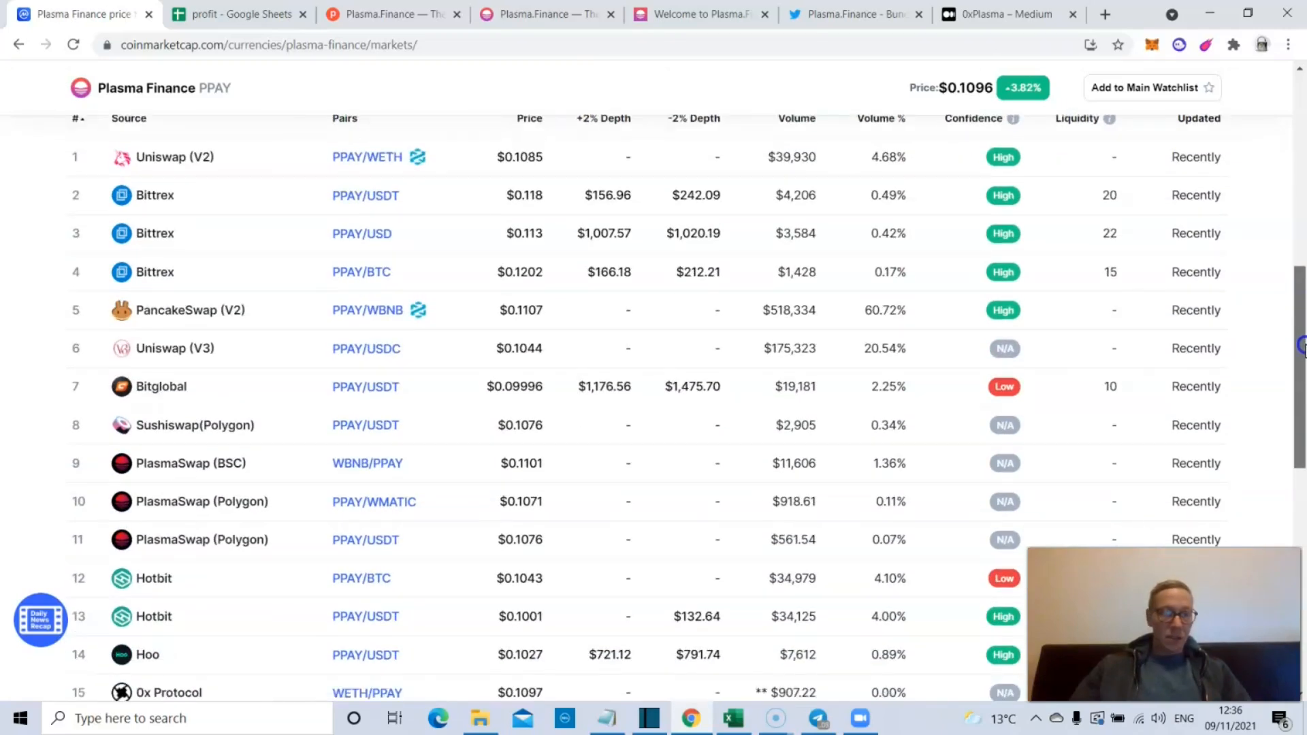
pyautogui.scroll(-3)
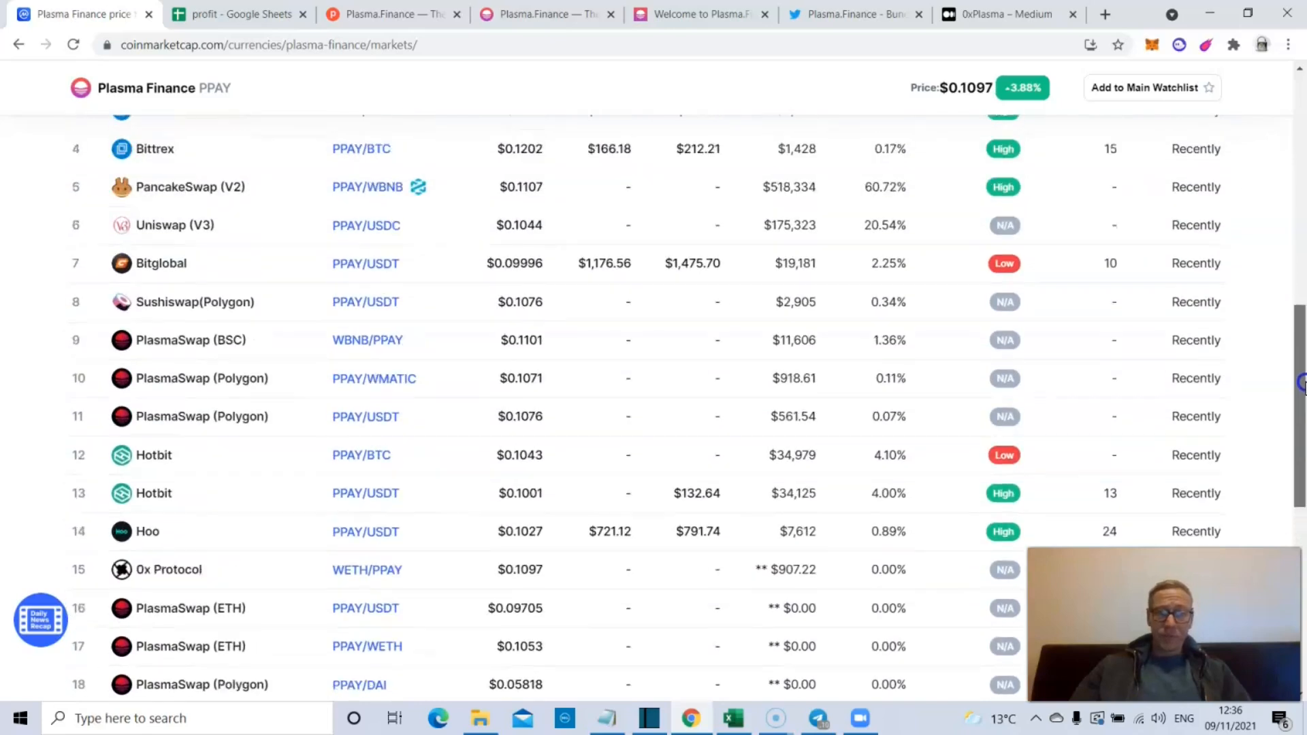
pyautogui.scroll(3)
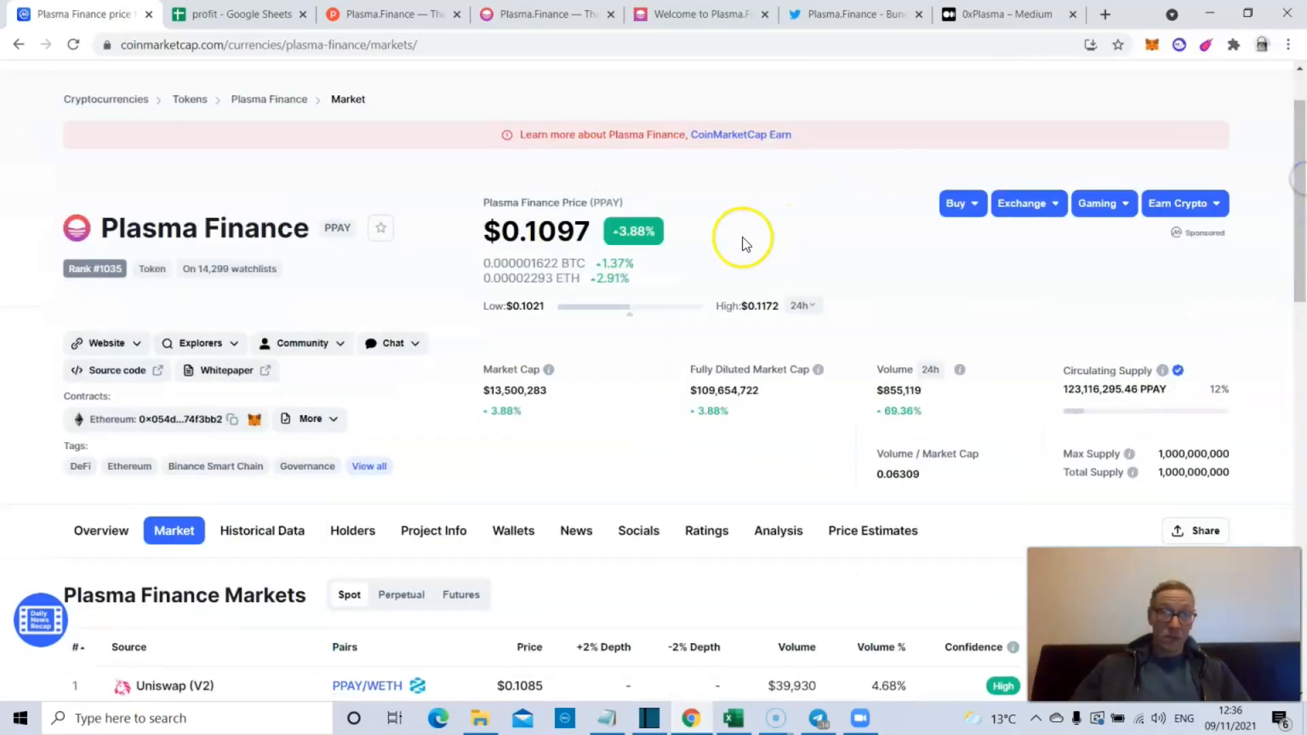
pyautogui.click(389, 13)
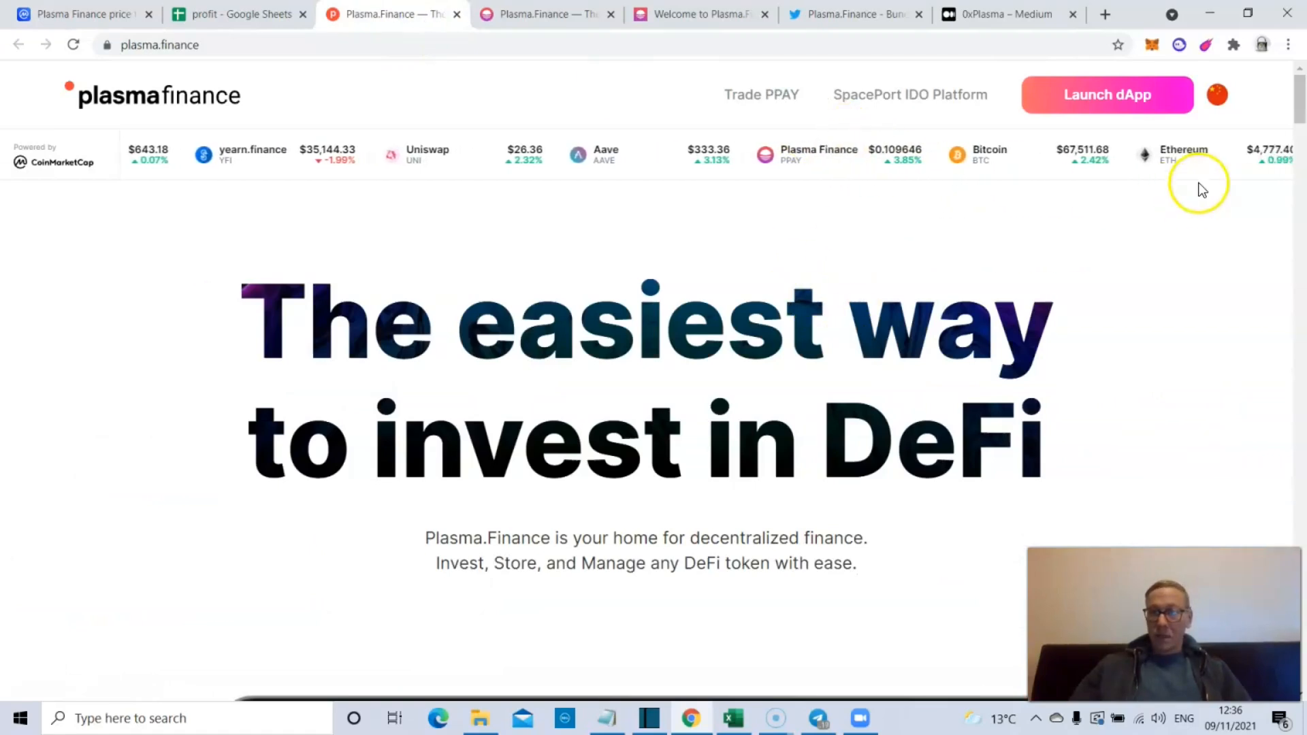
pyautogui.scroll(-3)
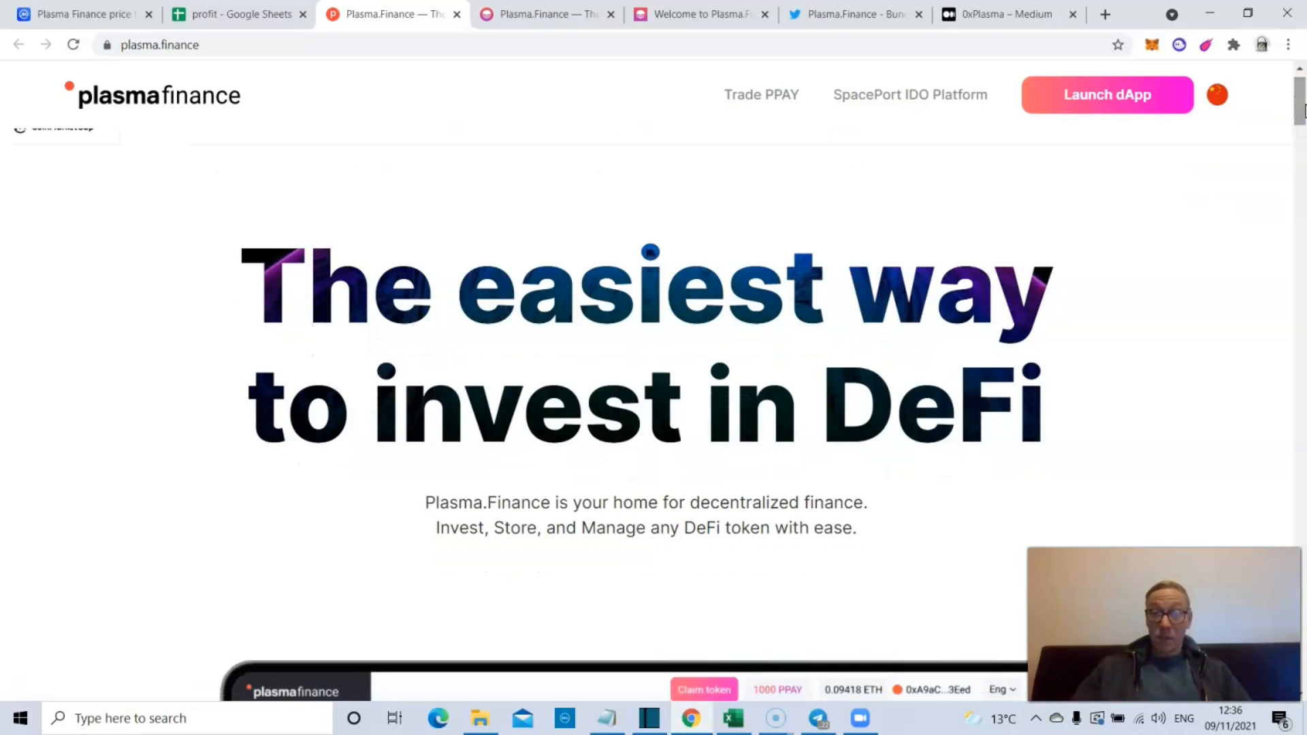
pyautogui.scroll(-3)
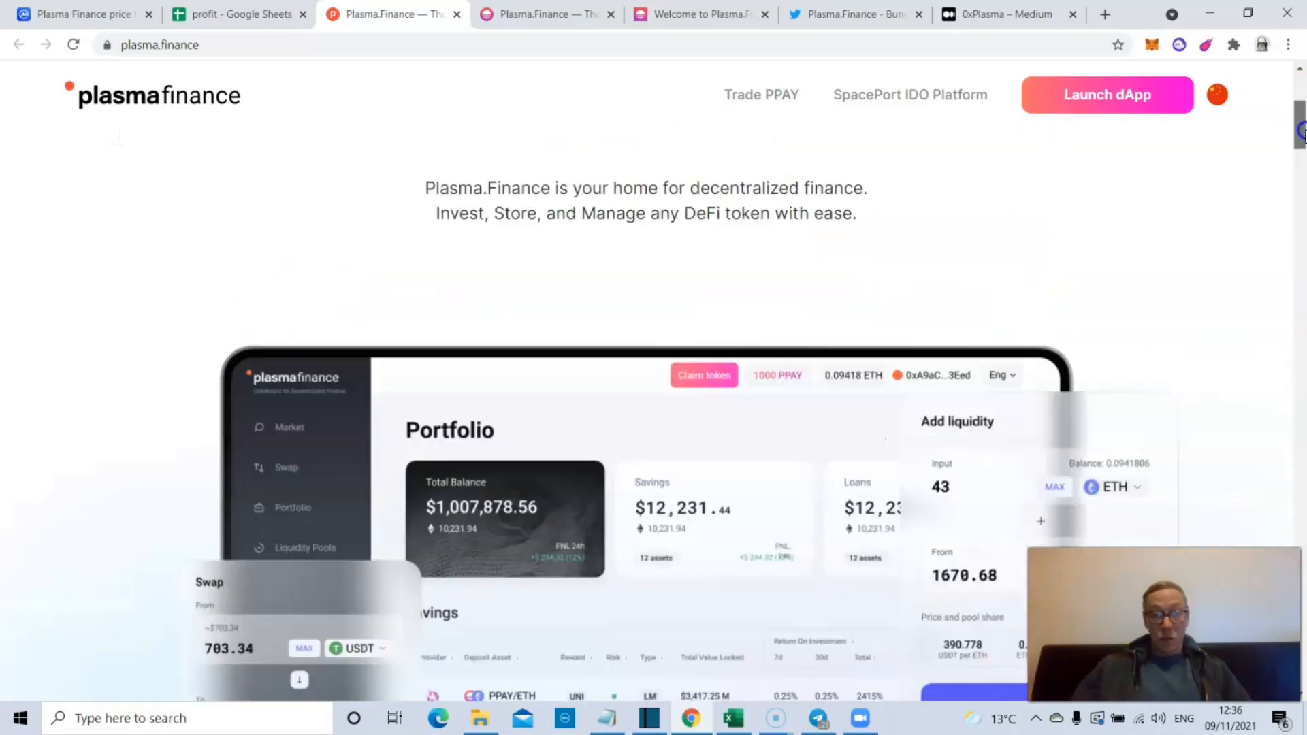
pyautogui.scroll(-3)
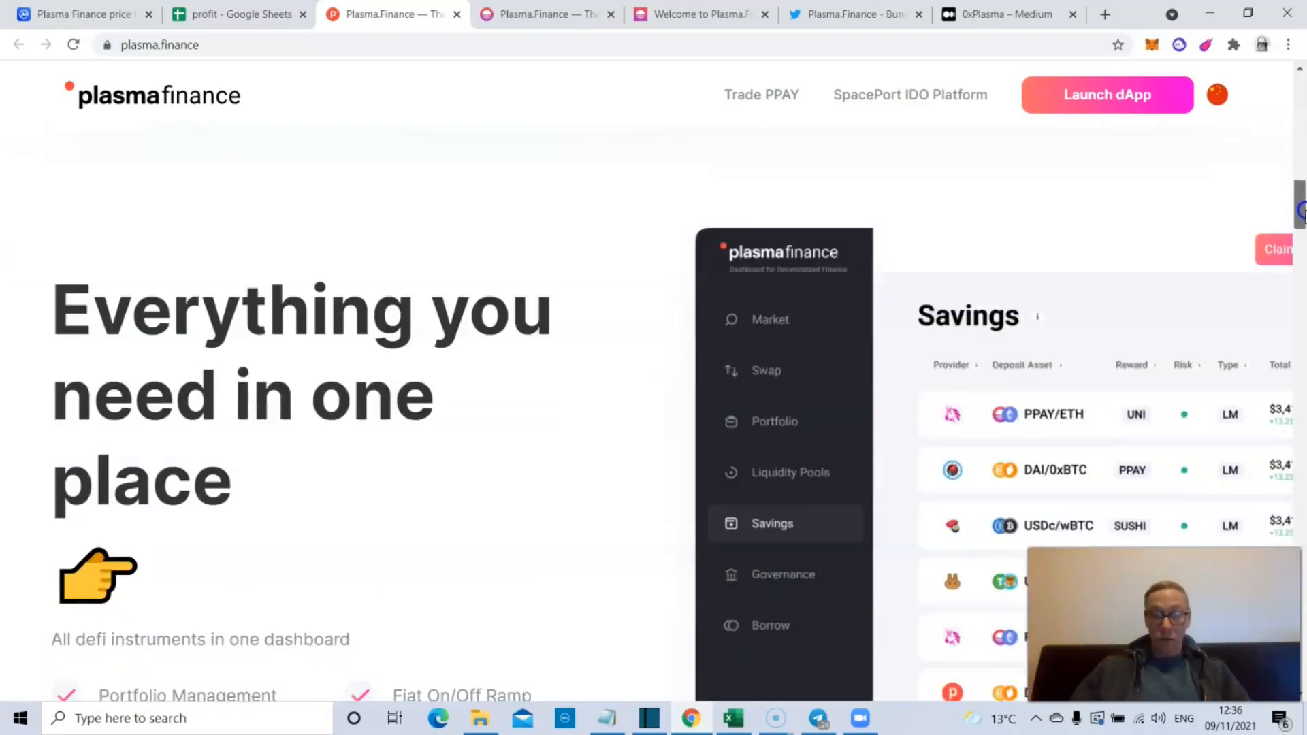
pyautogui.scroll(-3)
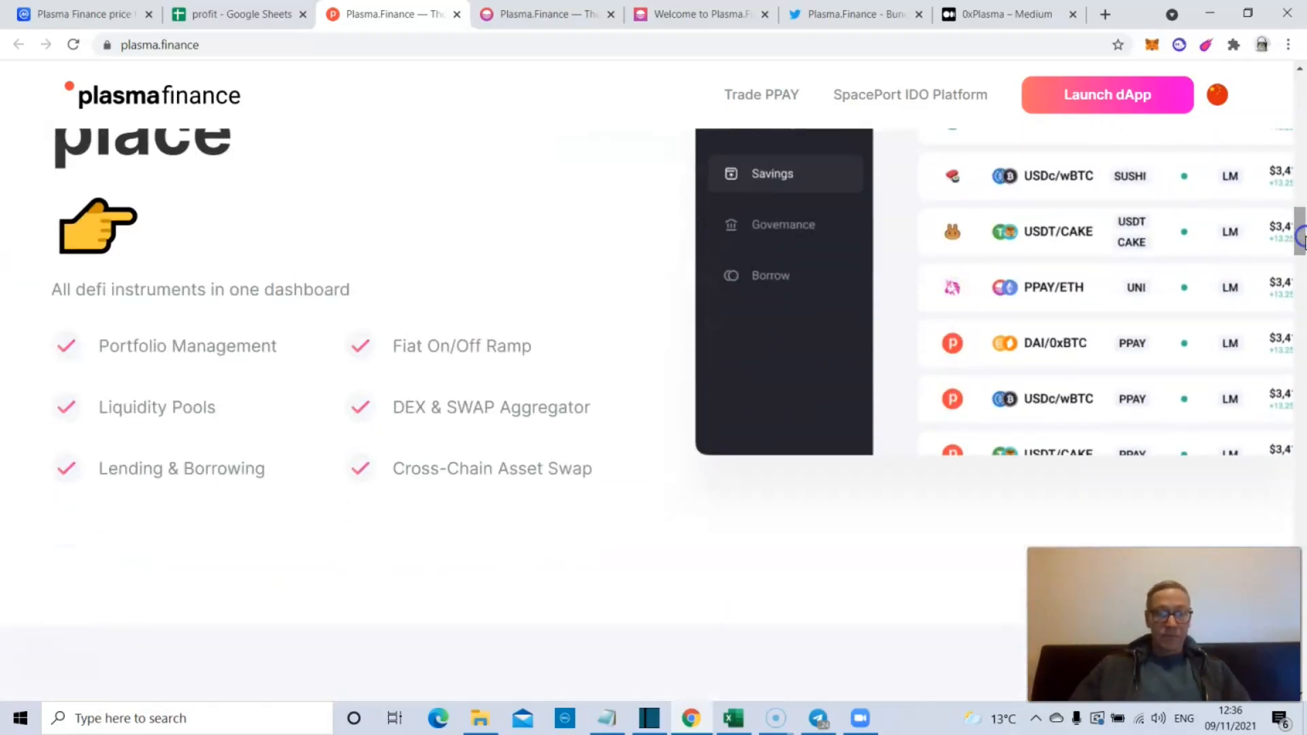
pyautogui.scroll(-3)
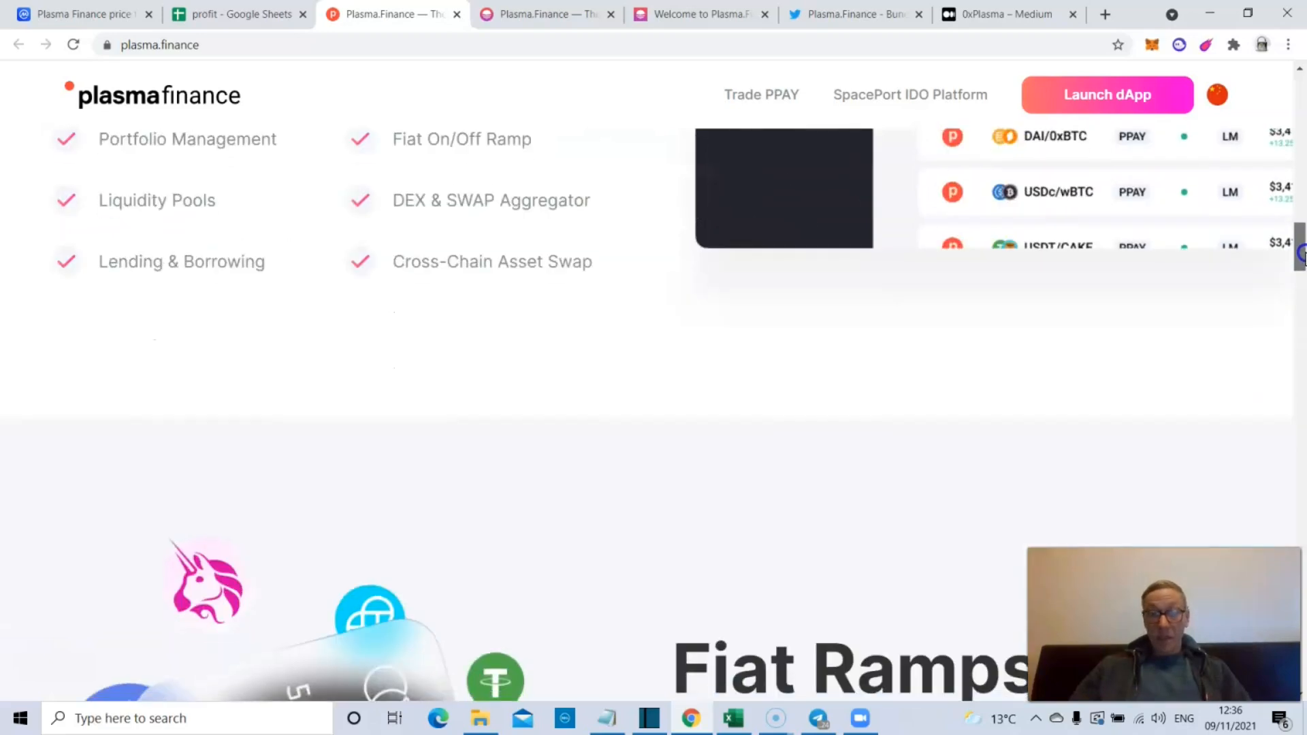
pyautogui.scroll(-3)
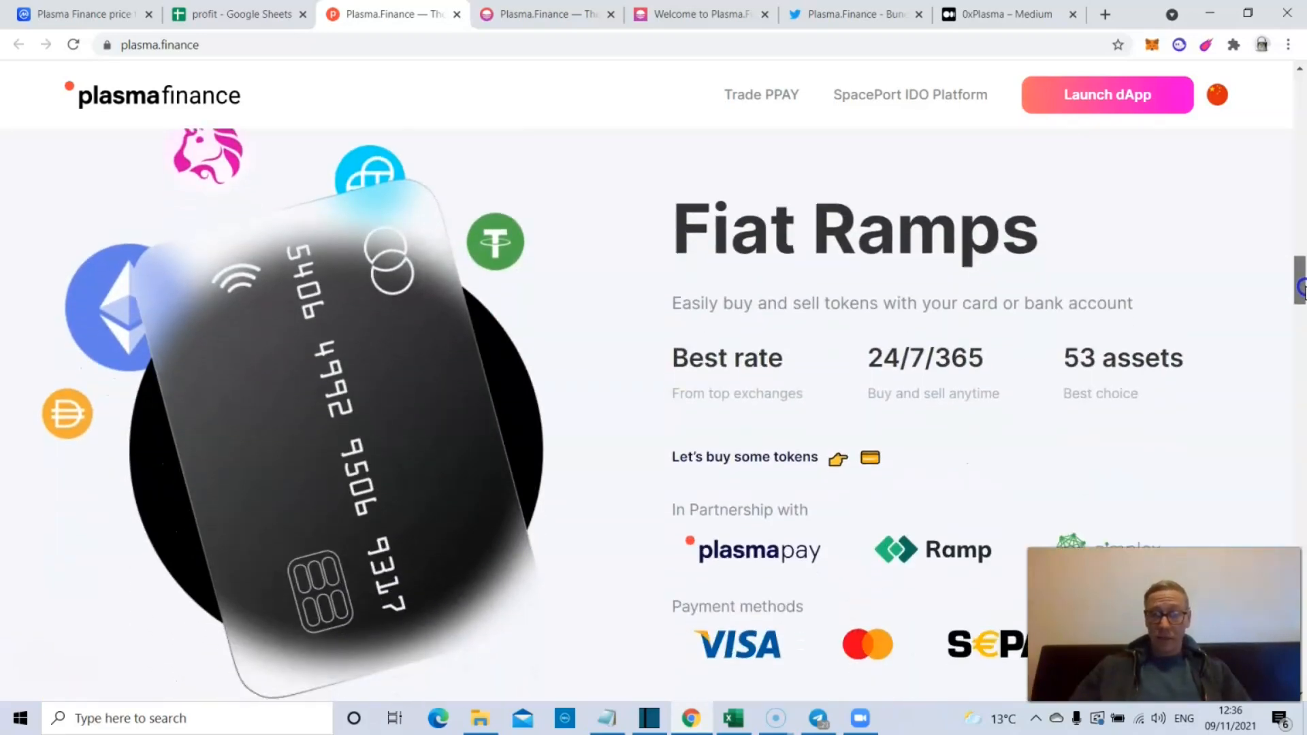
pyautogui.scroll(-3)
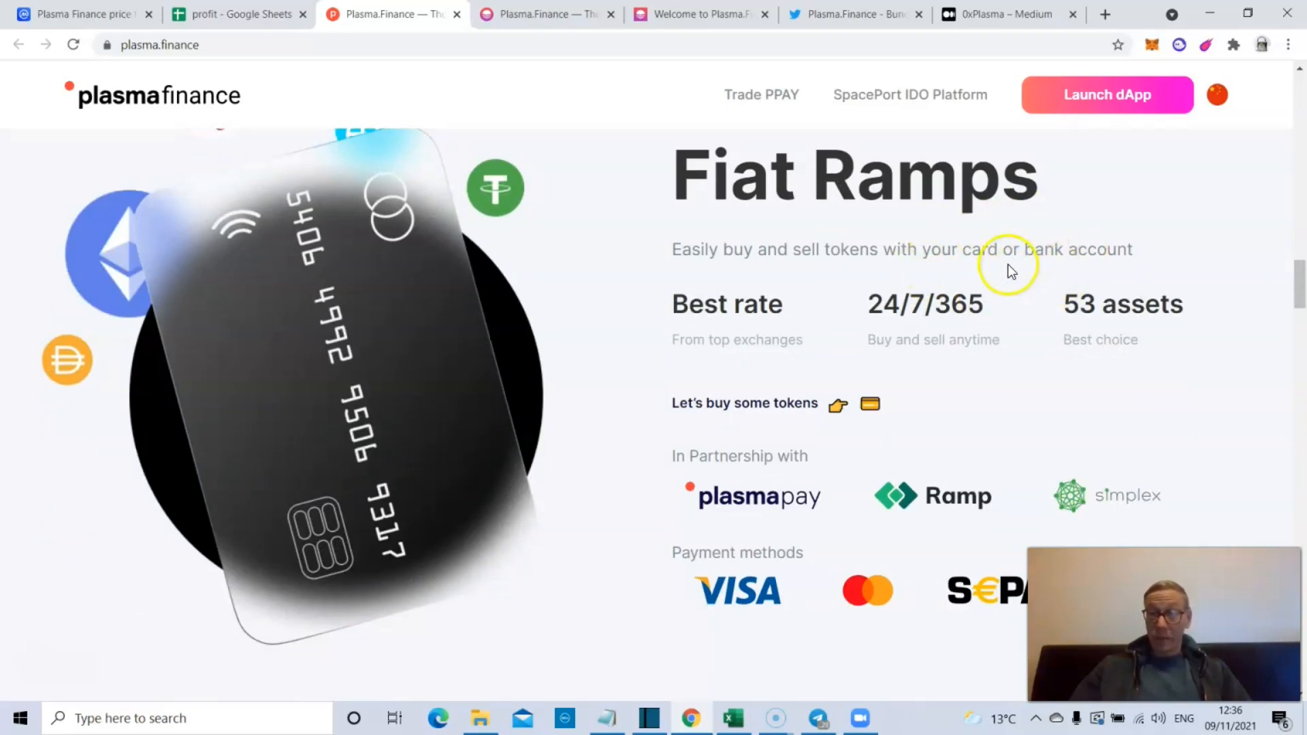
pyautogui.moveTo(913, 332)
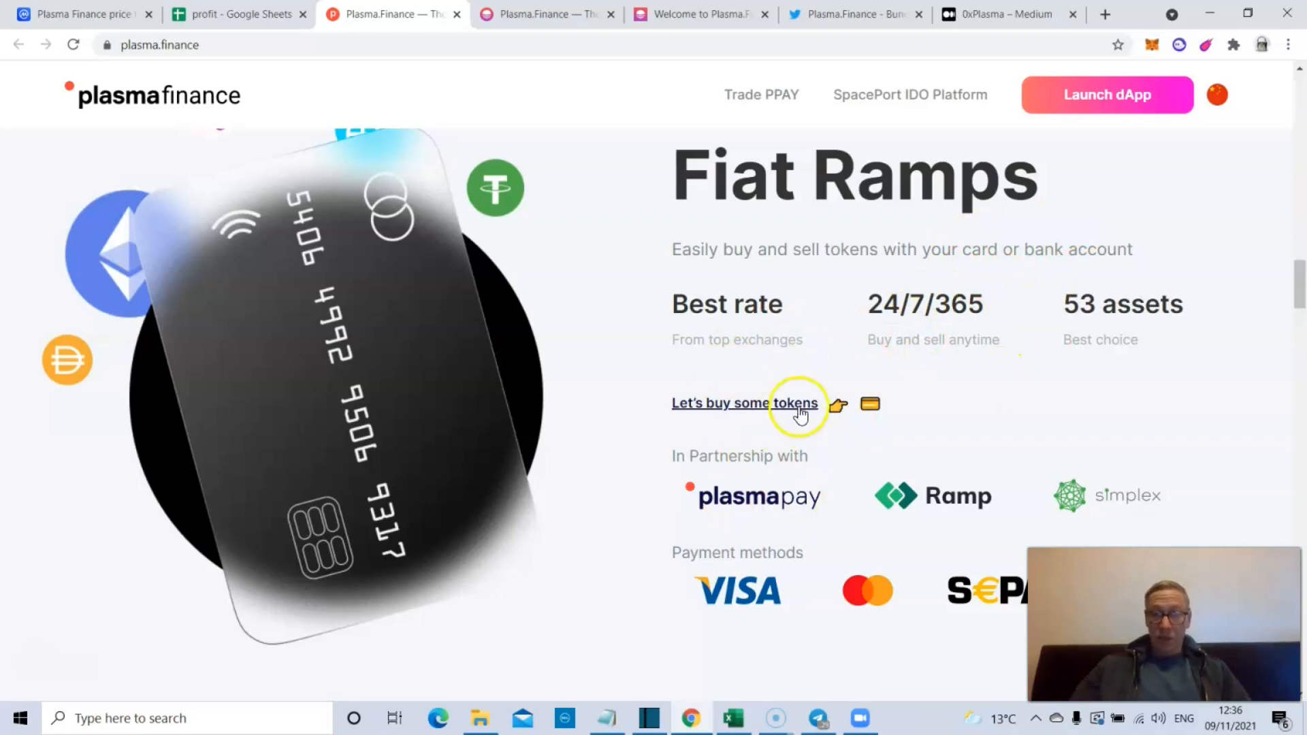
pyautogui.moveTo(923, 440)
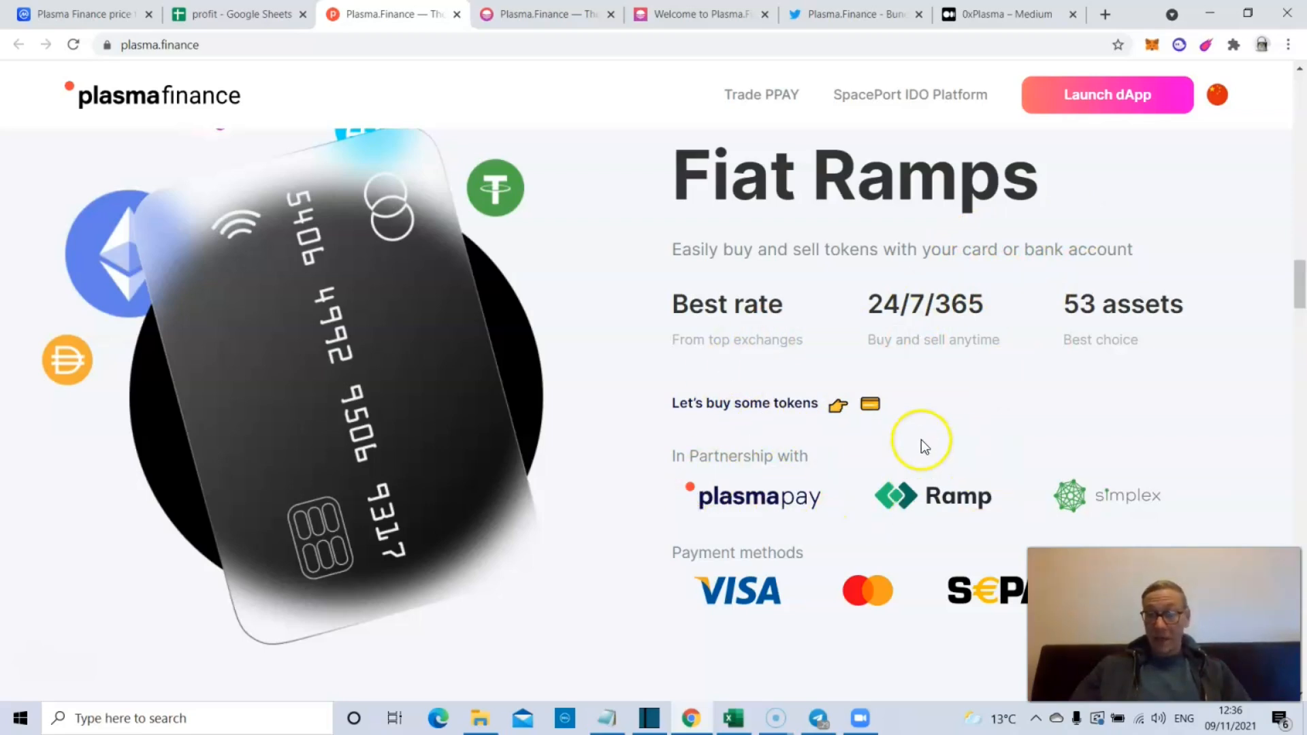
pyautogui.moveTo(876, 536)
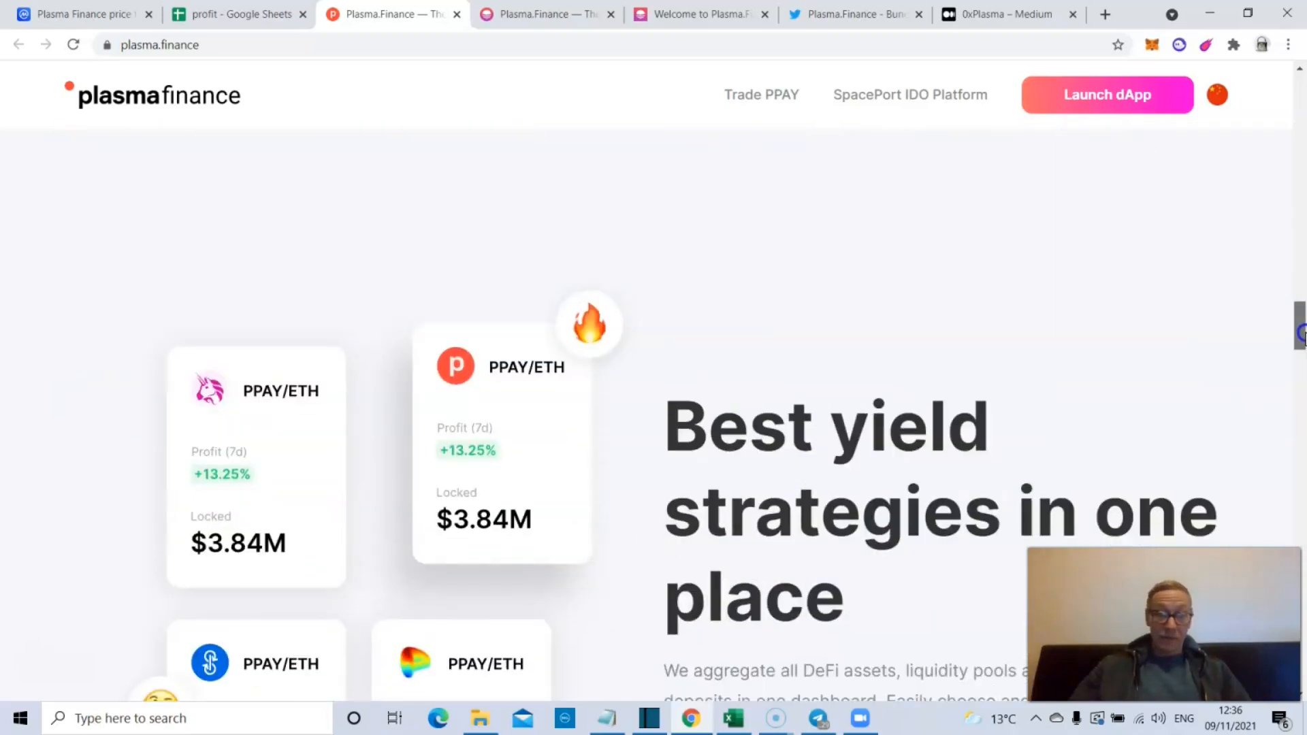
pyautogui.scroll(-3)
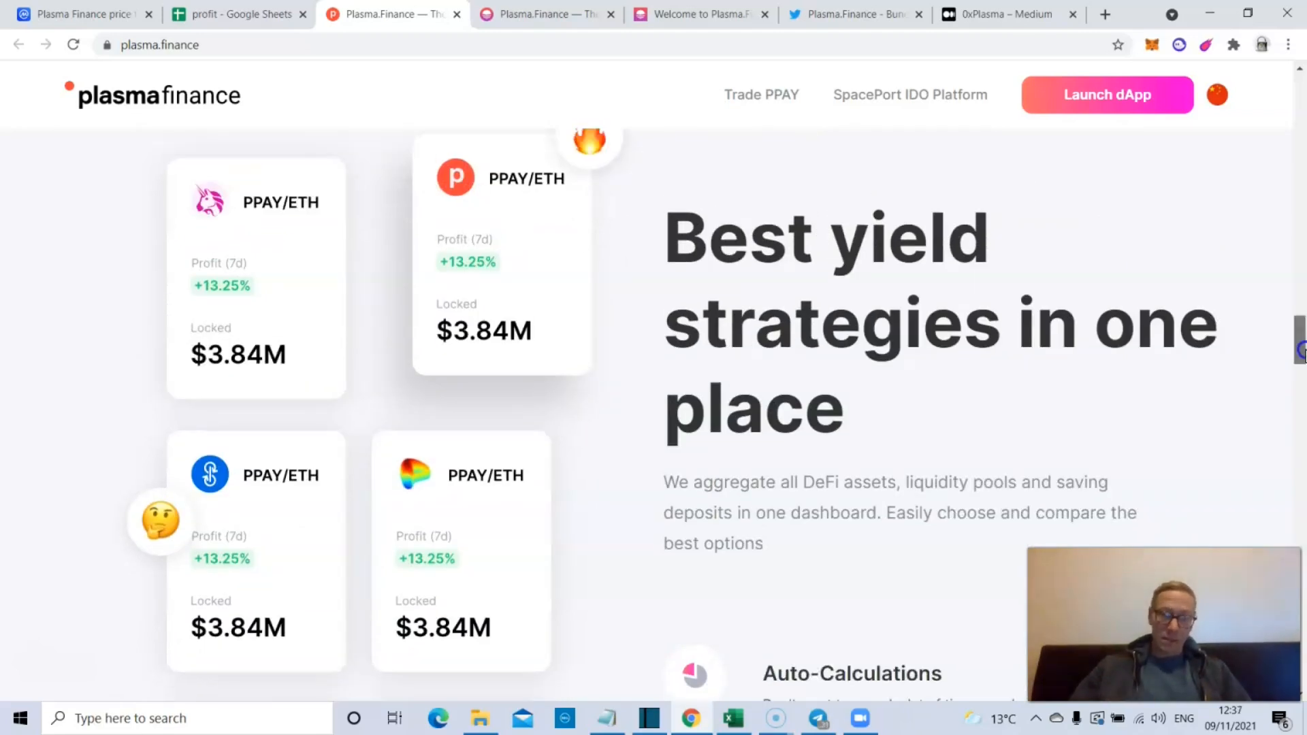
pyautogui.scroll(-3)
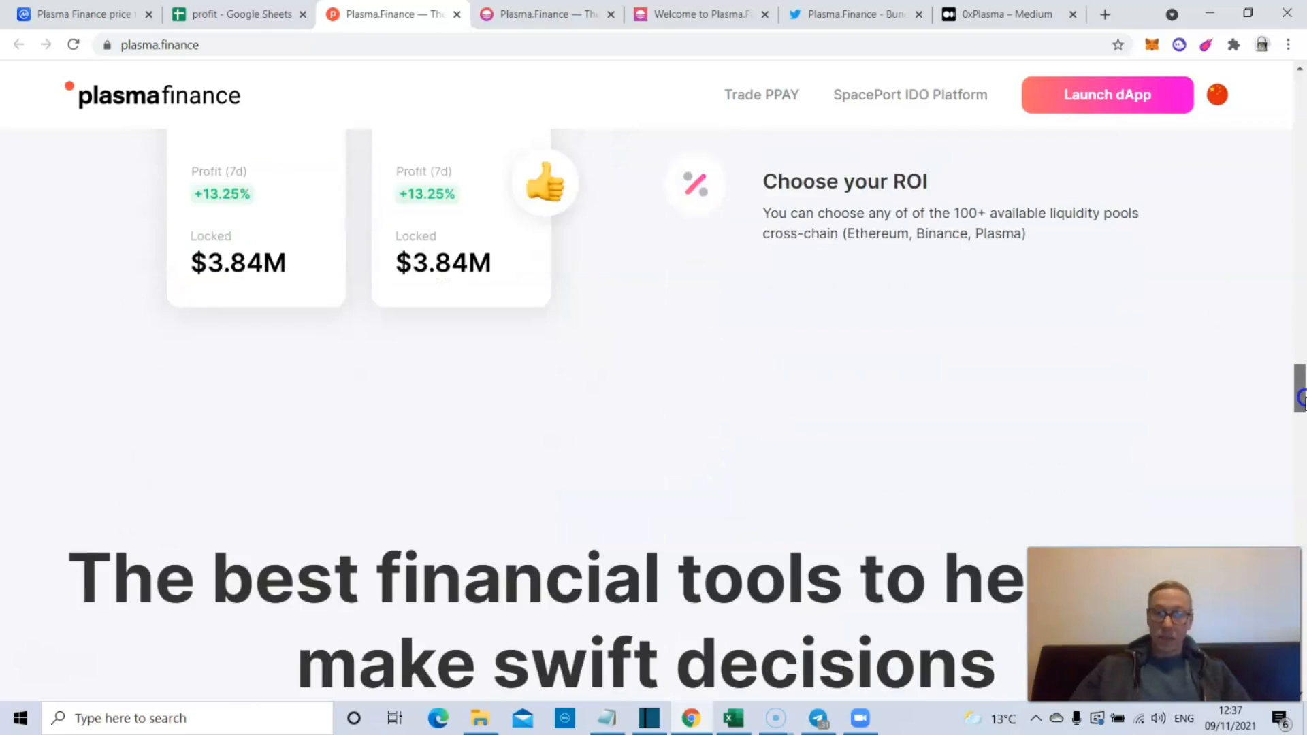
pyautogui.scroll(-3)
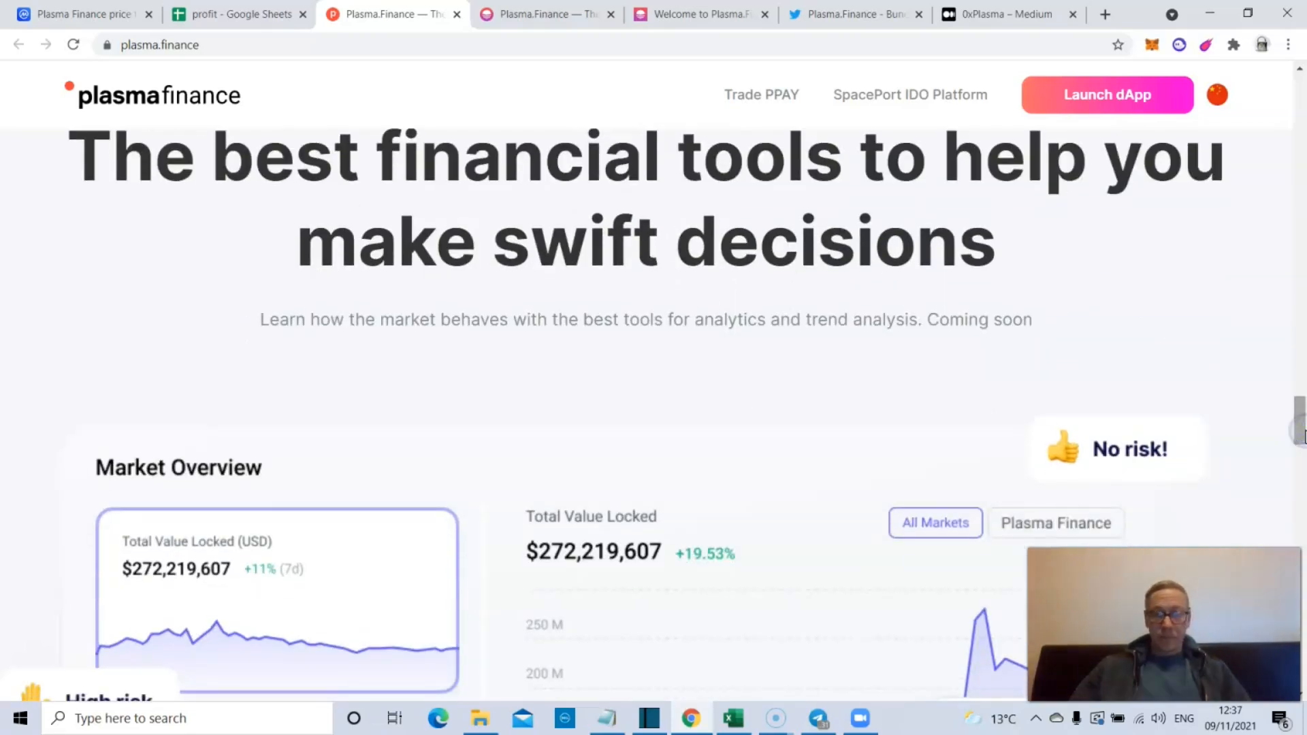
pyautogui.scroll(-3)
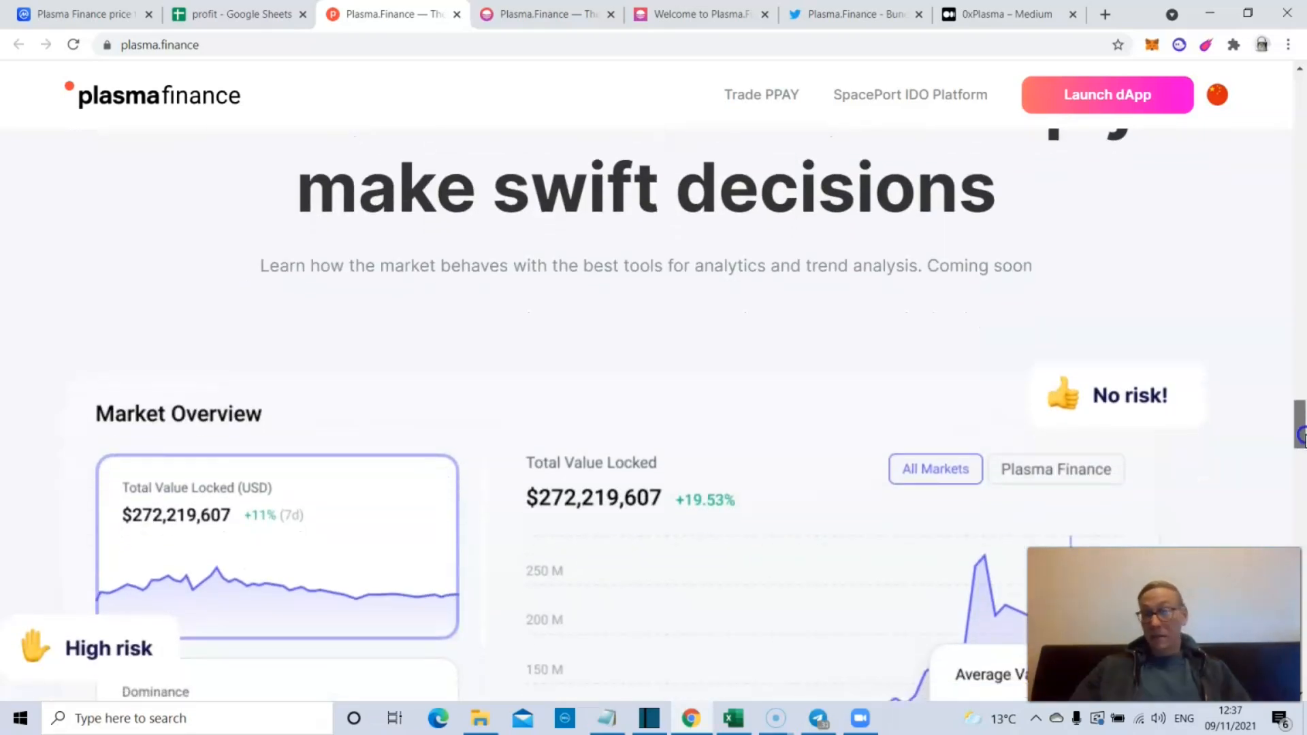
pyautogui.scroll(3)
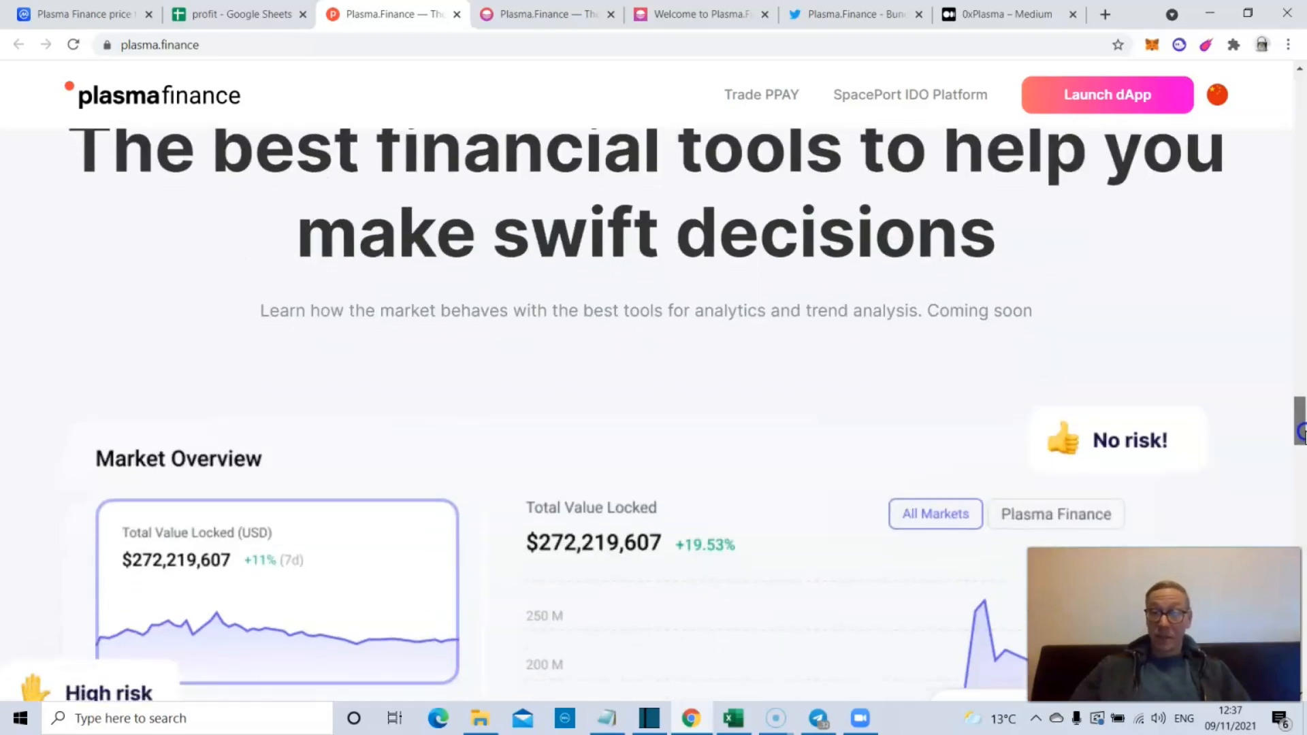
pyautogui.scroll(-3)
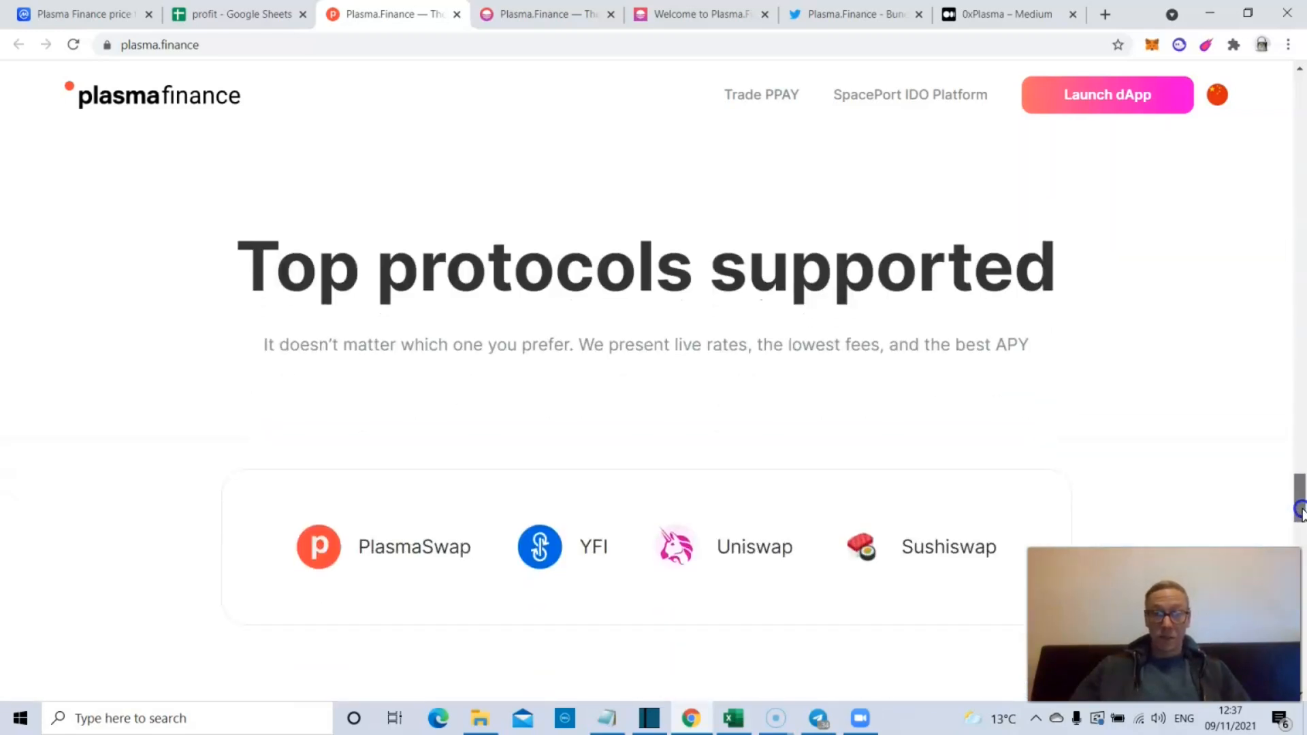
pyautogui.scroll(-3)
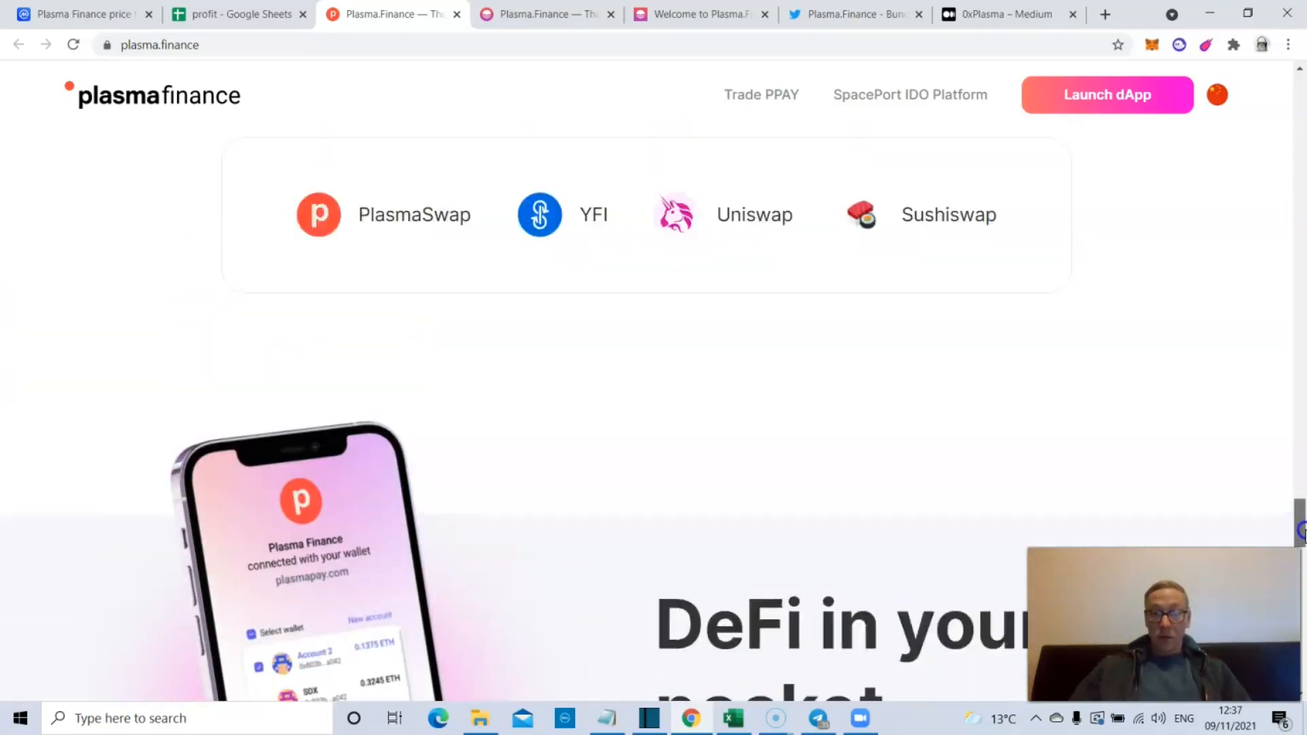
pyautogui.scroll(-3)
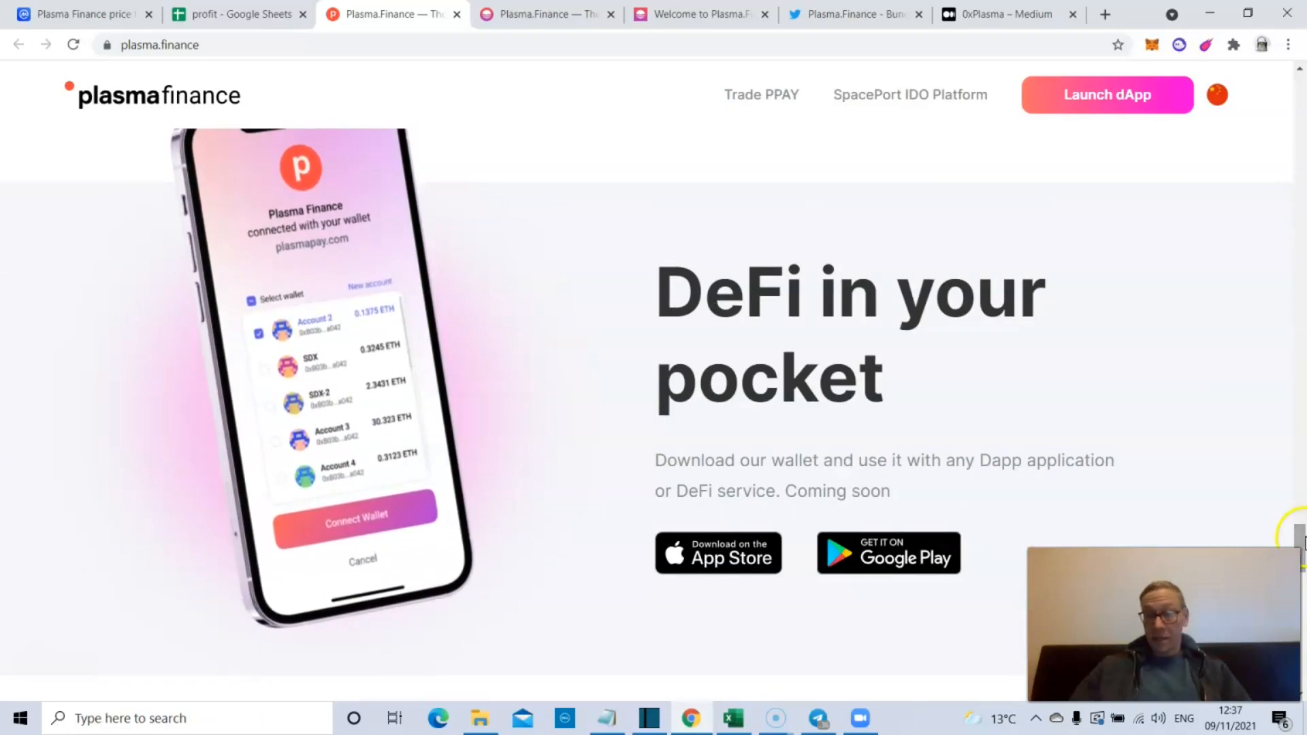
pyautogui.scroll(-3)
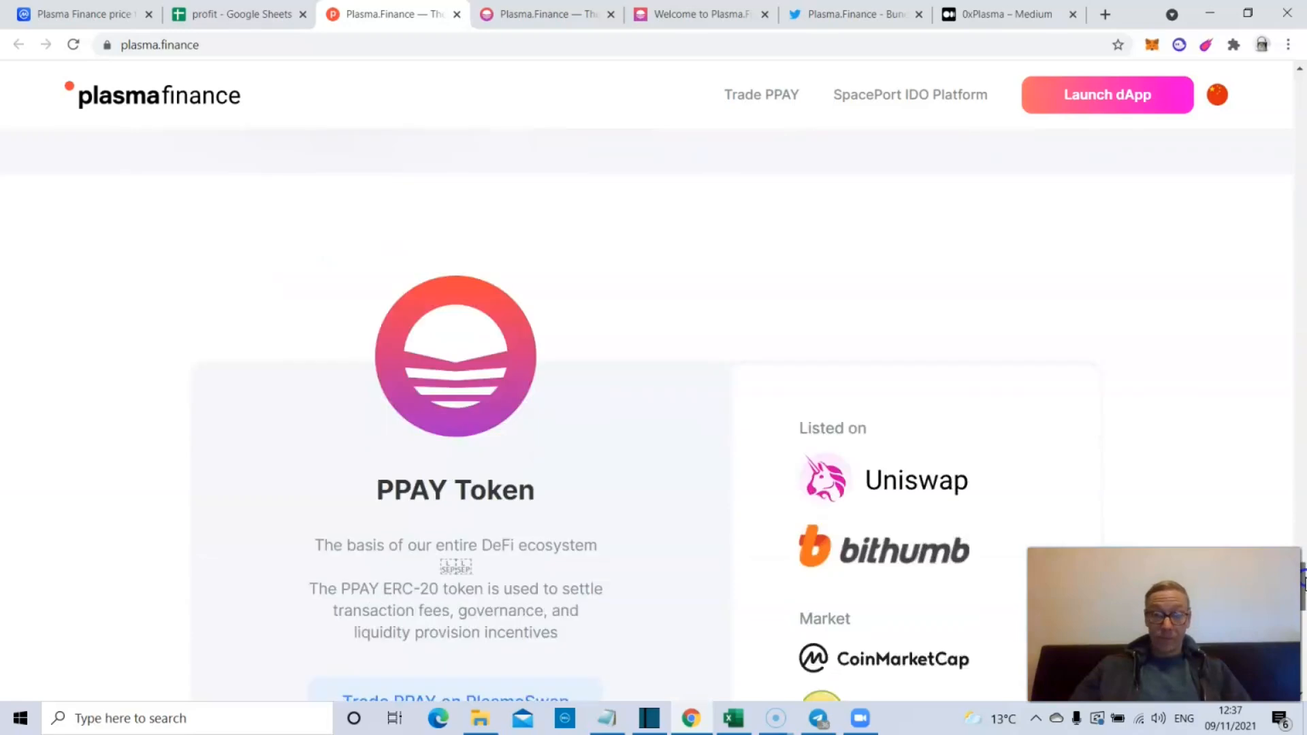
pyautogui.scroll(-3)
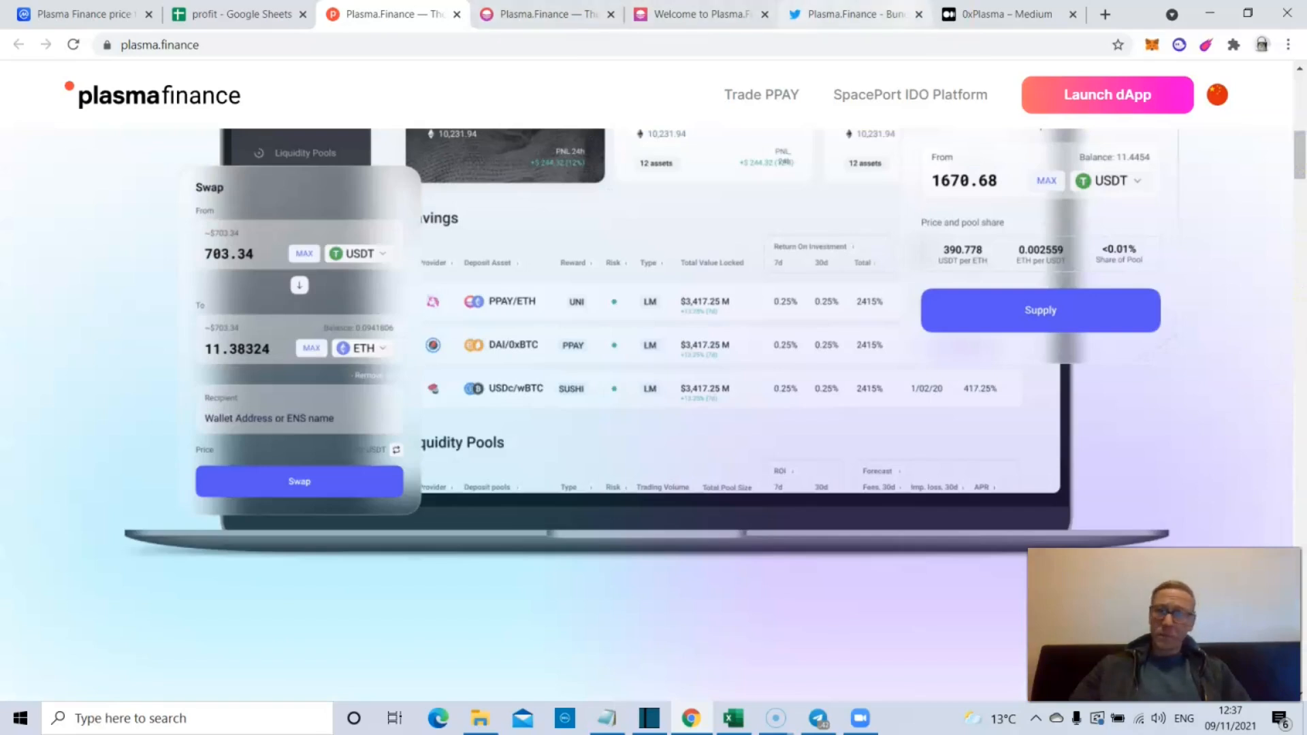
# - Browse the dApp Market tokens sorted by 24h change across Alliance, DeFi, Stable, Indexes and DEXes
pyautogui.click(538, 13)
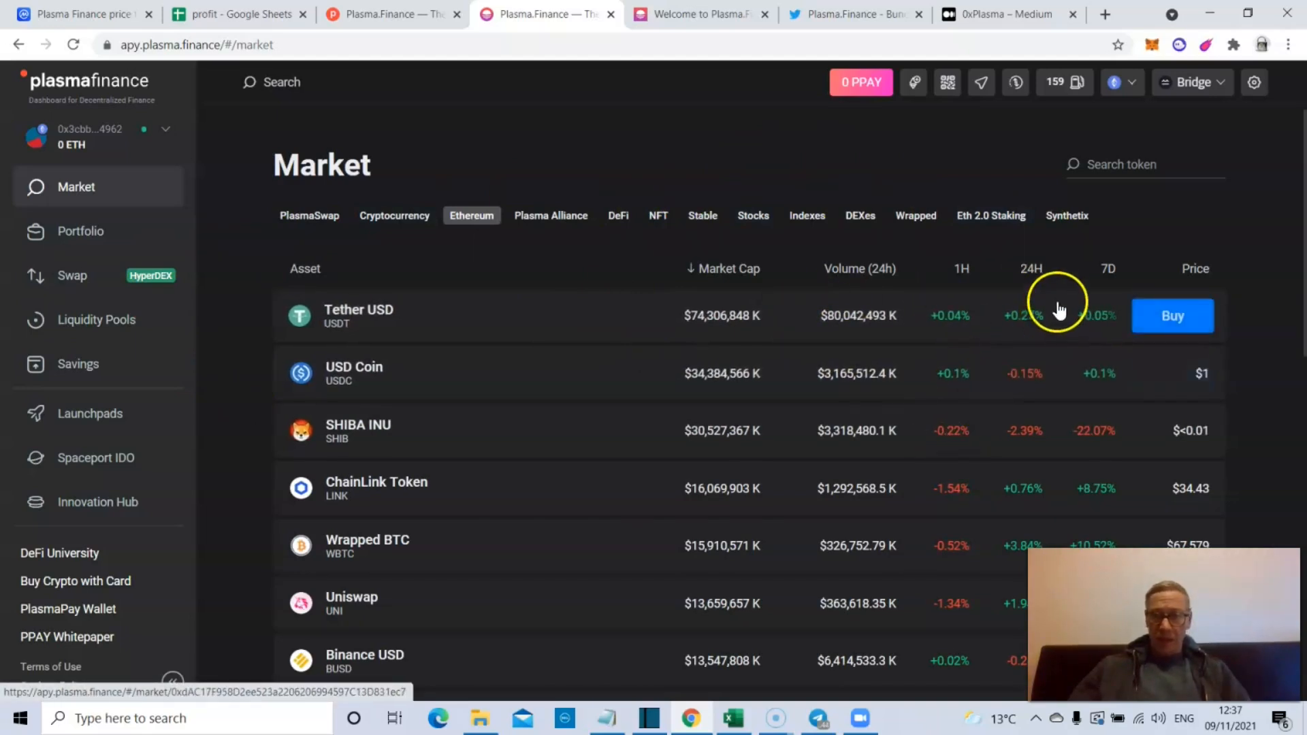
pyautogui.click(1031, 268)
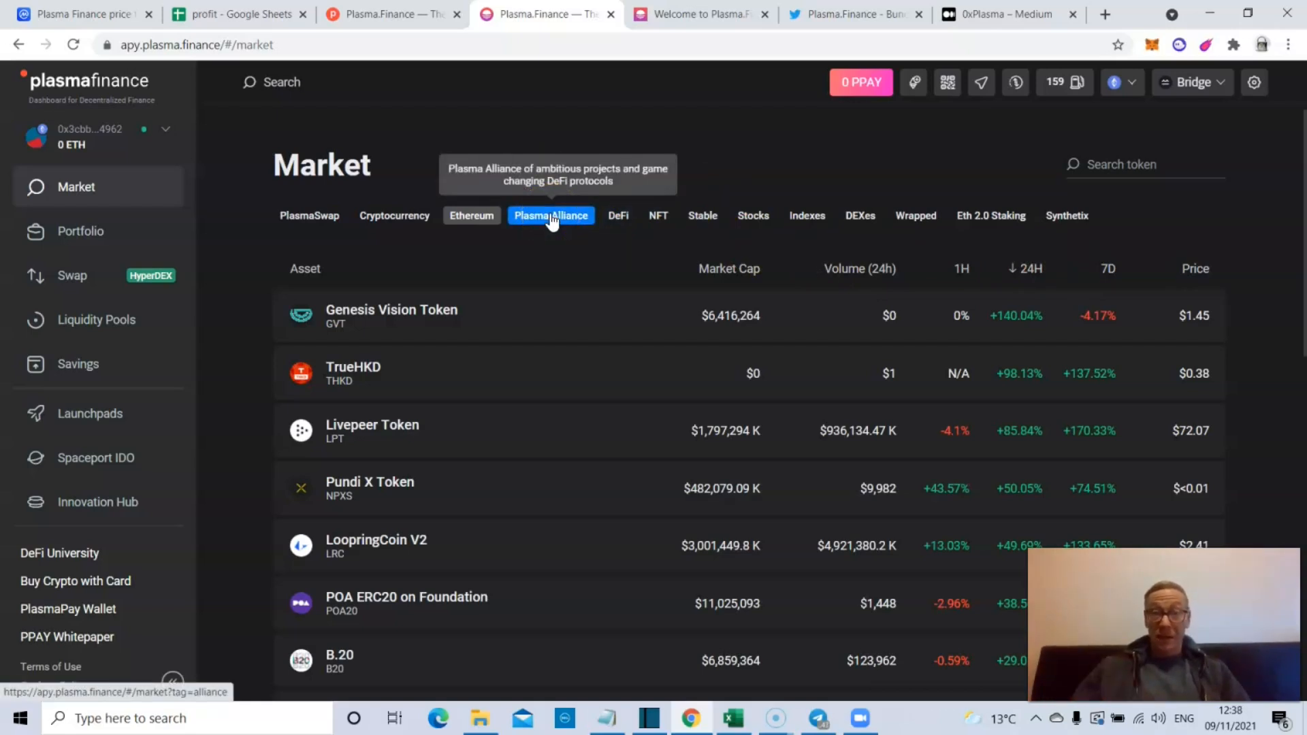
pyautogui.click(552, 215)
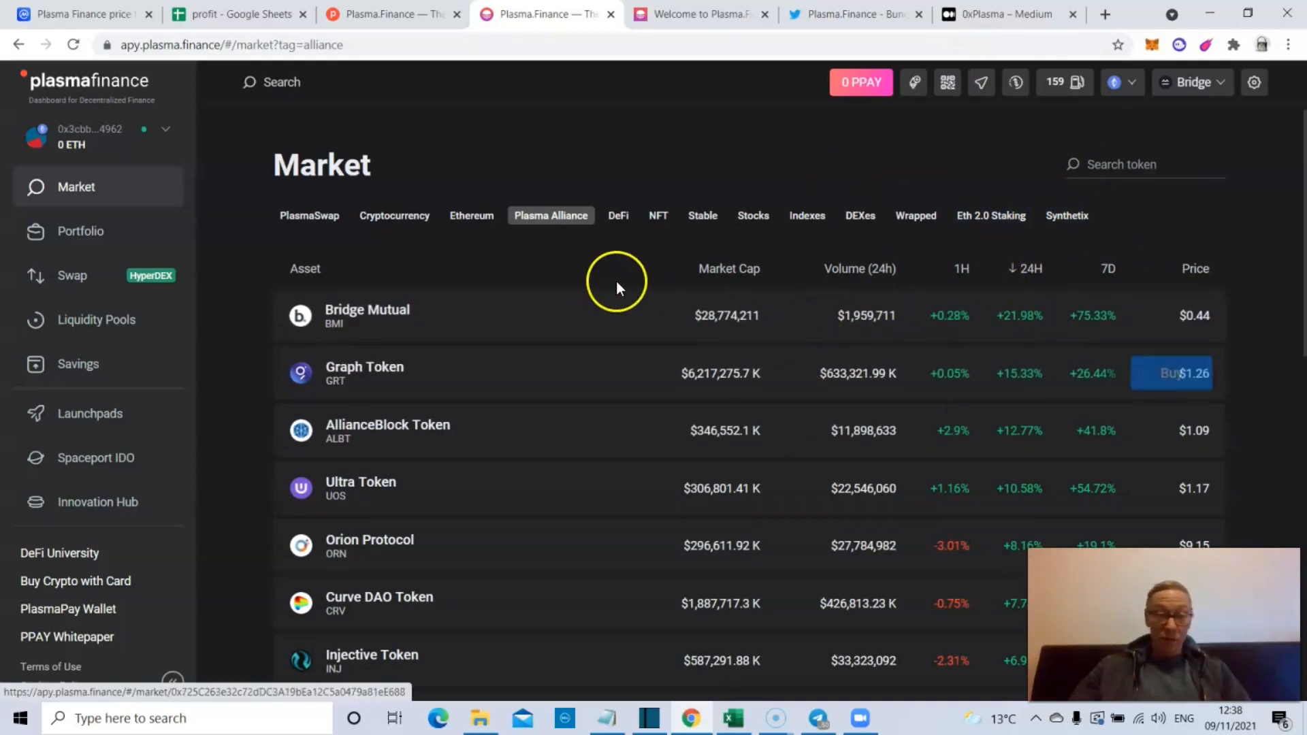
pyautogui.click(618, 216)
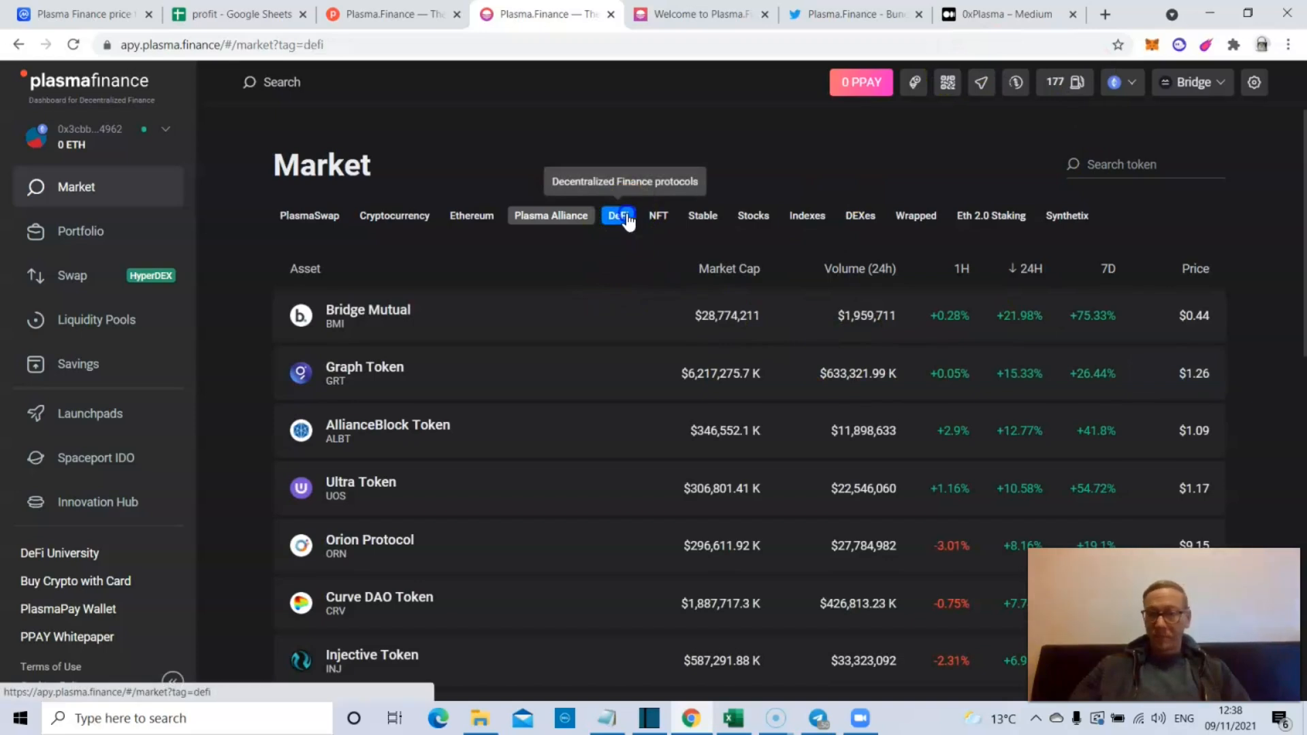
pyautogui.click(702, 215)
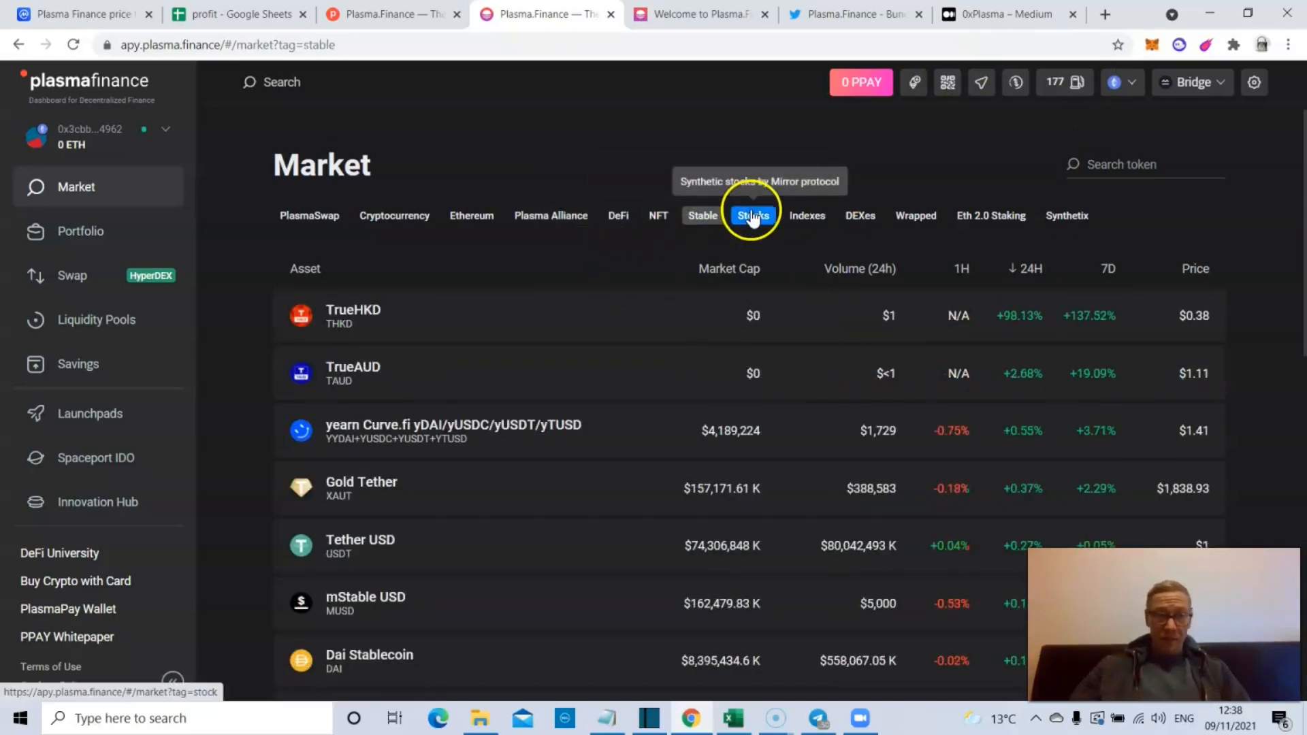
pyautogui.click(807, 216)
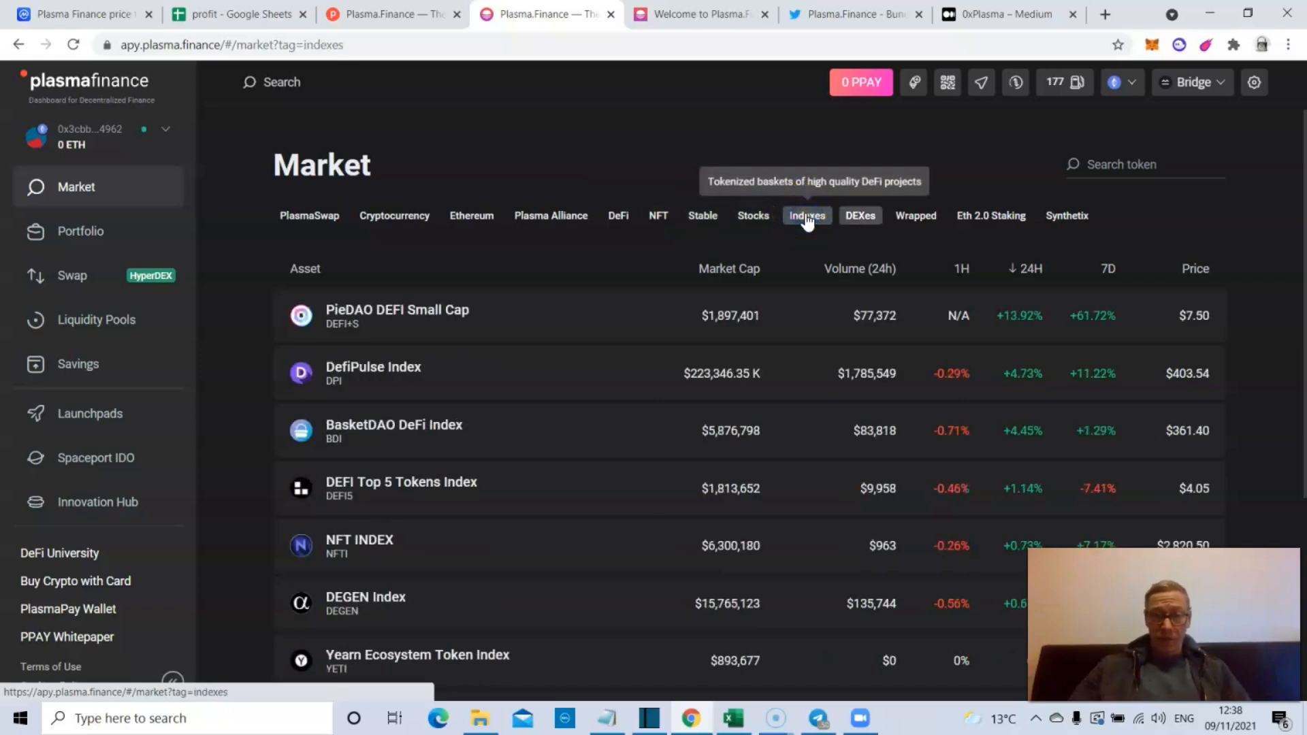
pyautogui.click(861, 215)
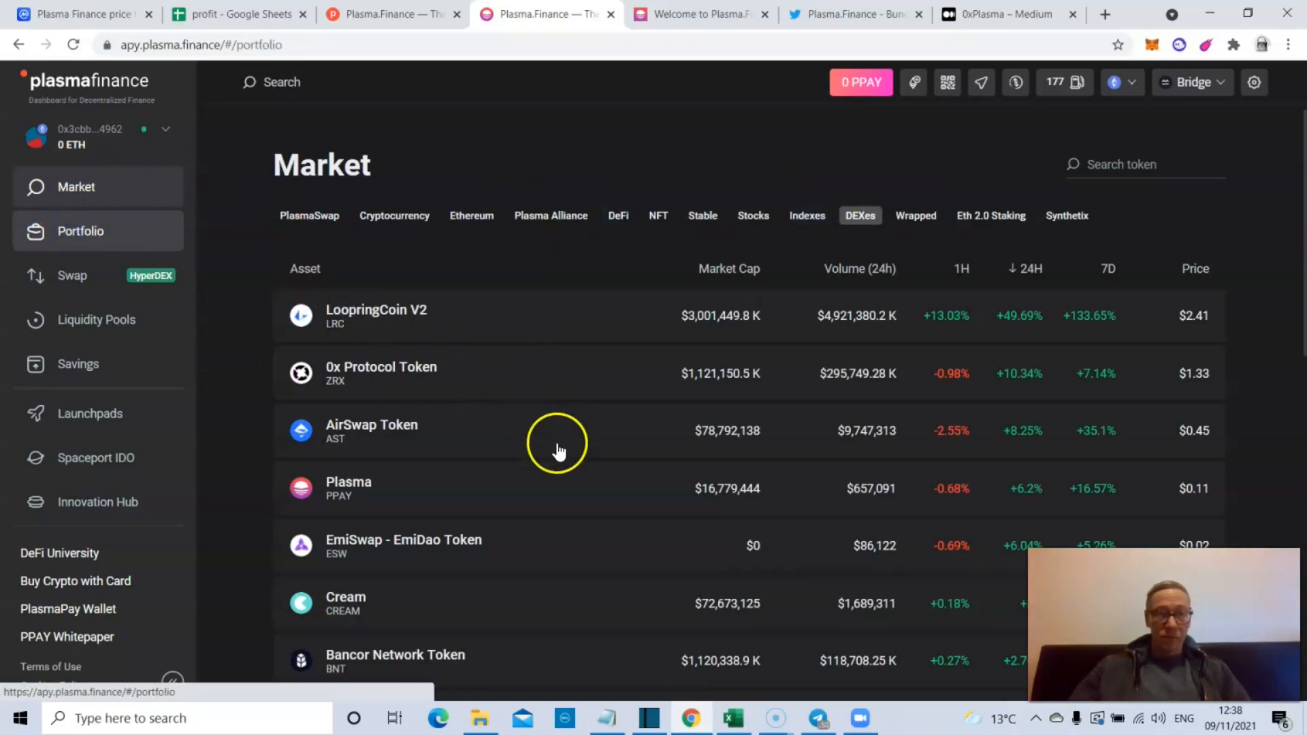
# - View the empty Portfolio overview and move on to the HyperDEX swap
pyautogui.click(80, 230)
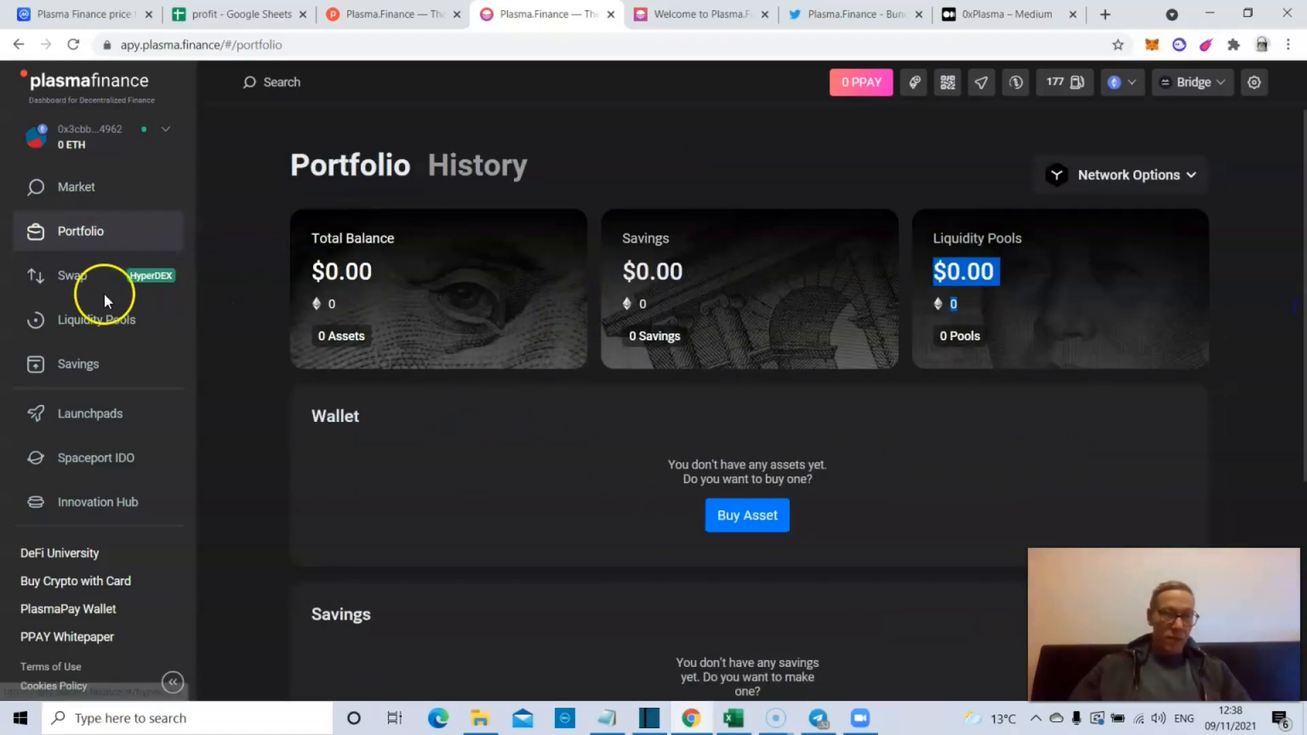
pyautogui.click(73, 275)
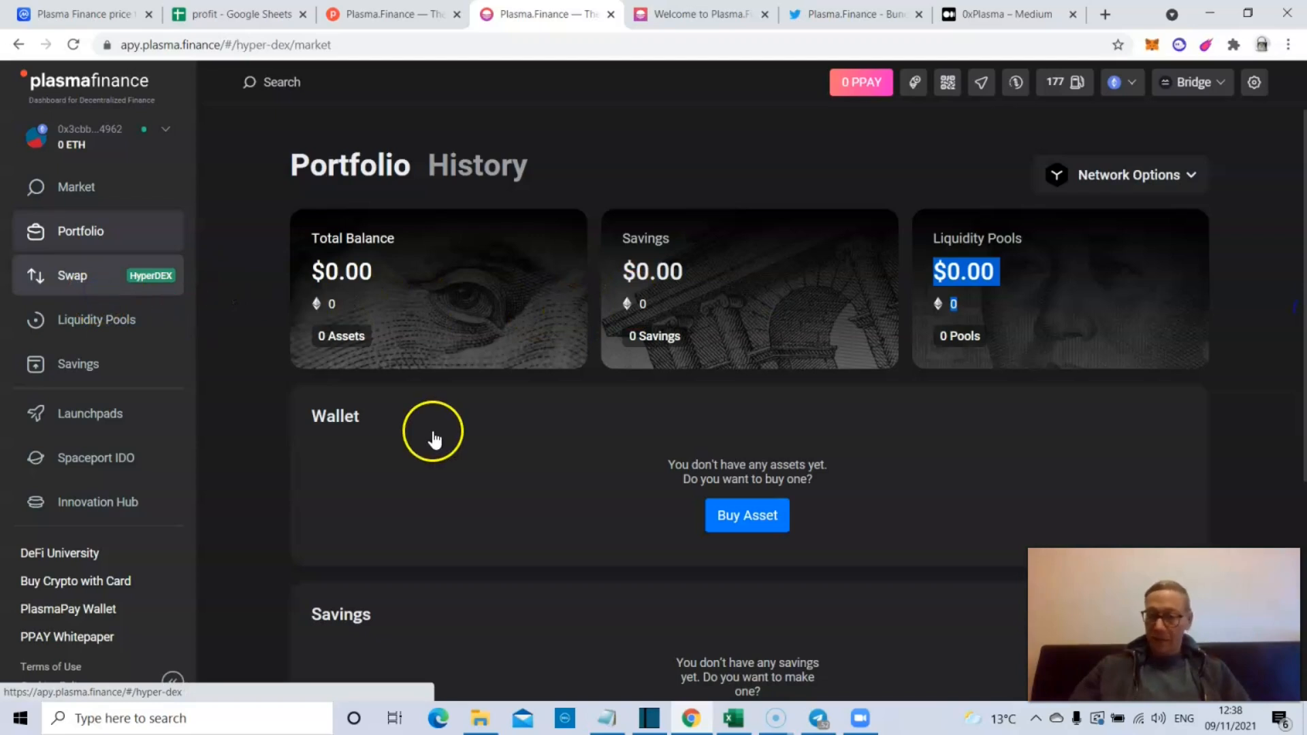
pyautogui.moveTo(623, 402)
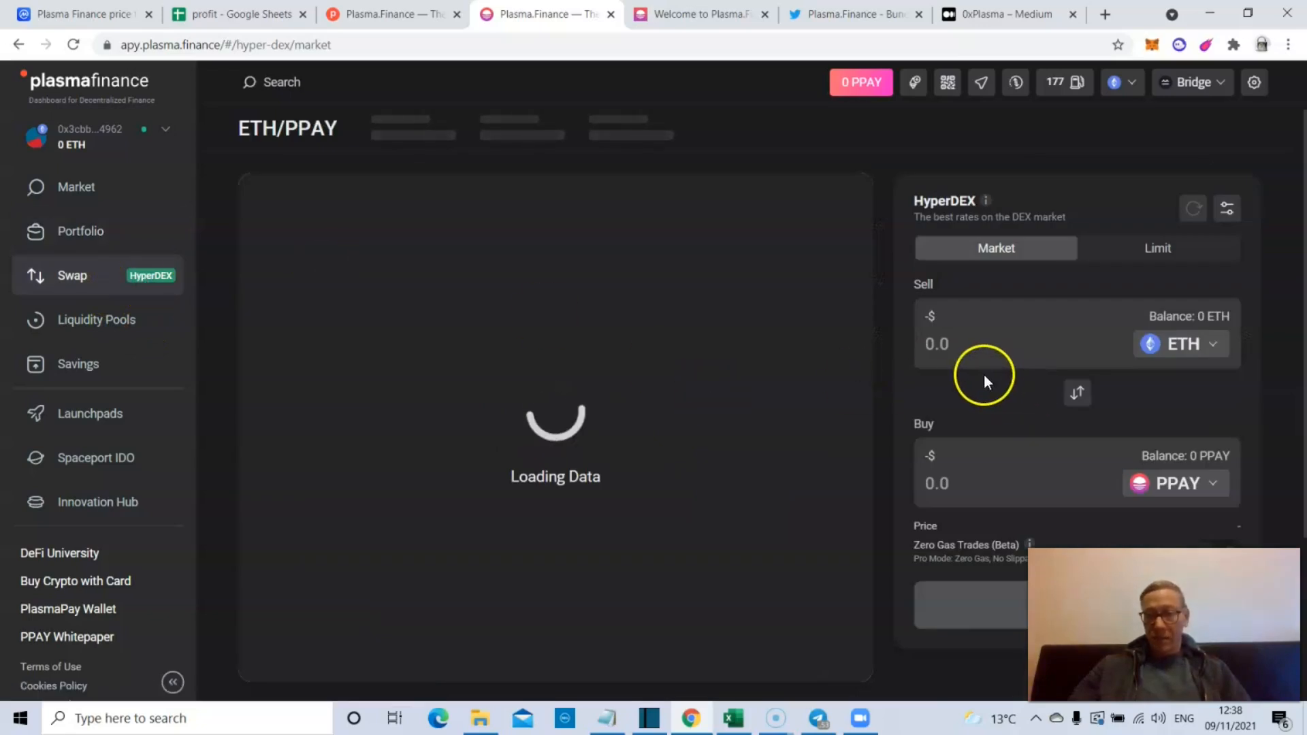
# - Enter a sell amount of 1 ETH to get a quote of about 45,678.6 PPAY
pyautogui.click(967, 343)
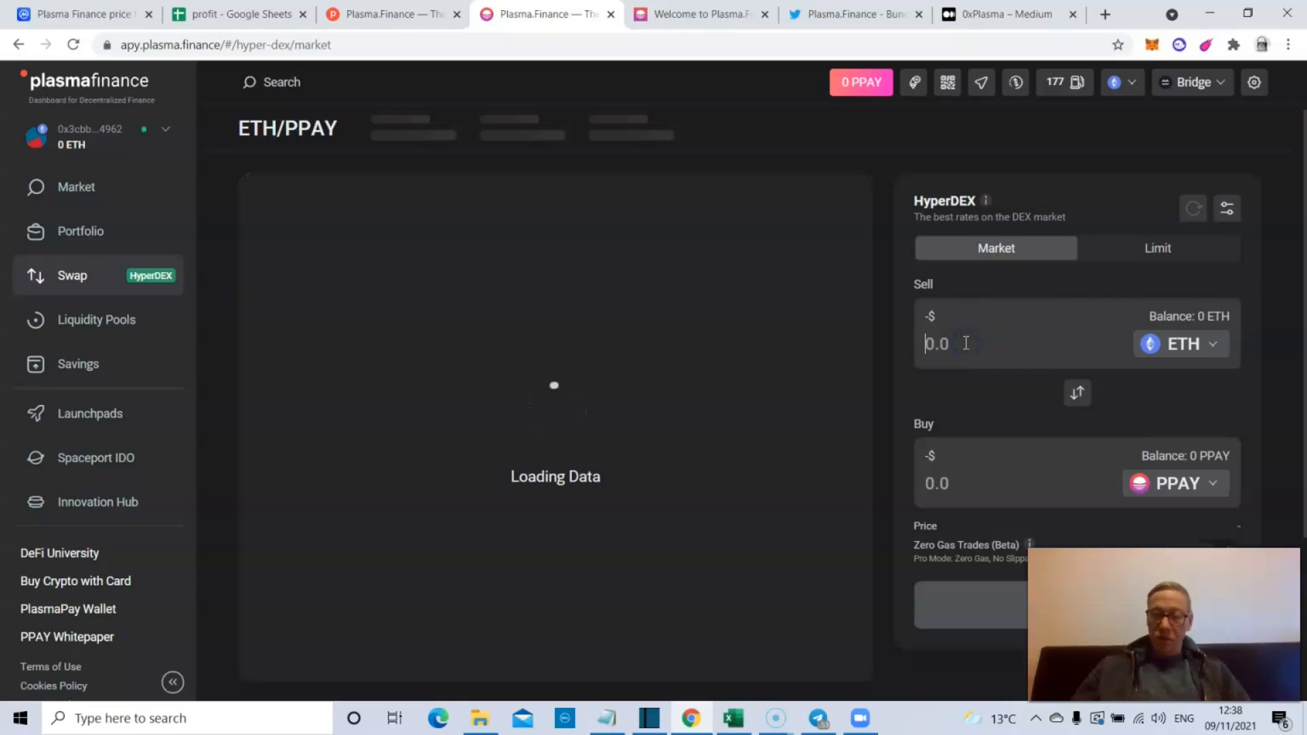
pyautogui.write('1')
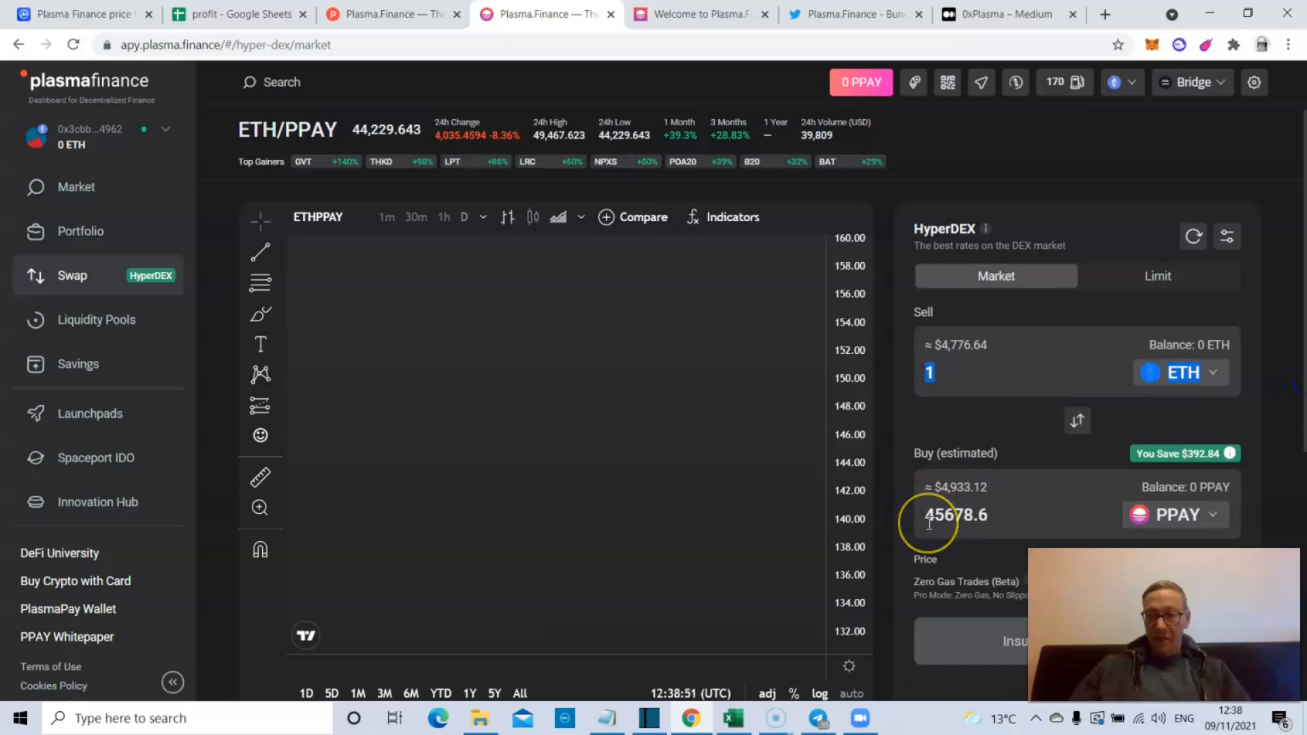
pyautogui.moveTo(983, 515)
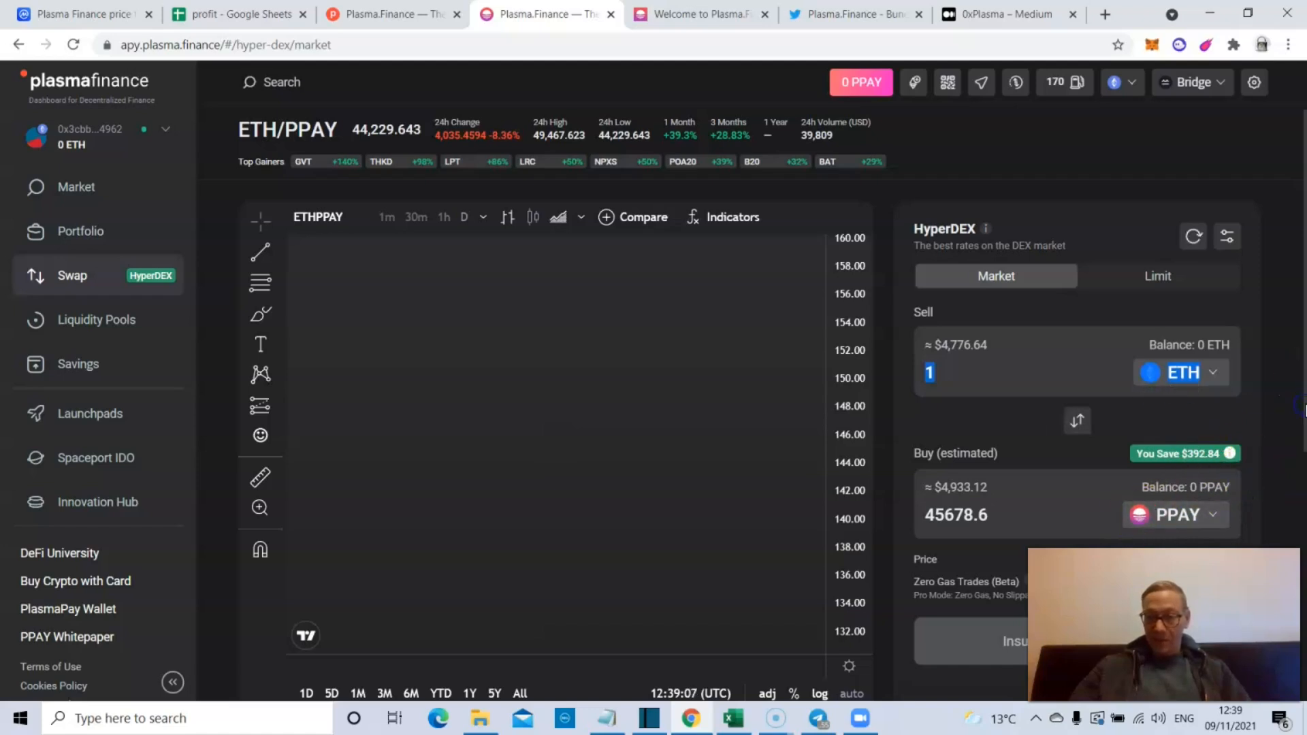
pyautogui.moveTo(839, 35)
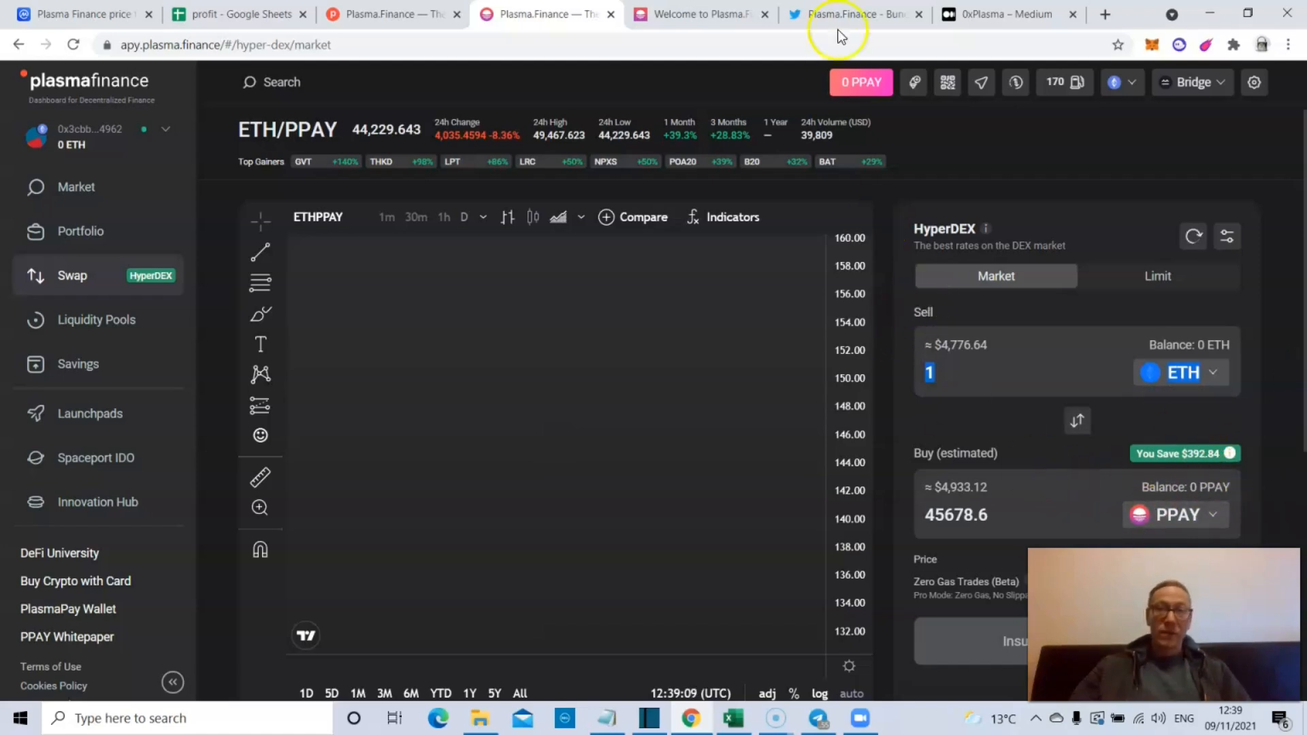
pyautogui.moveTo(839, 36)
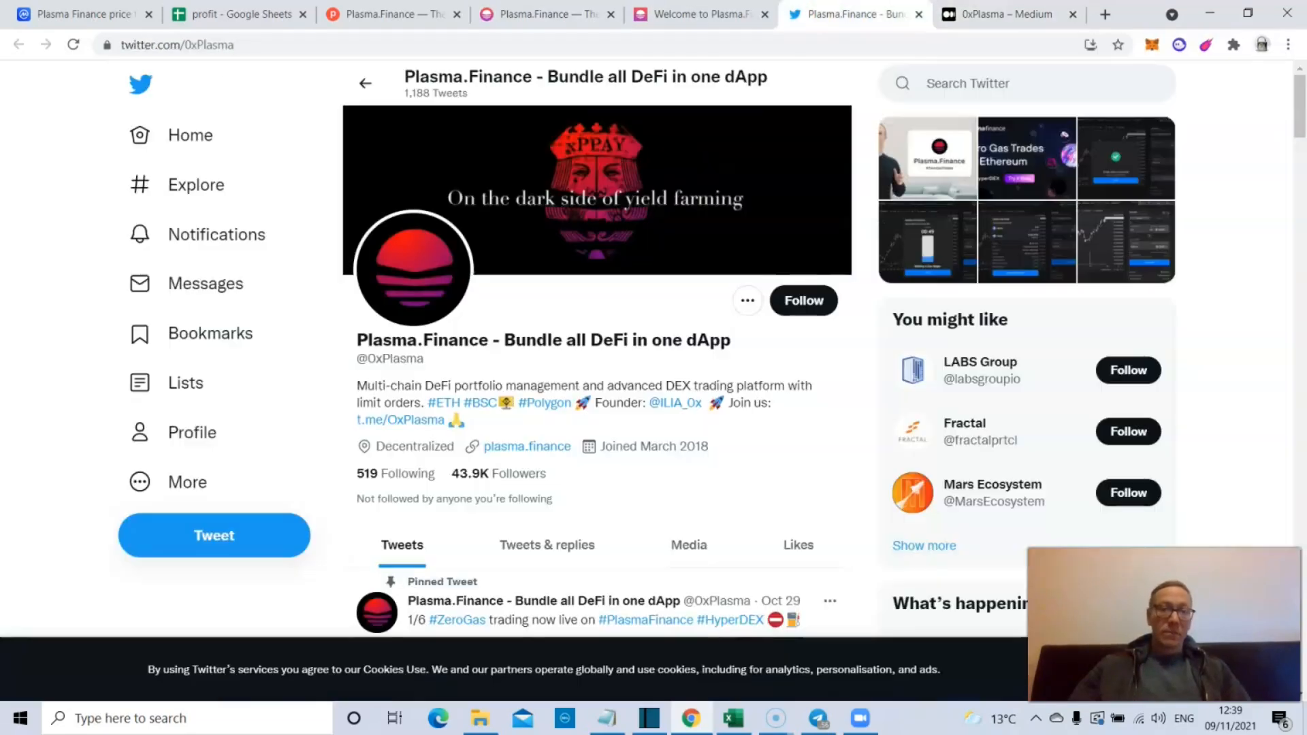
# - Scroll Plasma.Finance's Twitter through the Zero Gas Trades HyperDEX tweets and return to the swap
pyautogui.scroll(-3)
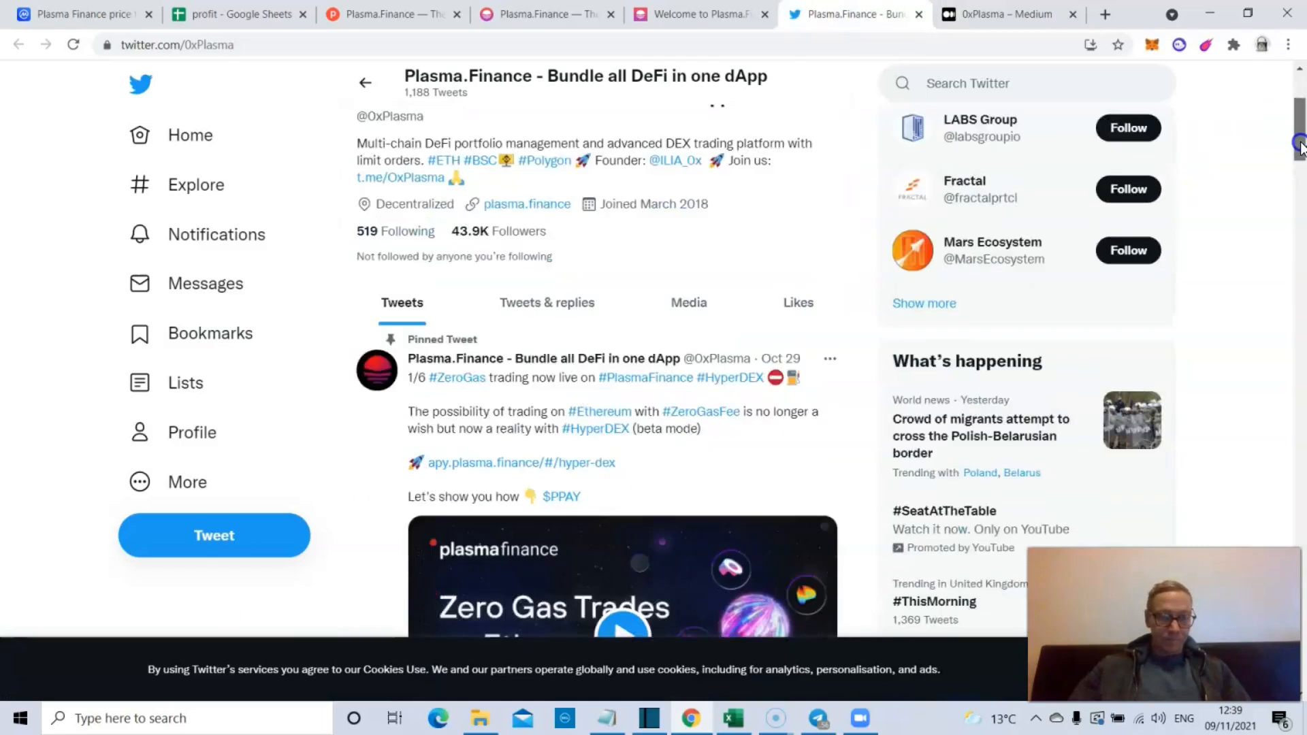
pyautogui.scroll(-3)
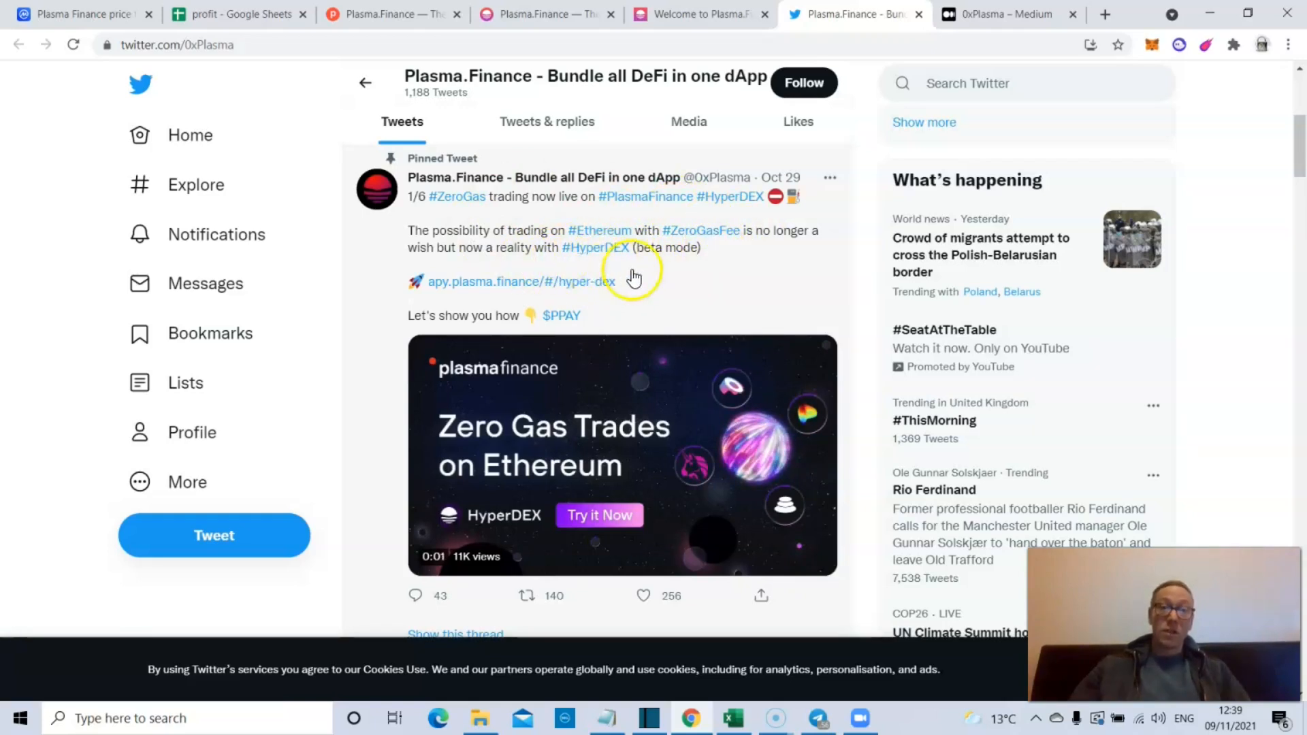
pyautogui.moveTo(666, 335)
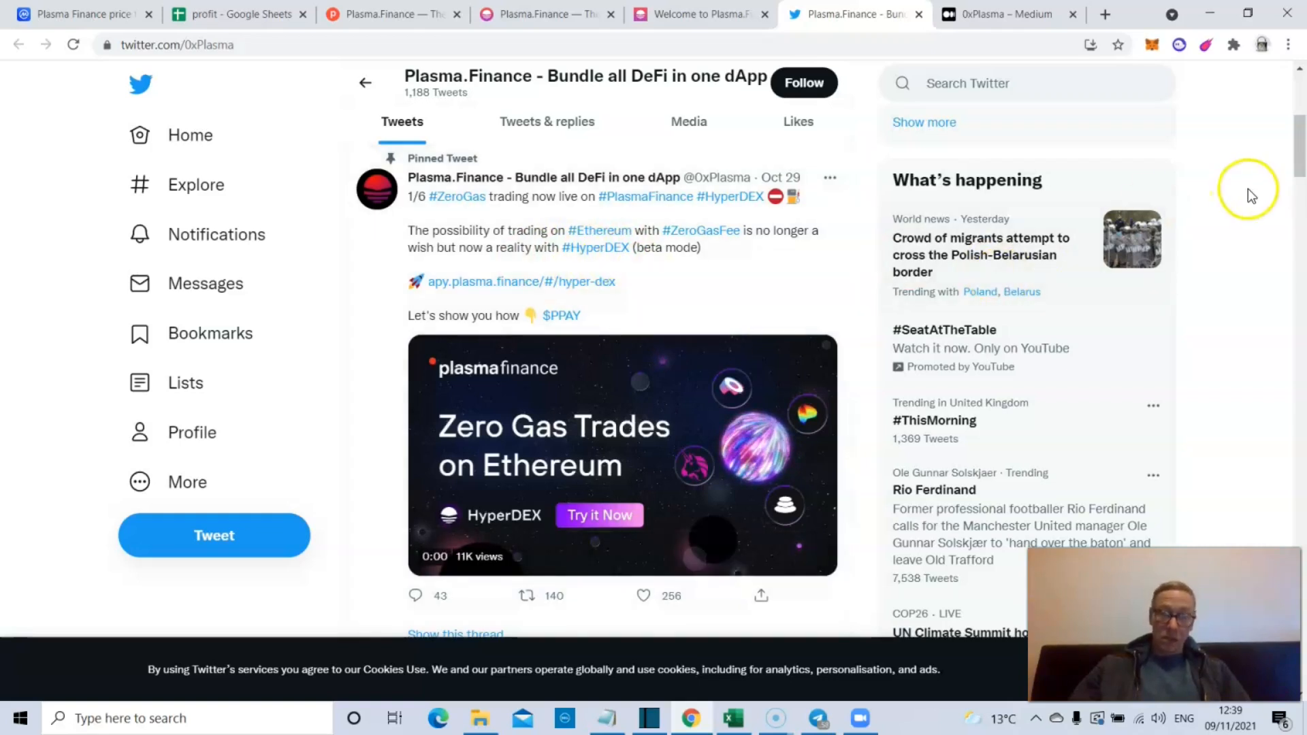
pyautogui.scroll(-3)
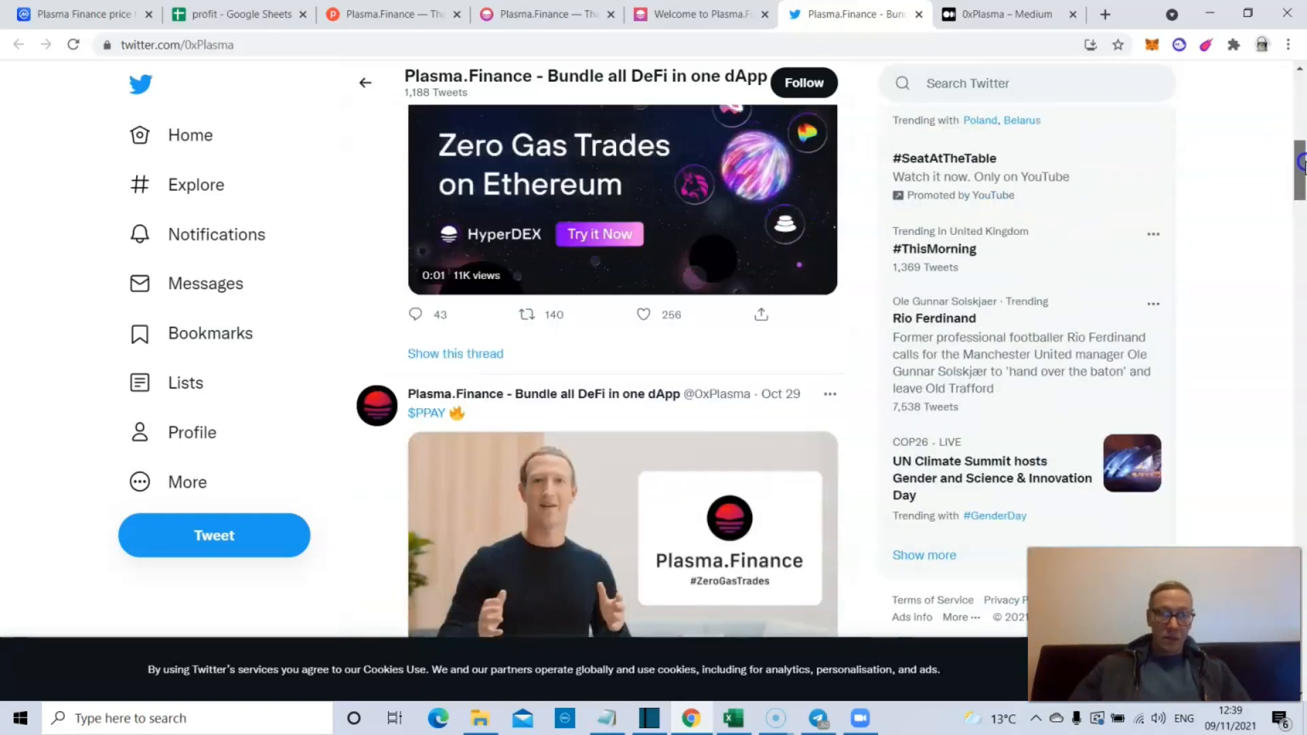
pyautogui.scroll(-3)
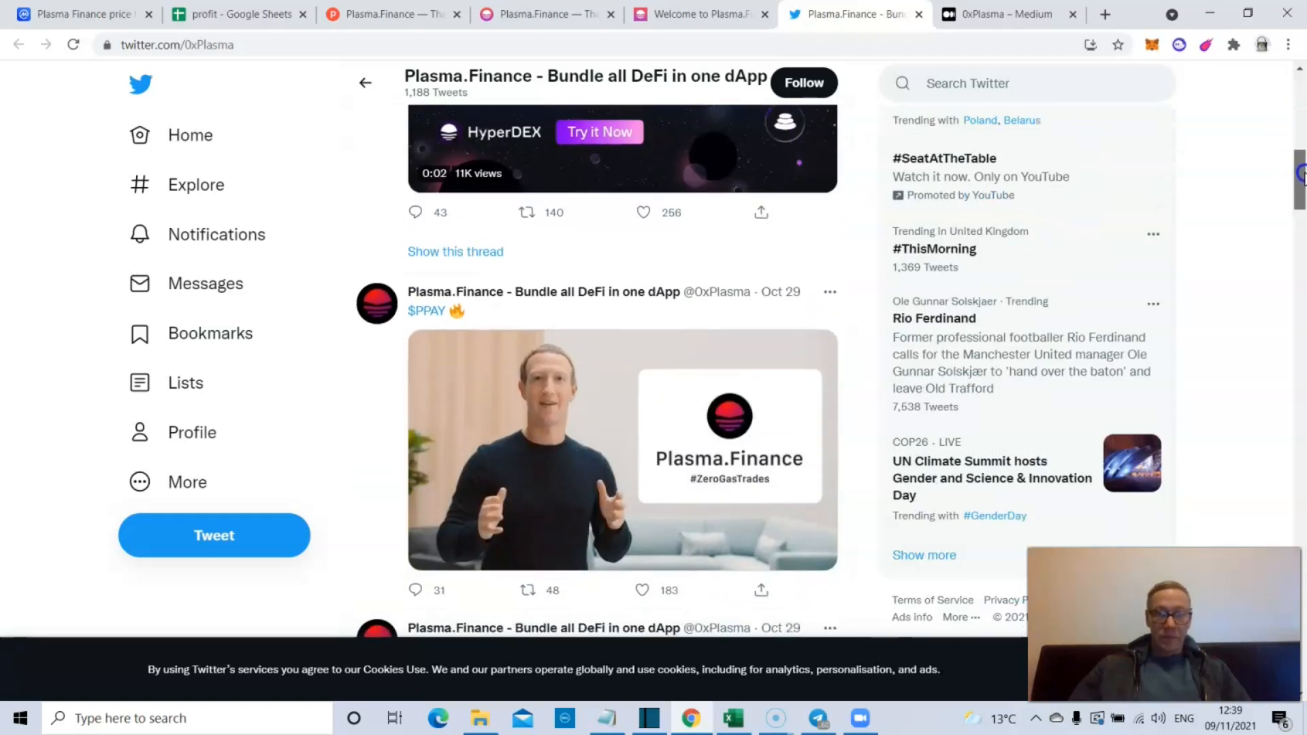
pyautogui.scroll(-3)
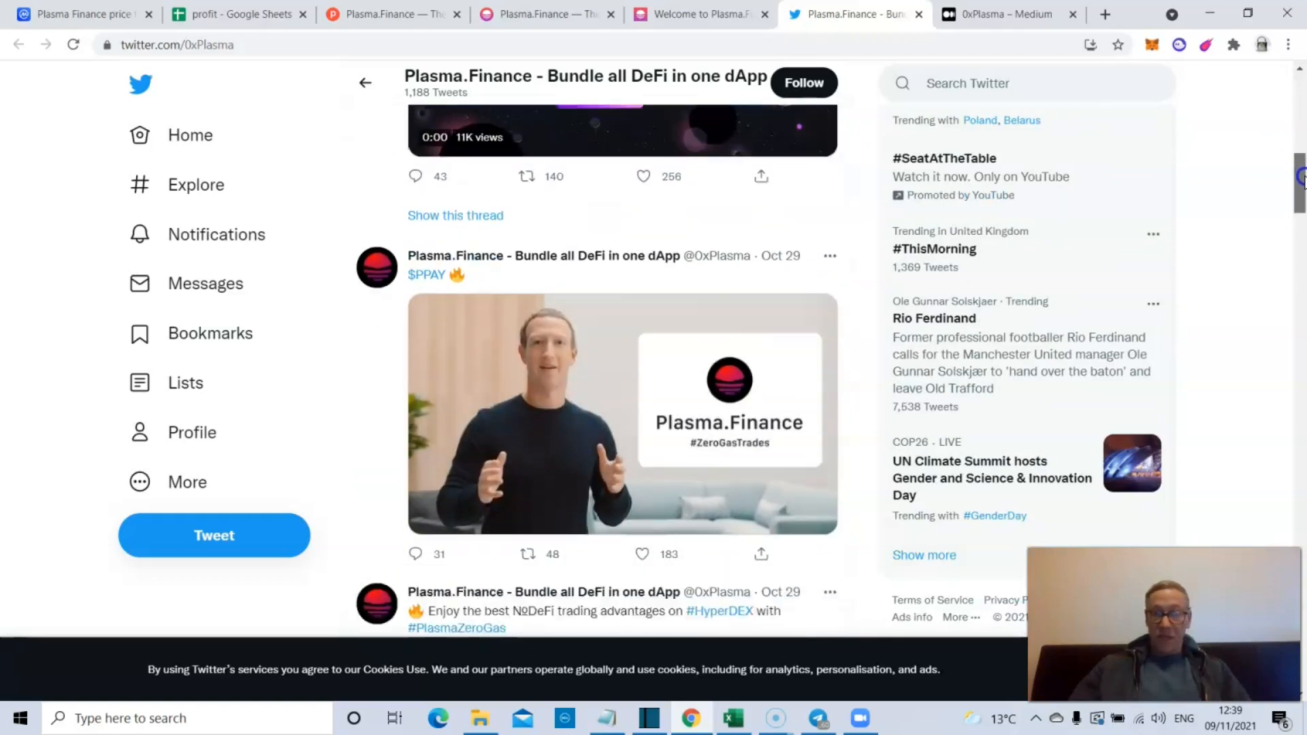
pyautogui.scroll(-3)
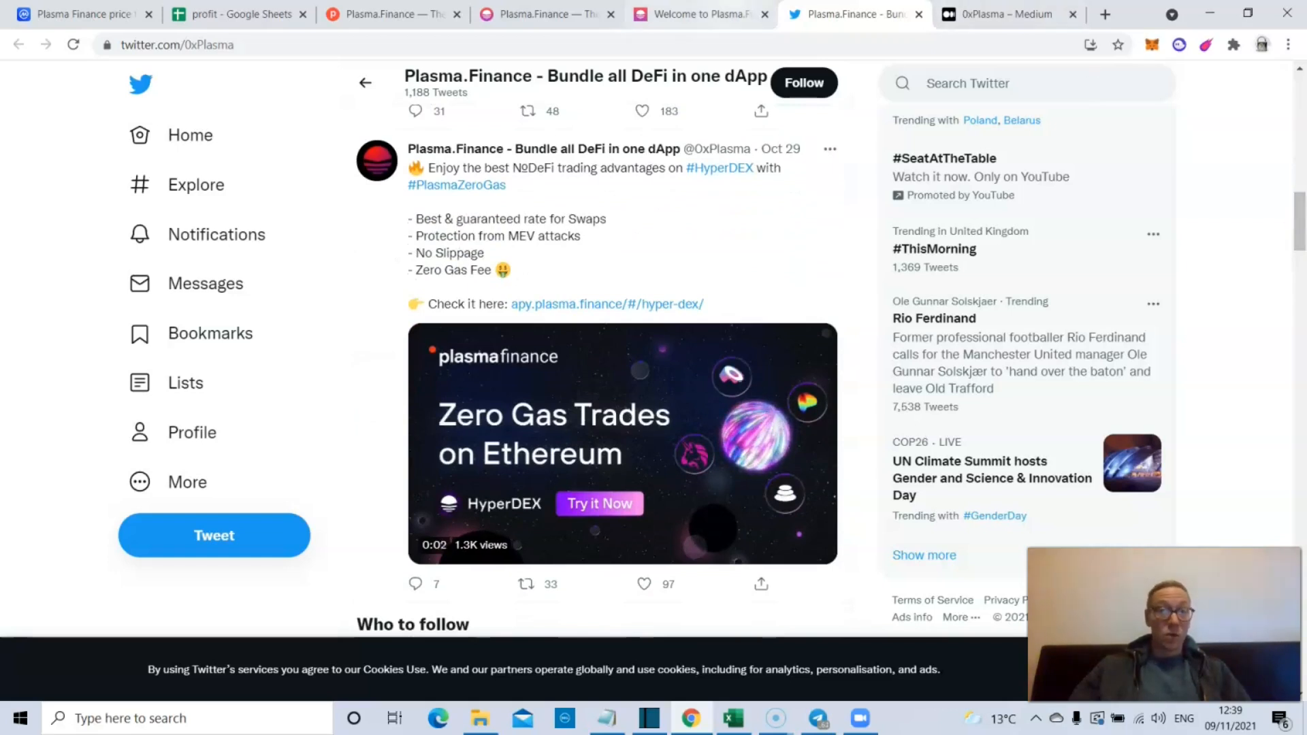
pyautogui.click(539, 14)
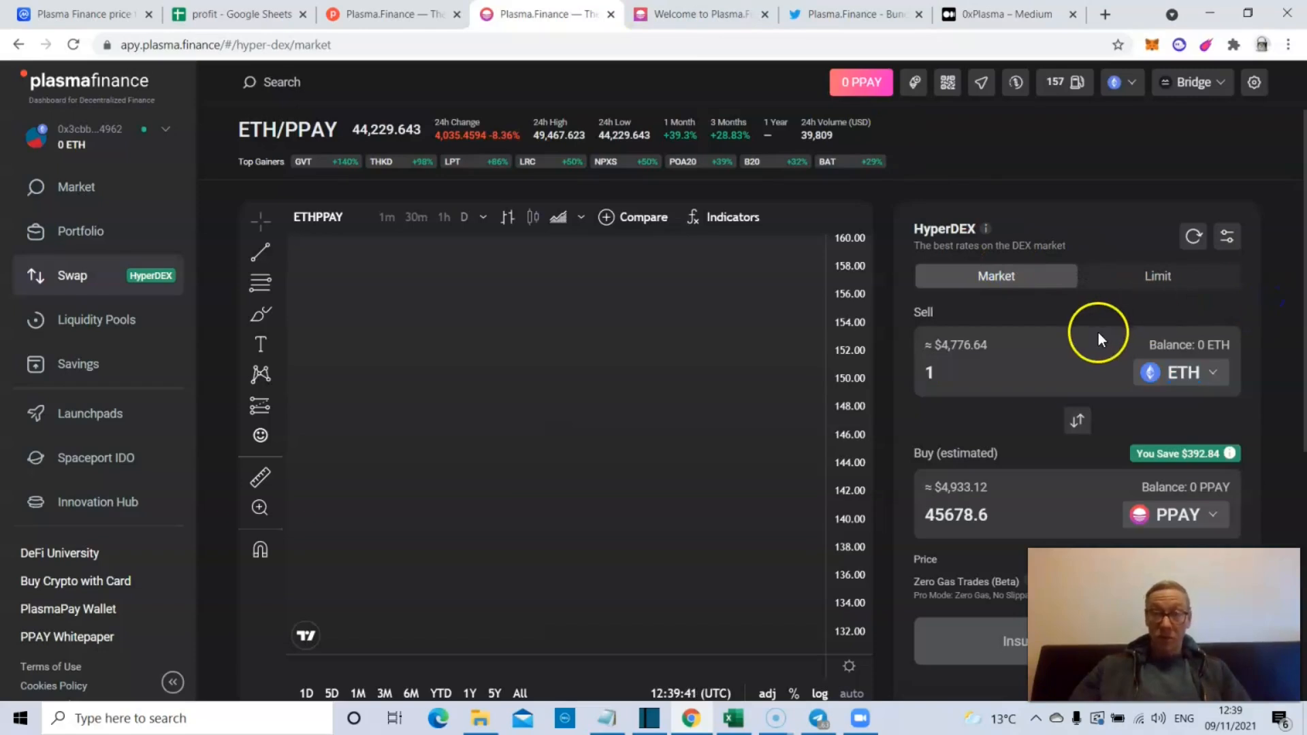
pyautogui.moveTo(926, 254)
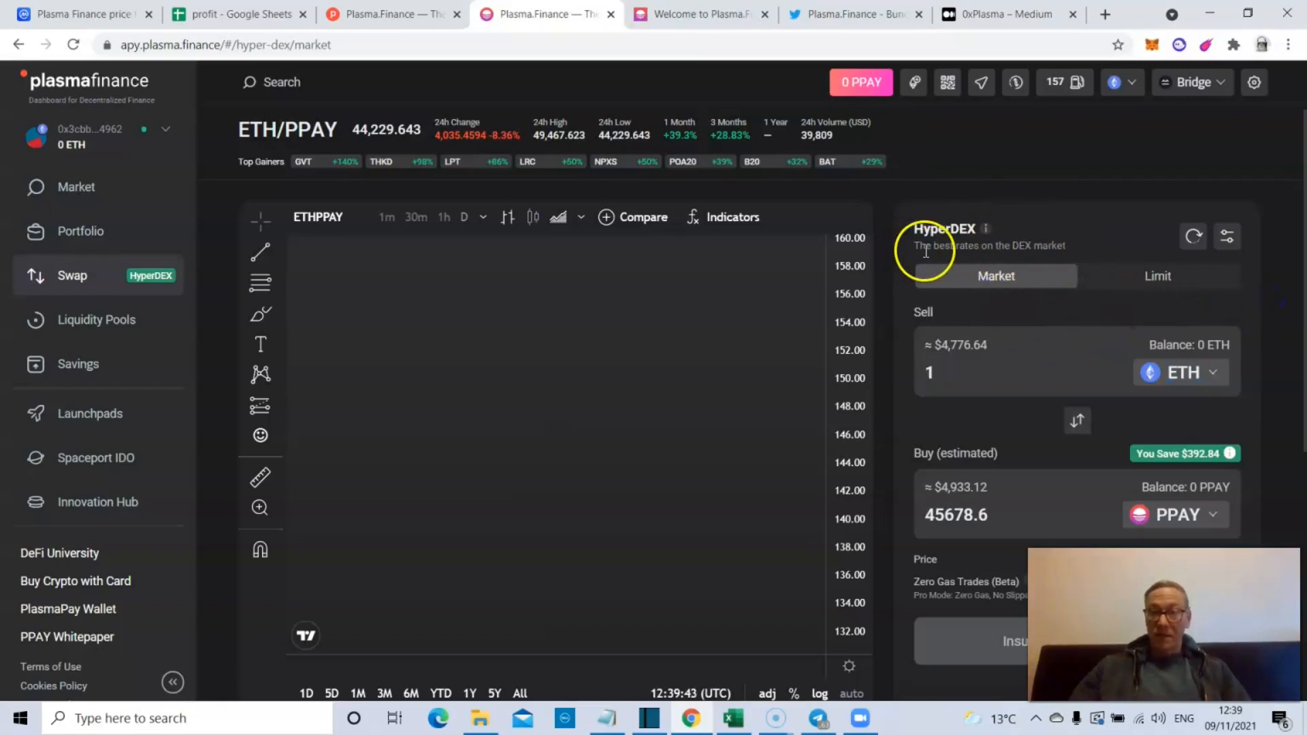
pyautogui.moveTo(984, 229)
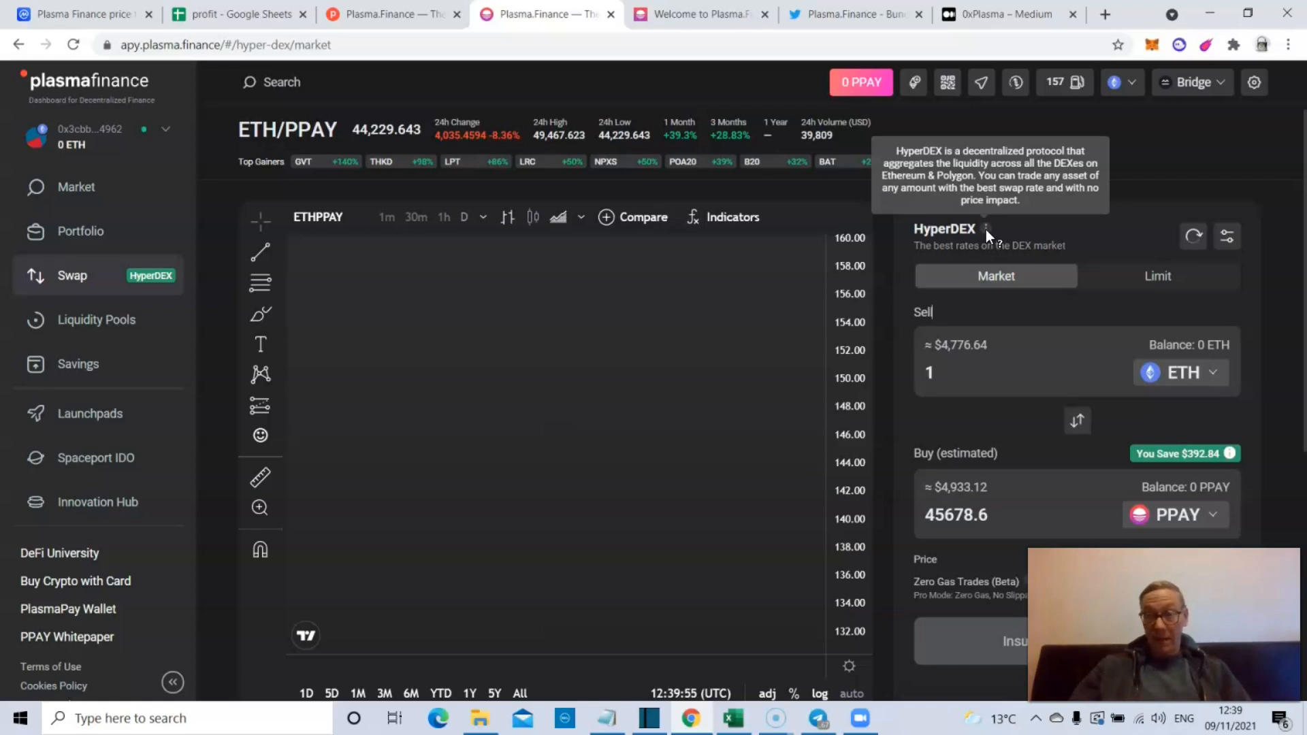
pyautogui.moveTo(362, 283)
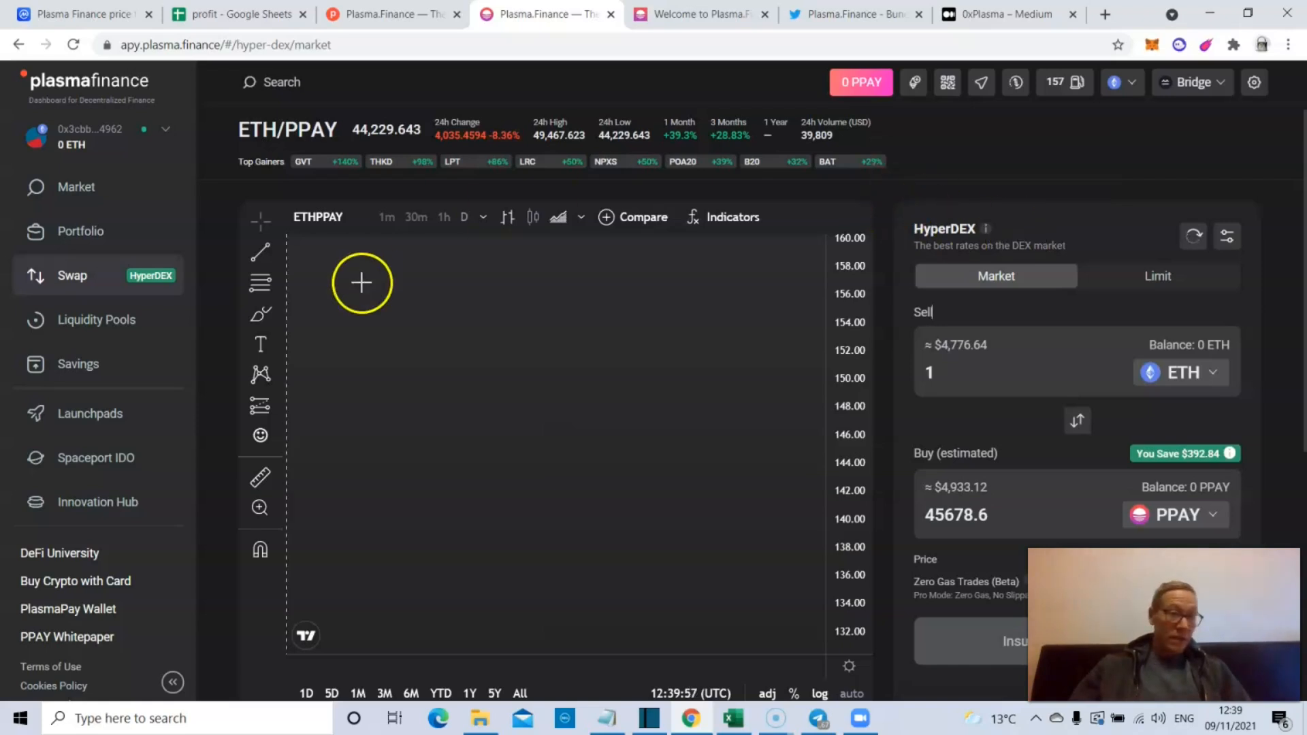
pyautogui.click(96, 320)
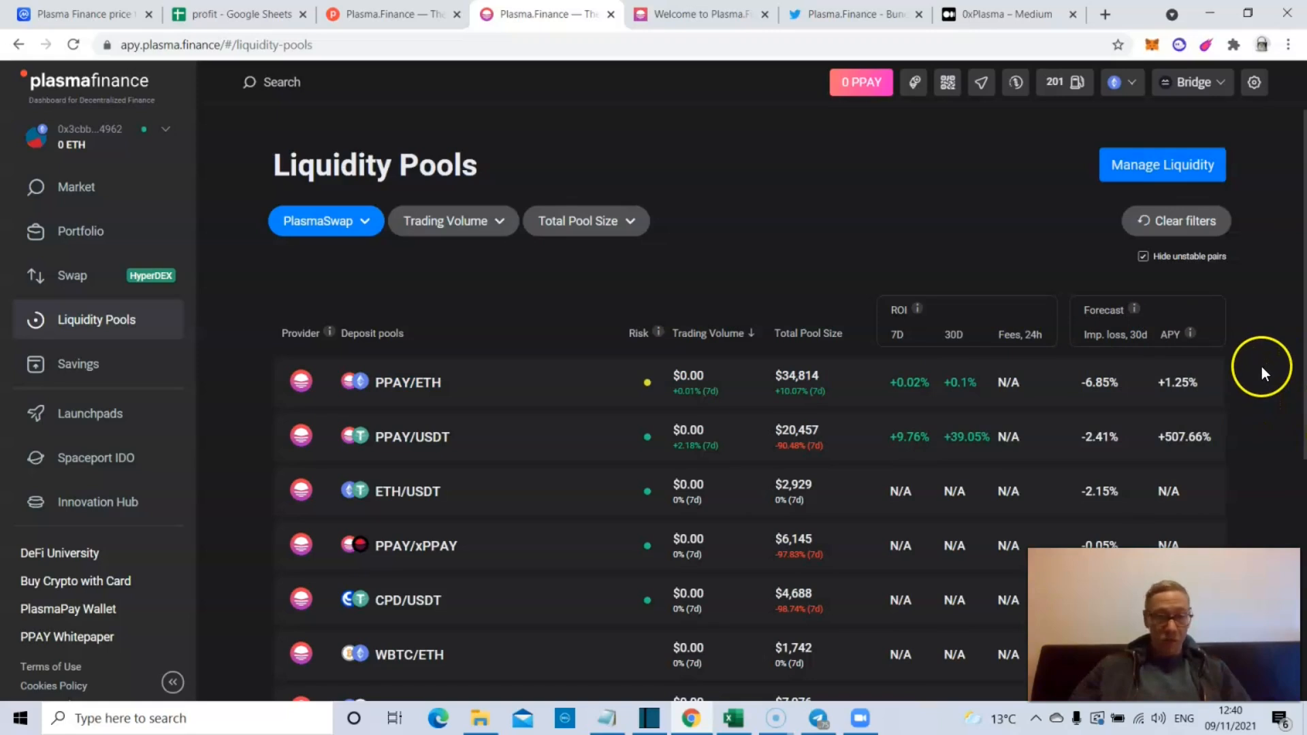
pyautogui.moveTo(585, 444)
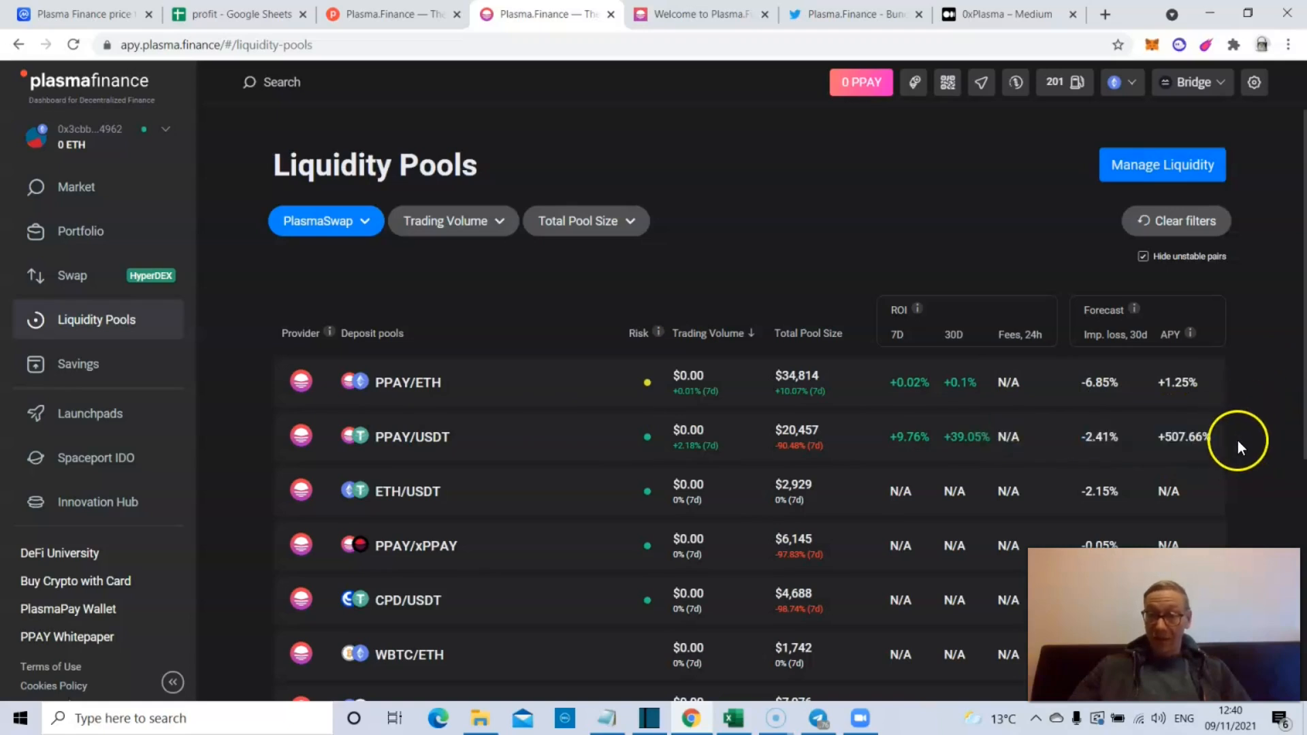
pyautogui.moveTo(610, 376)
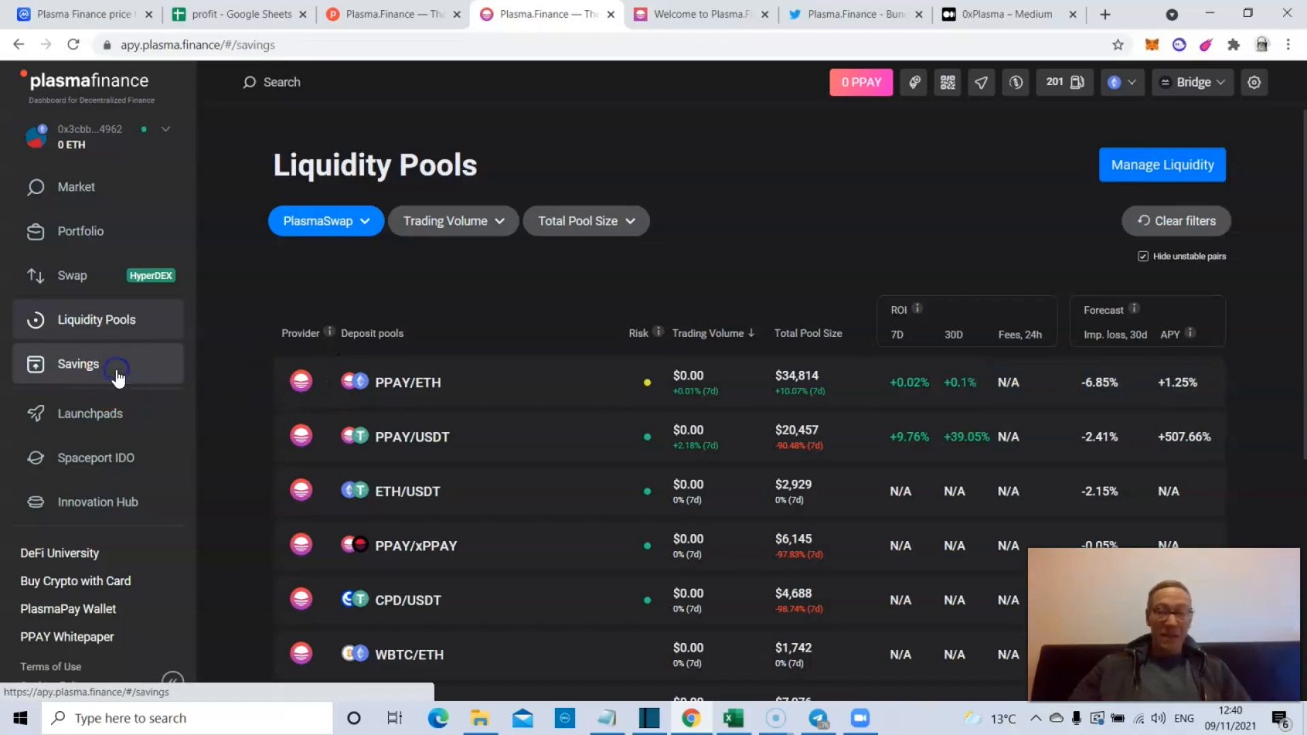
pyautogui.moveTo(463, 360)
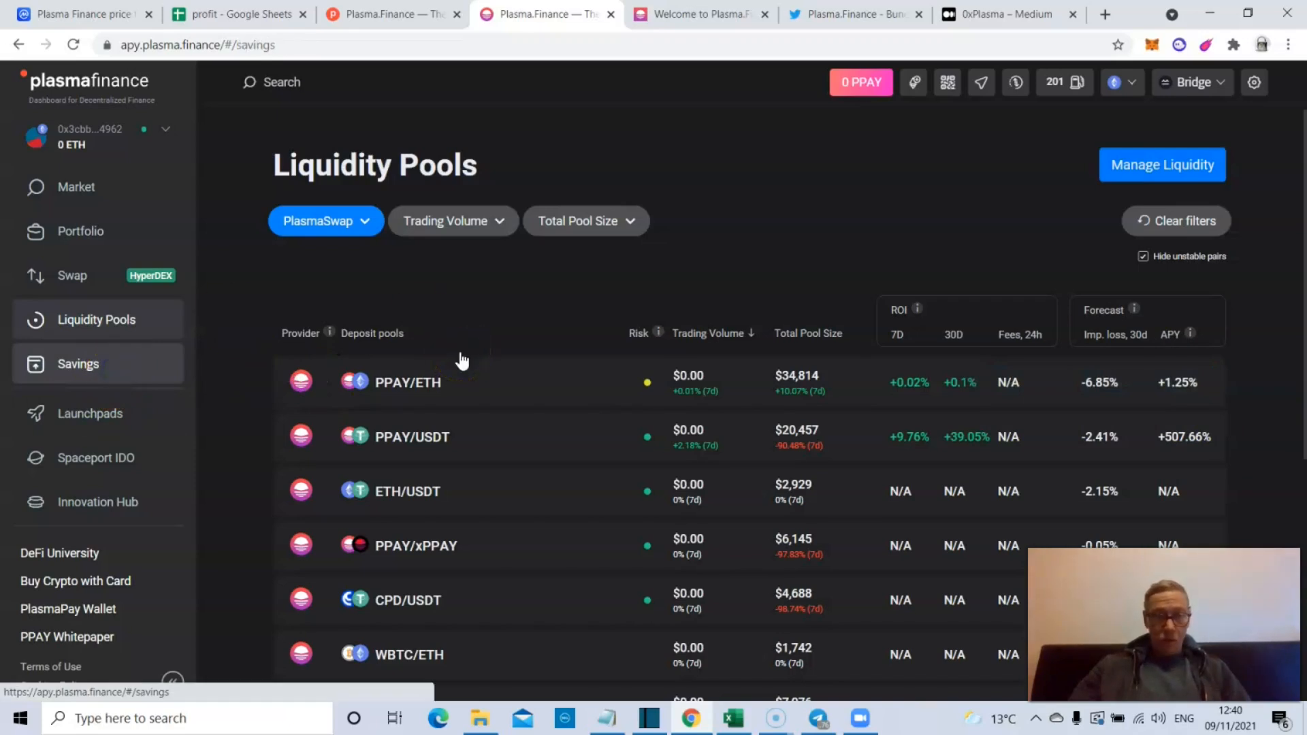
# - View the Savings page with PPAY Staking at 12.52% APY, then head to Innovation Hub
pyautogui.click(77, 364)
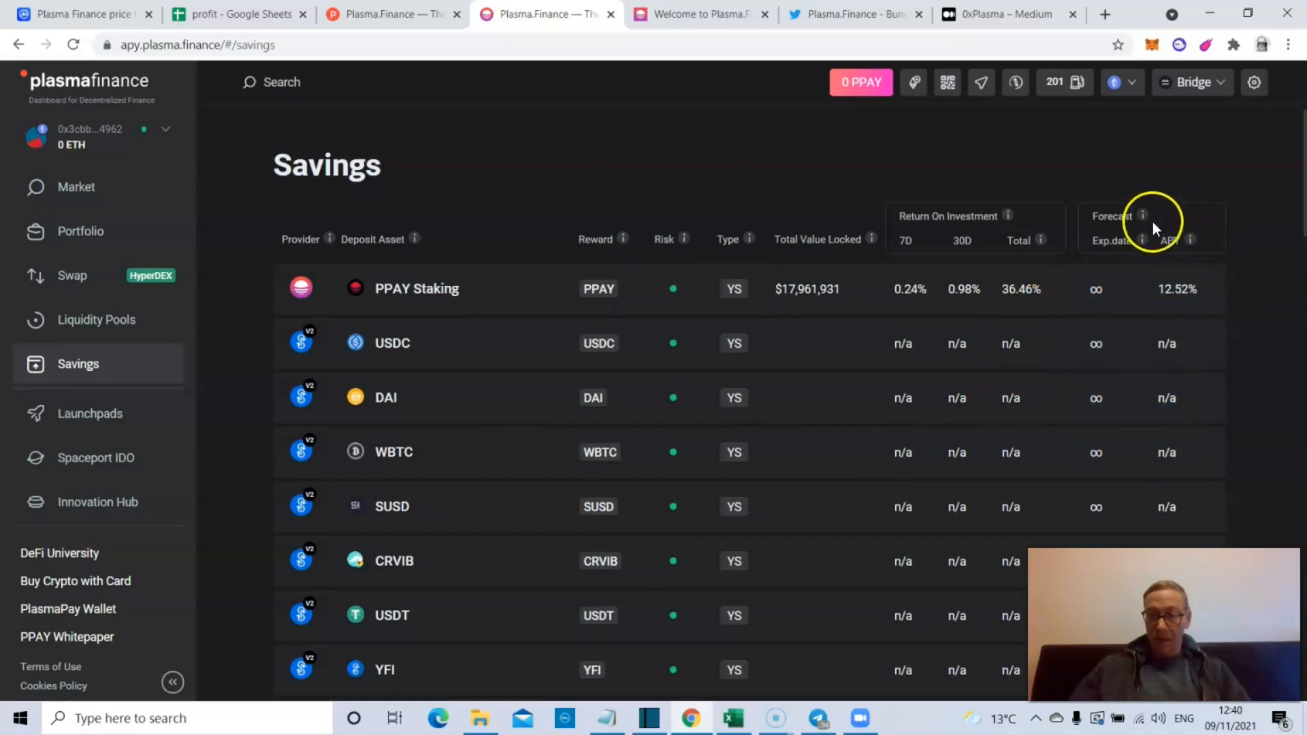
pyautogui.moveTo(1141, 215)
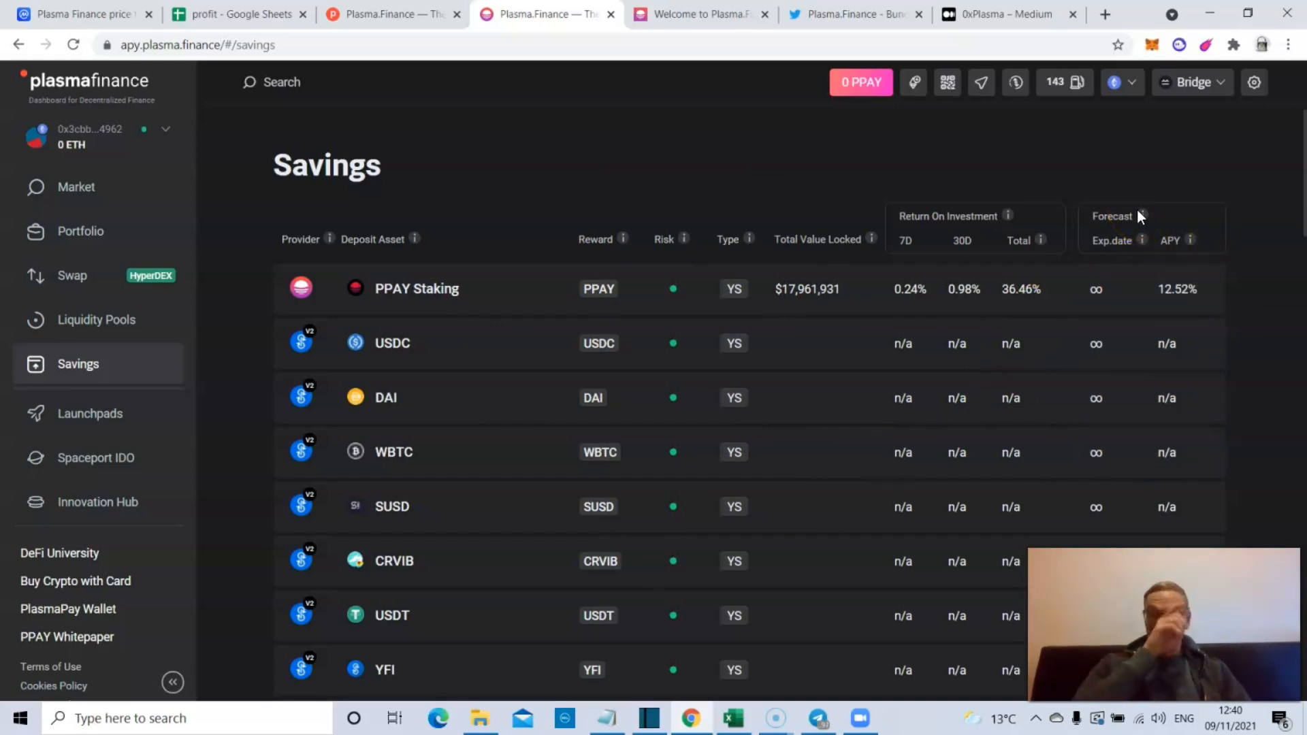
pyautogui.moveTo(1144, 216)
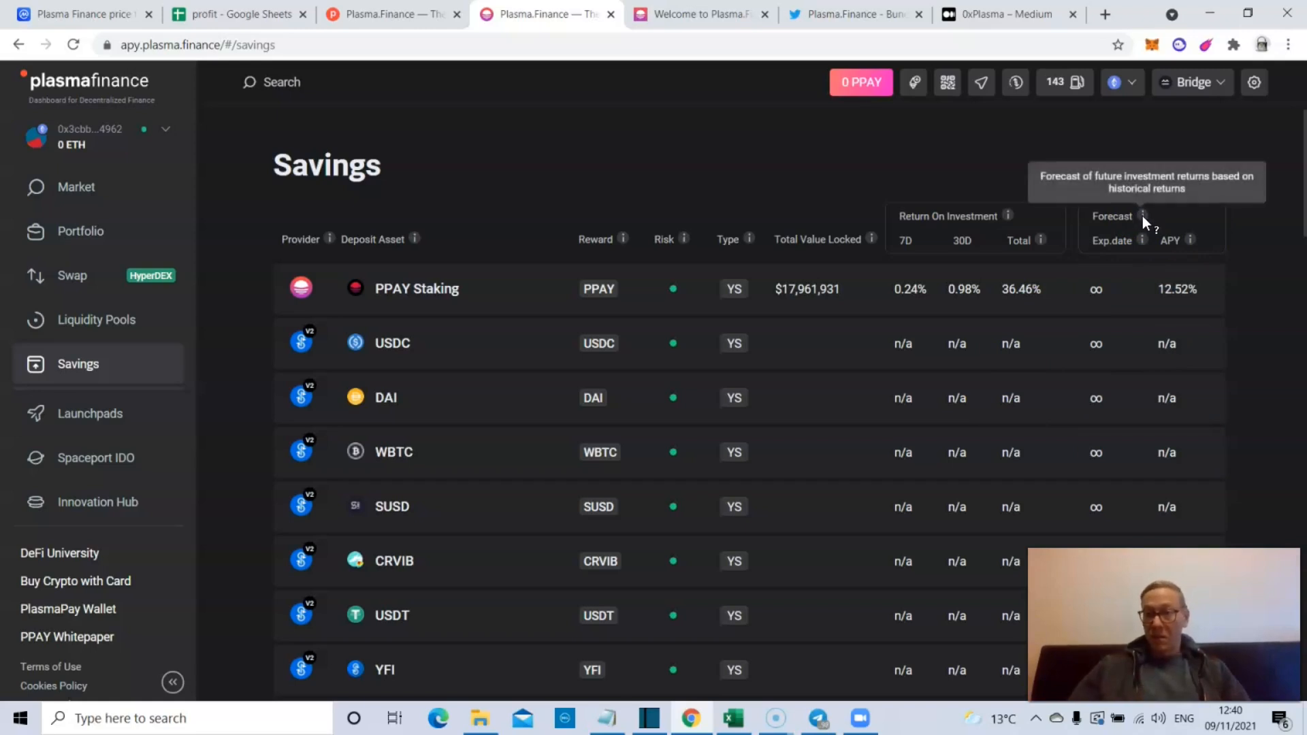
pyautogui.moveTo(1024, 262)
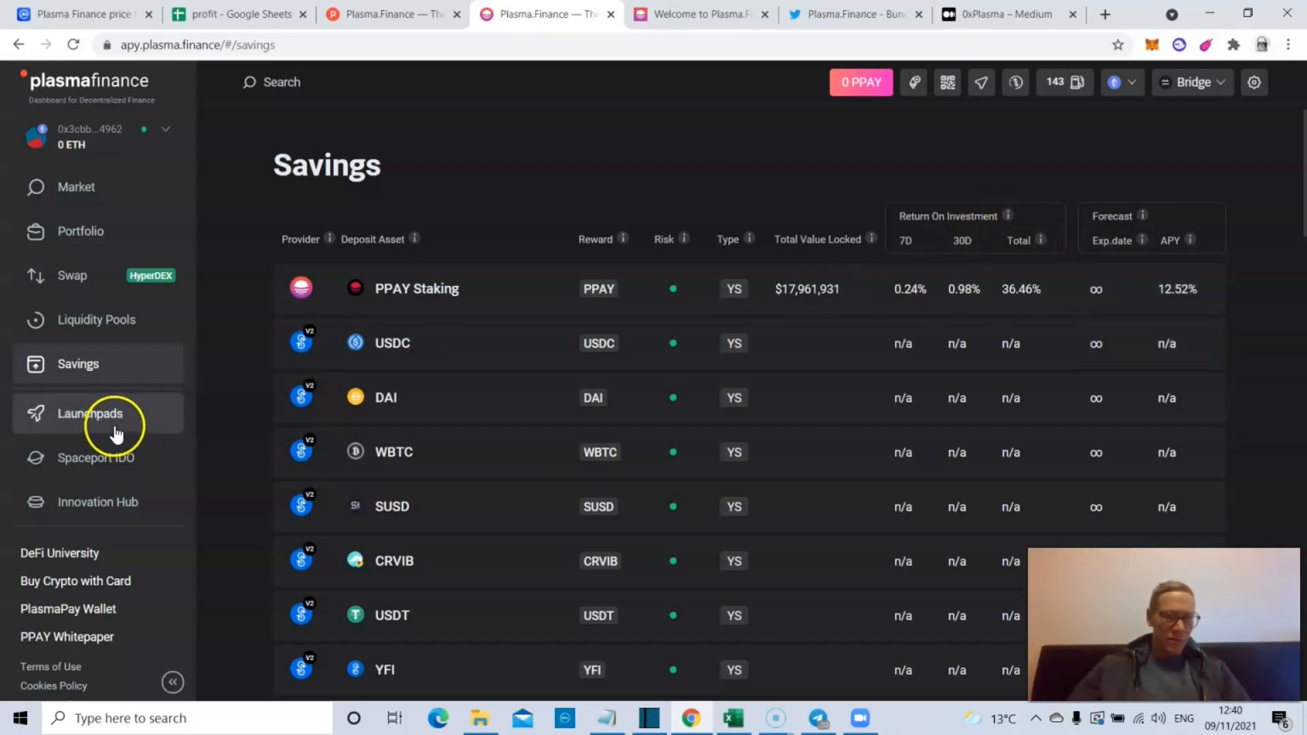
pyautogui.moveTo(155, 511)
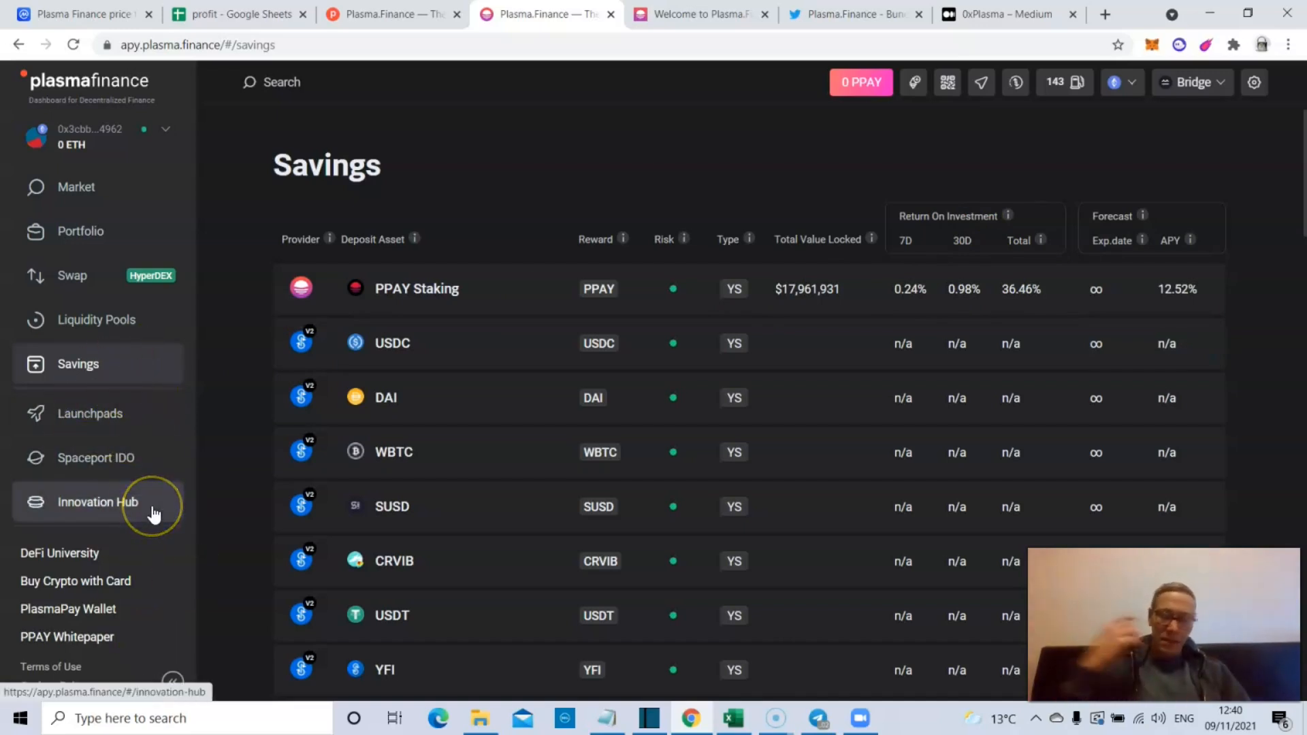
pyautogui.click(154, 512)
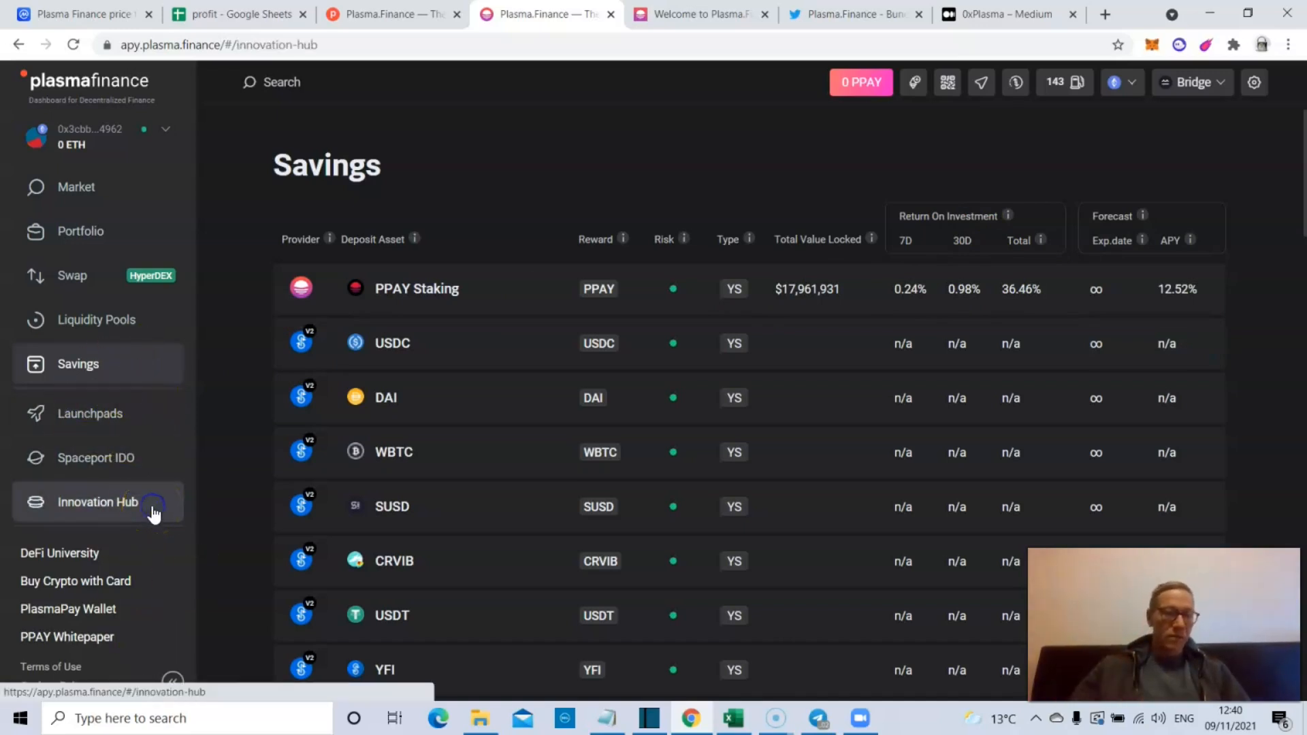
# - Browse Innovation Hub to the completed CoinsPaid IDO, the Spaceport launchpad, and Launchpad Alliance
pyautogui.click(98, 501)
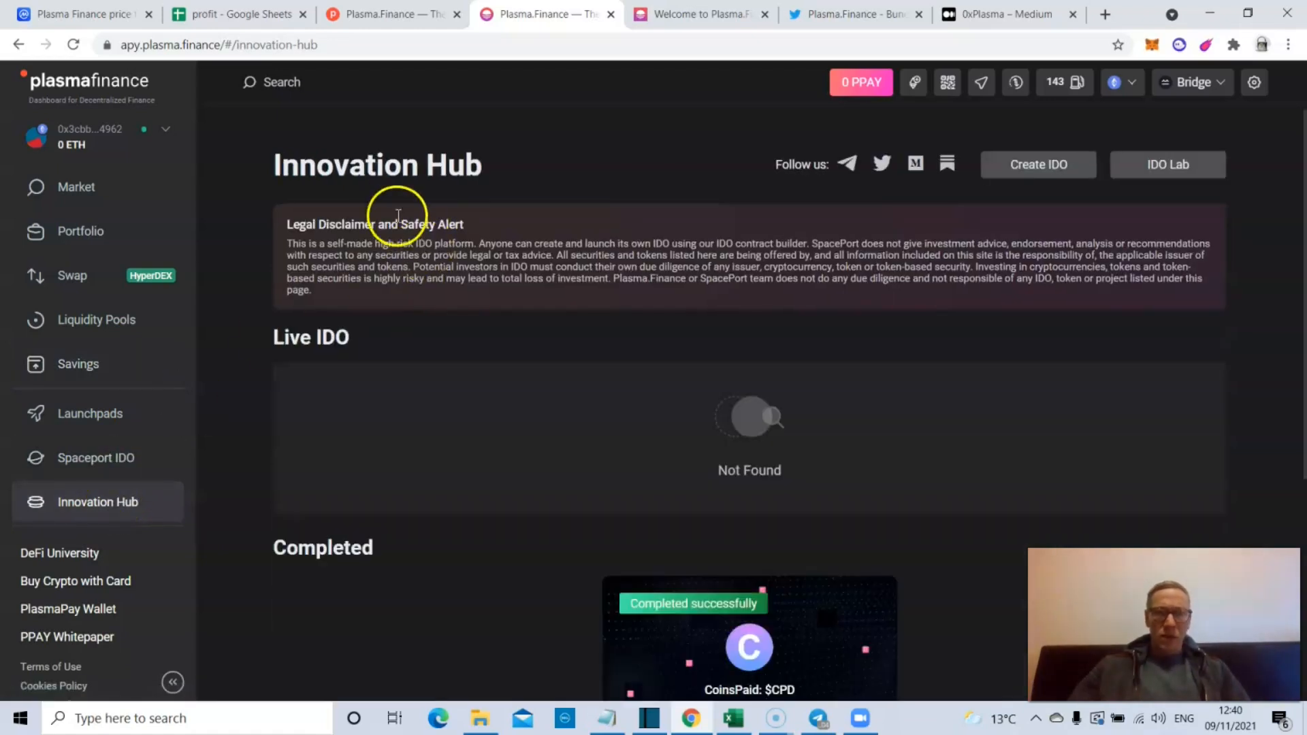
pyautogui.moveTo(474, 278)
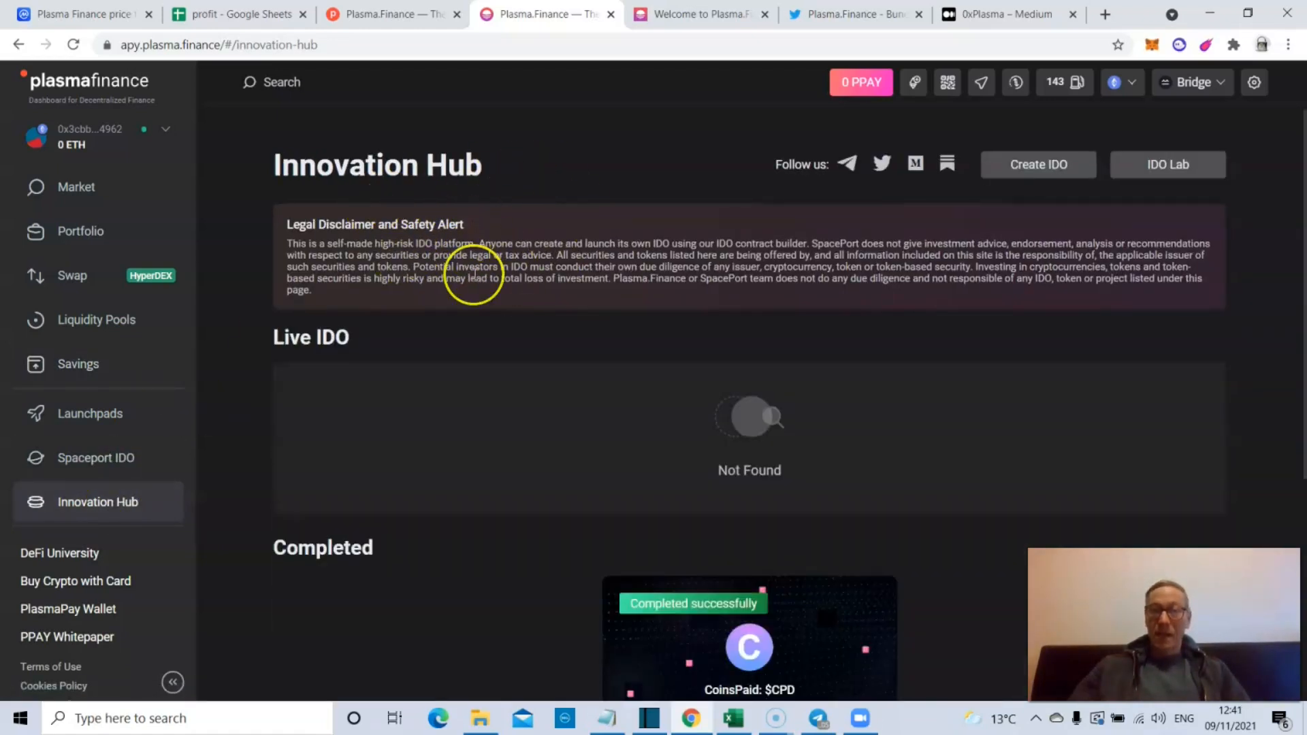
pyautogui.moveTo(582, 251)
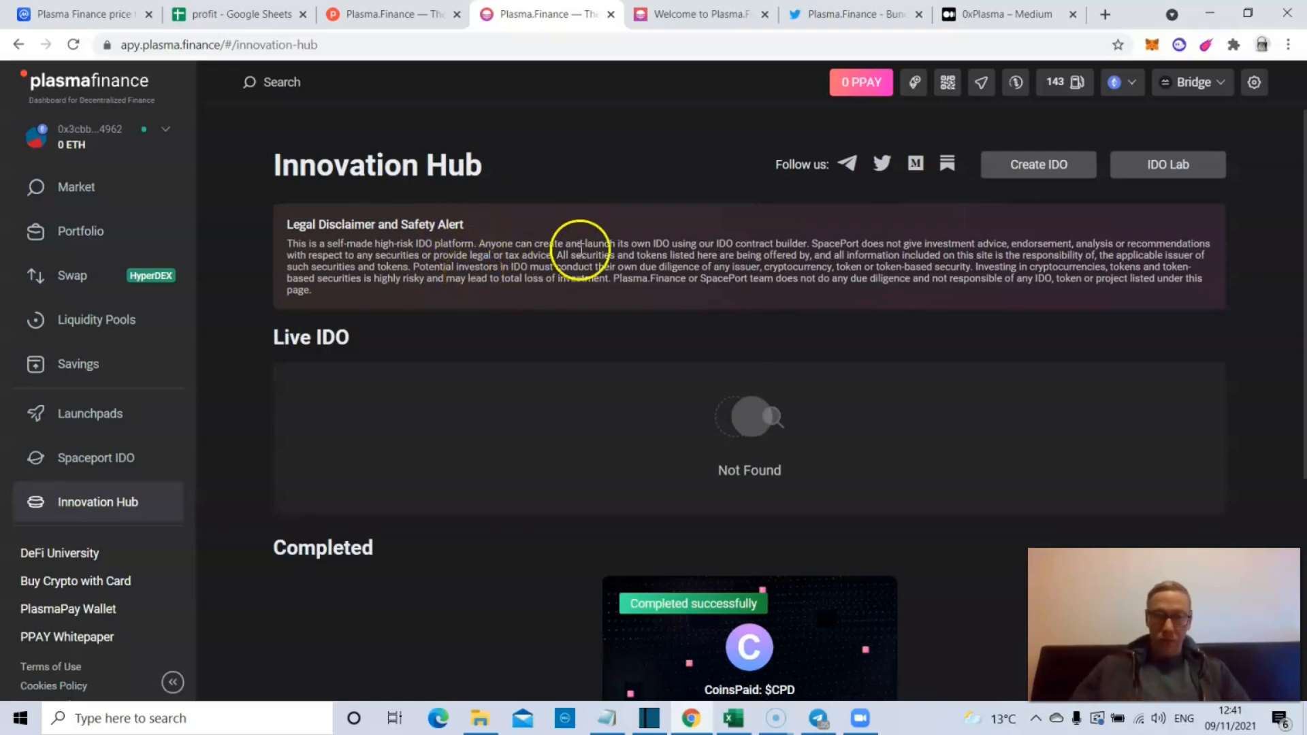
pyautogui.moveTo(670, 234)
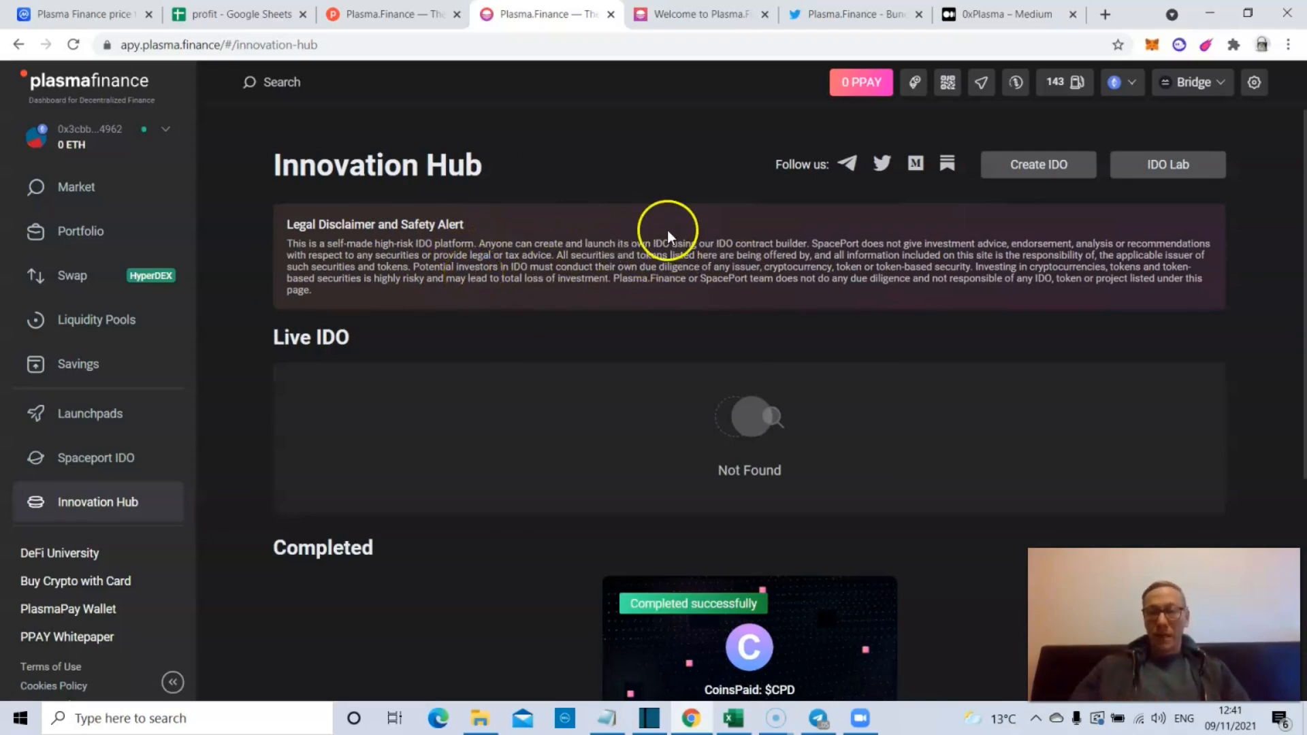
pyautogui.moveTo(768, 213)
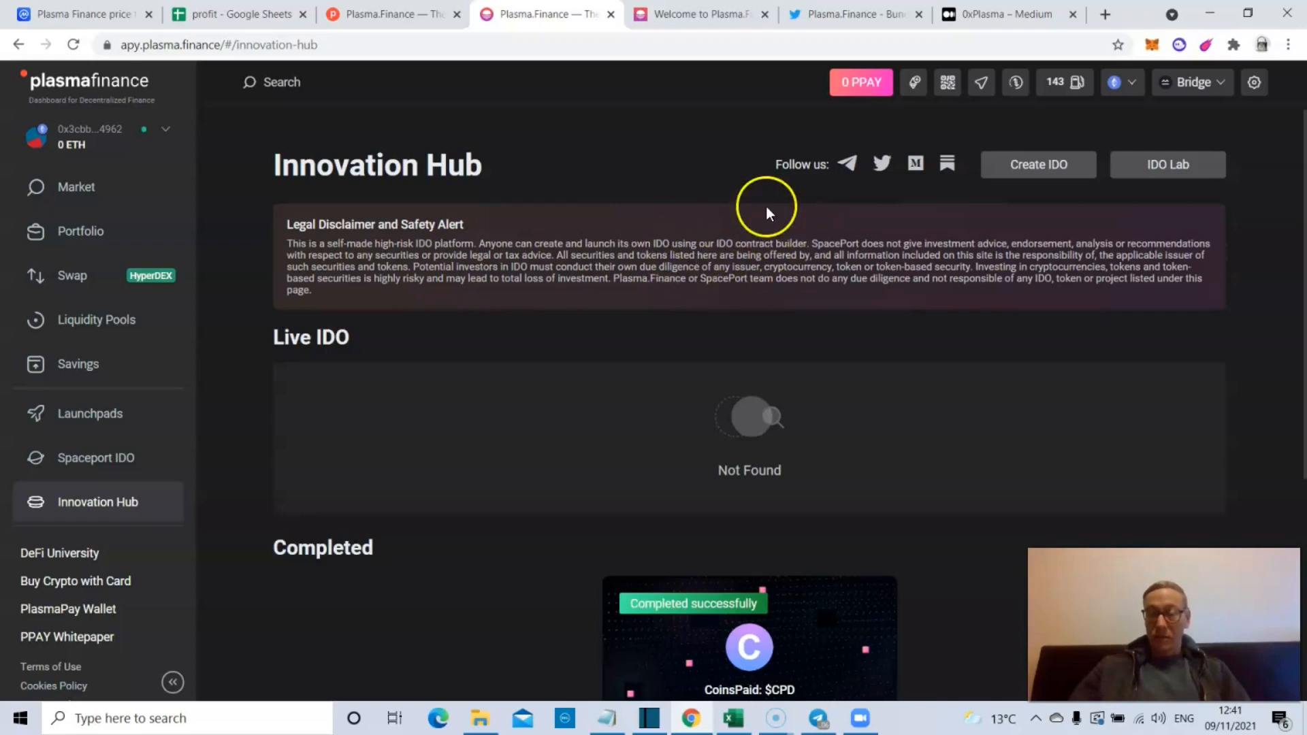
pyautogui.moveTo(860, 271)
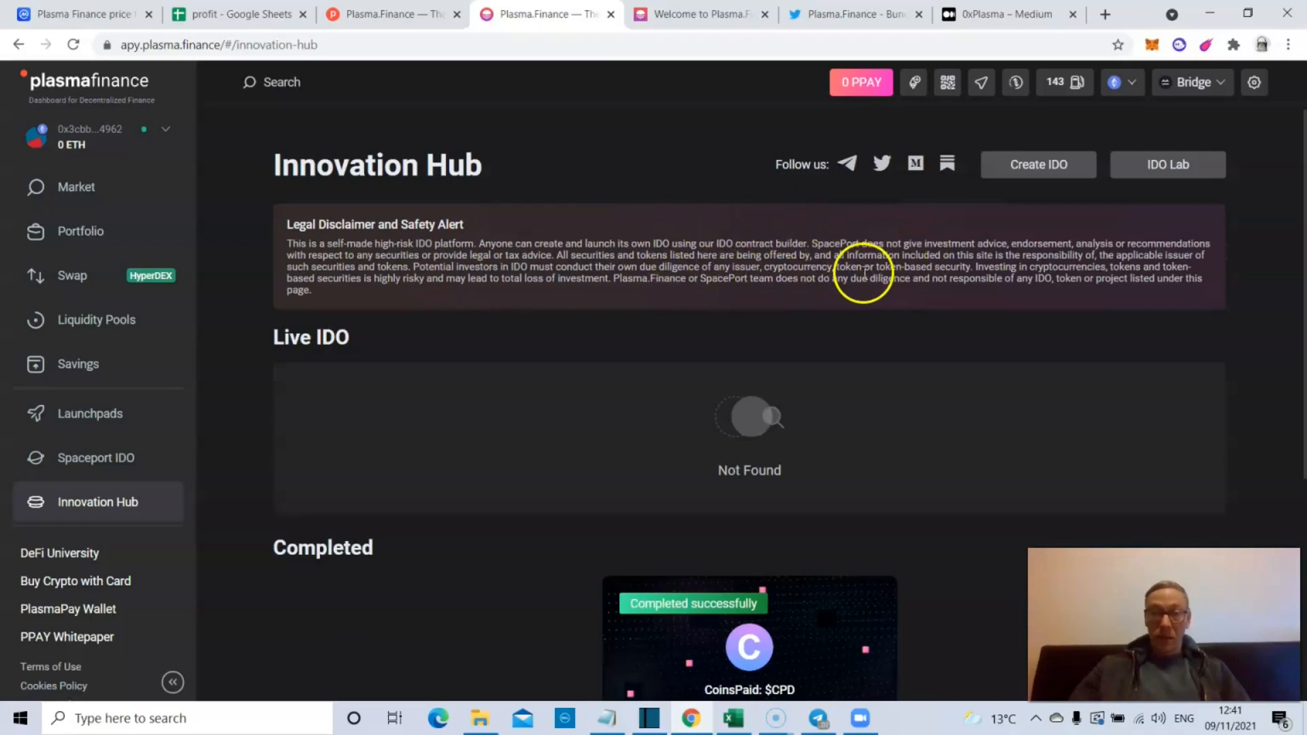
pyautogui.moveTo(850, 482)
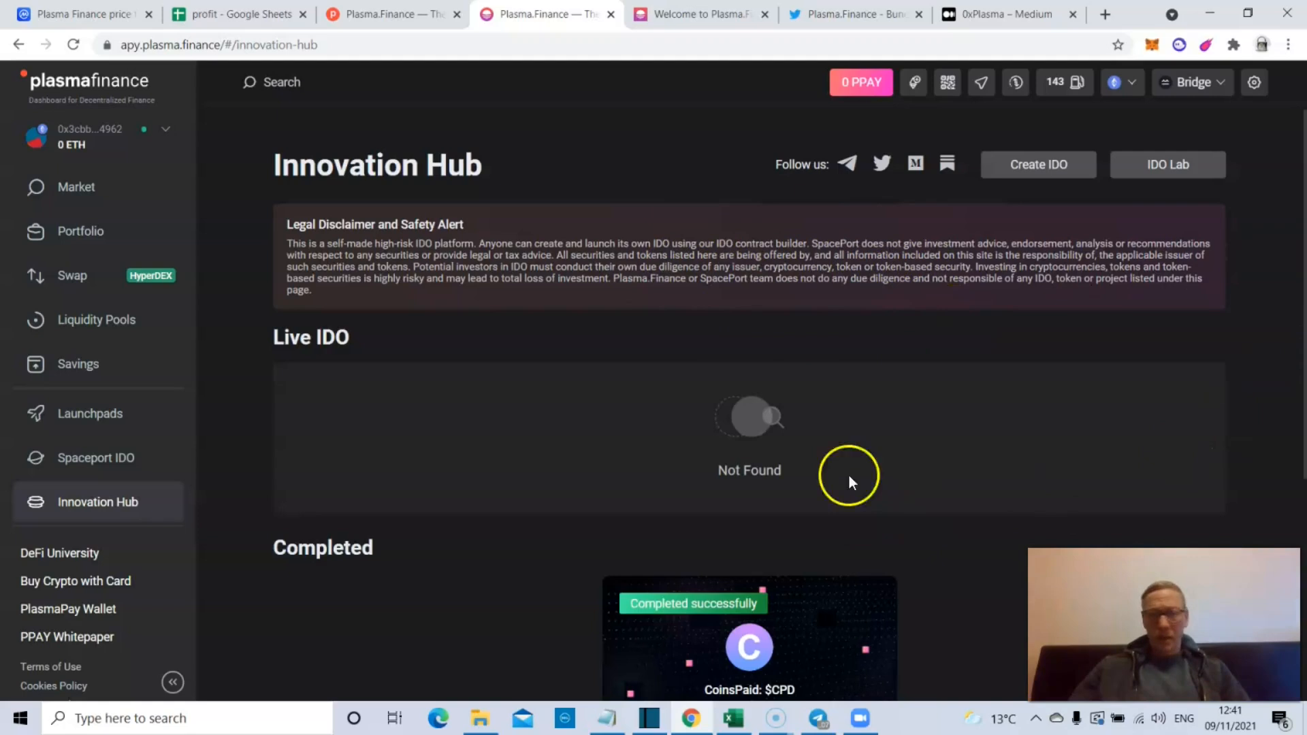
pyautogui.moveTo(823, 537)
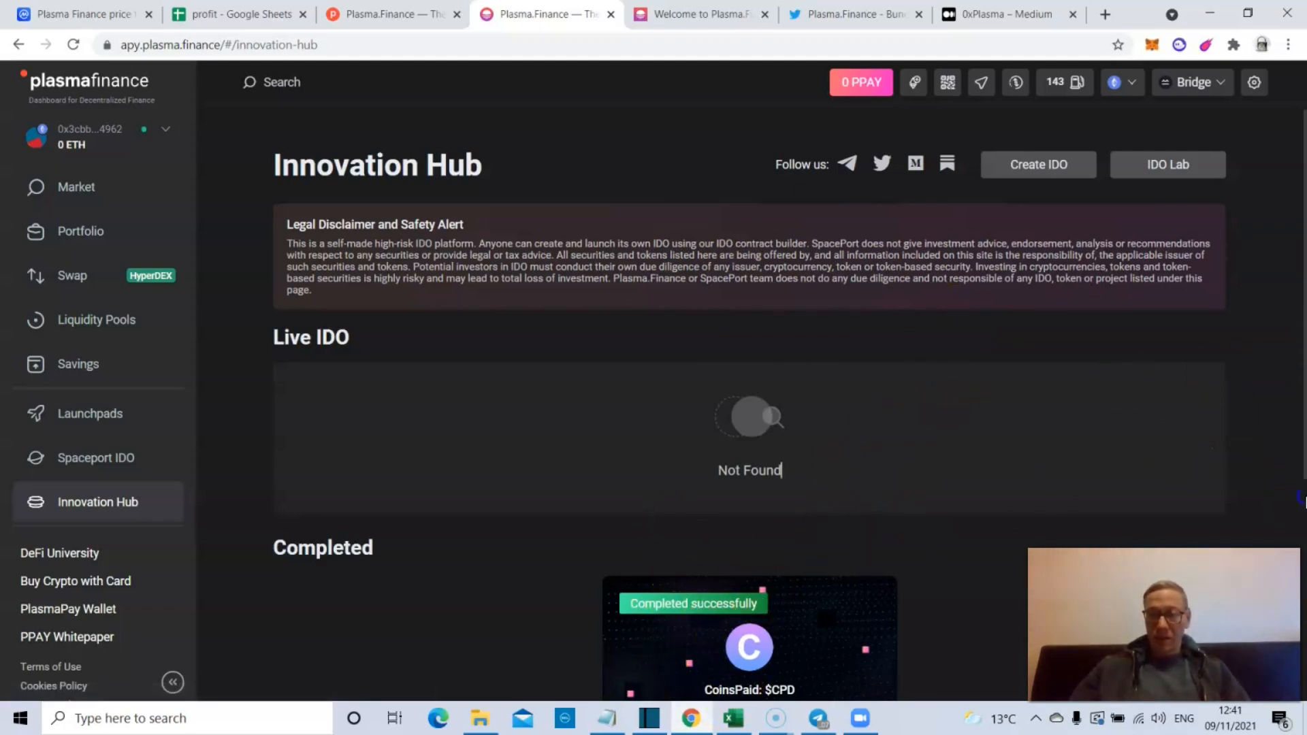
pyautogui.scroll(-3)
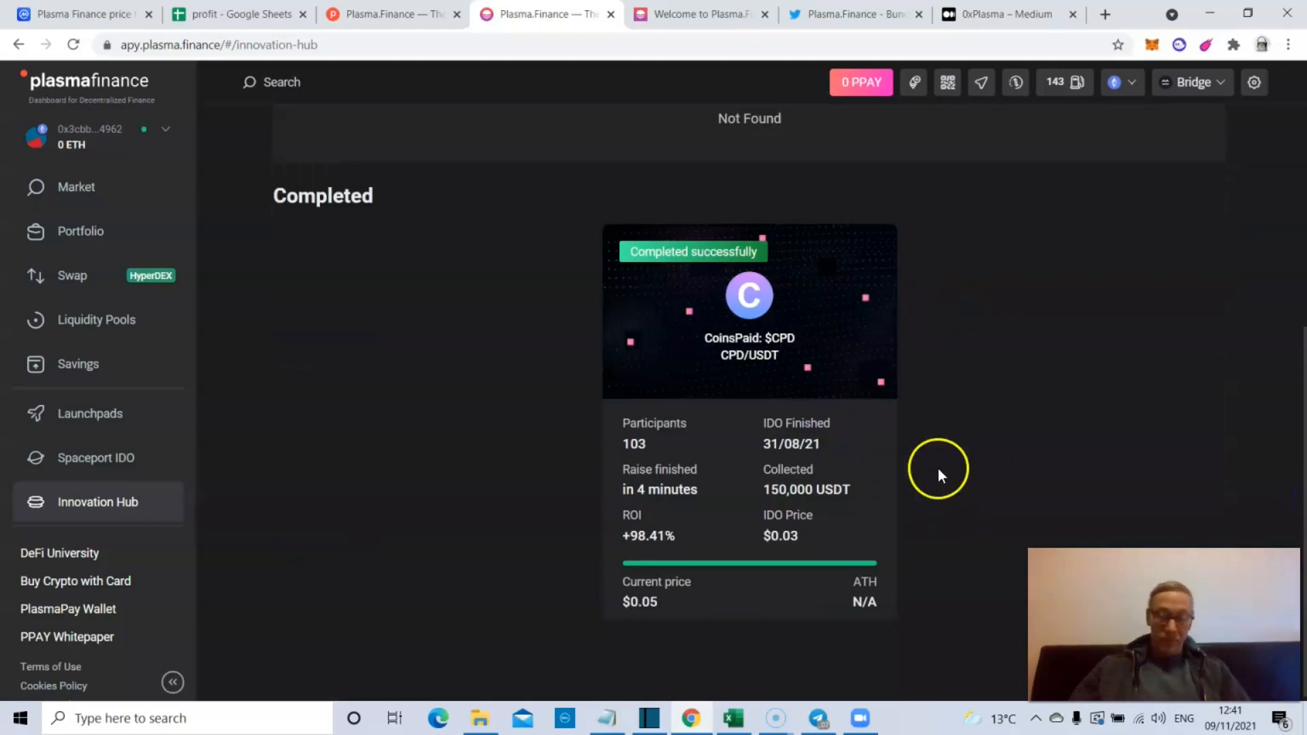
pyautogui.moveTo(825, 569)
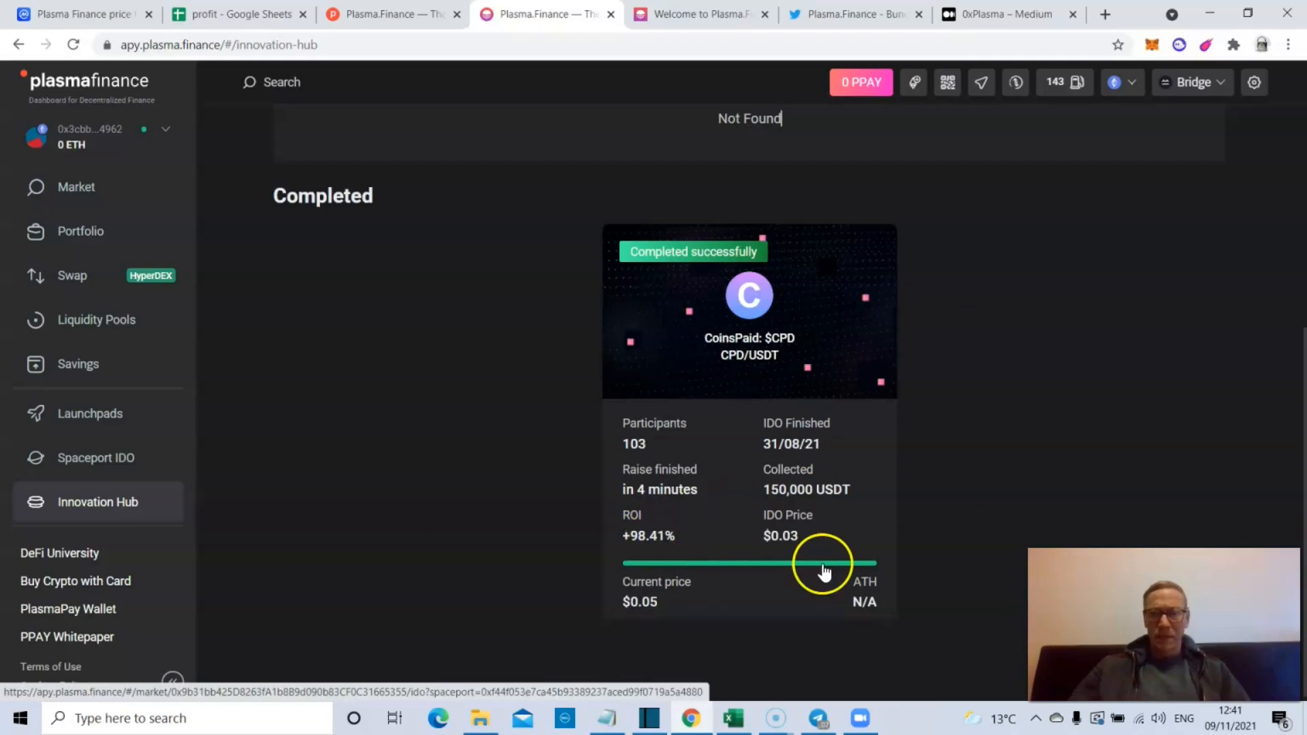
pyautogui.click(87, 449)
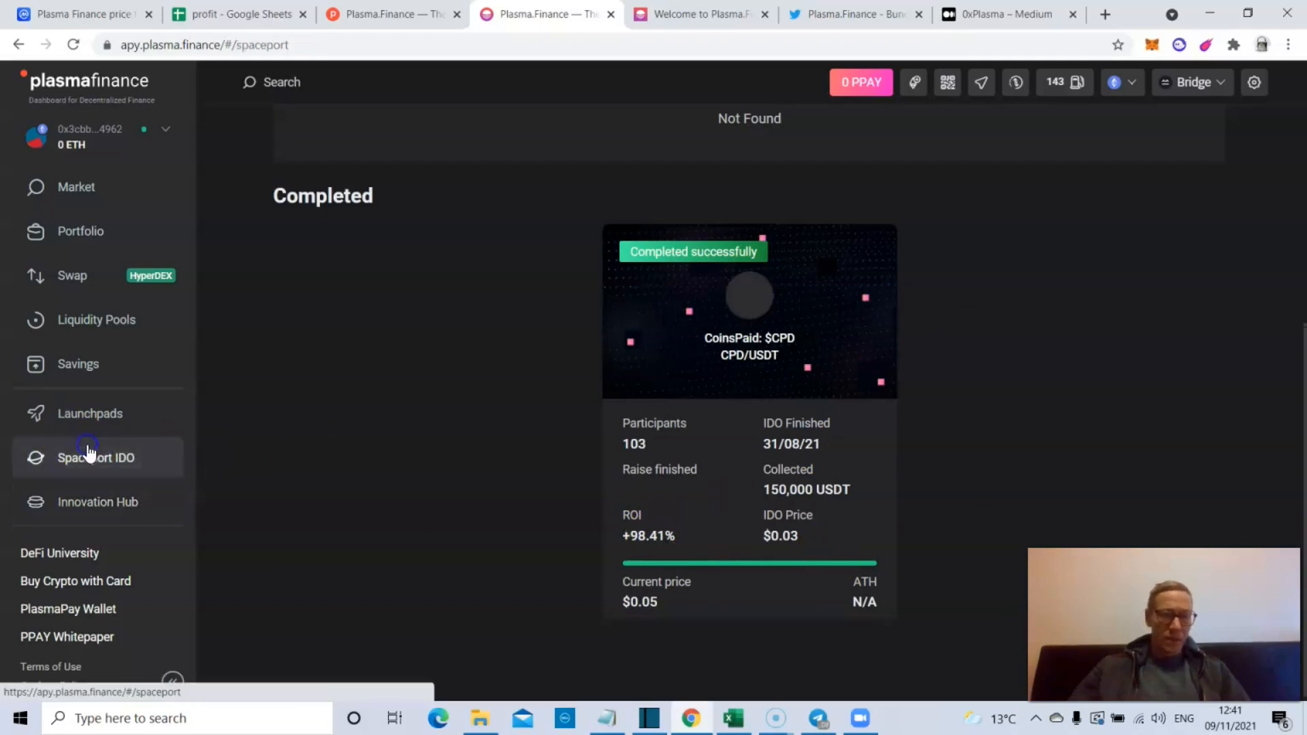
pyautogui.scroll(3)
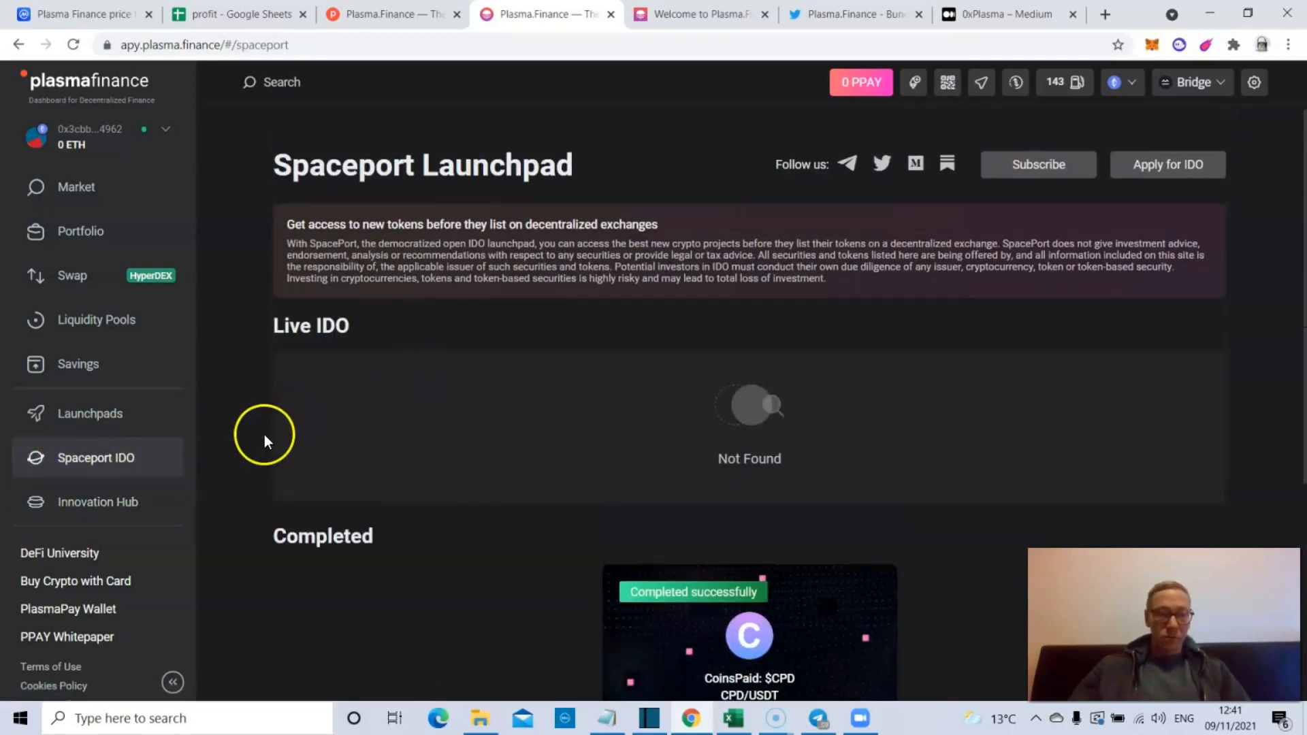
pyautogui.moveTo(82, 422)
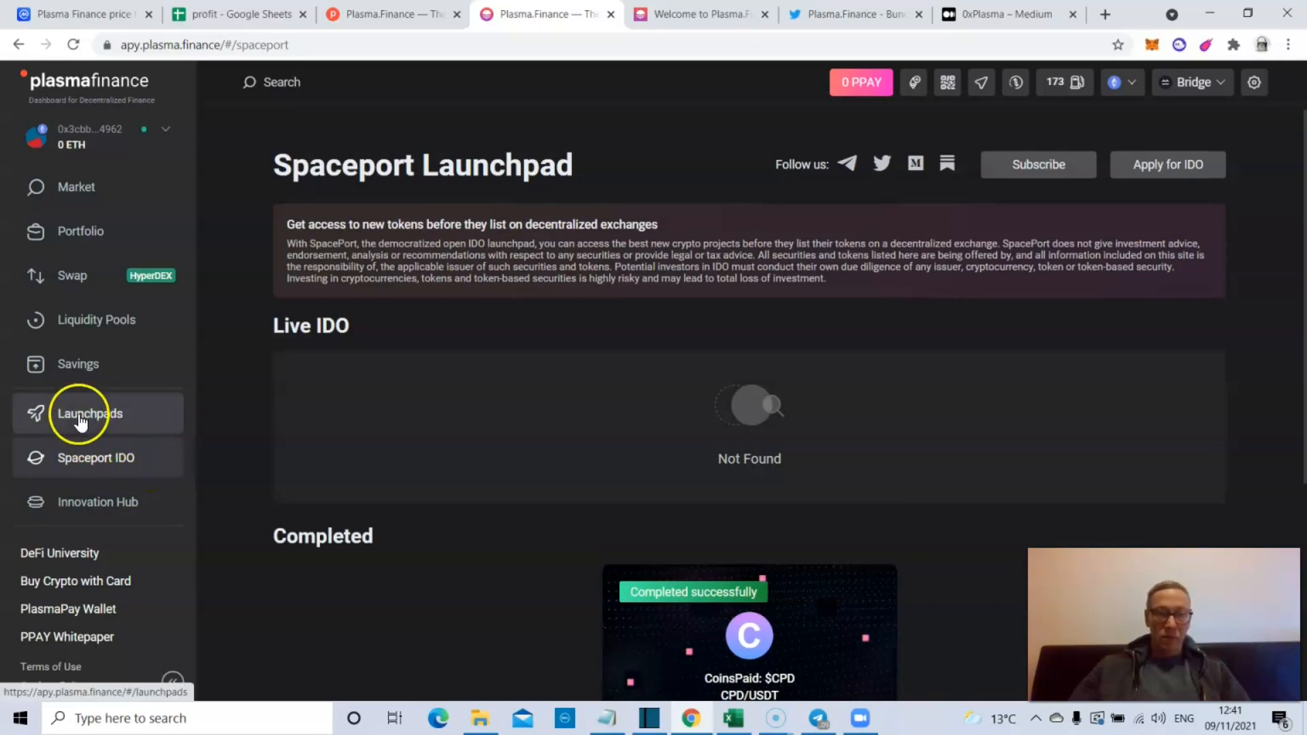
pyautogui.click(89, 414)
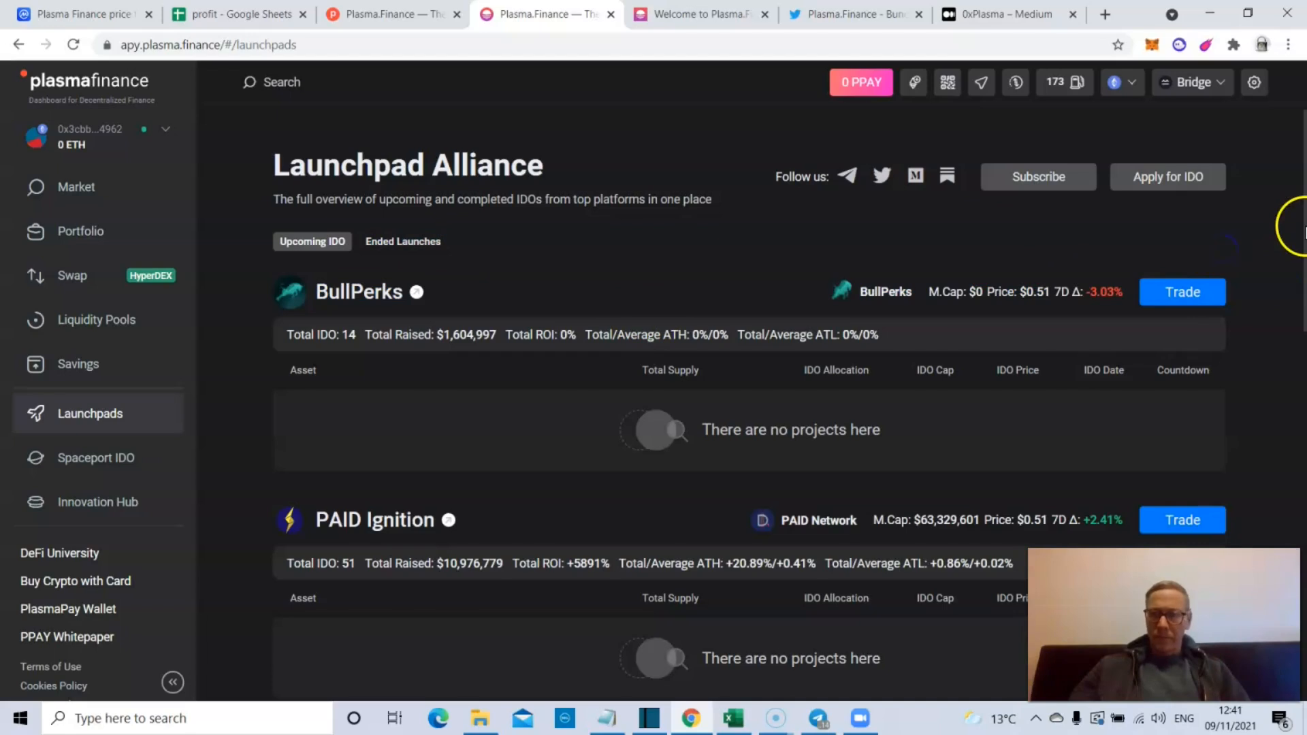
pyautogui.moveTo(415, 234)
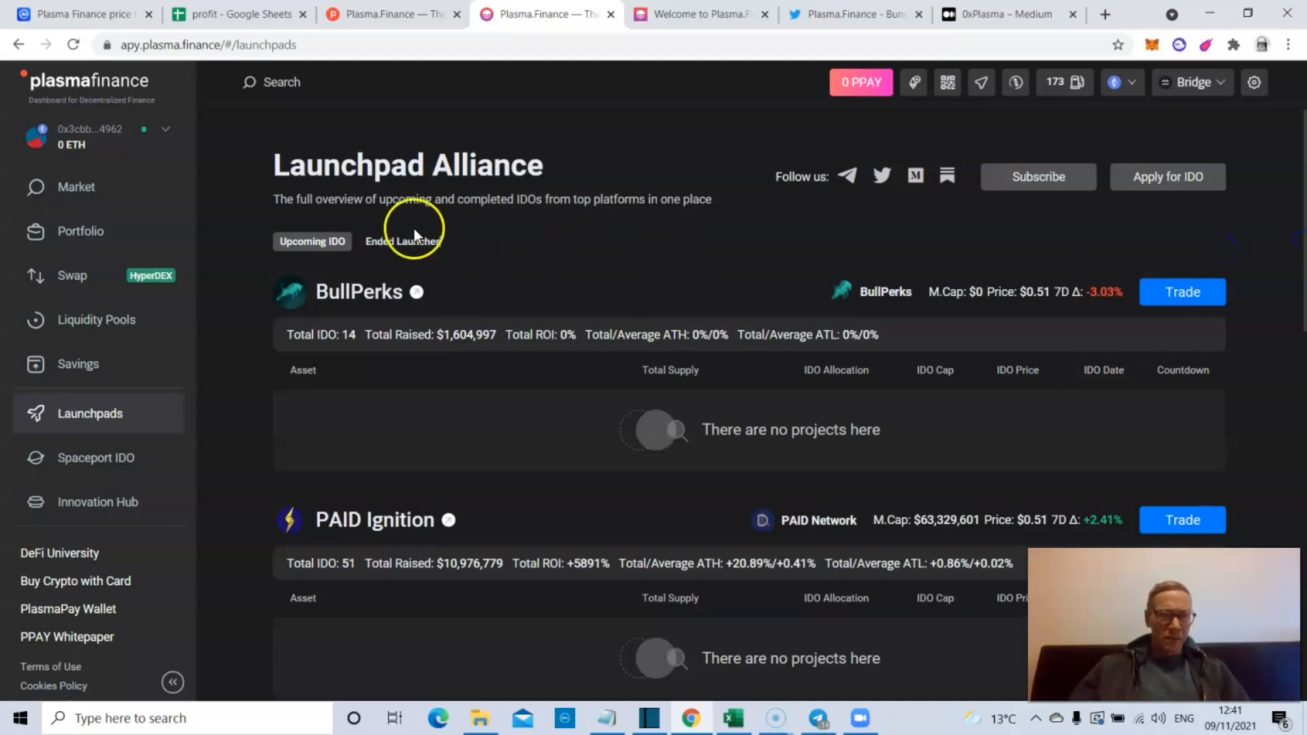
# - Scroll the Ended Launches tables from BullPerks, PAID Ignition and Polkastarter, then return to upcoming IDOs
pyautogui.click(403, 243)
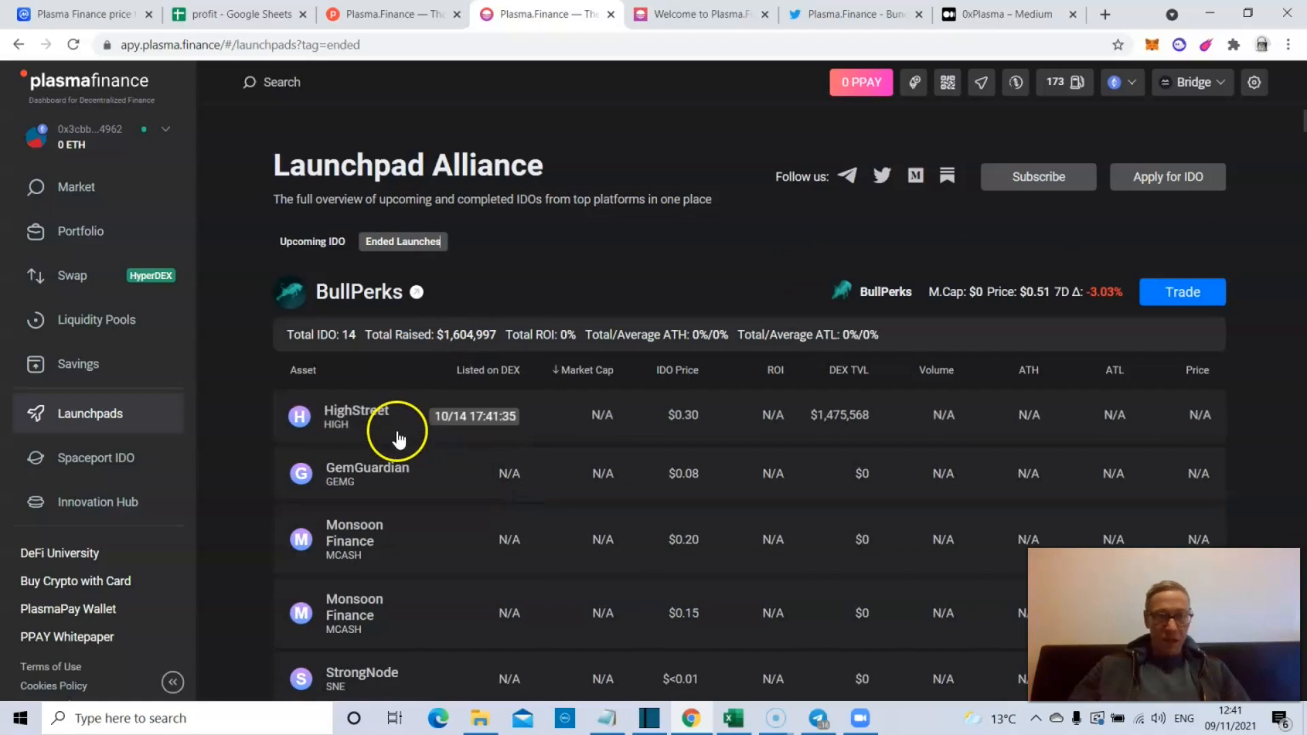
pyautogui.moveTo(1060, 397)
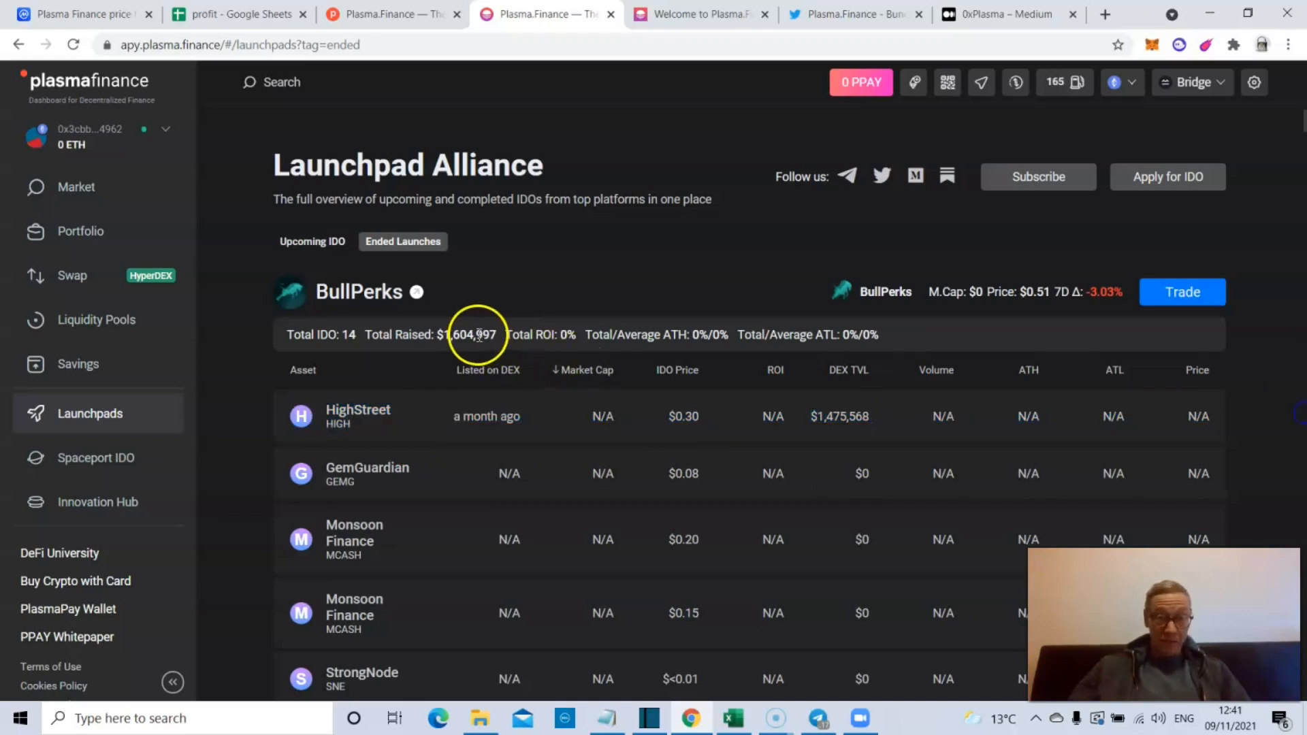
pyautogui.moveTo(701, 324)
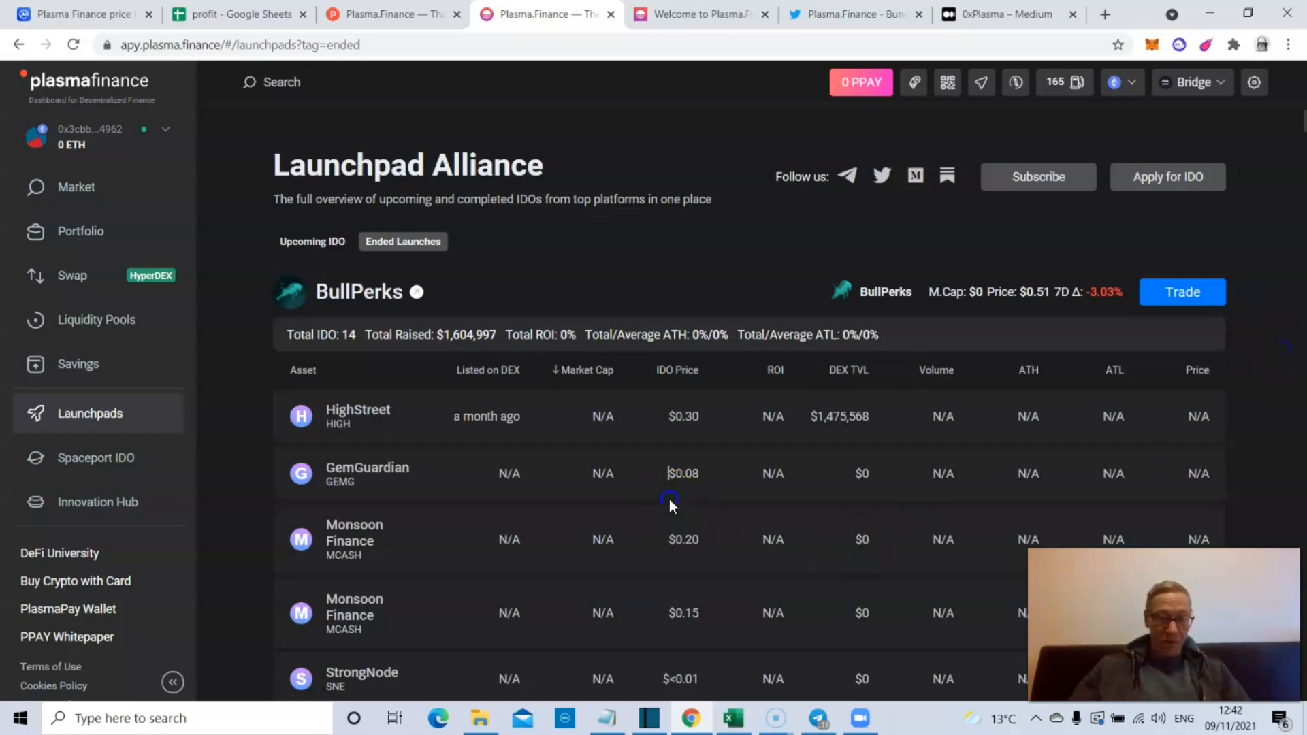
pyautogui.scroll(-3)
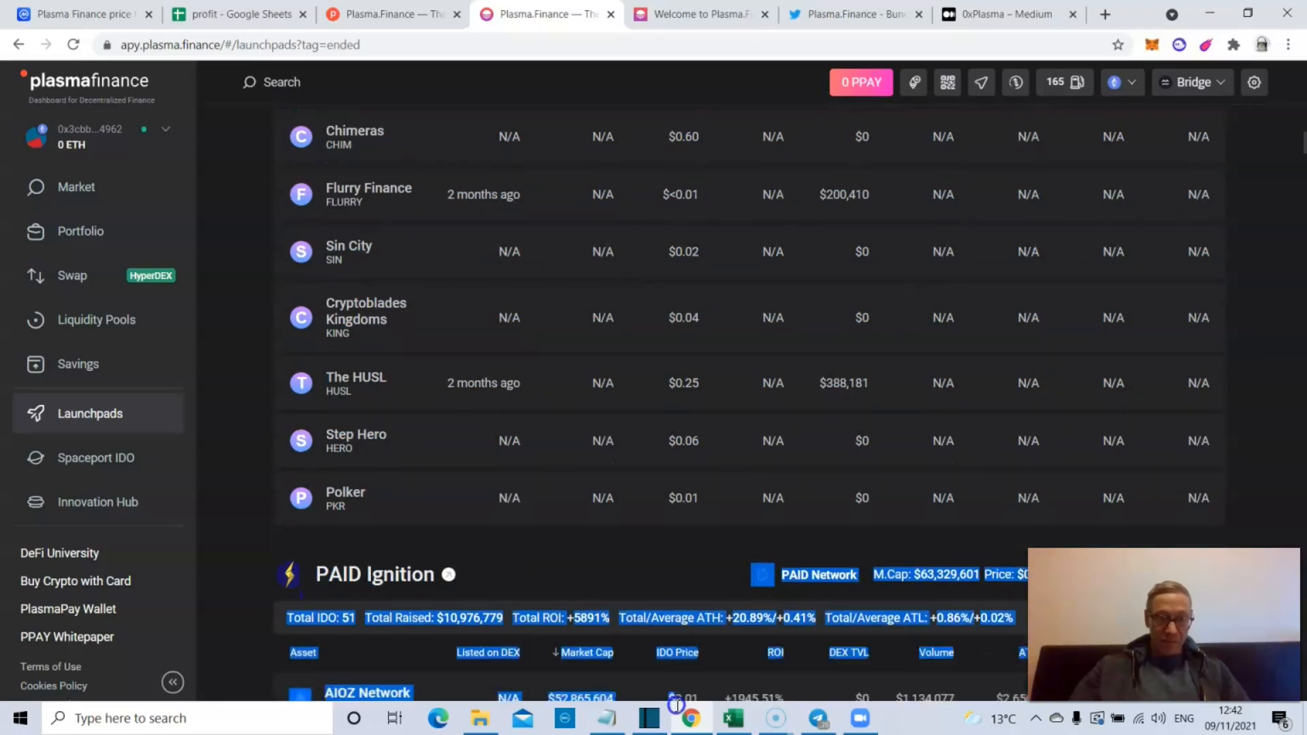
pyautogui.scroll(-3)
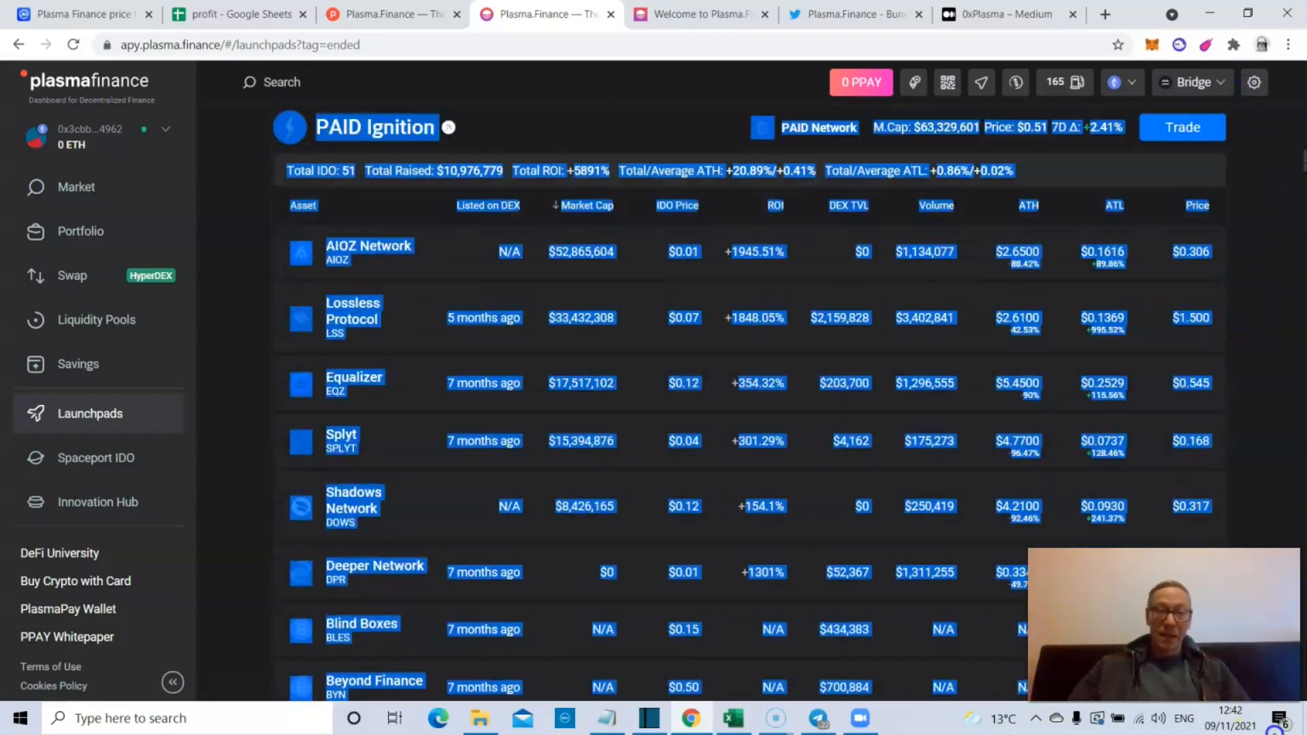
pyautogui.scroll(-3)
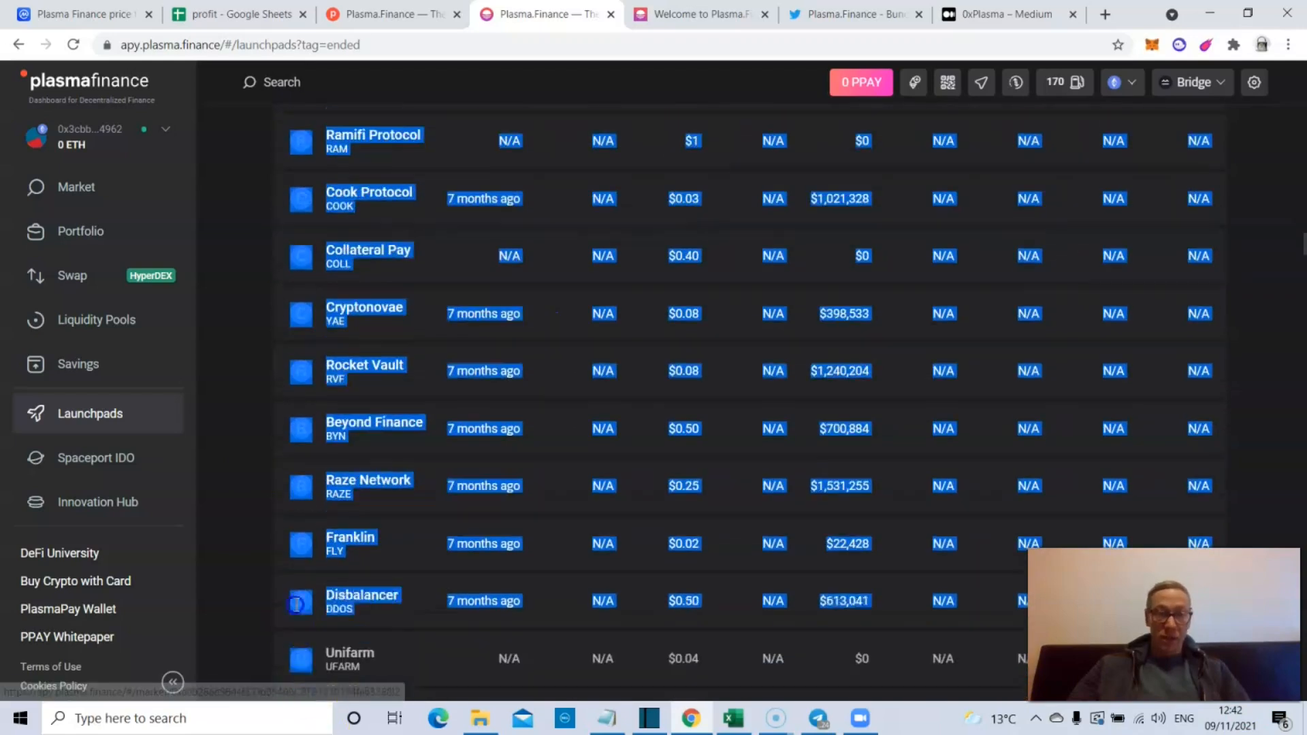
pyautogui.scroll(-3)
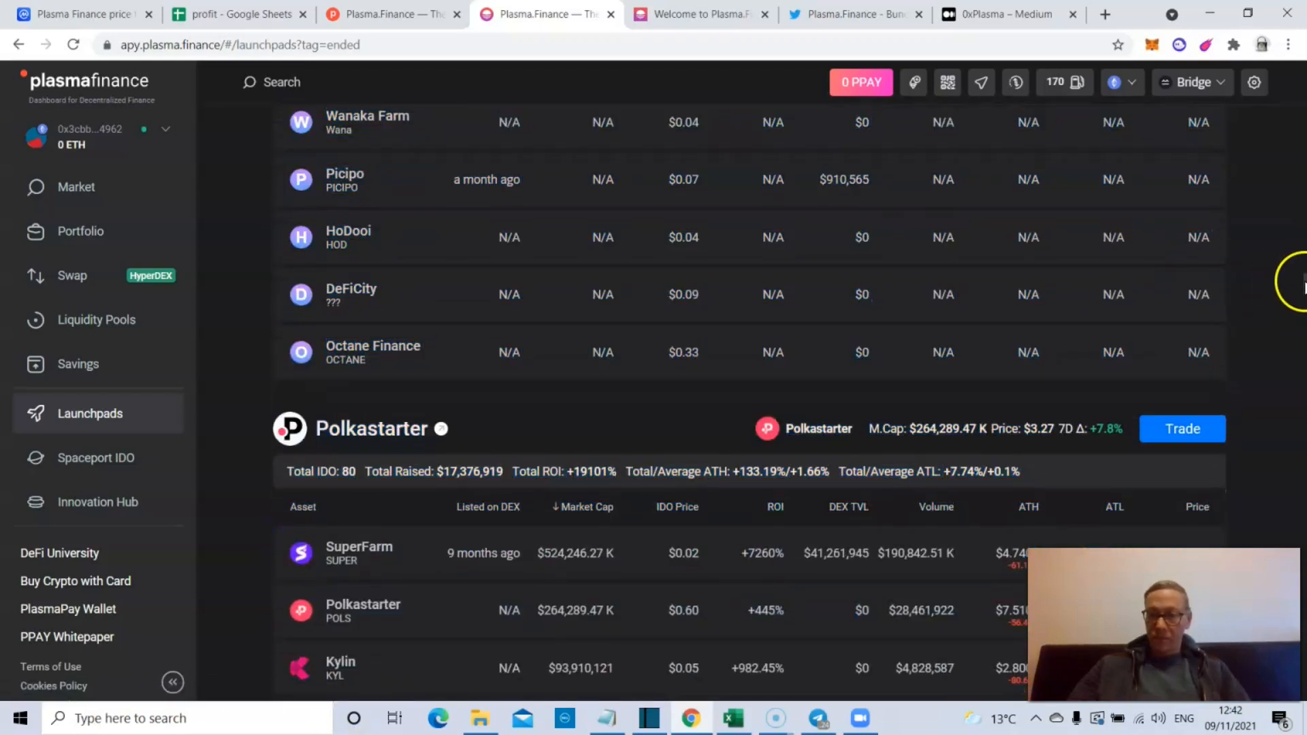
pyautogui.scroll(-3)
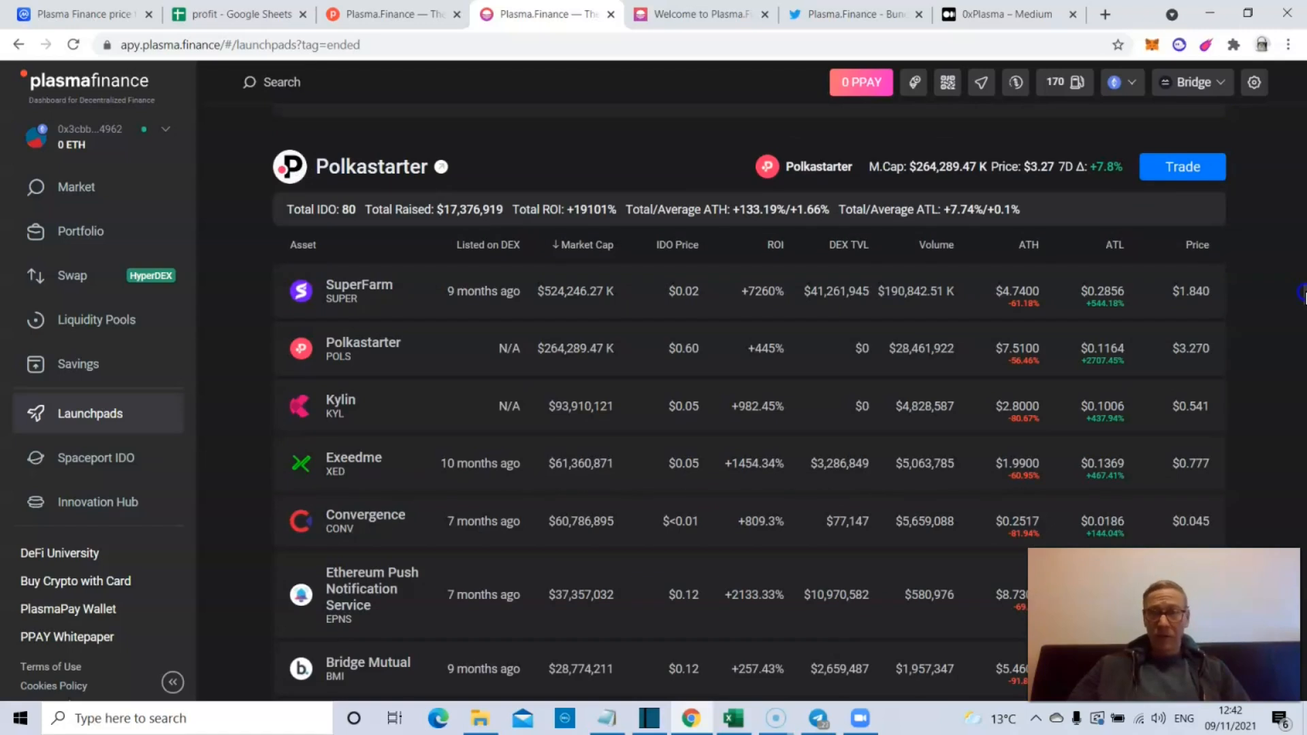
pyautogui.scroll(-3)
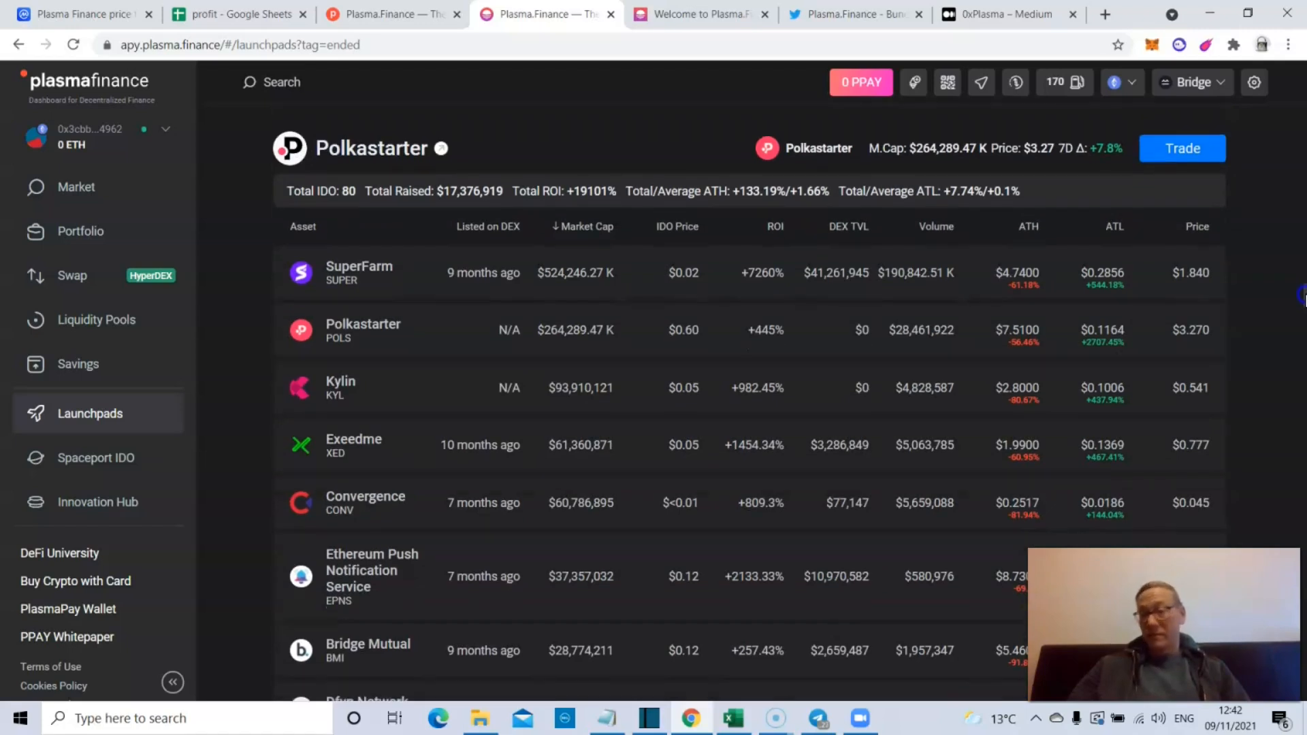
pyautogui.scroll(-3)
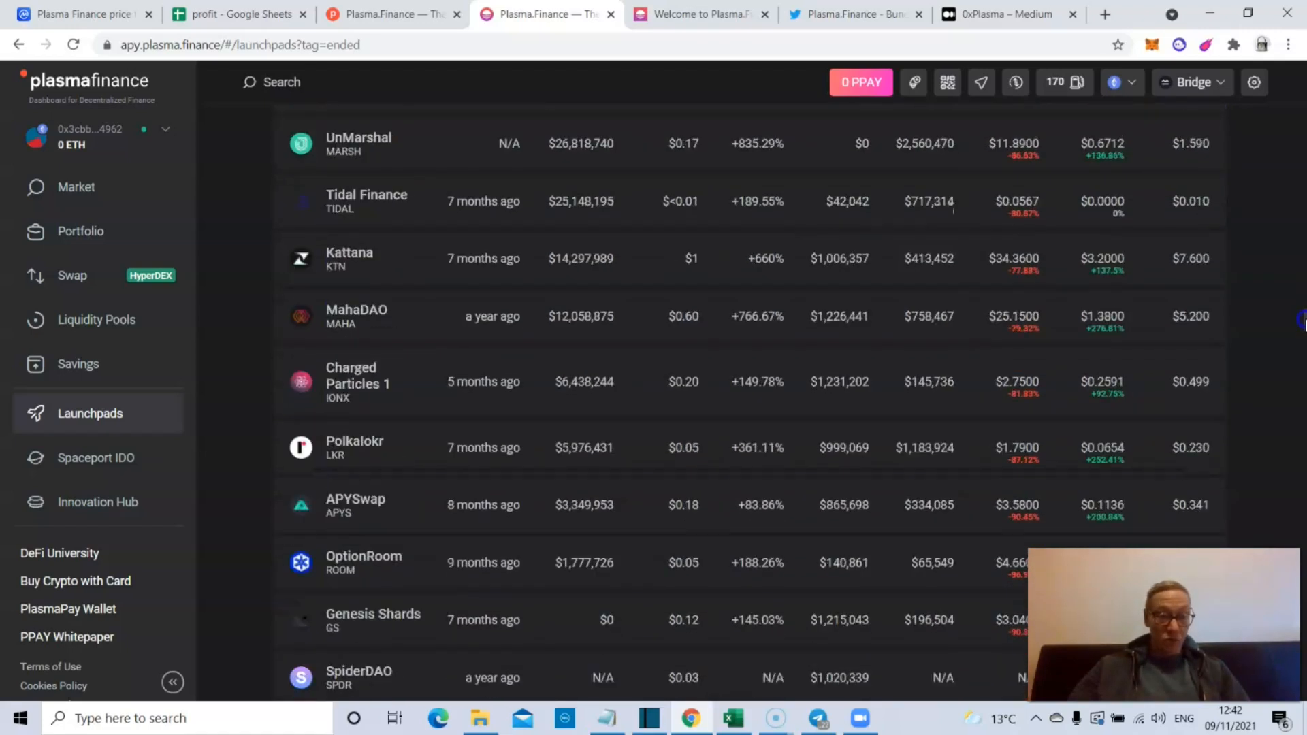
pyautogui.scroll(-3)
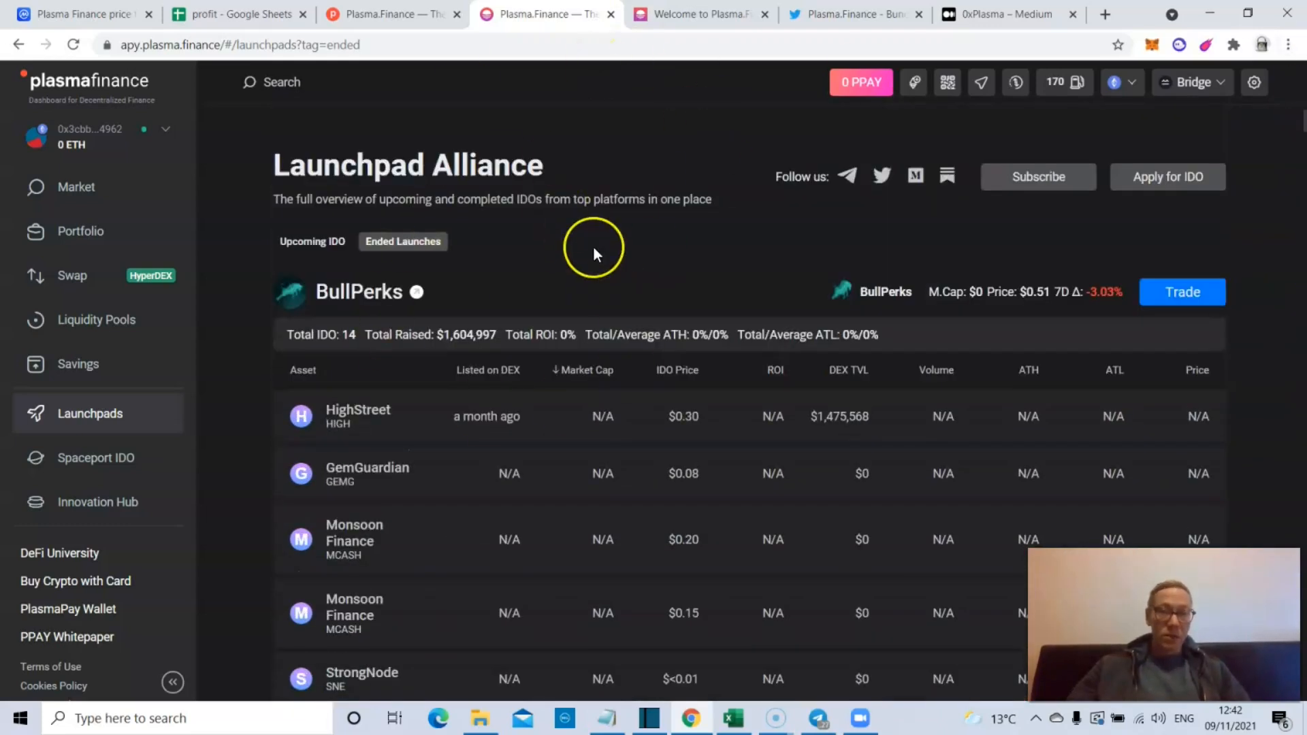
pyautogui.moveTo(555, 192)
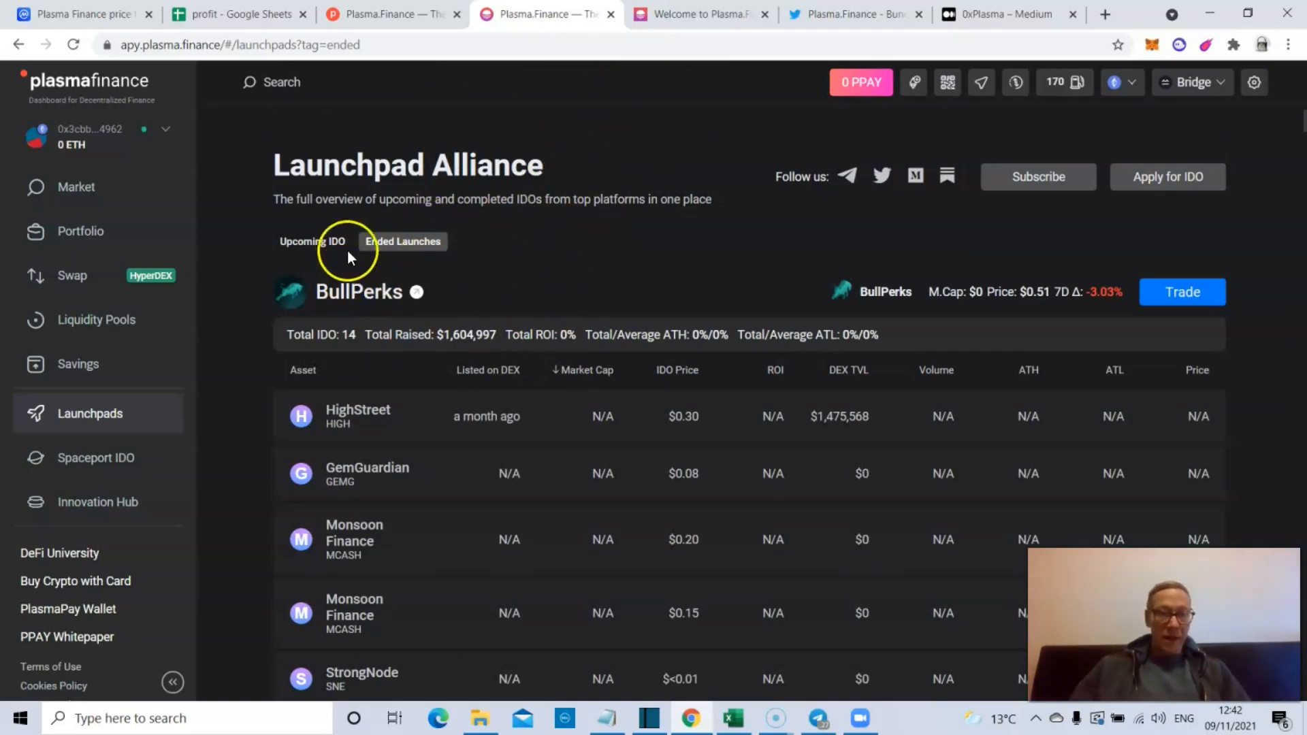
pyautogui.click(312, 241)
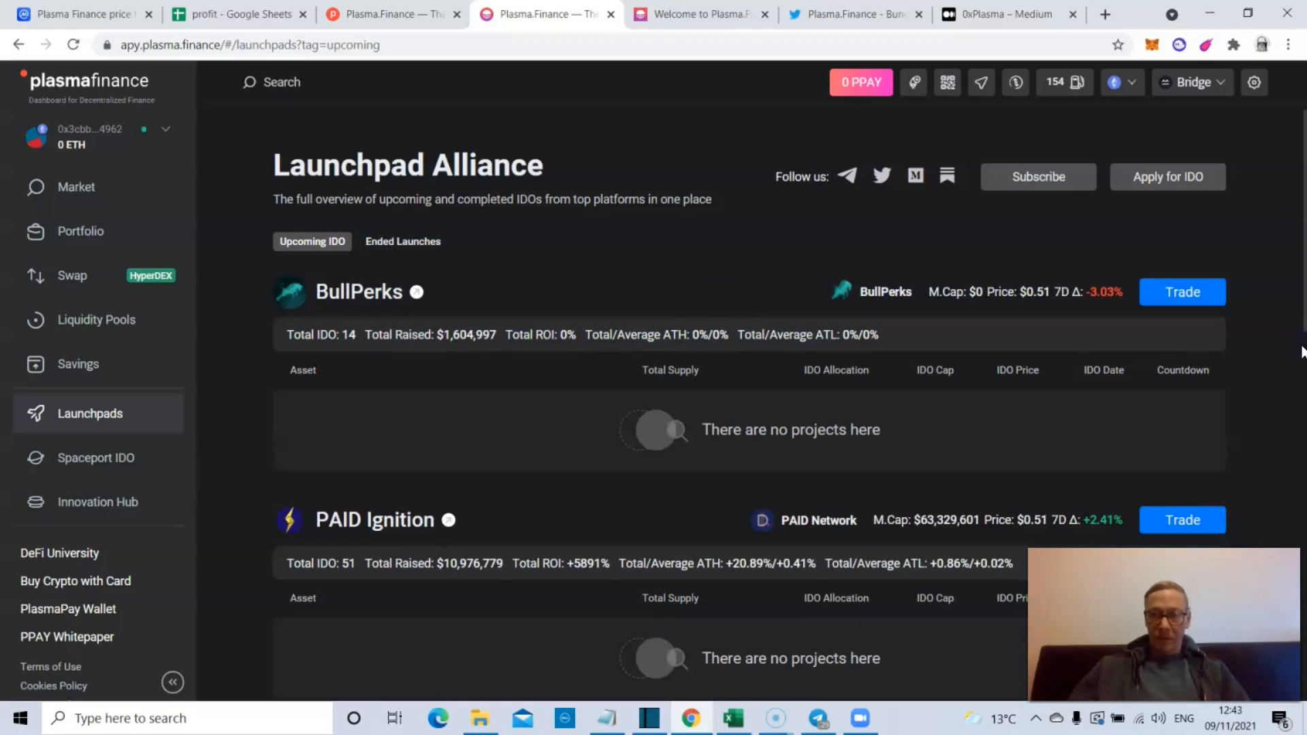
# - Scroll the Launchpad Alliance IDO list past DuckSTARTER and Polkastarter to the bridge options
pyautogui.scroll(-3)
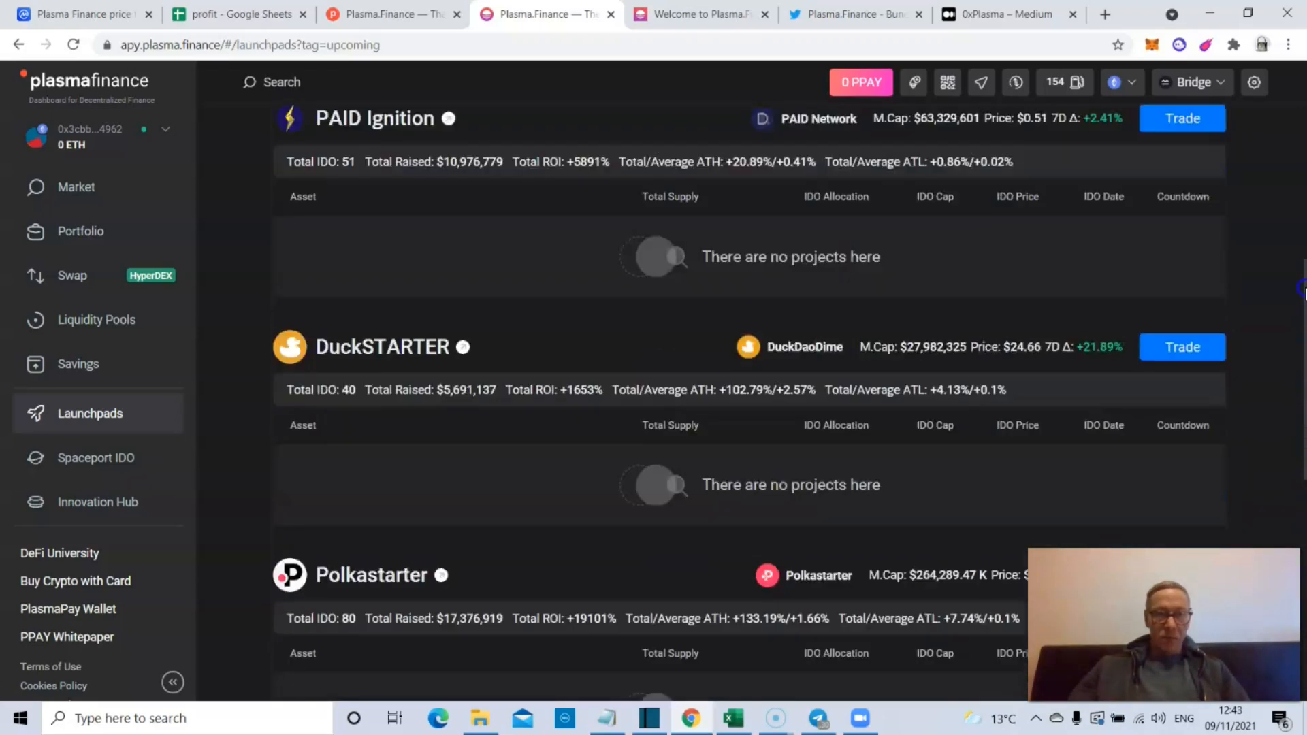
pyautogui.scroll(-3)
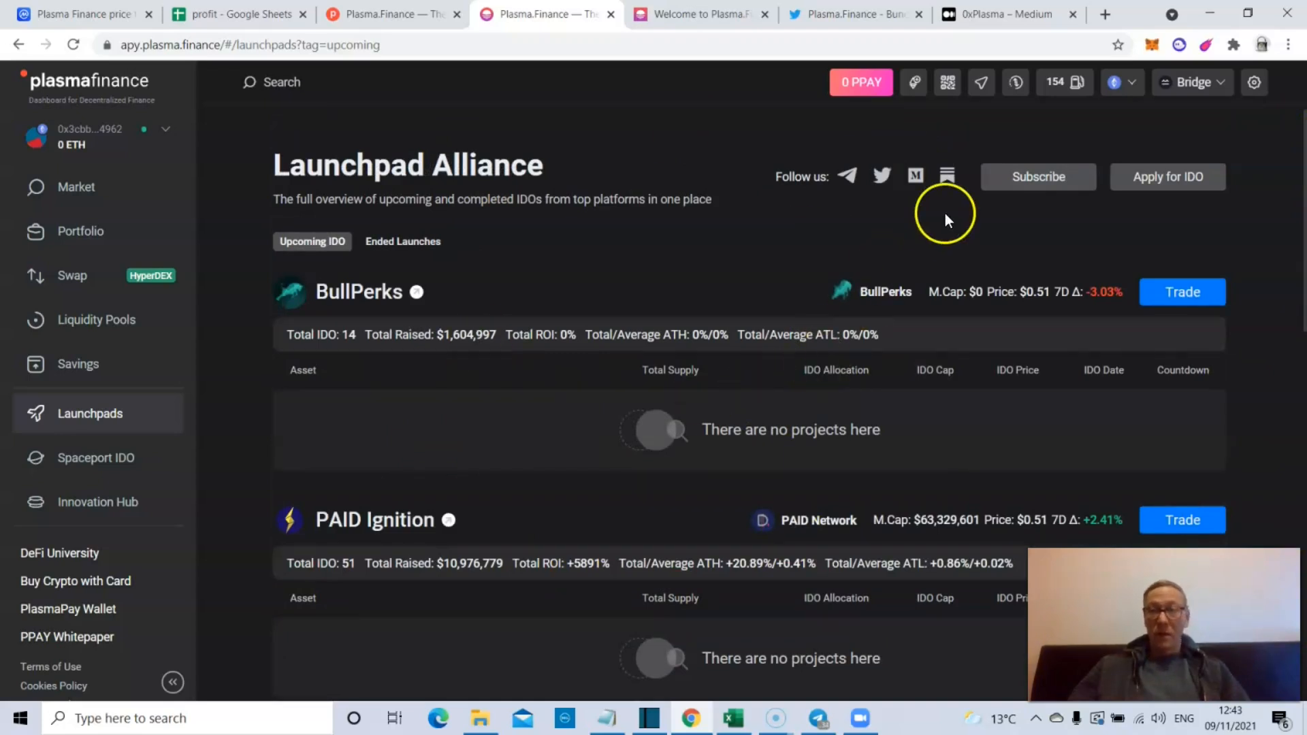
pyautogui.moveTo(1041, 185)
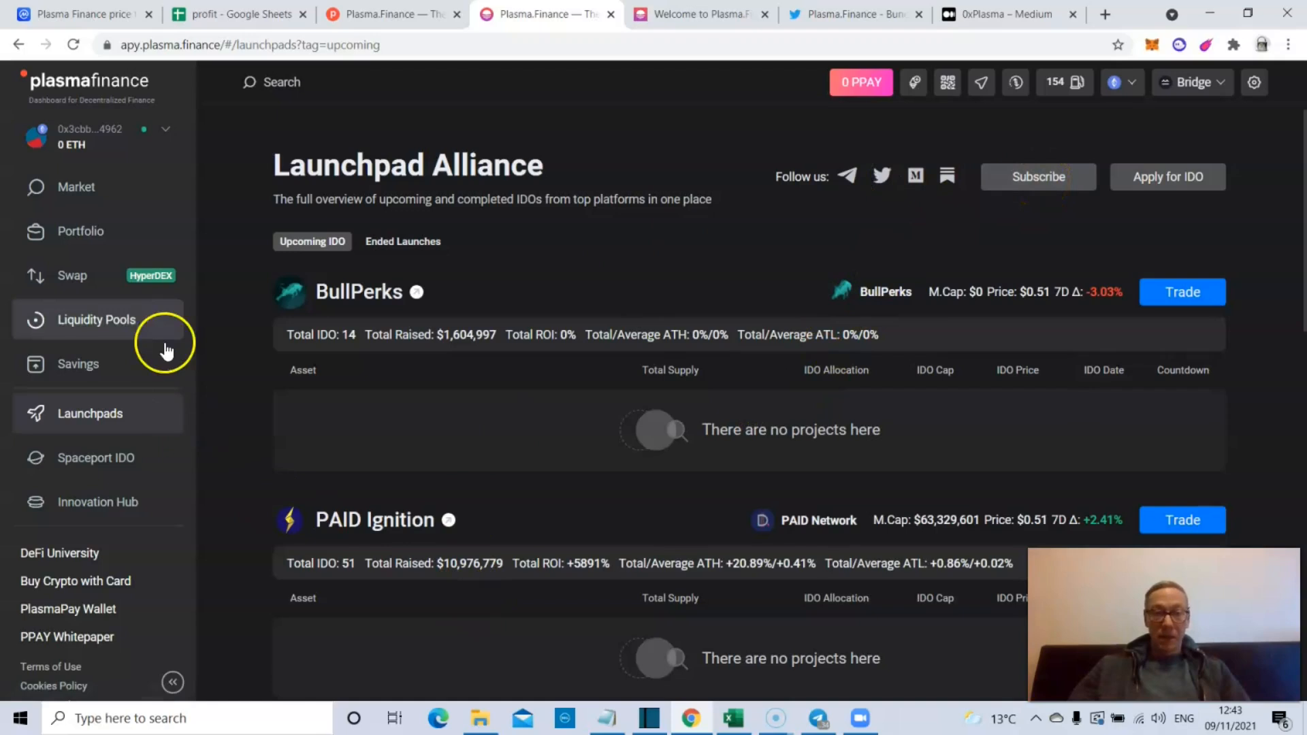
pyautogui.moveTo(153, 384)
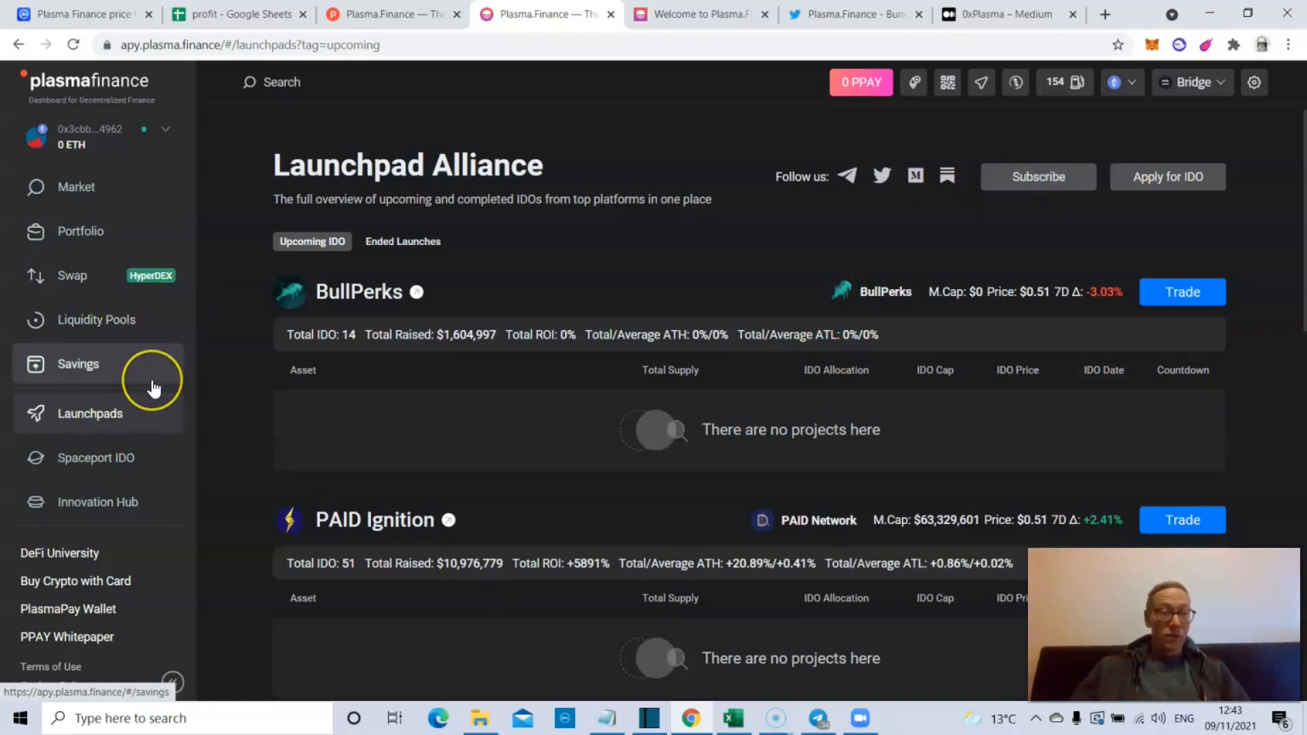
pyautogui.moveTo(143, 432)
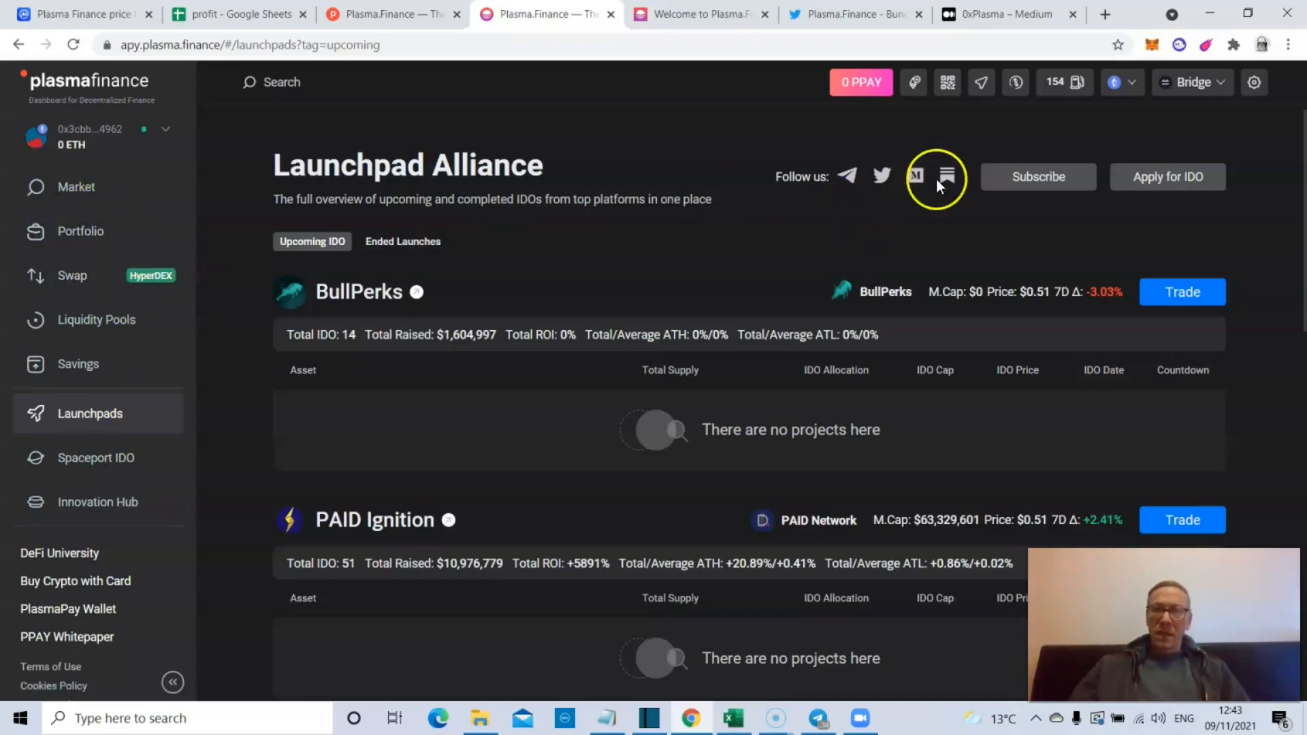
pyautogui.click(1193, 82)
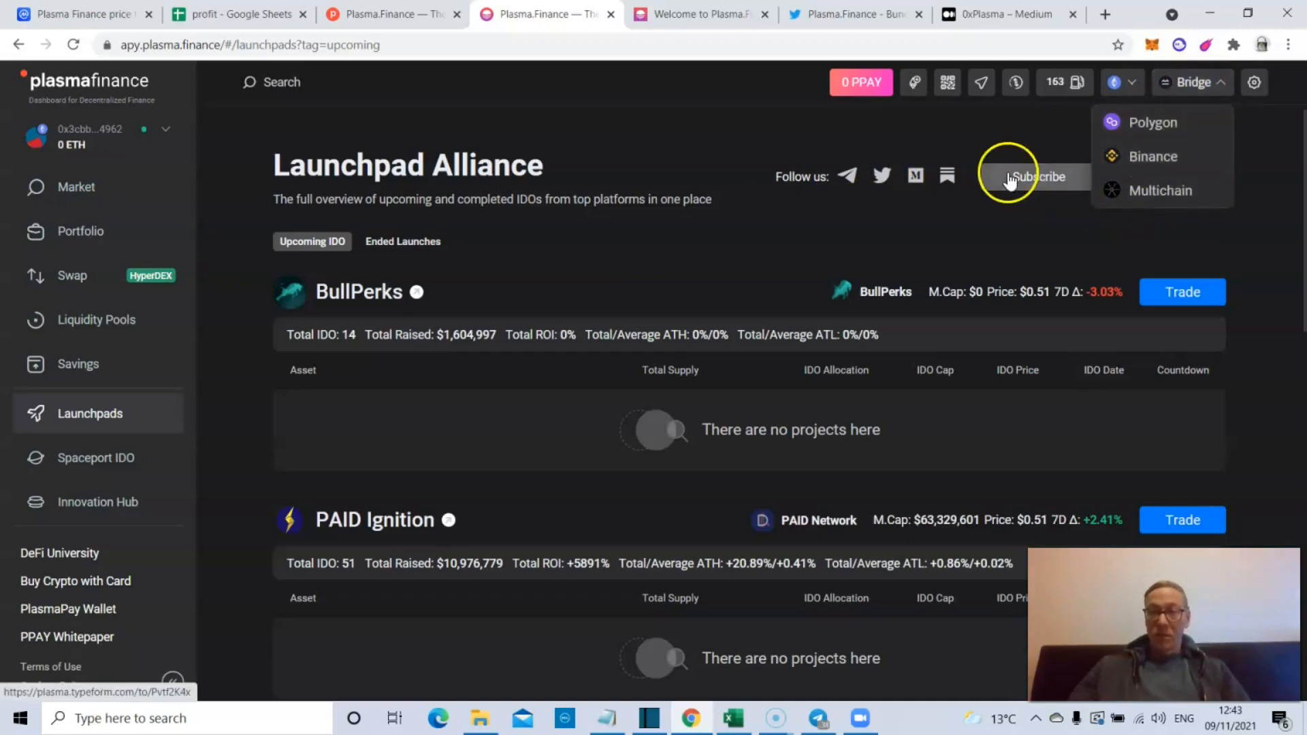
pyautogui.click(1133, 82)
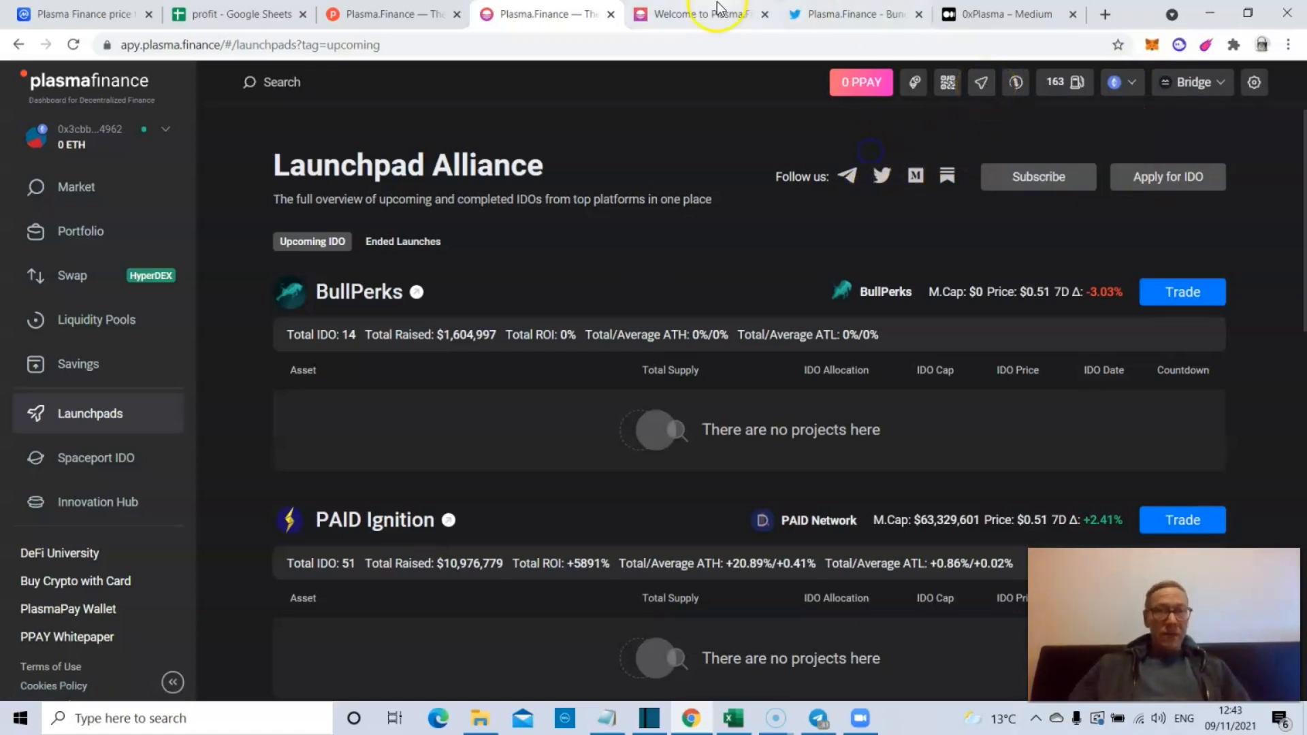
# - Switch to the Plasma Finance GitBook docs welcome page after a brief look back at the app
pyautogui.click(700, 14)
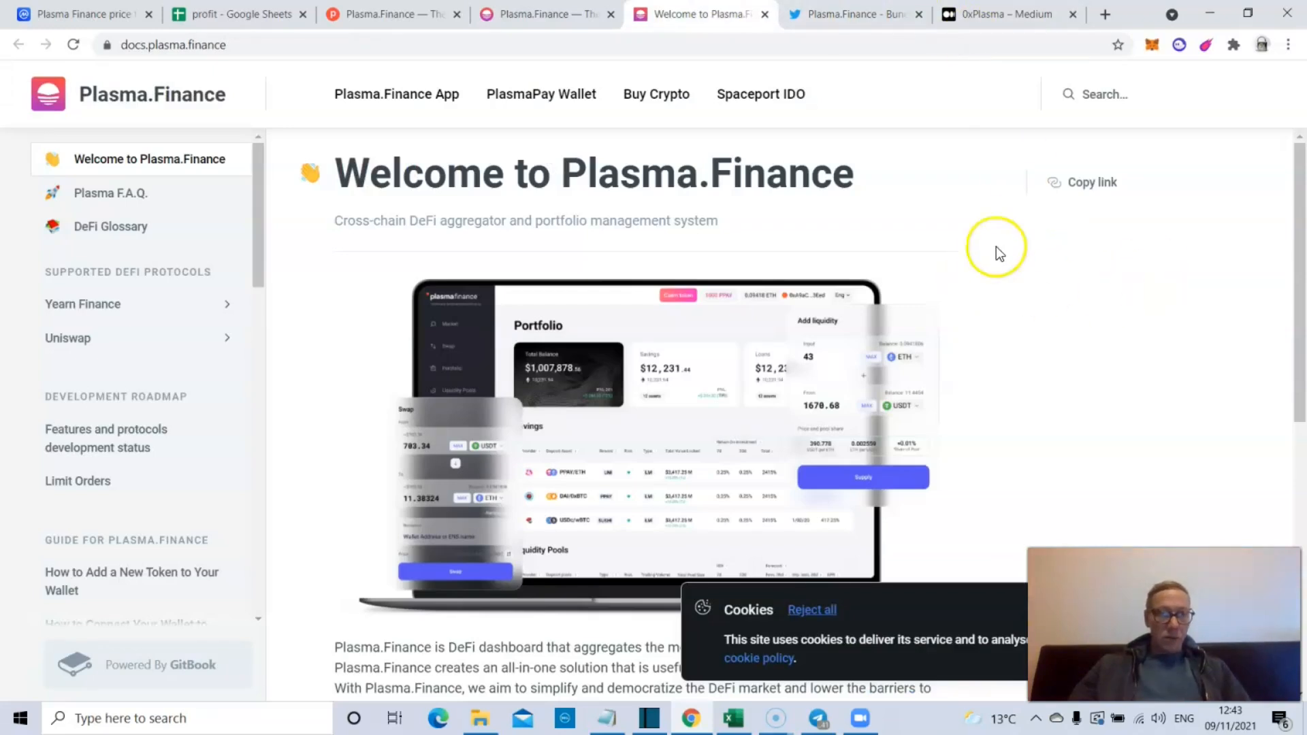
pyautogui.click(536, 13)
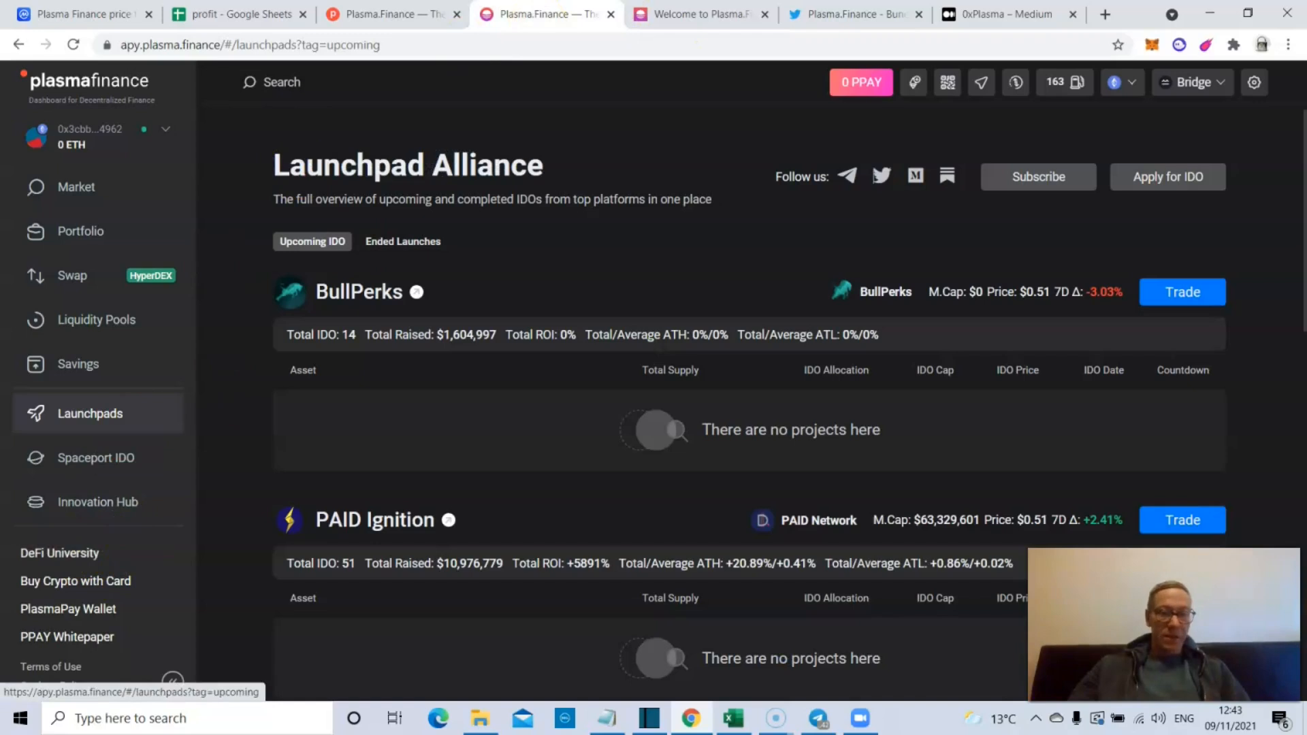
pyautogui.click(700, 14)
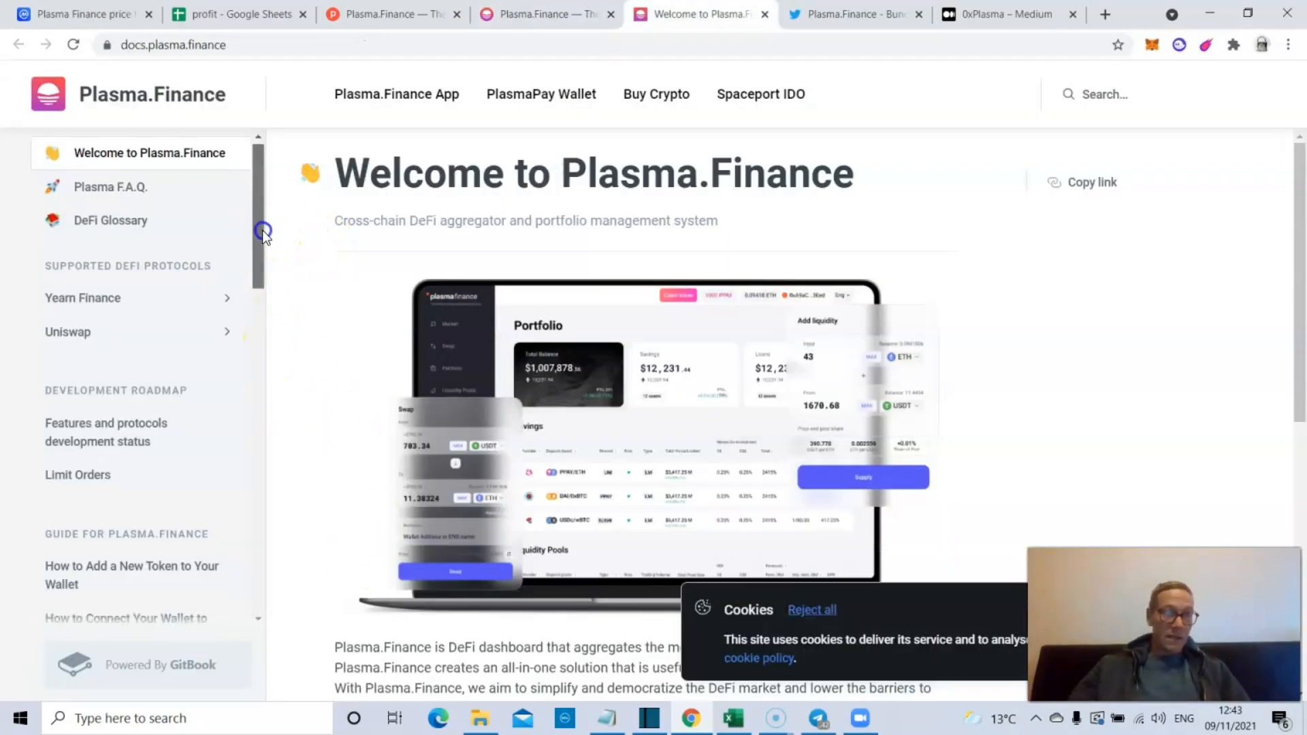
# - Scroll the docs sidebar guide list down to the Plasma.Finance how-to and Polygon sections
pyautogui.scroll(-3)
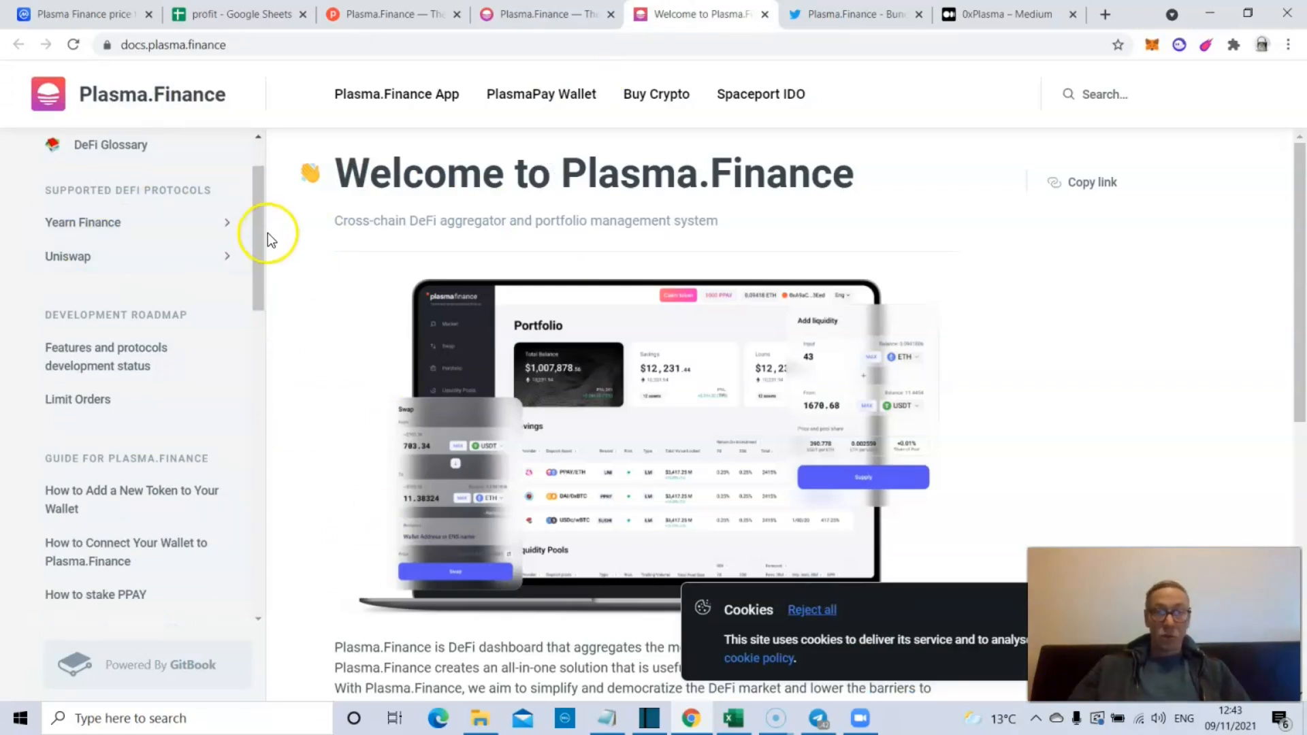
pyautogui.scroll(-3)
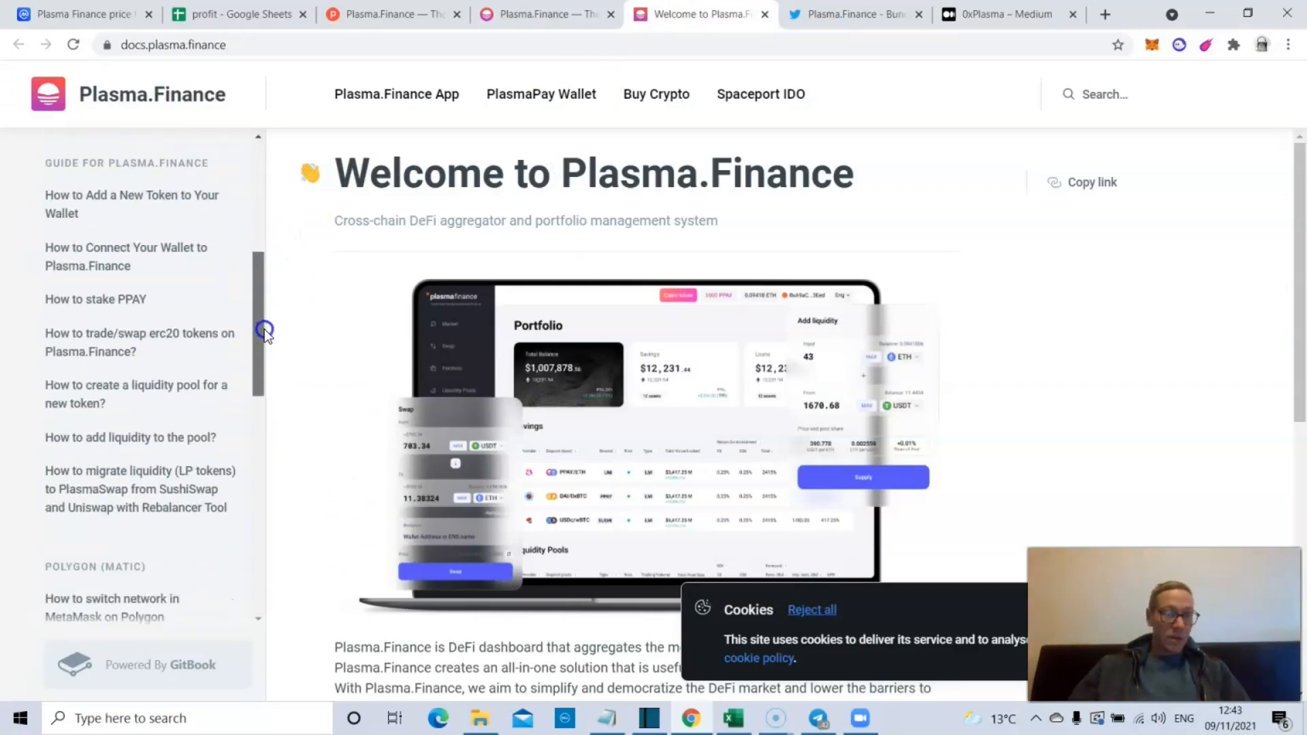
pyautogui.scroll(-3)
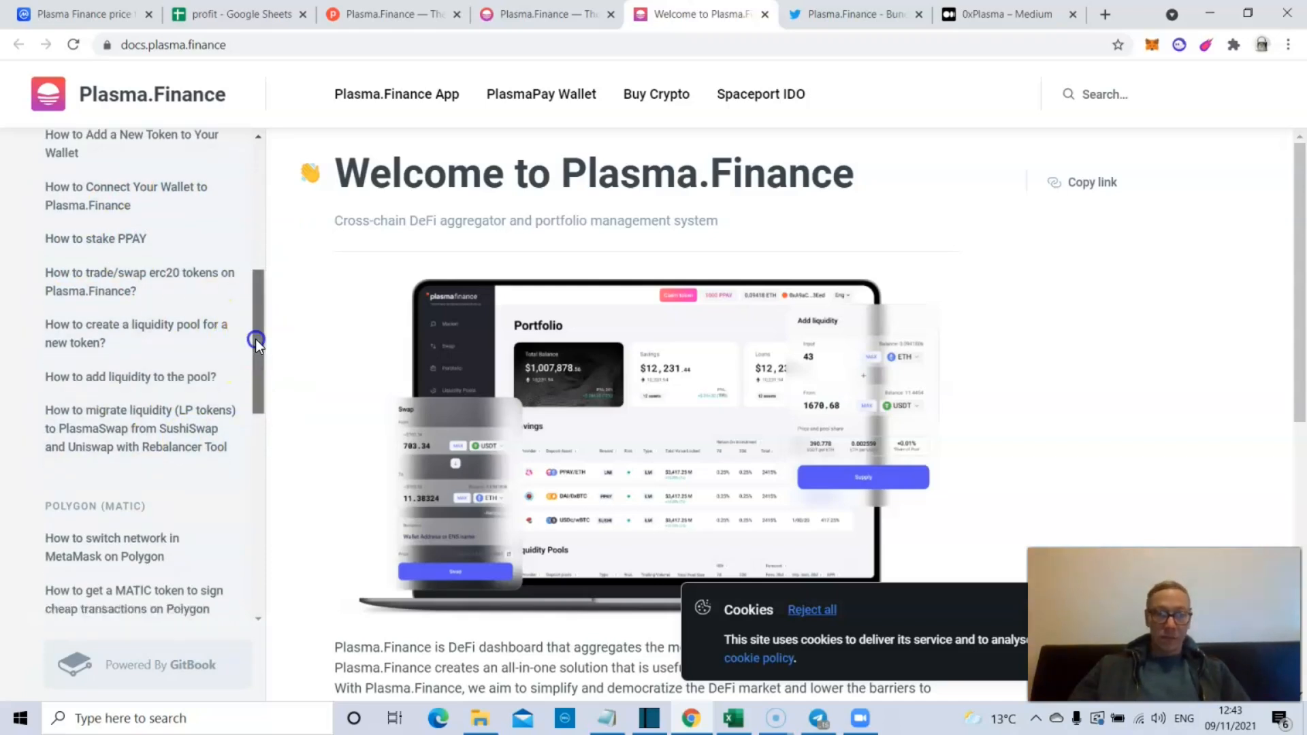
pyautogui.scroll(-3)
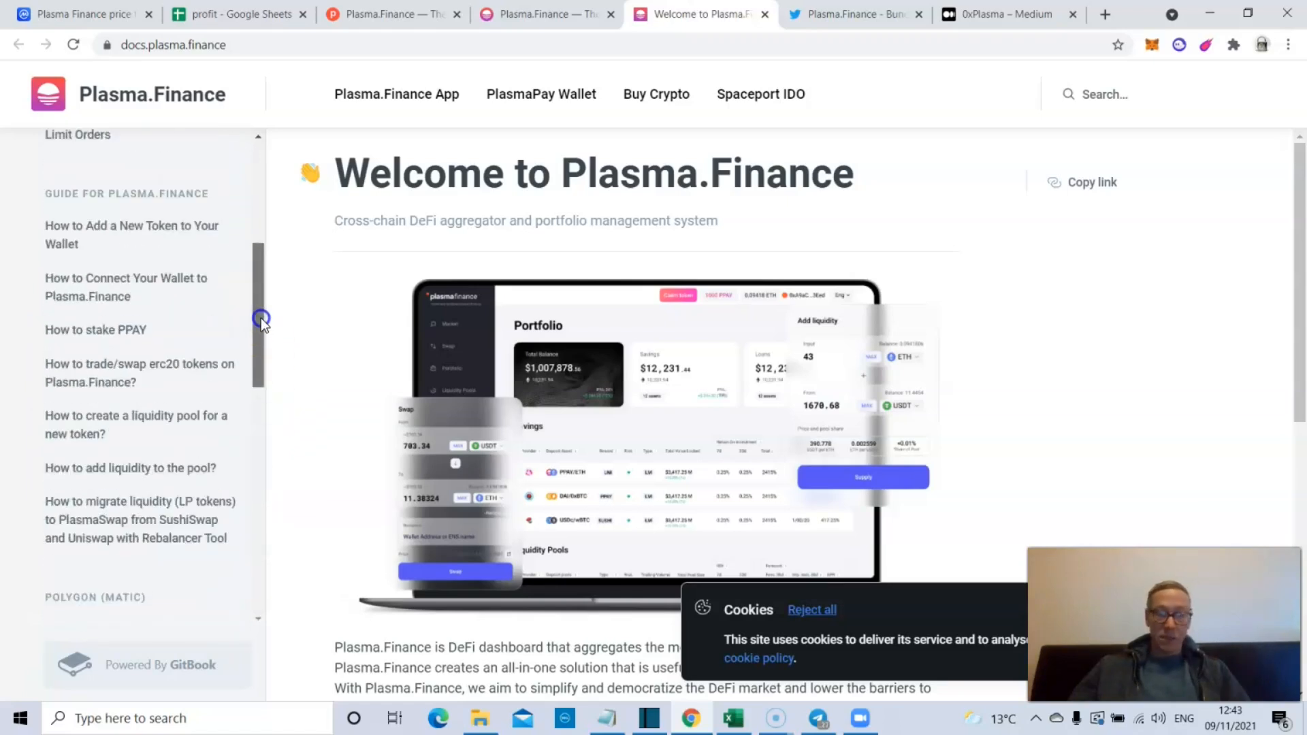
# - View the Plasma.Finance Twitter profile with 43.9K followers and scroll its 0xPlasma tweets
pyautogui.click(856, 13)
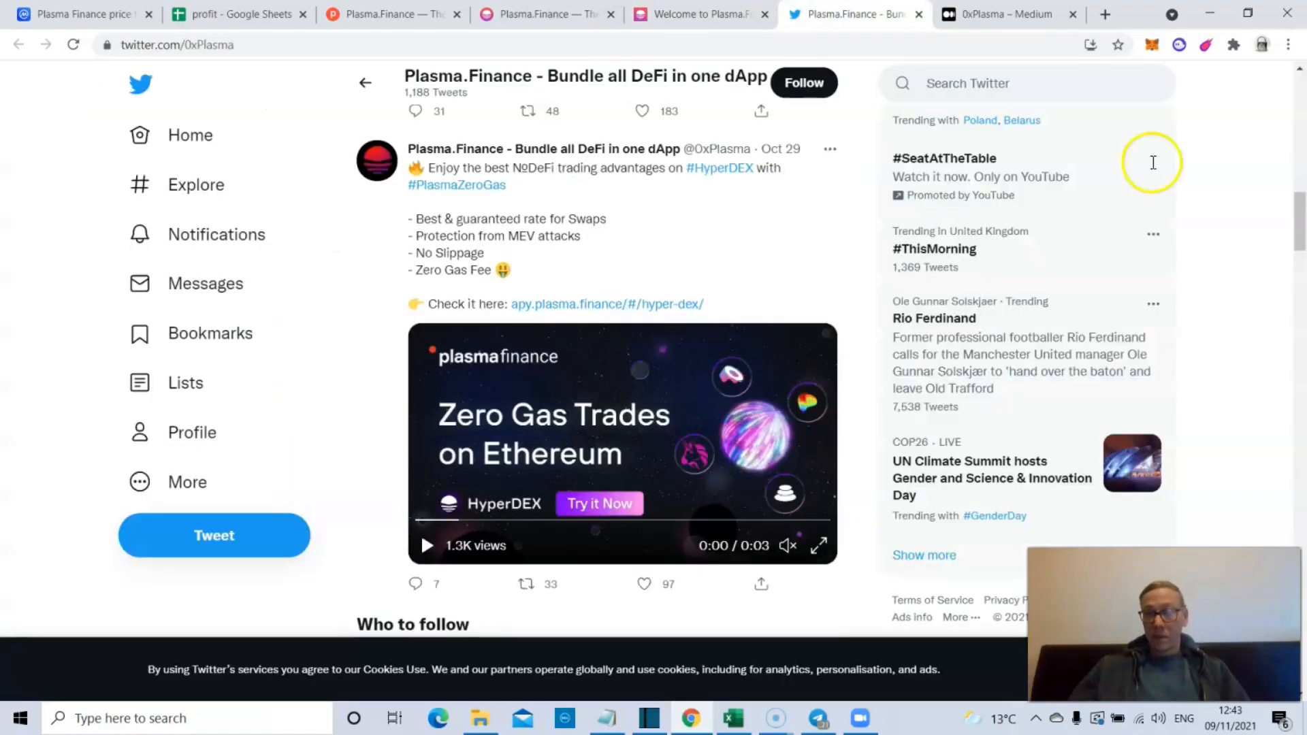
pyautogui.scroll(-3)
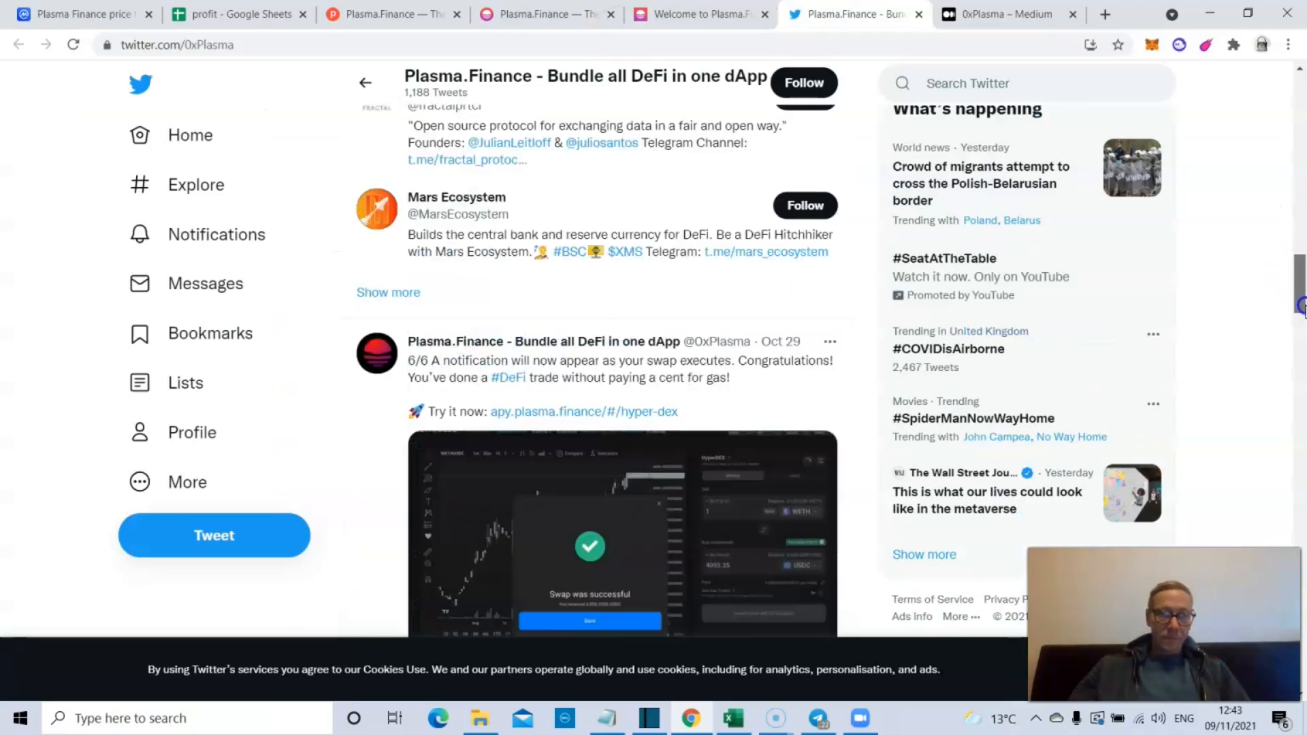
pyautogui.scroll(-3)
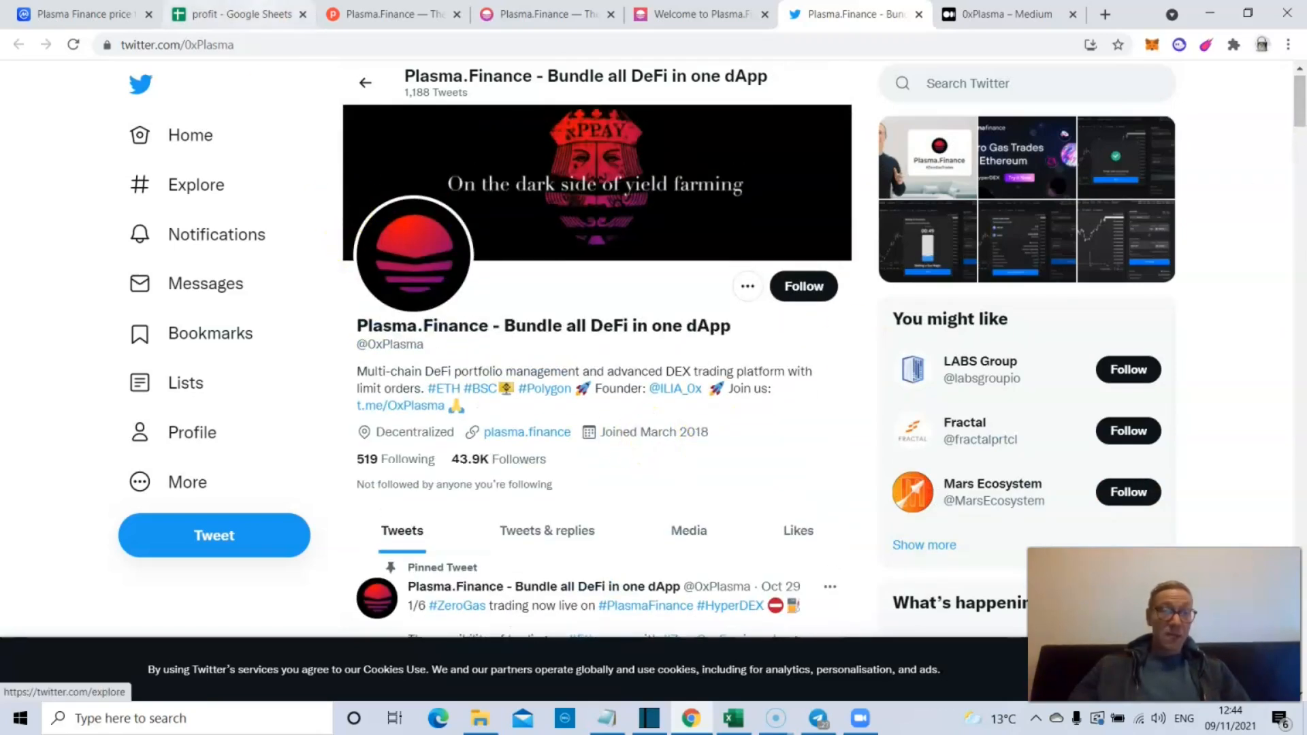
# - Show PPAY's all-time price chart on CoinMarketCap, peaking around $0.41 in April 2021
pyautogui.click(82, 14)
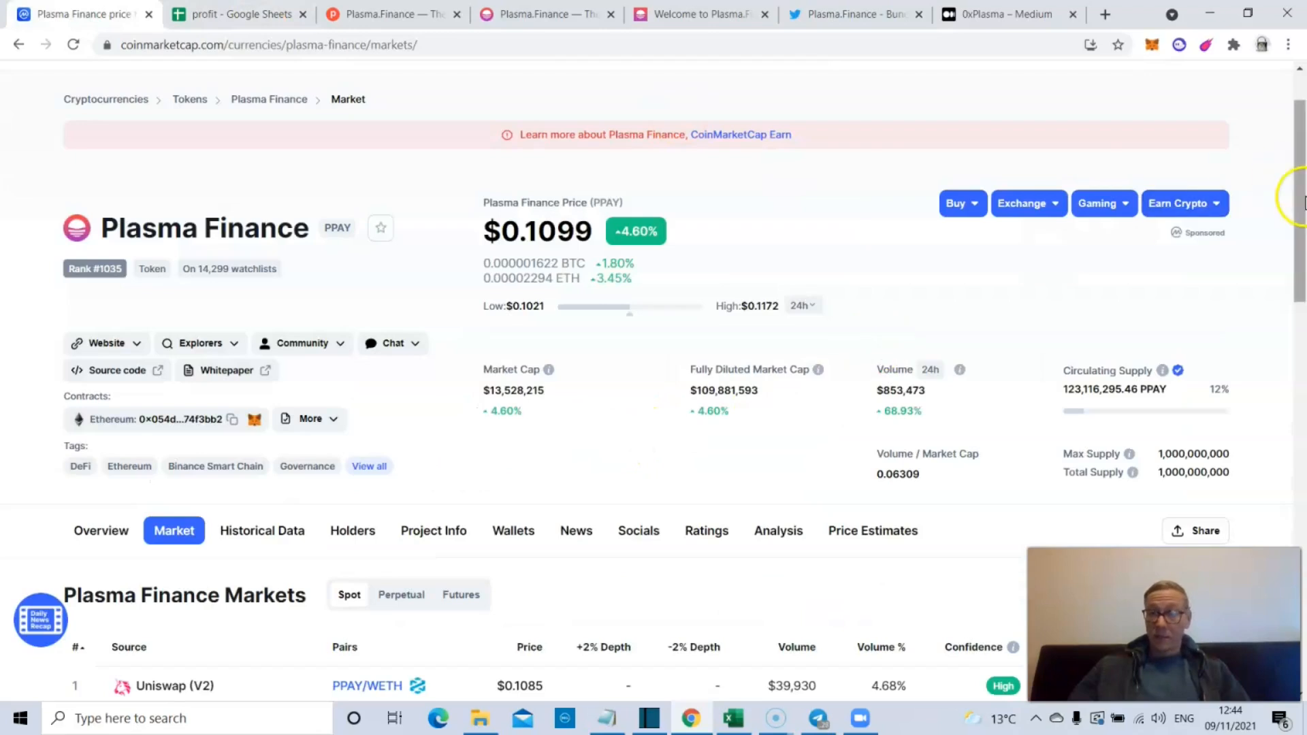
pyautogui.scroll(-3)
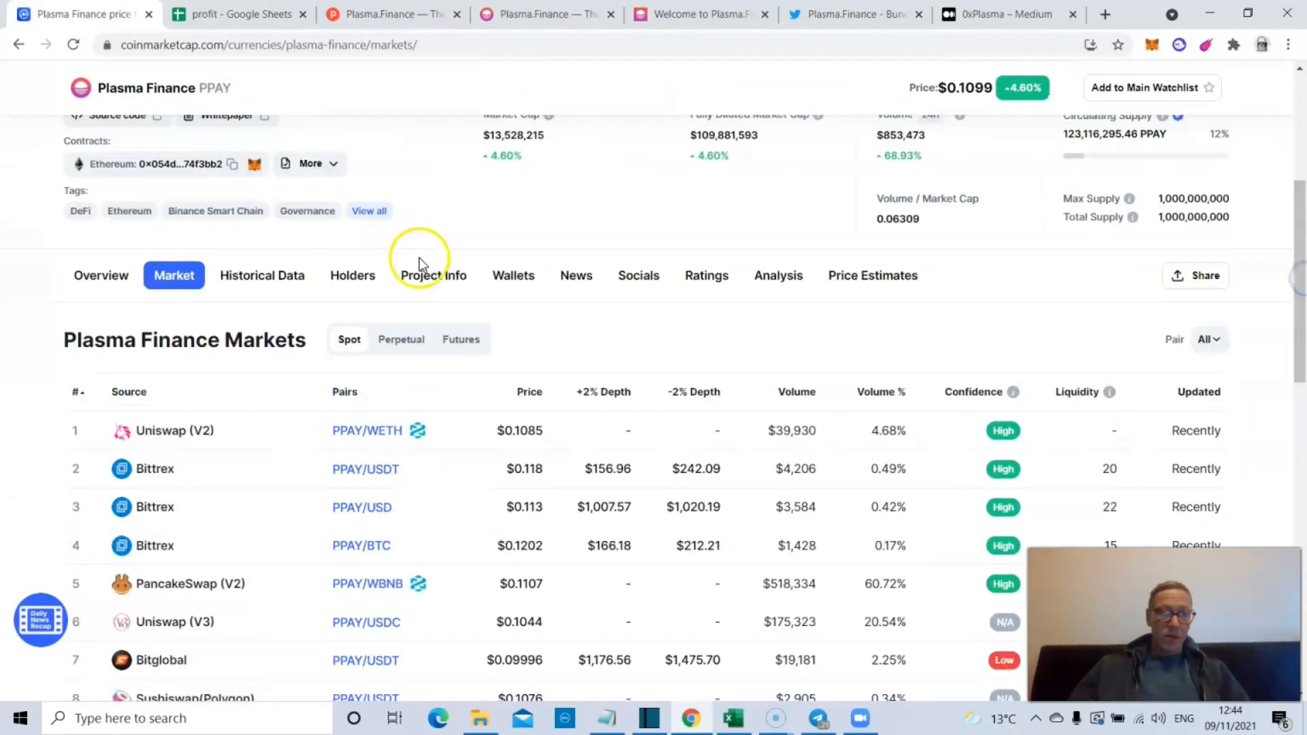
pyautogui.click(99, 275)
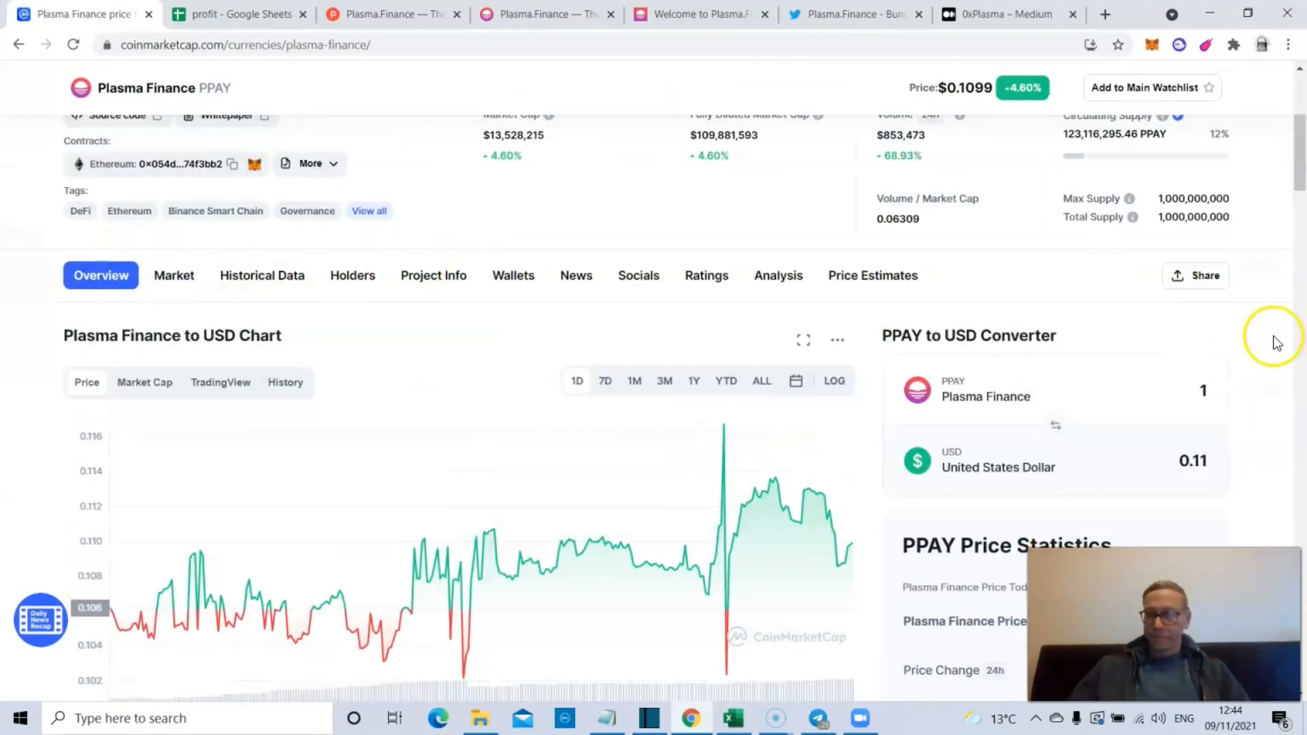
pyautogui.scroll(-3)
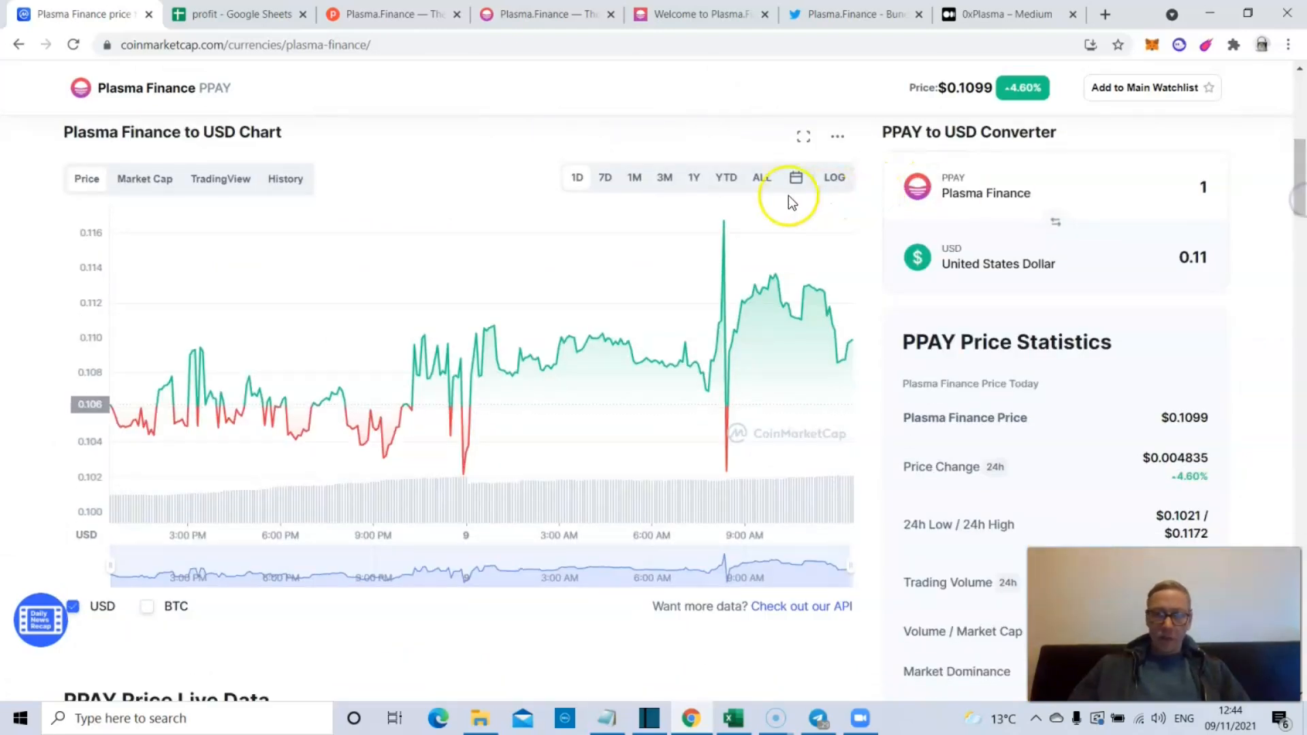
pyautogui.click(762, 177)
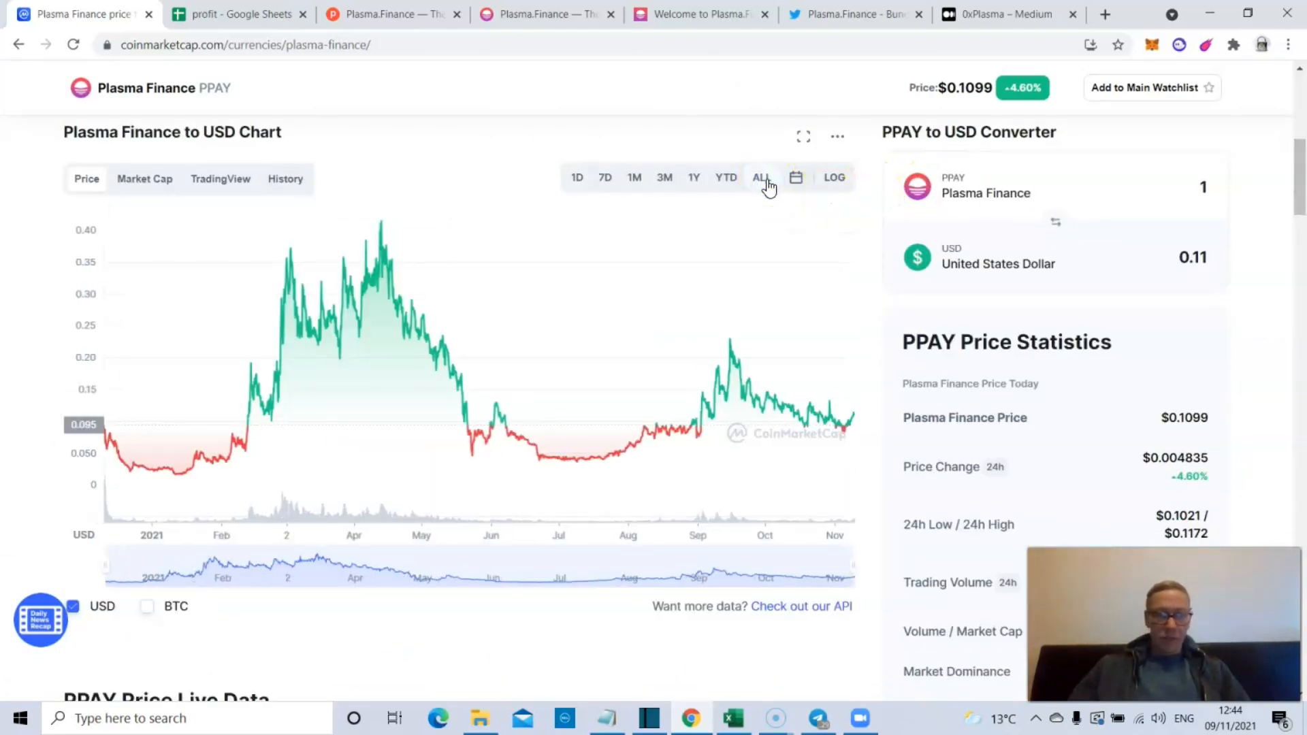
pyautogui.moveTo(109, 441)
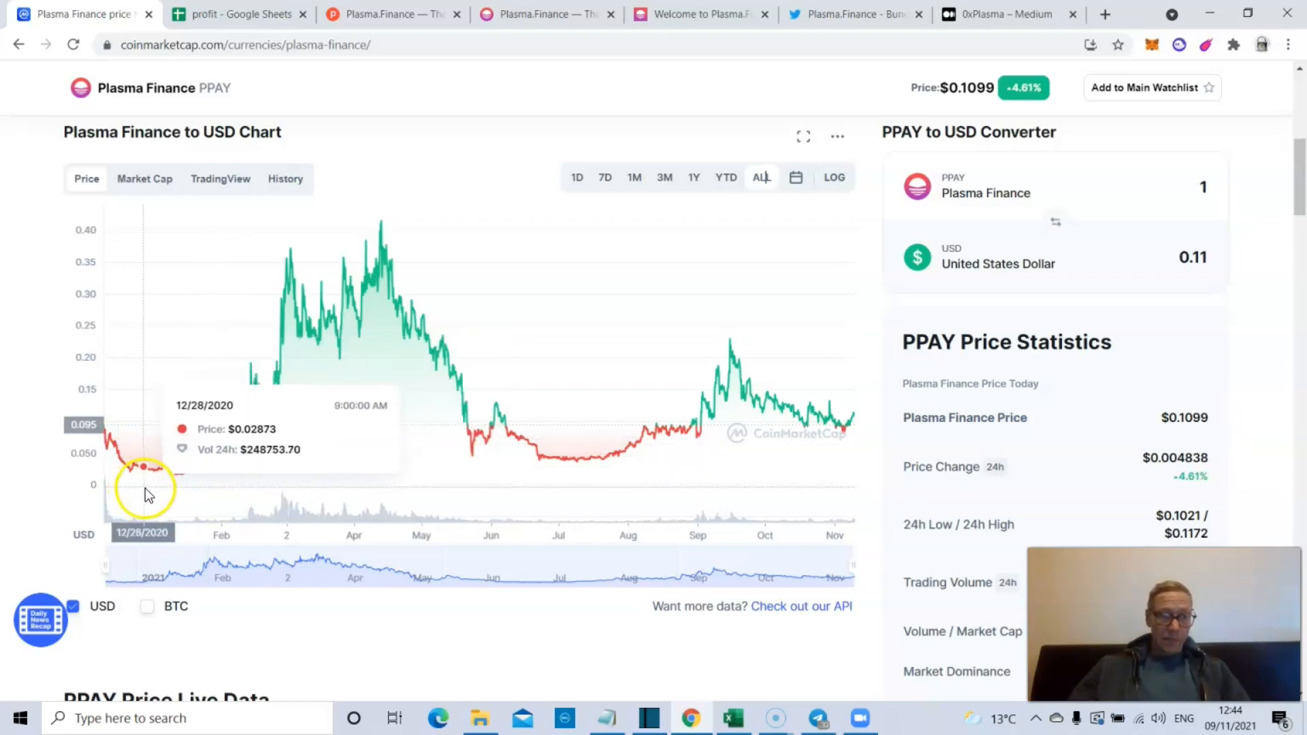
pyautogui.moveTo(379, 225)
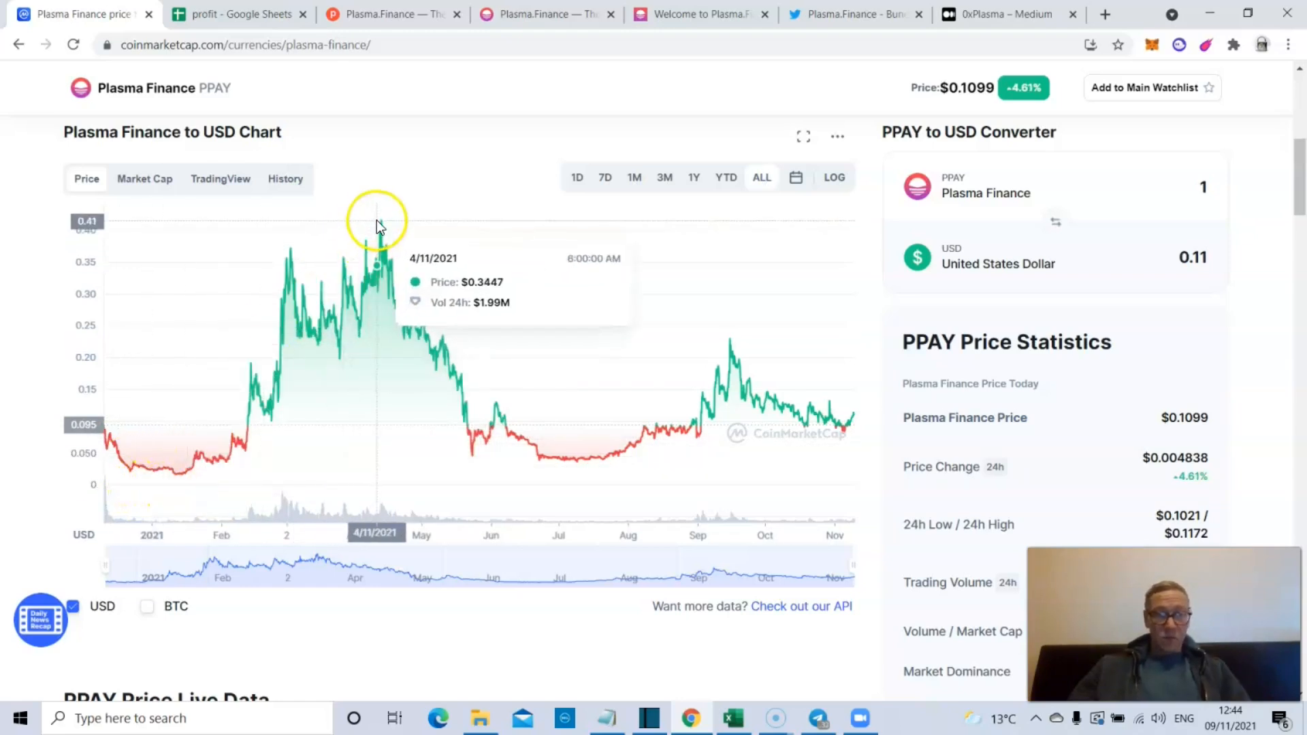
pyautogui.moveTo(381, 226)
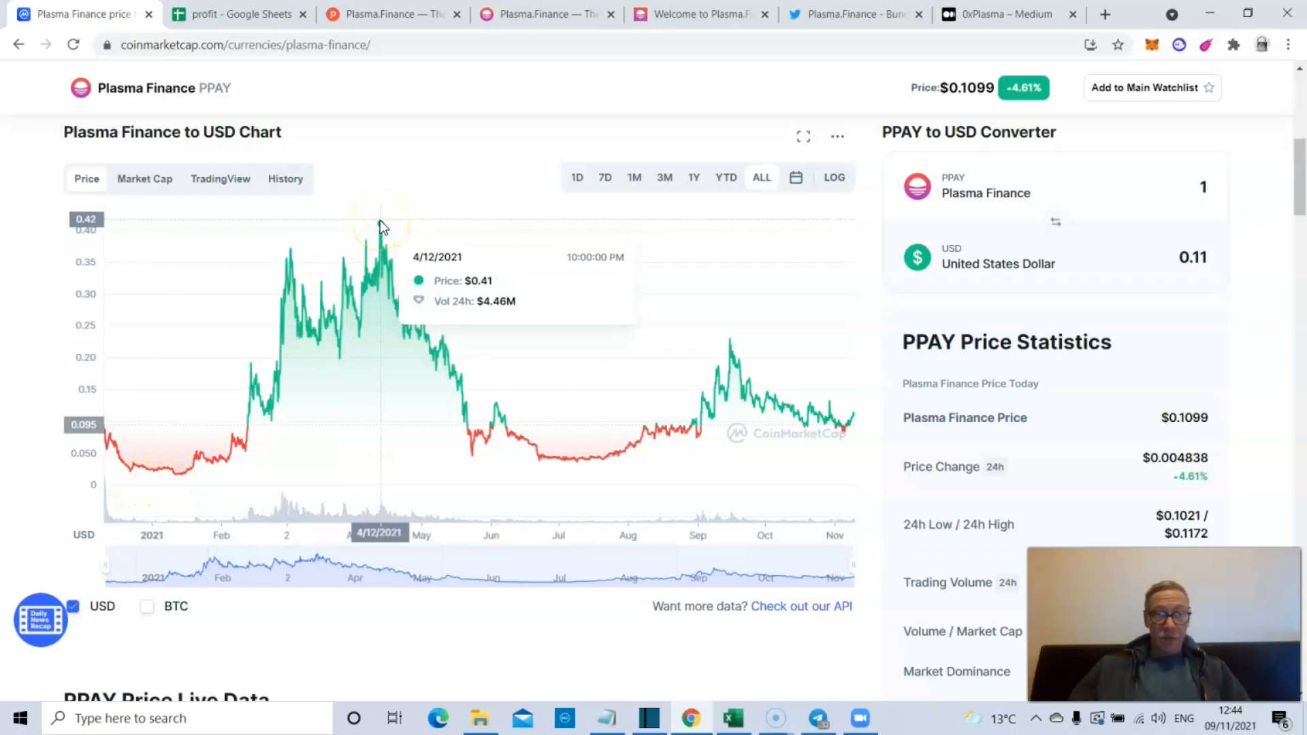
pyautogui.moveTo(384, 225)
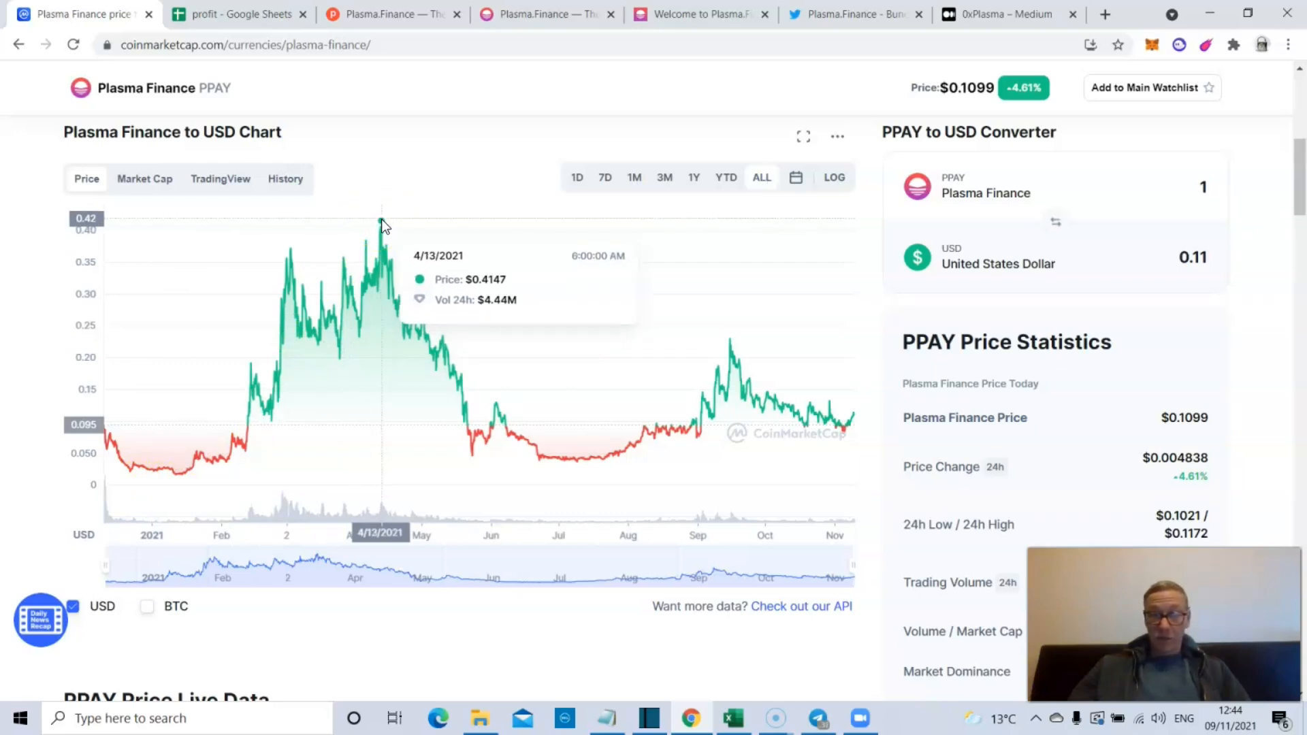
pyautogui.moveTo(854, 401)
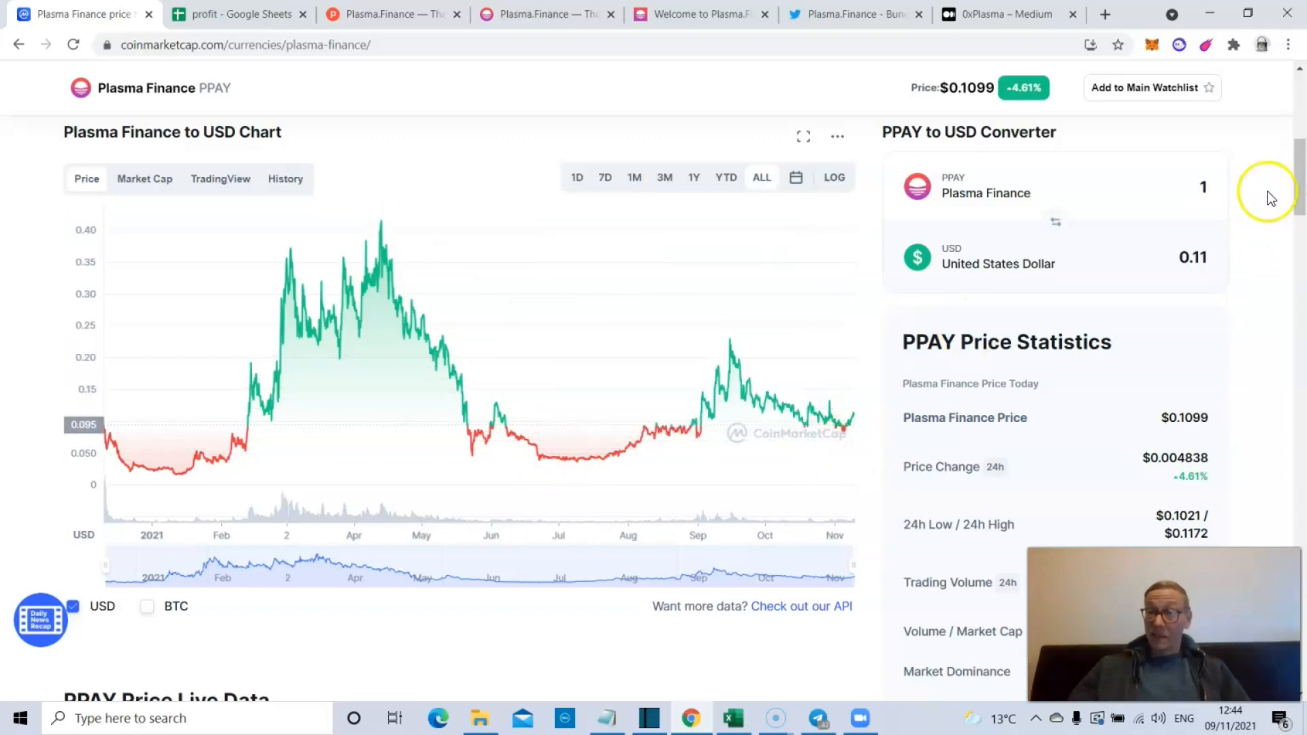
# - Scroll the CoinMarketCap page to the PPAY circulation section, then return to the Launchpad Alliance page
pyautogui.scroll(-3)
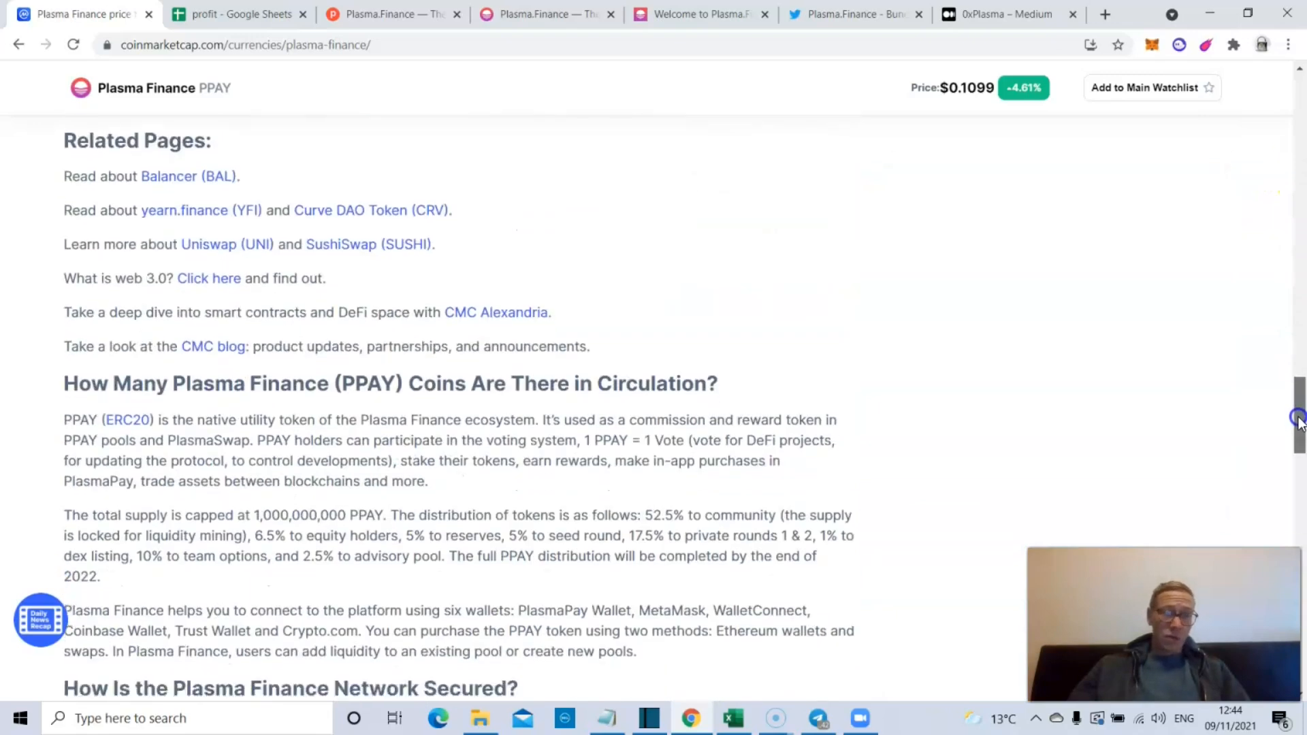
pyautogui.scroll(-3)
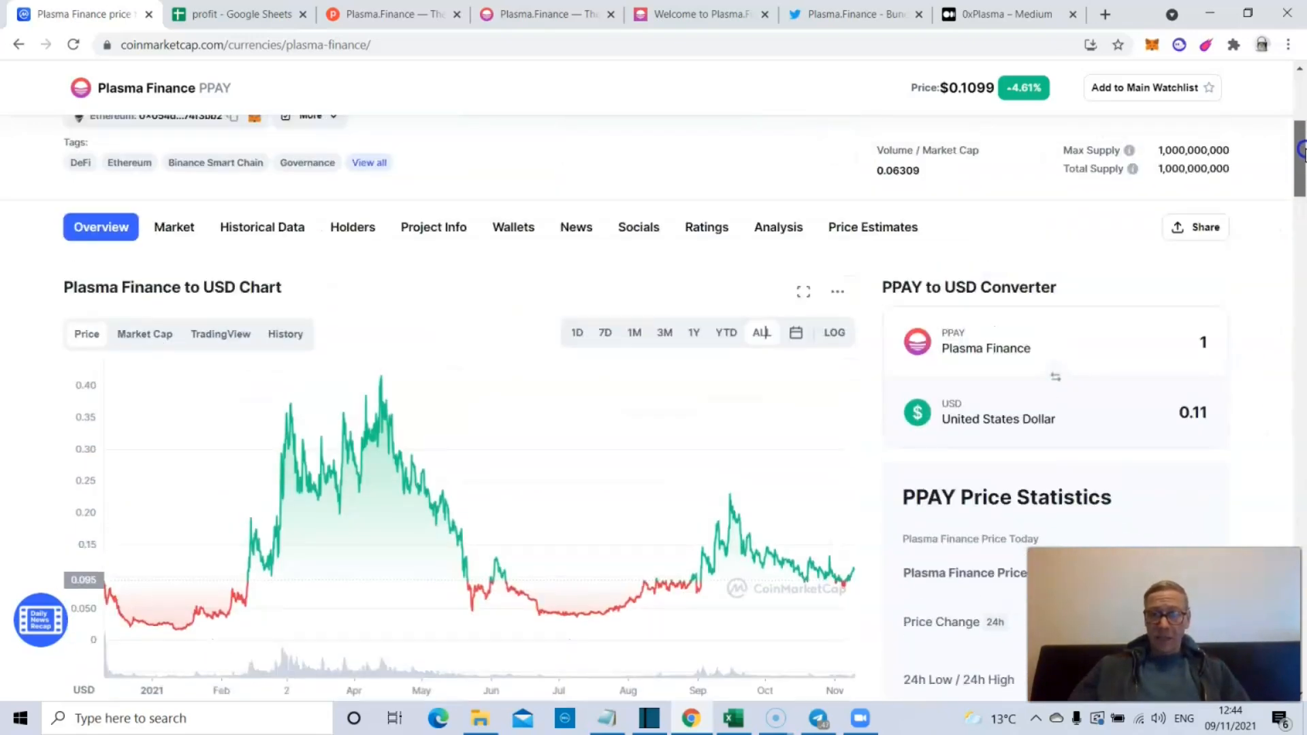
pyautogui.scroll(-3)
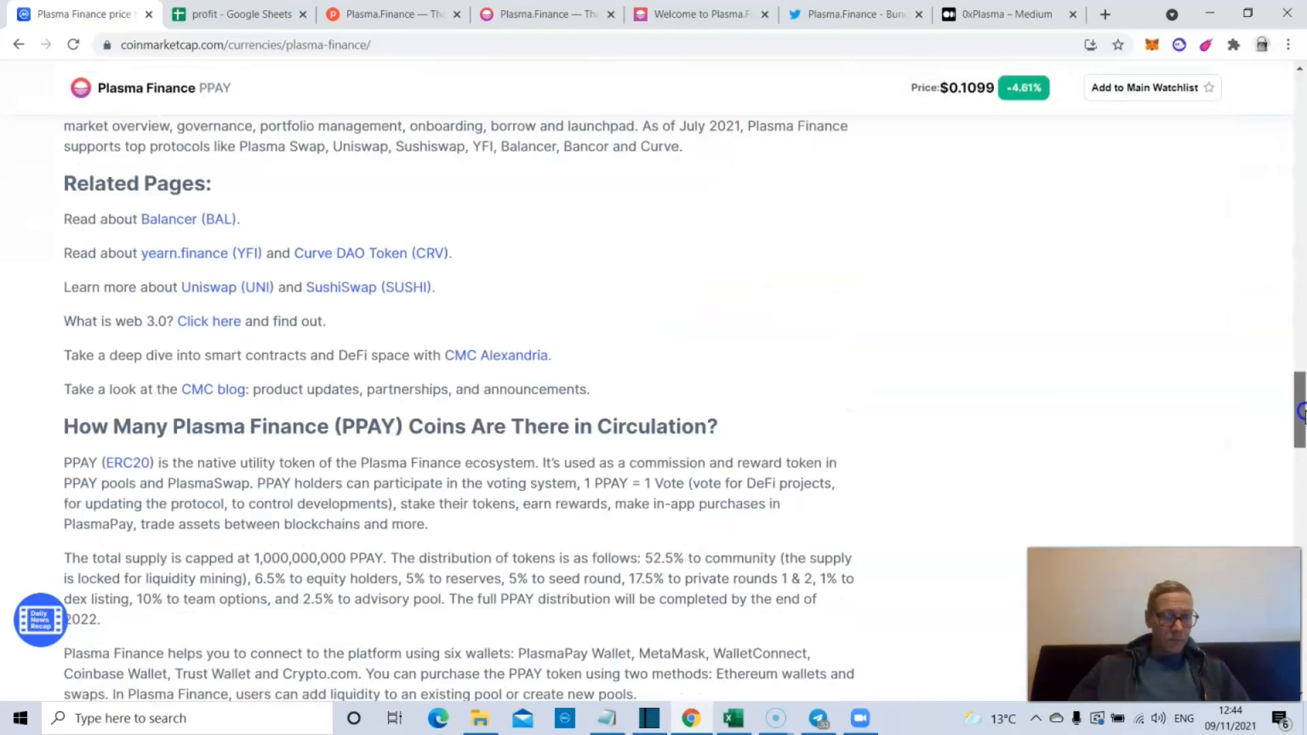
pyautogui.scroll(3)
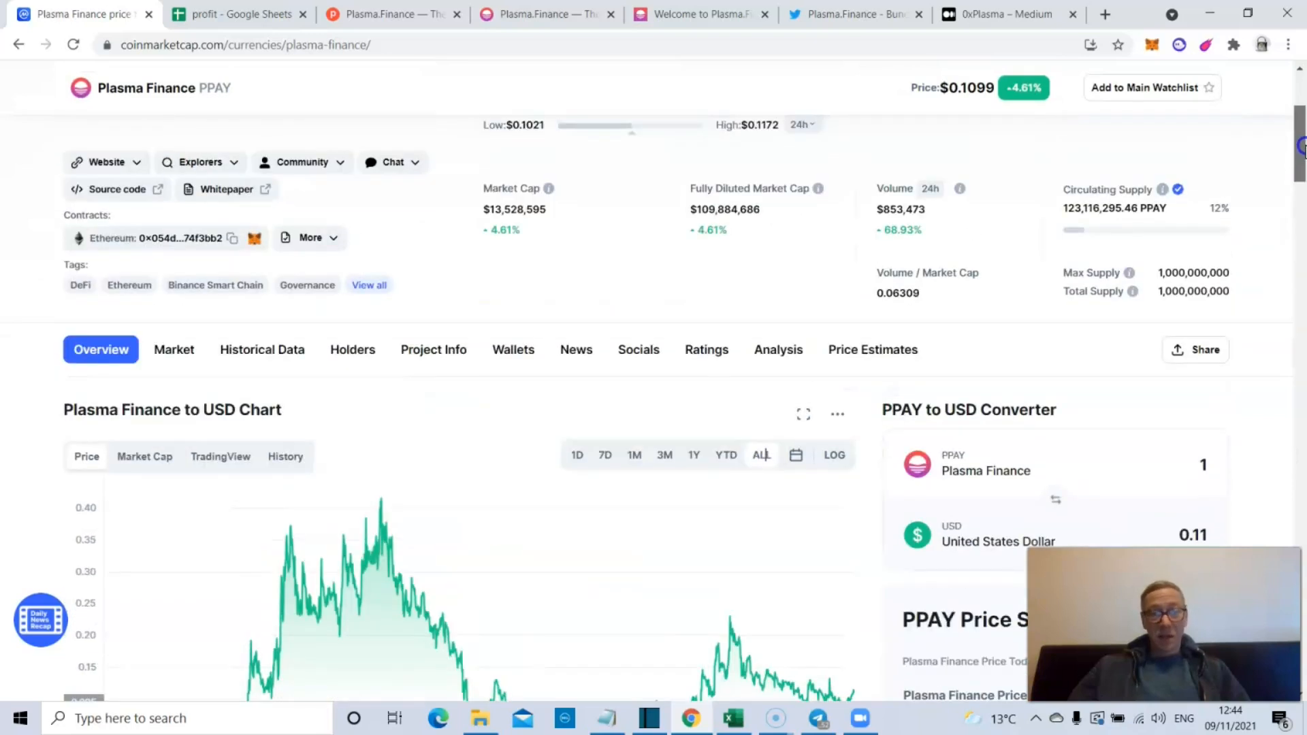
pyautogui.scroll(-3)
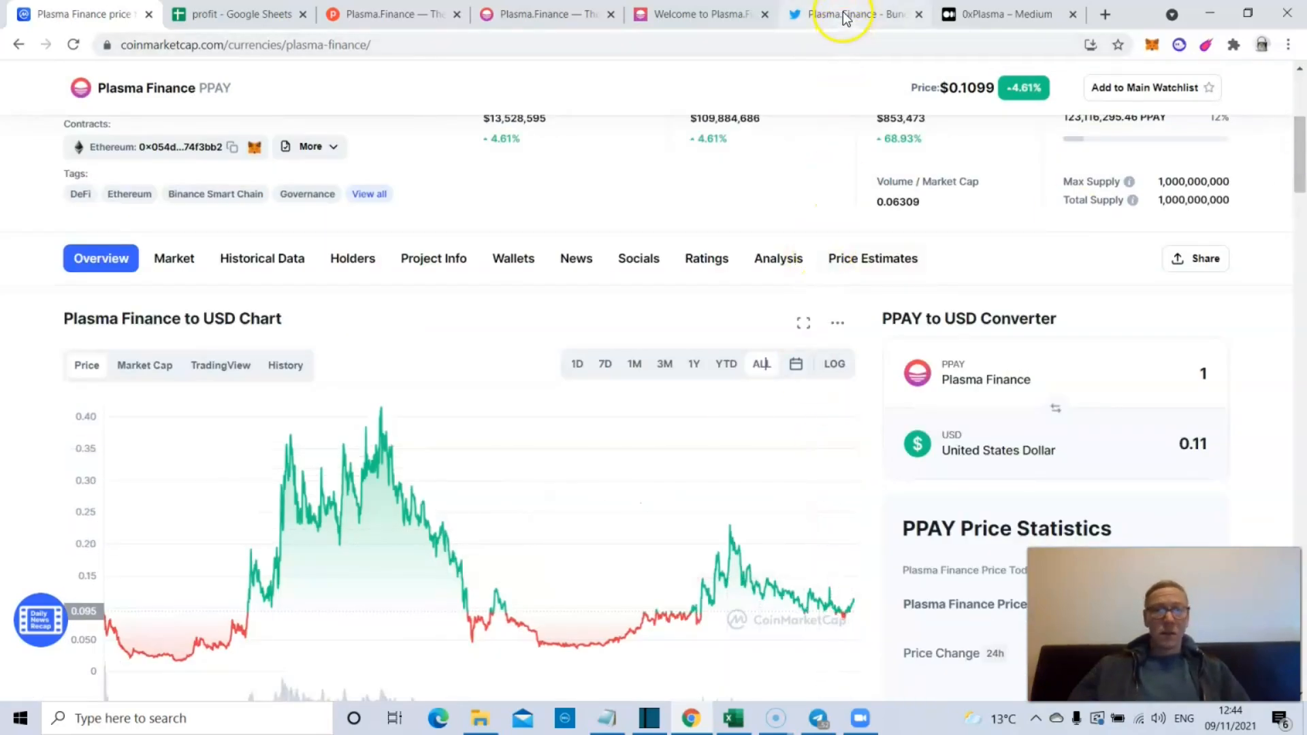
pyautogui.scroll(3)
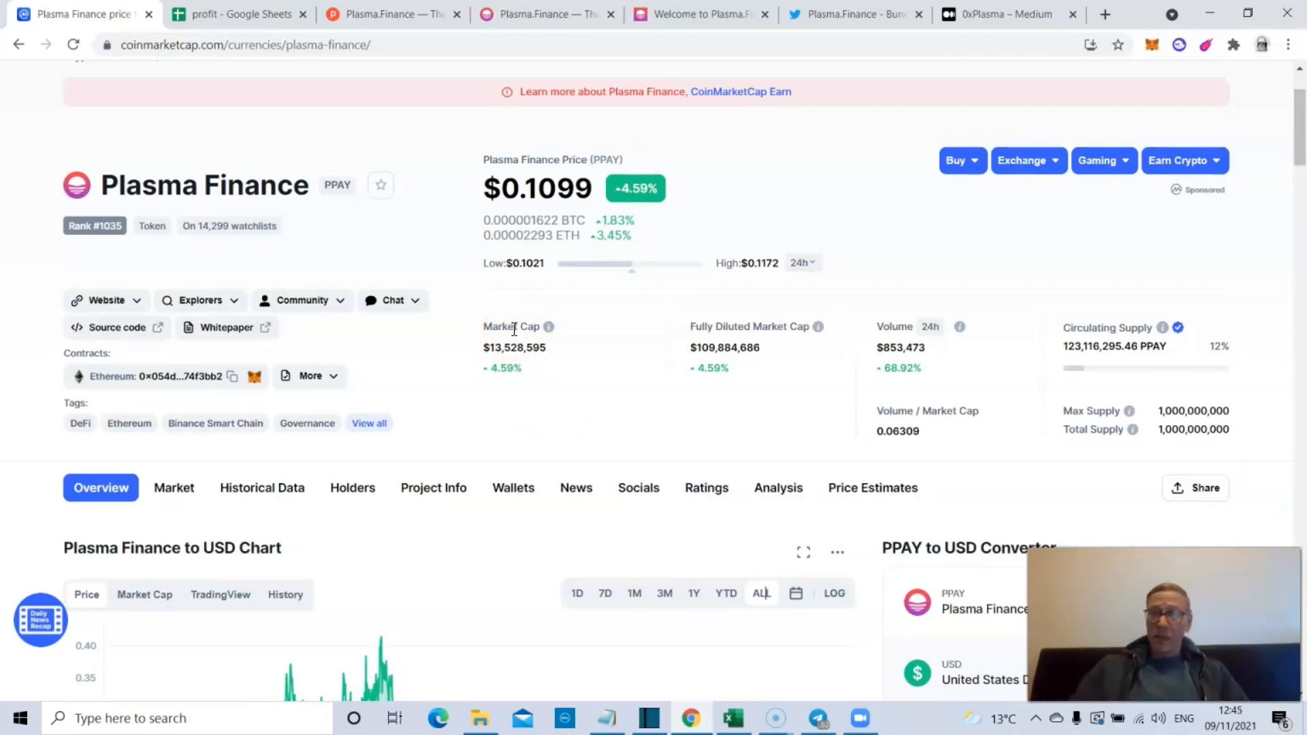
pyautogui.click(533, 14)
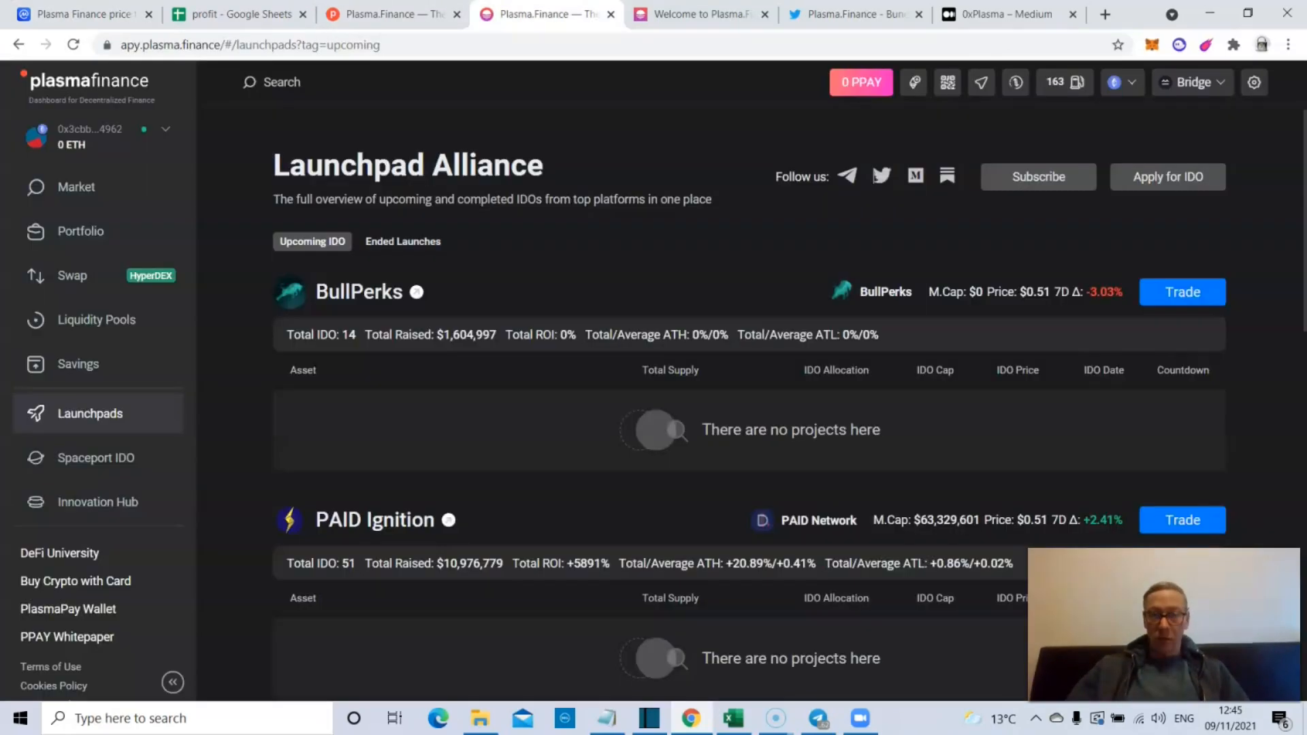
# - Browse the PlasmaPay Medium publication from the HyperDEX and BSC posts down the article cards
pyautogui.click(1000, 14)
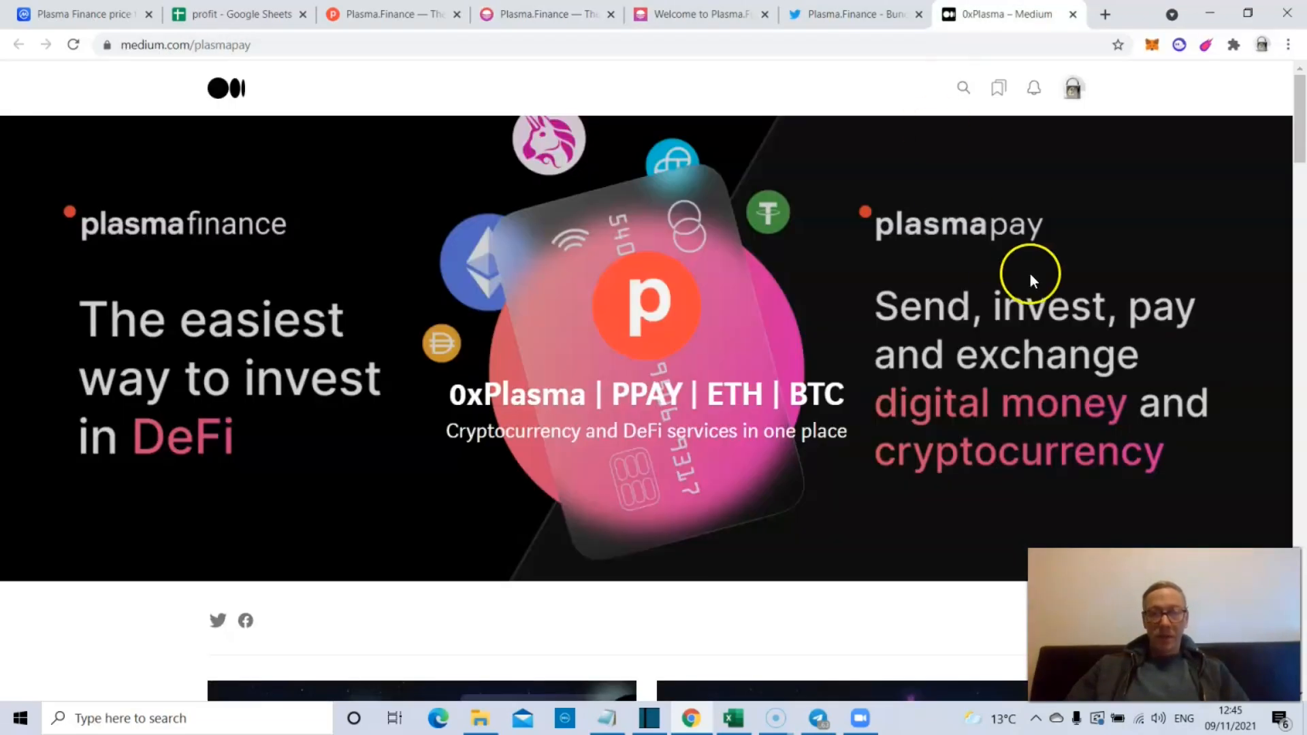
pyautogui.scroll(-3)
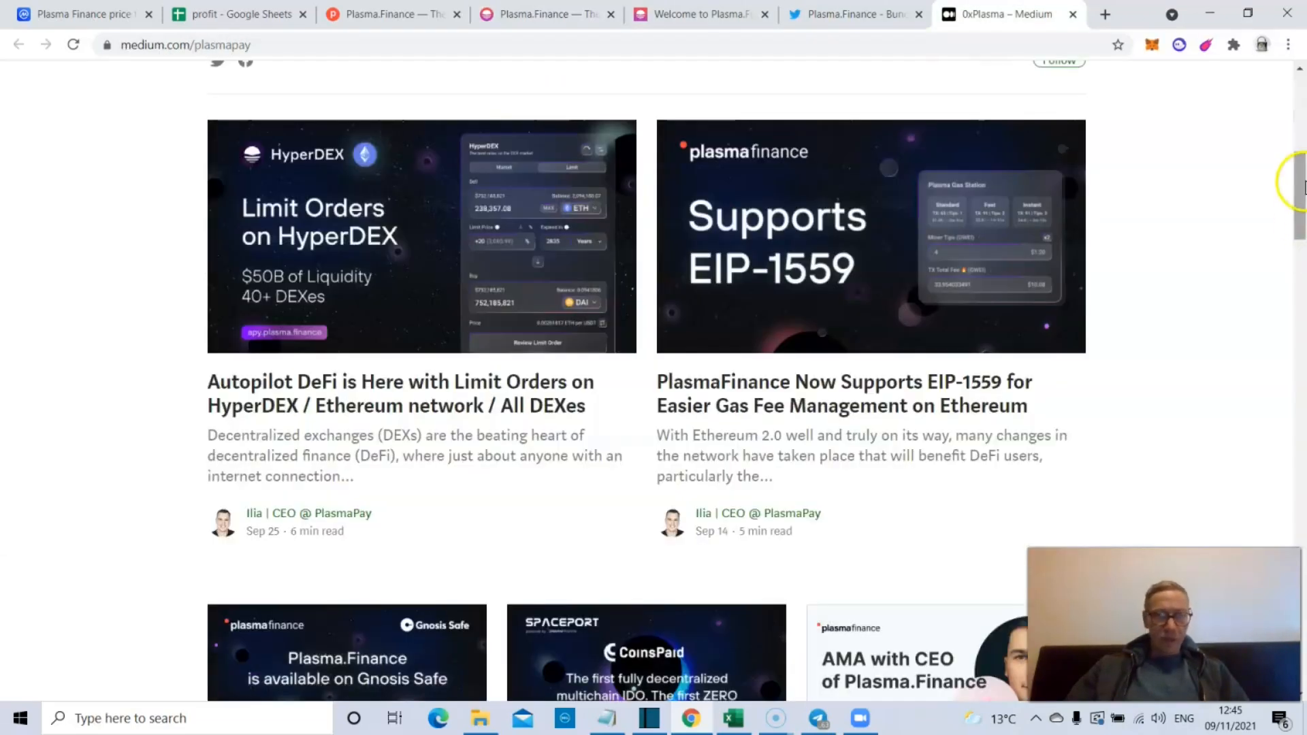
pyautogui.scroll(-3)
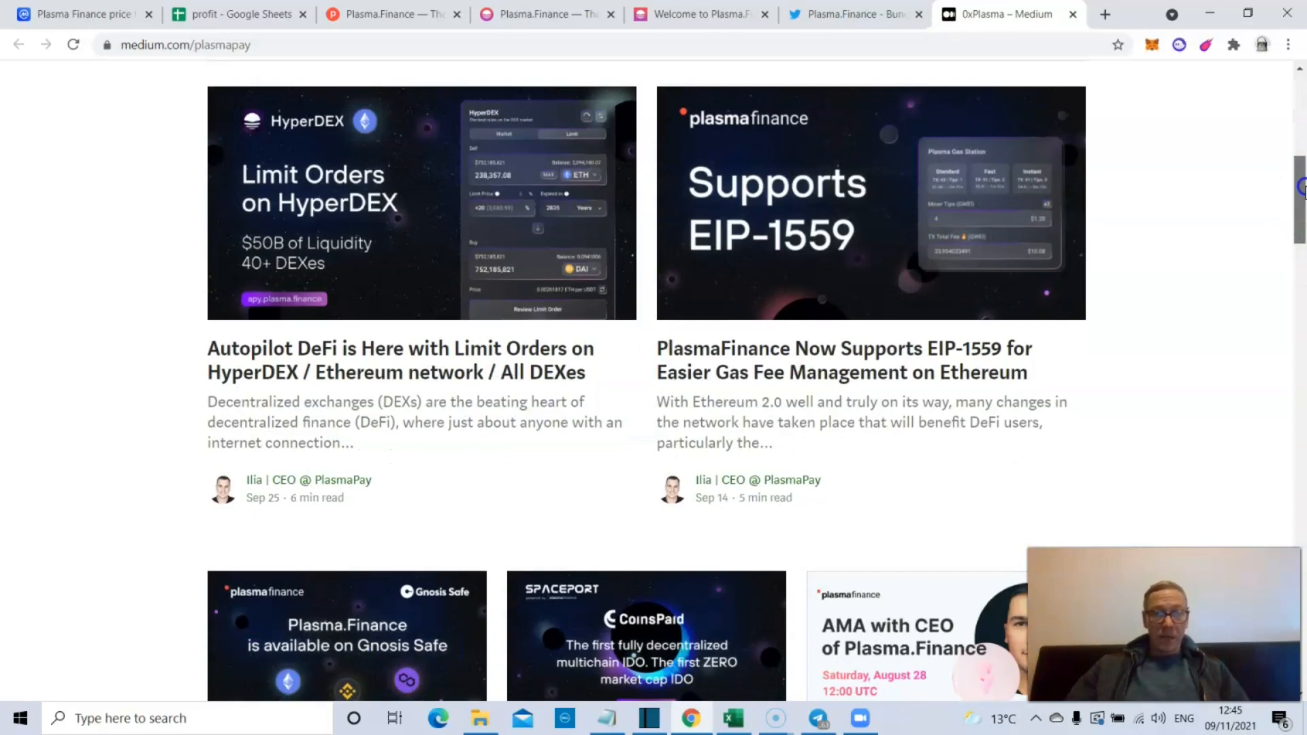
pyautogui.scroll(-3)
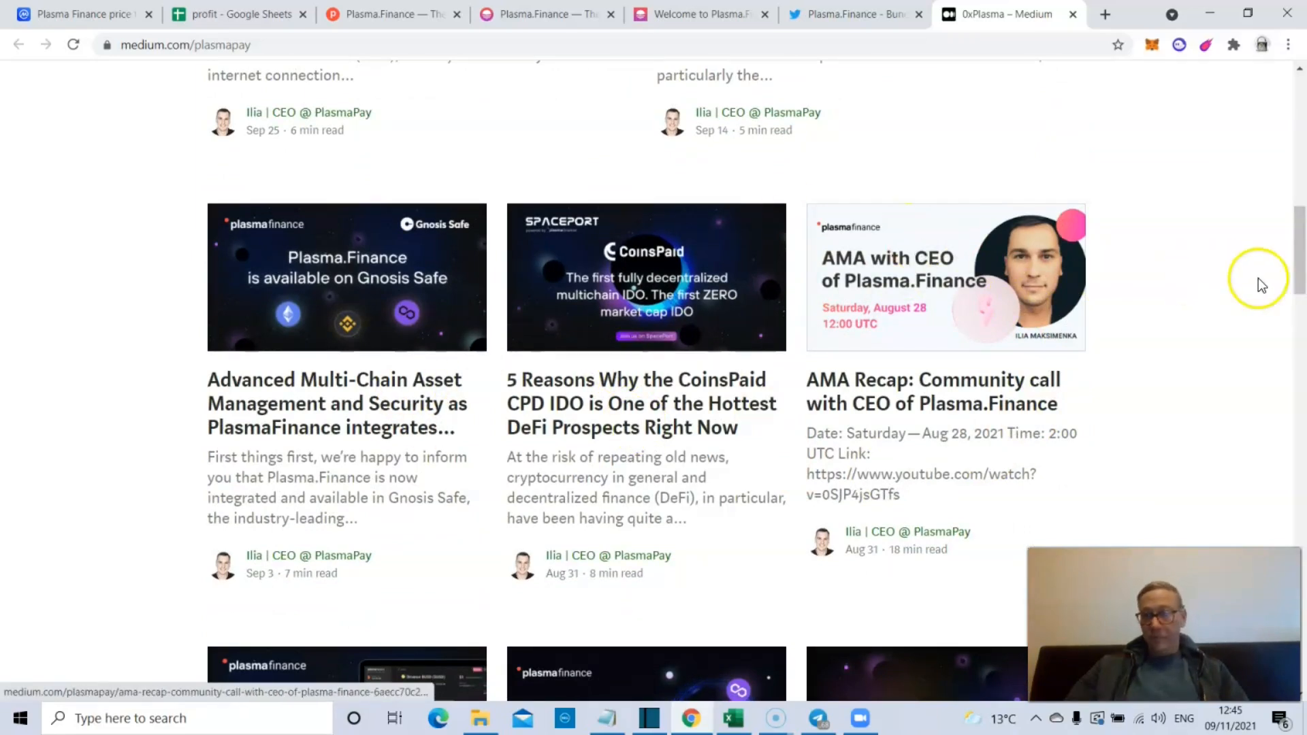
pyautogui.scroll(-3)
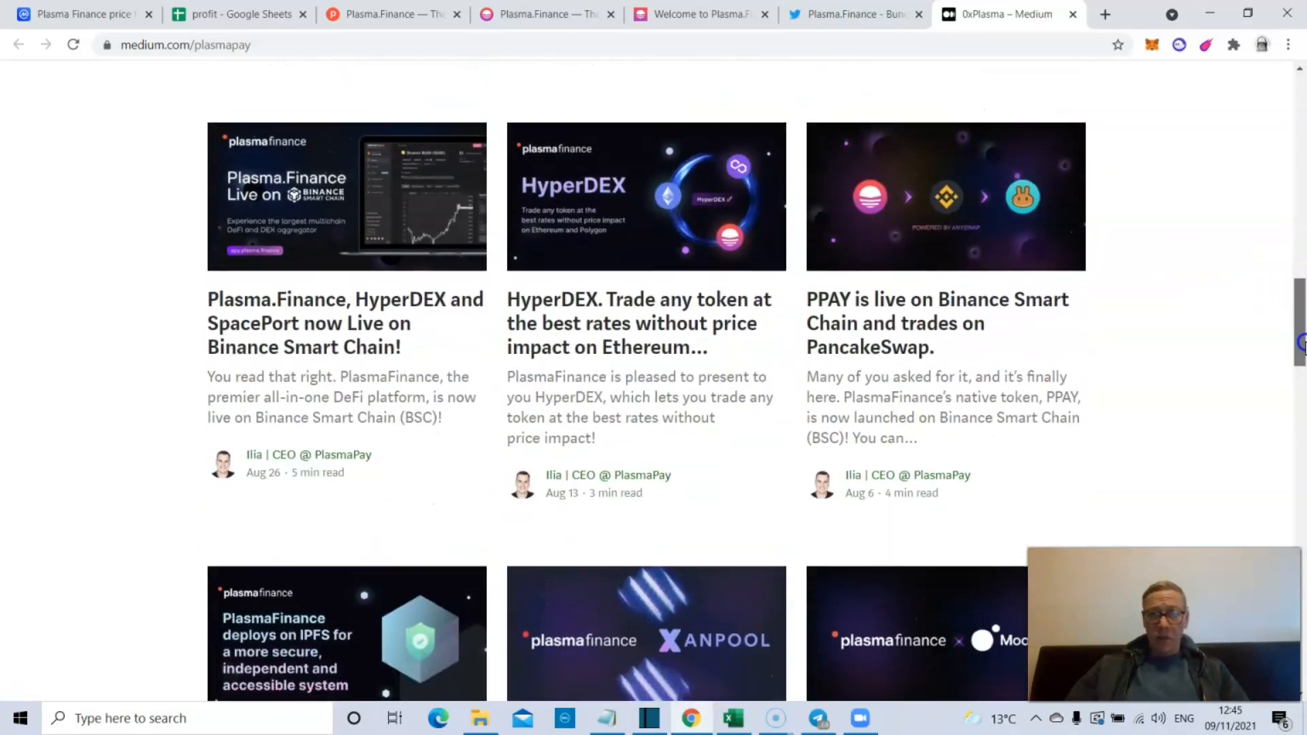
pyautogui.scroll(-3)
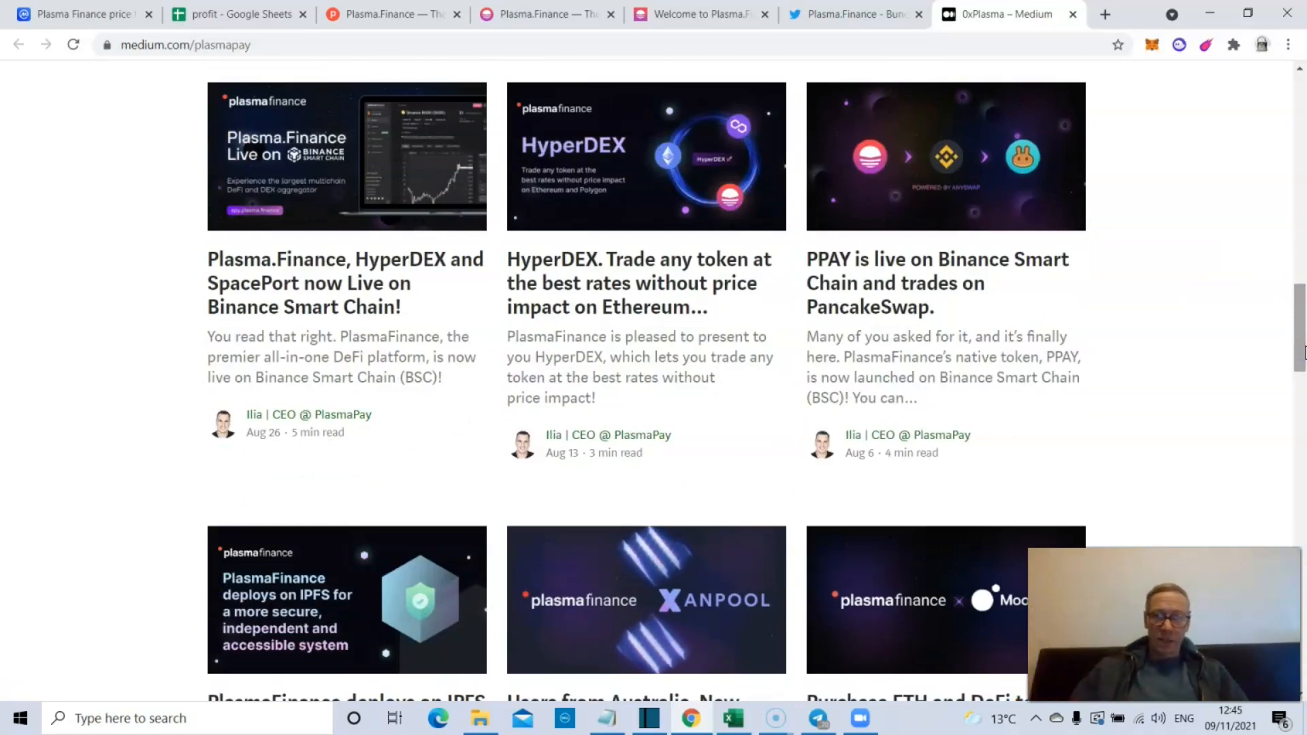
pyautogui.moveTo(661, 383)
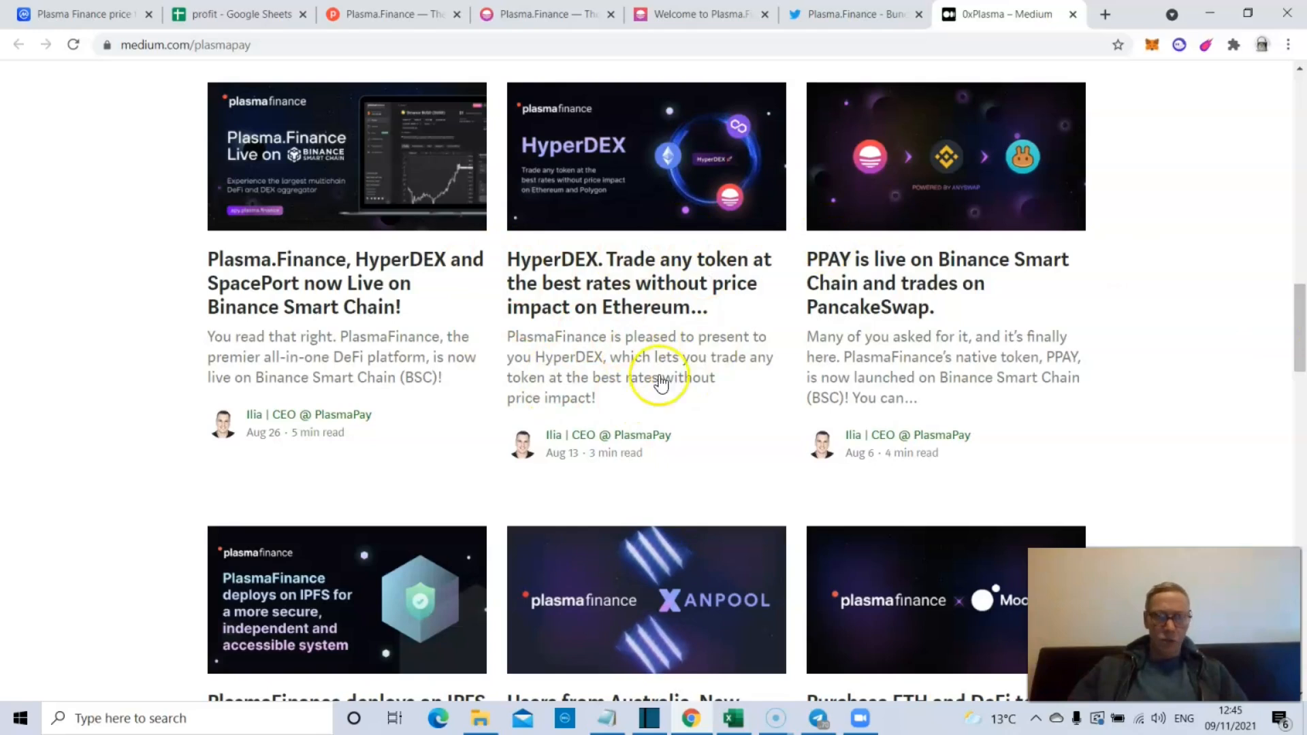
pyautogui.moveTo(736, 395)
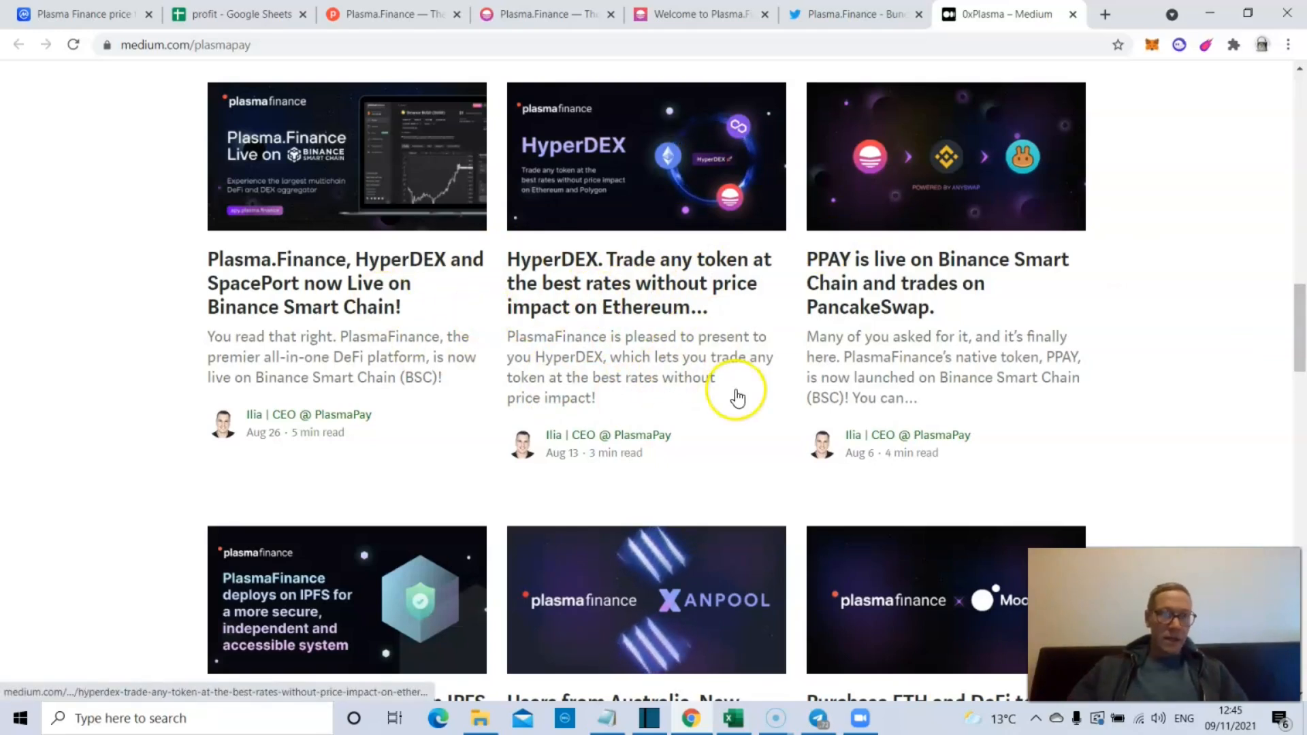
# - Continue down the Medium article list past the 2021 posts to the 2018 stories
pyautogui.scroll(-3)
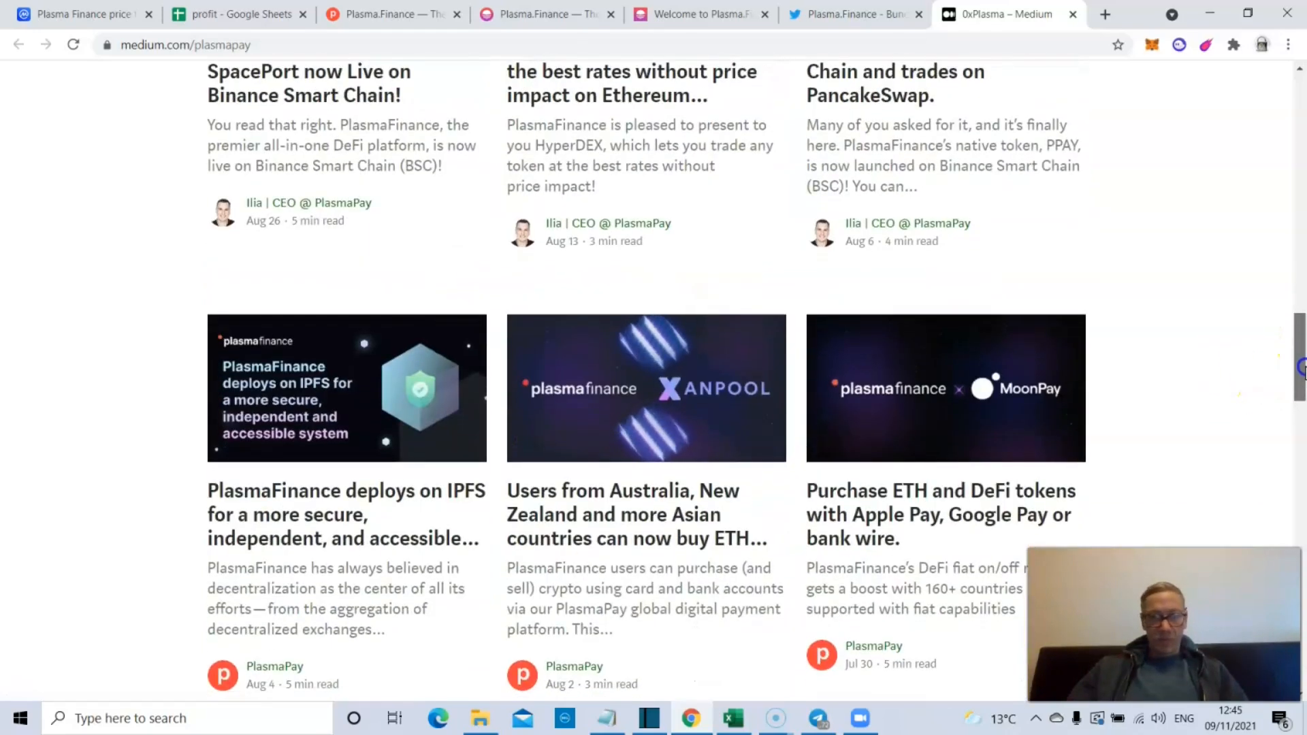
pyautogui.scroll(-3)
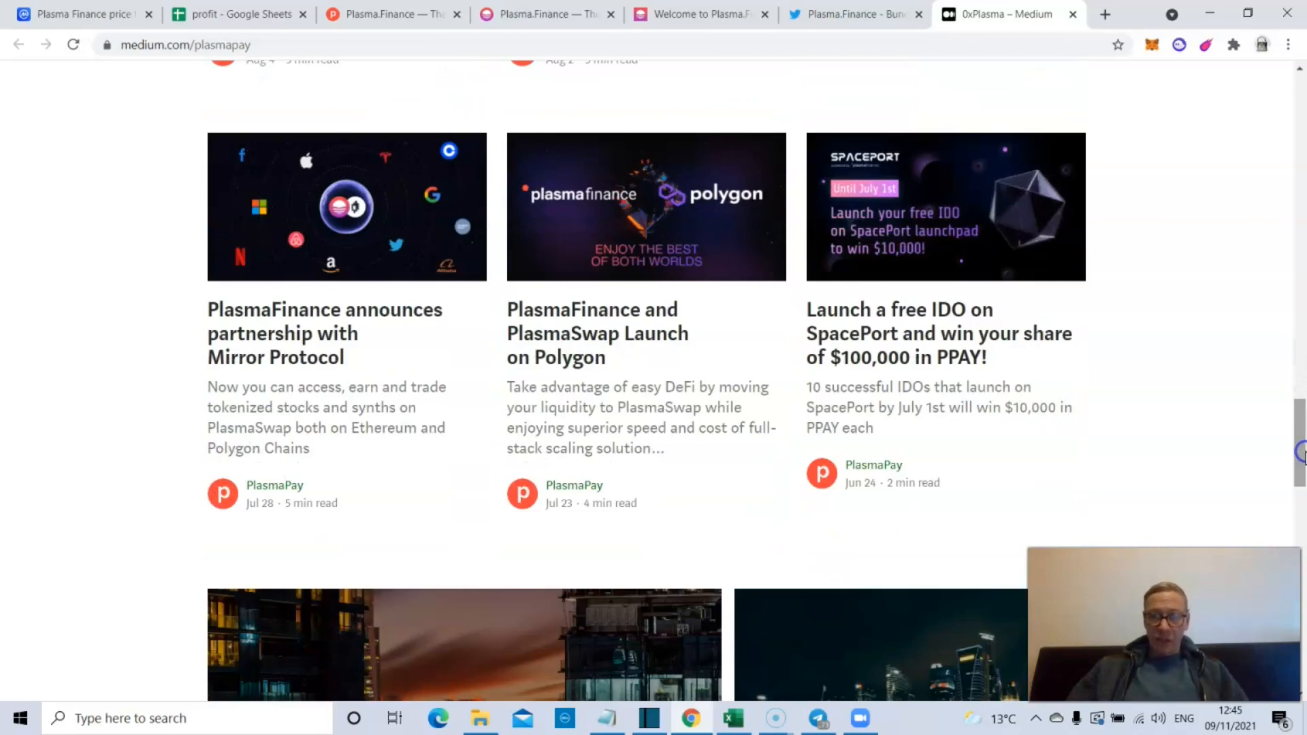
pyautogui.scroll(-3)
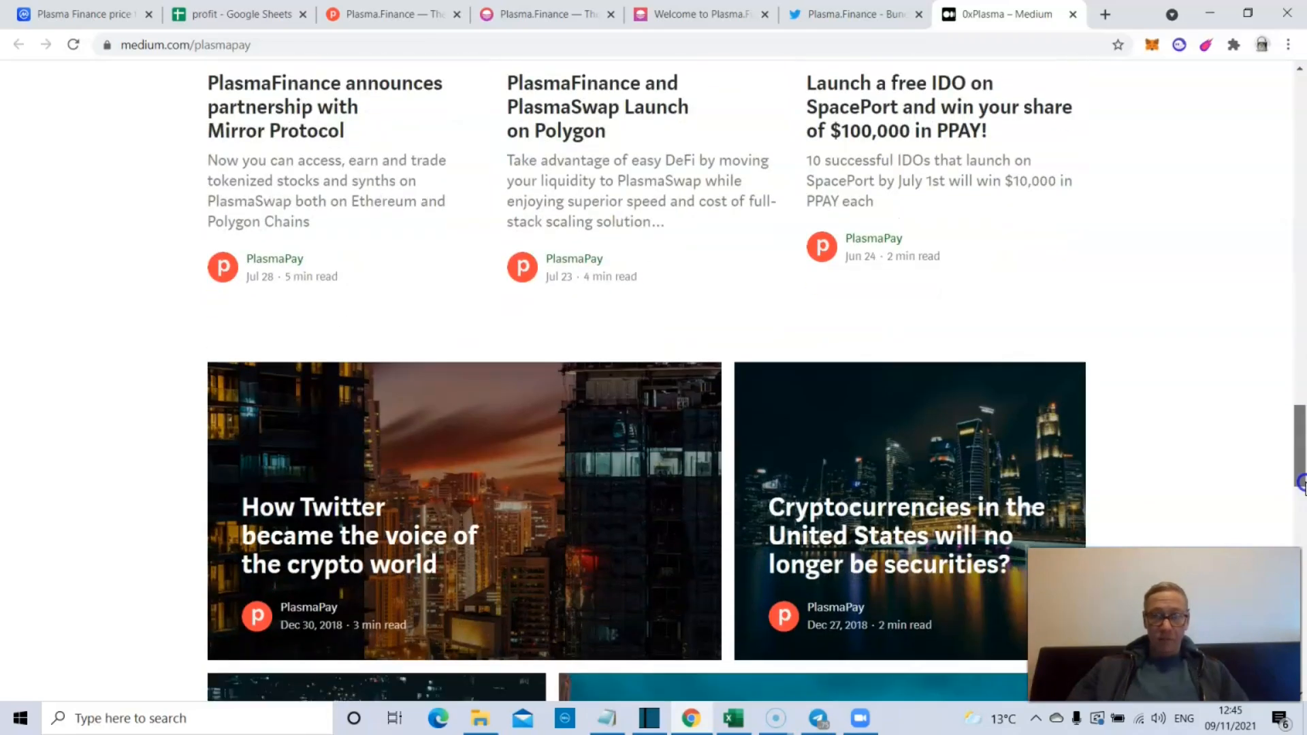
pyautogui.scroll(3)
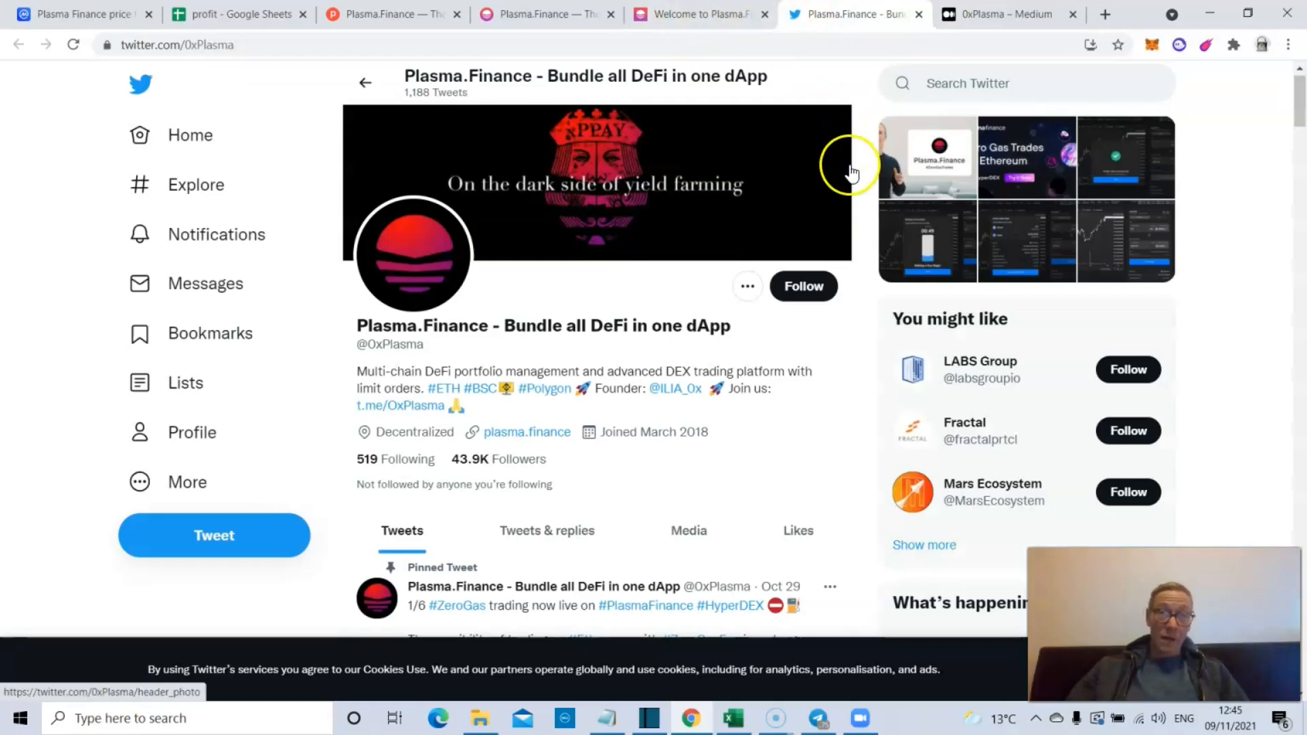
pyautogui.scroll(-3)
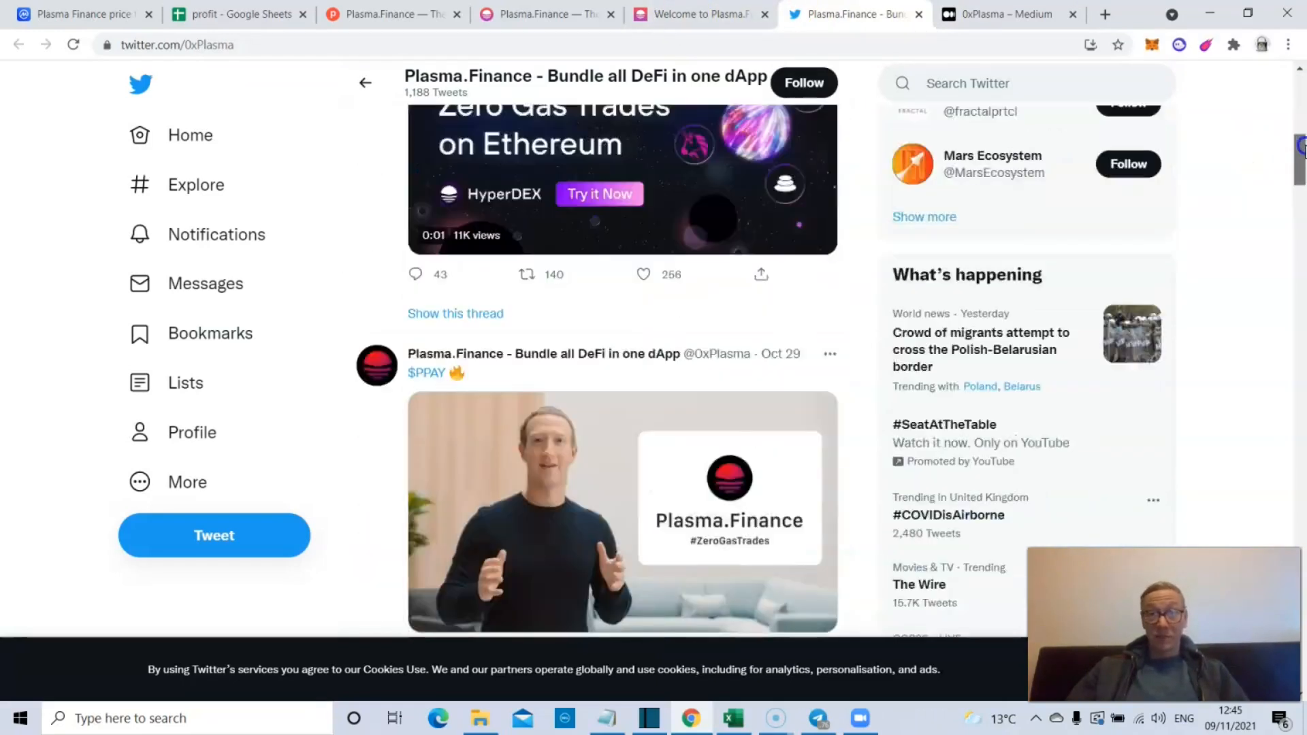
pyautogui.scroll(3)
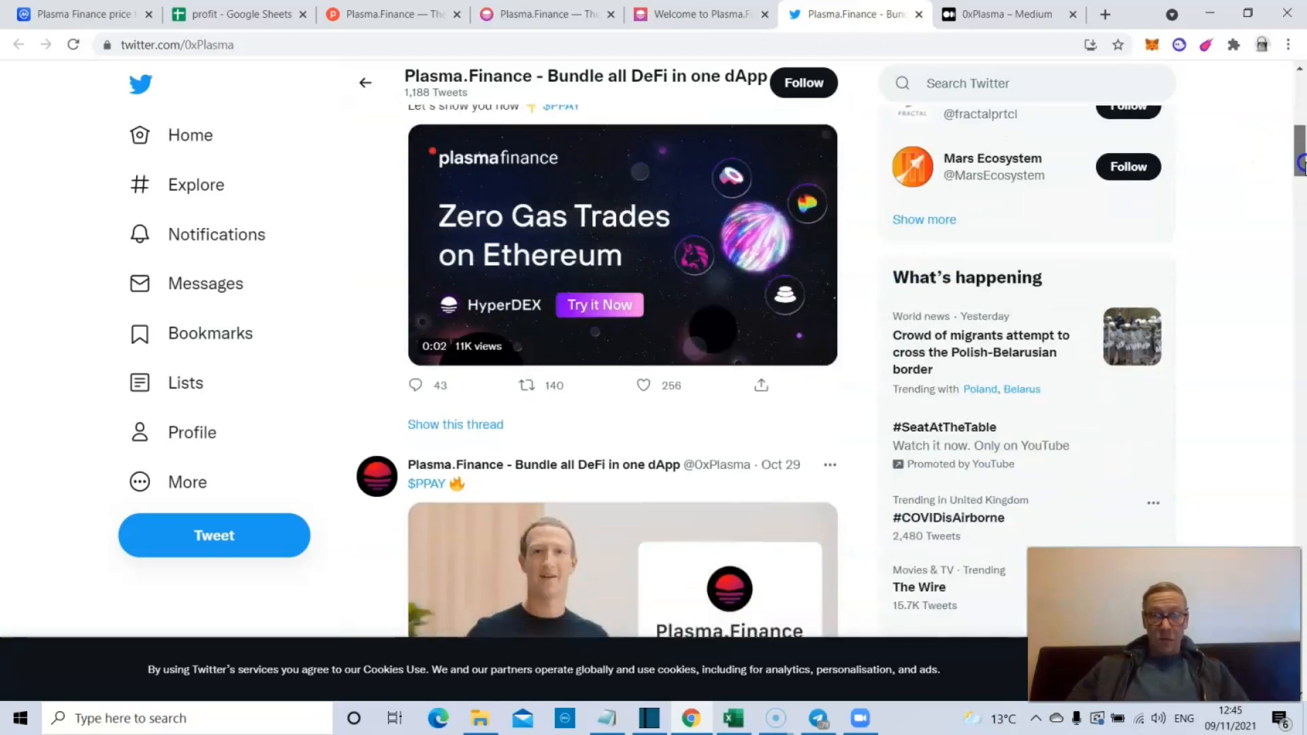
pyautogui.scroll(-3)
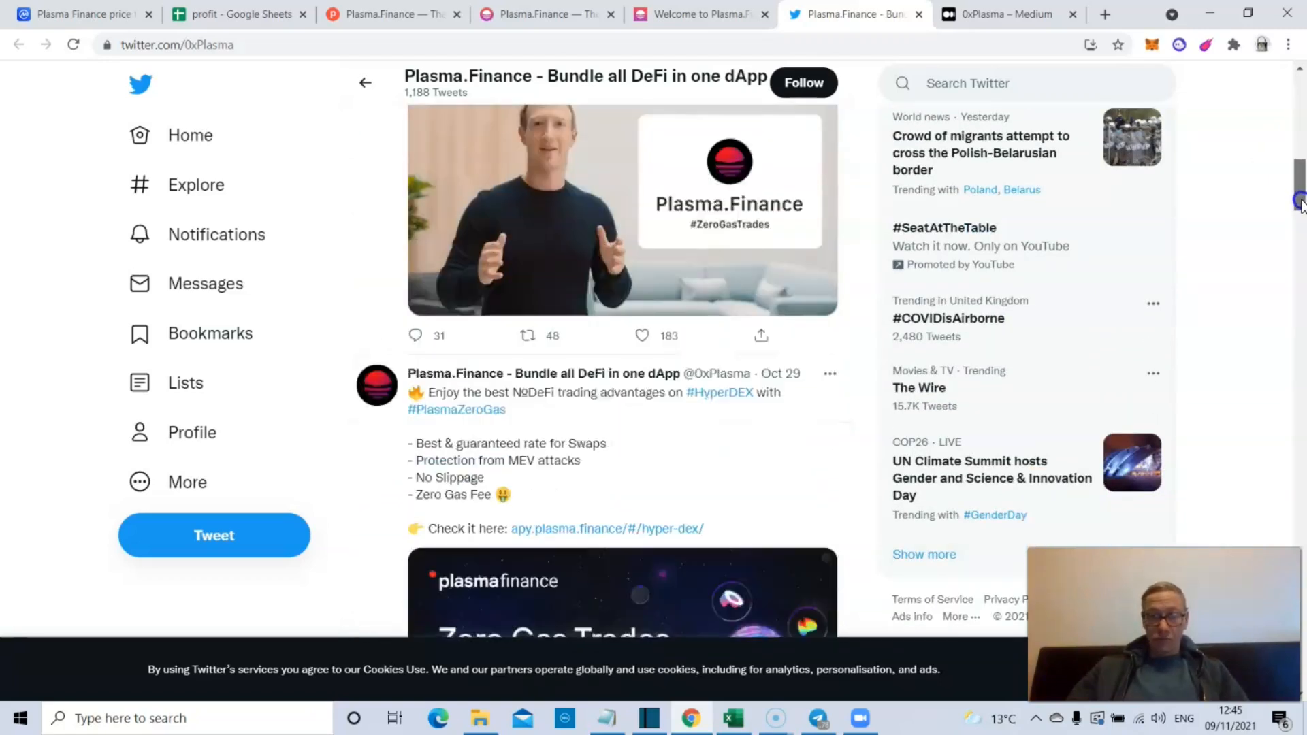
pyautogui.scroll(-3)
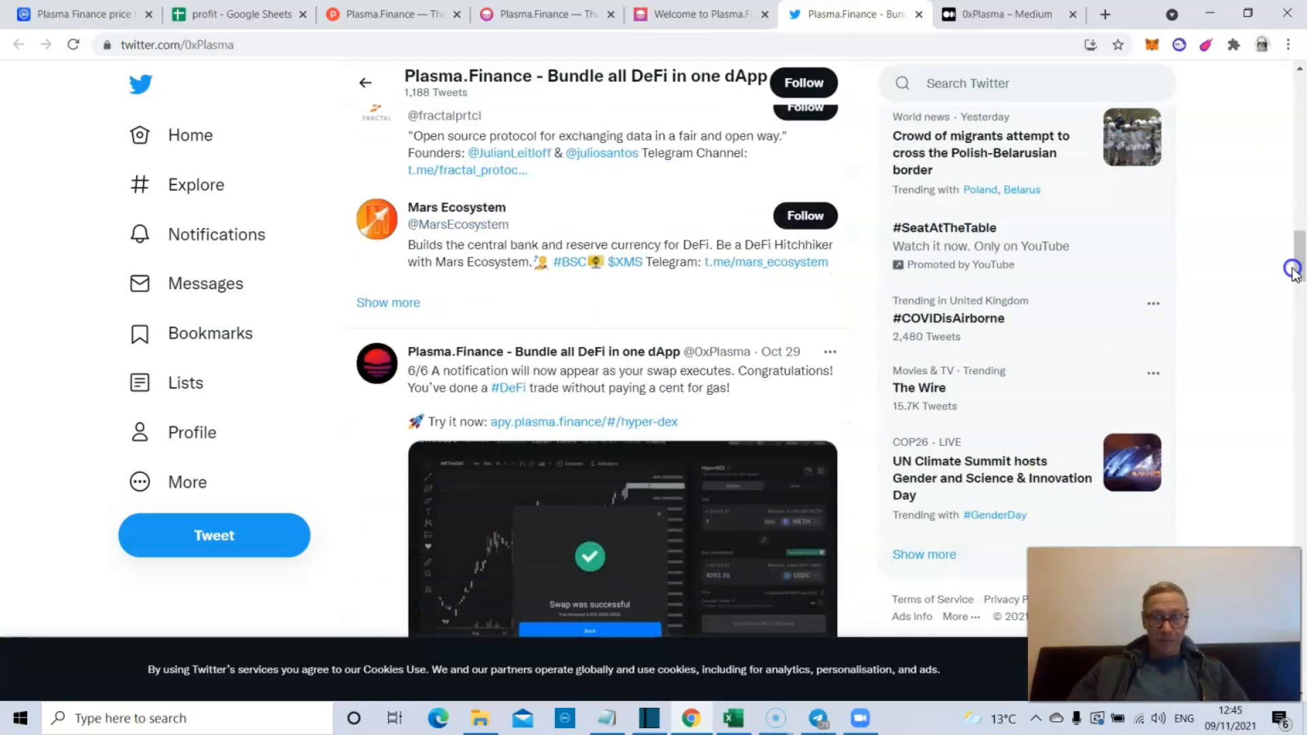
pyautogui.scroll(-3)
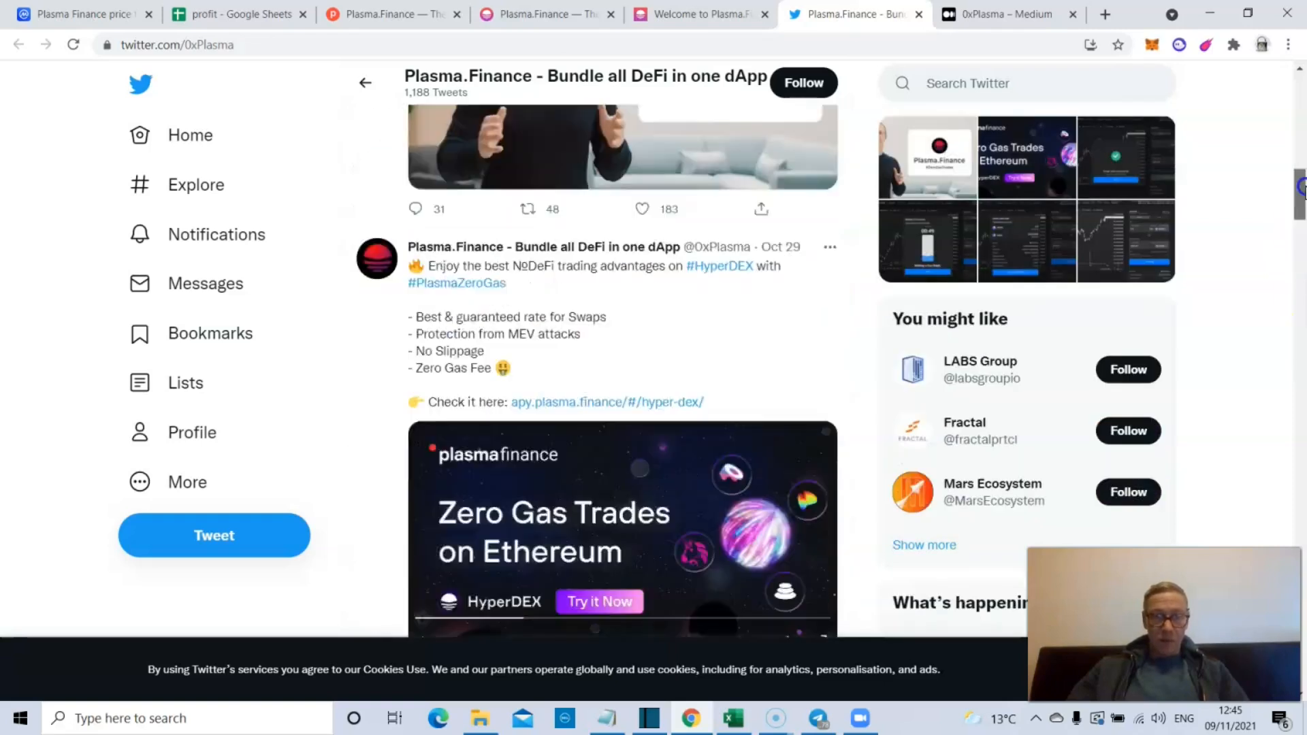
pyautogui.scroll(-3)
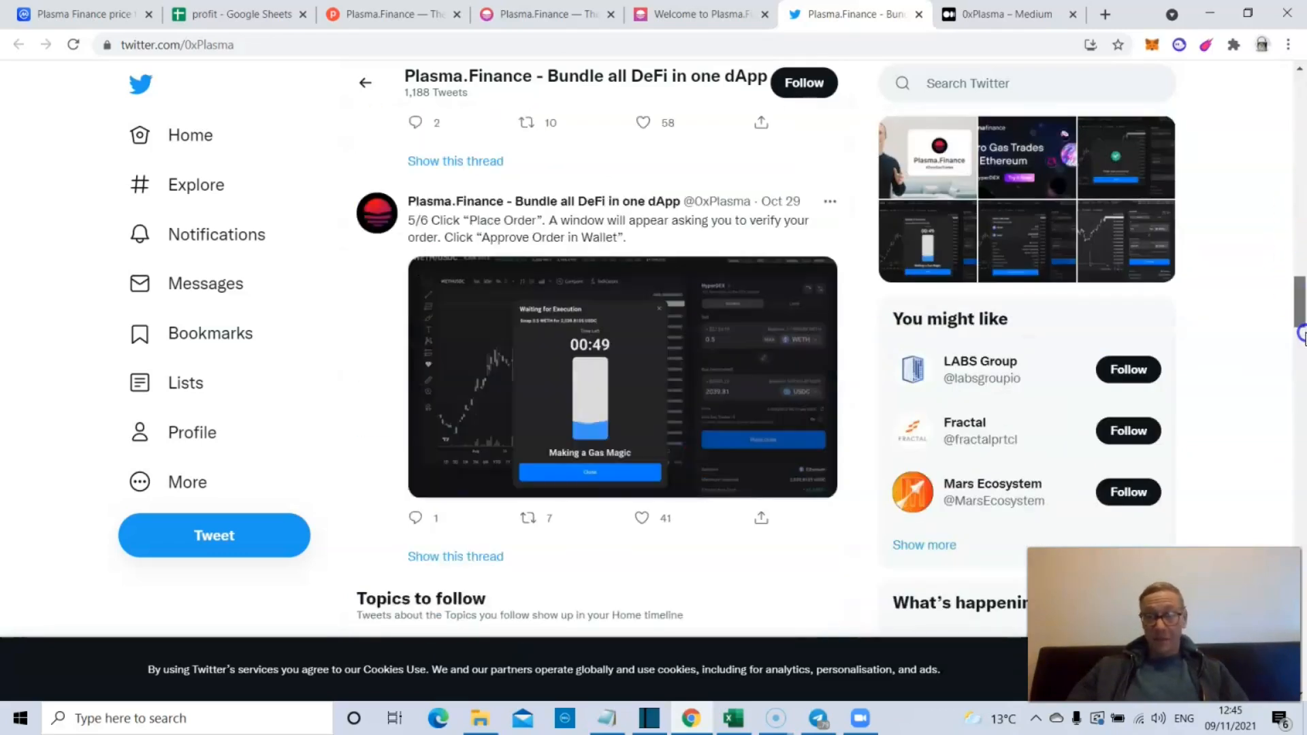
pyautogui.scroll(-3)
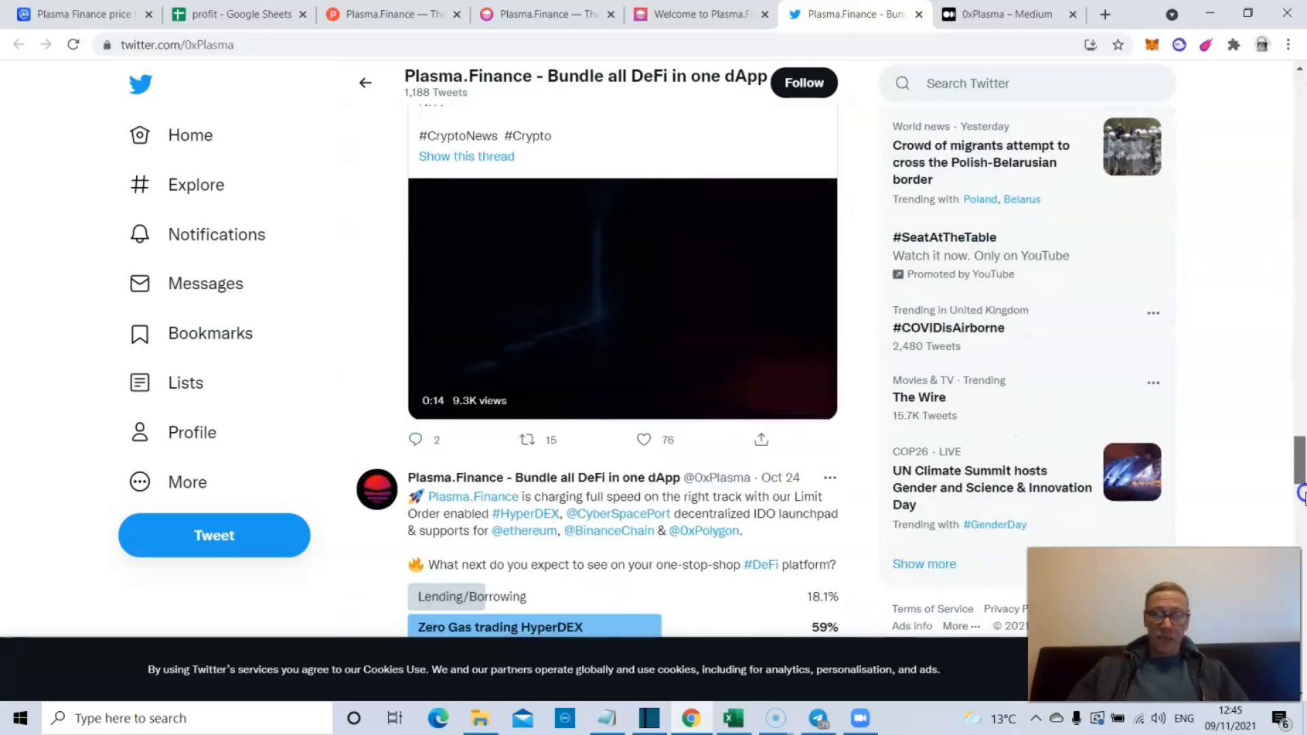
pyautogui.scroll(-3)
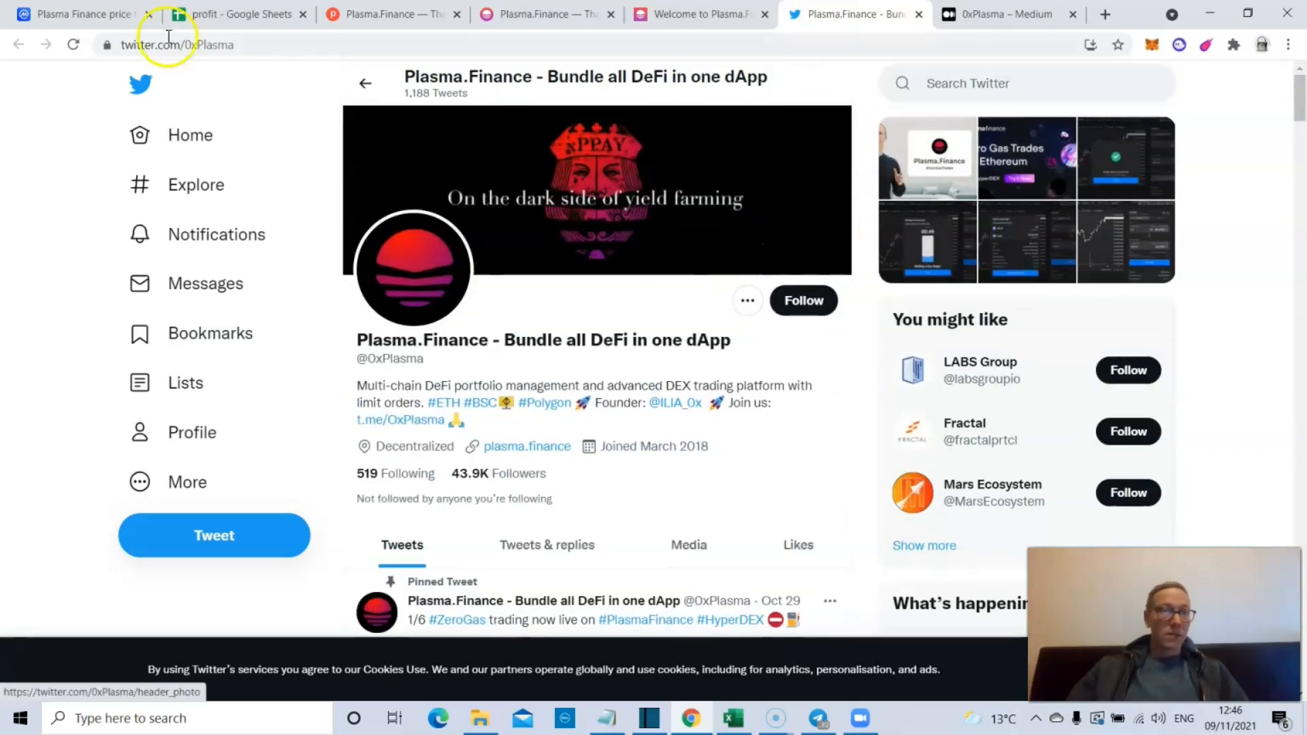
# - Return to the PPAY price page at $0.1097, down 4.40%, with a brief glance at the Medium articles
pyautogui.click(82, 13)
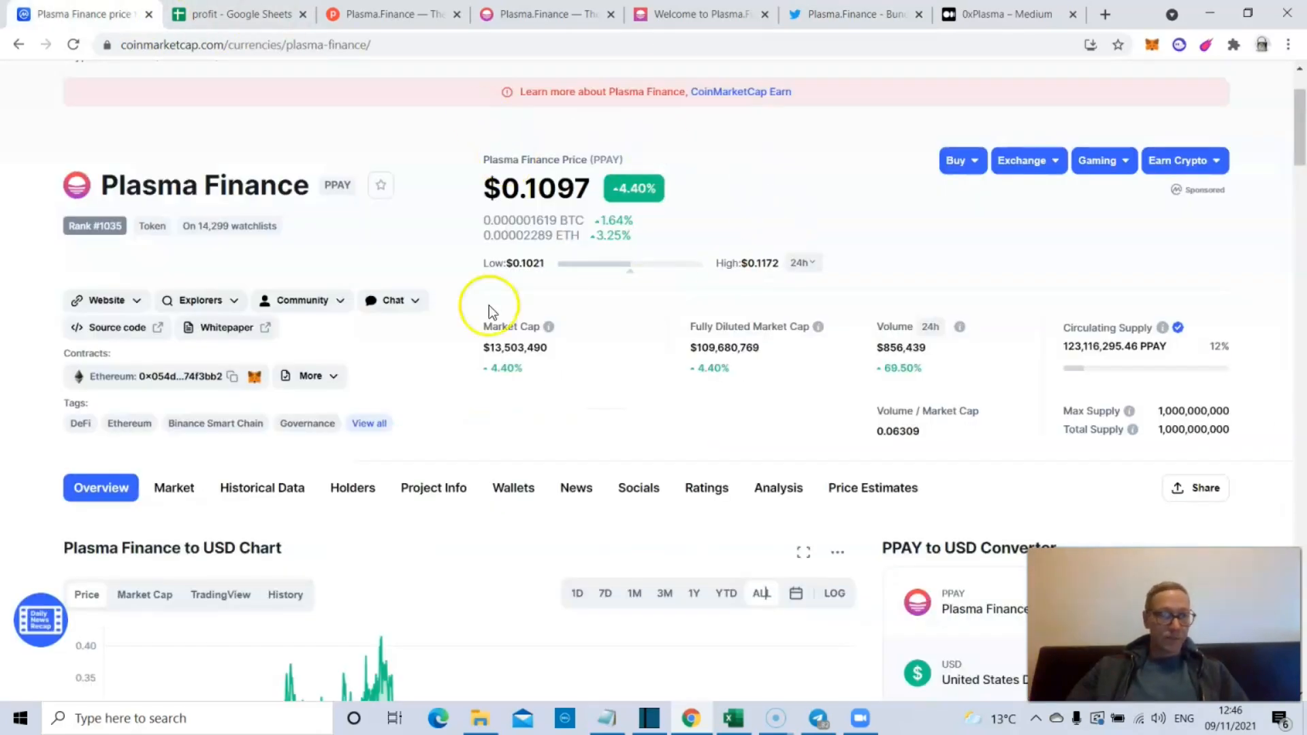
pyautogui.moveTo(1297, 275)
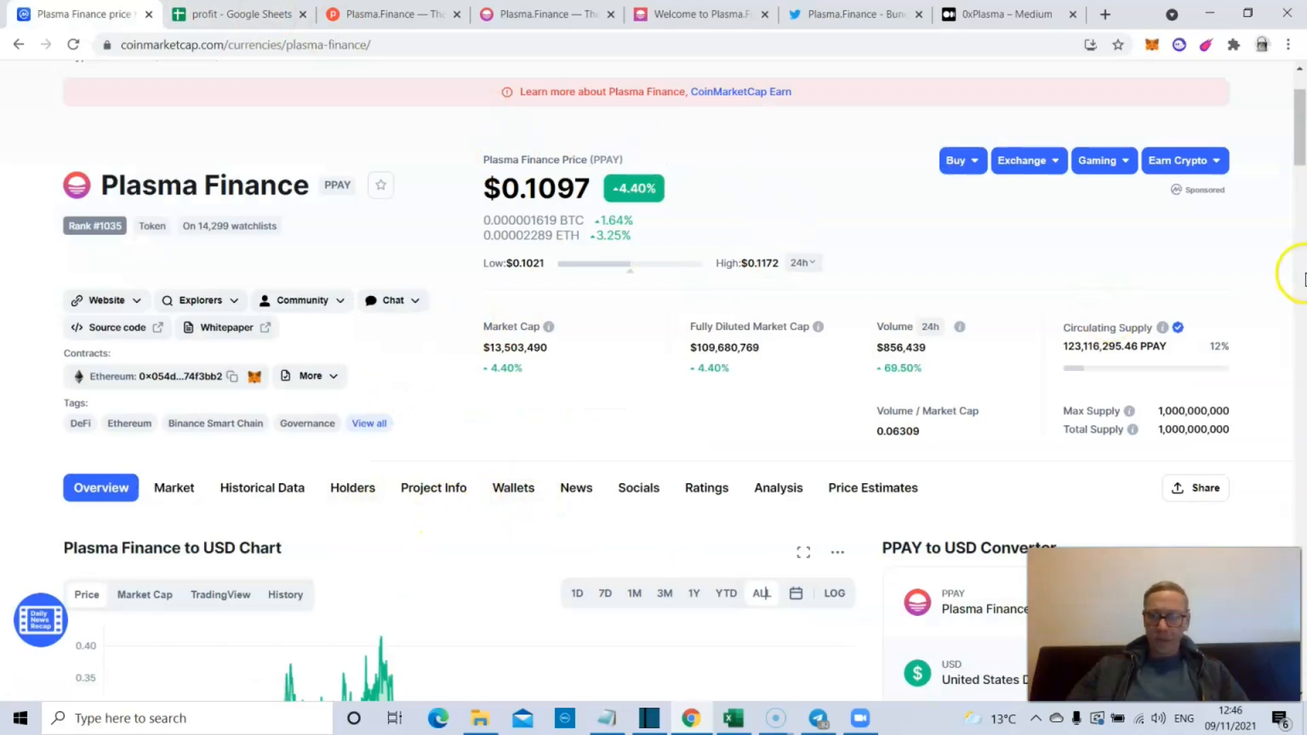
pyautogui.scroll(-3)
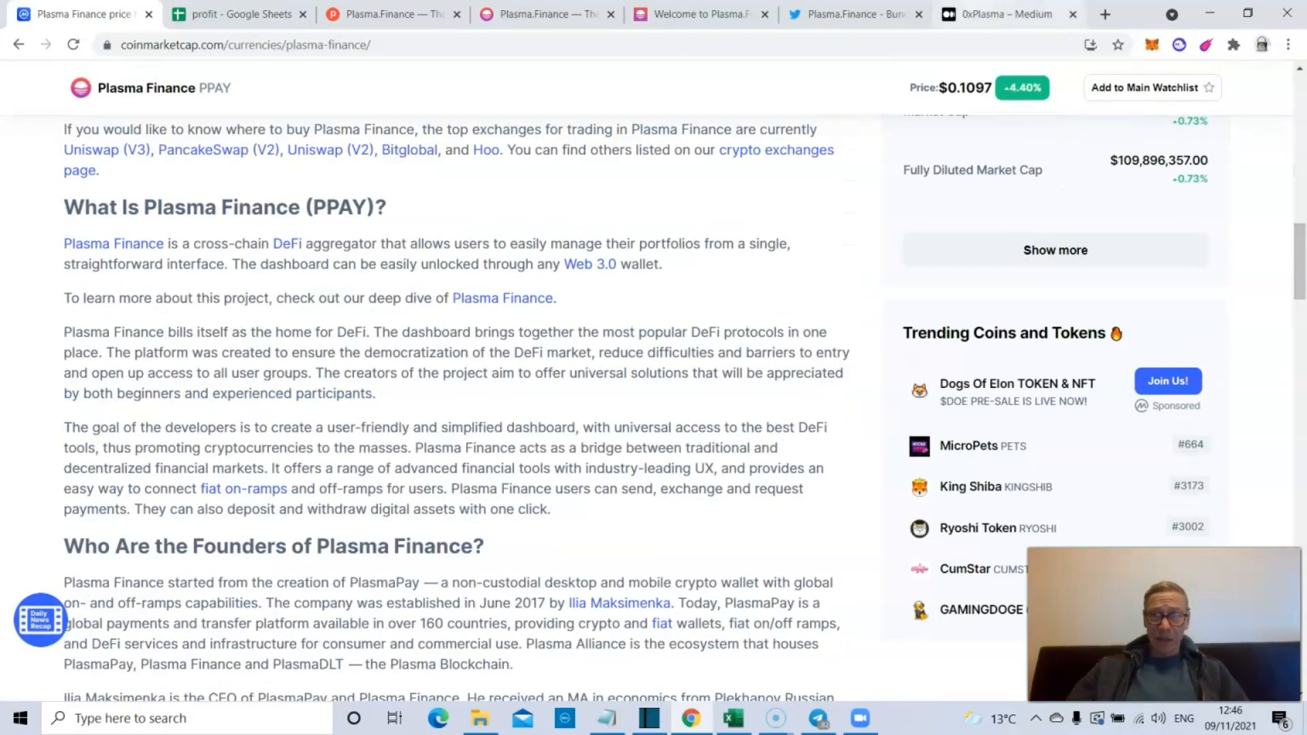
pyautogui.click(1001, 14)
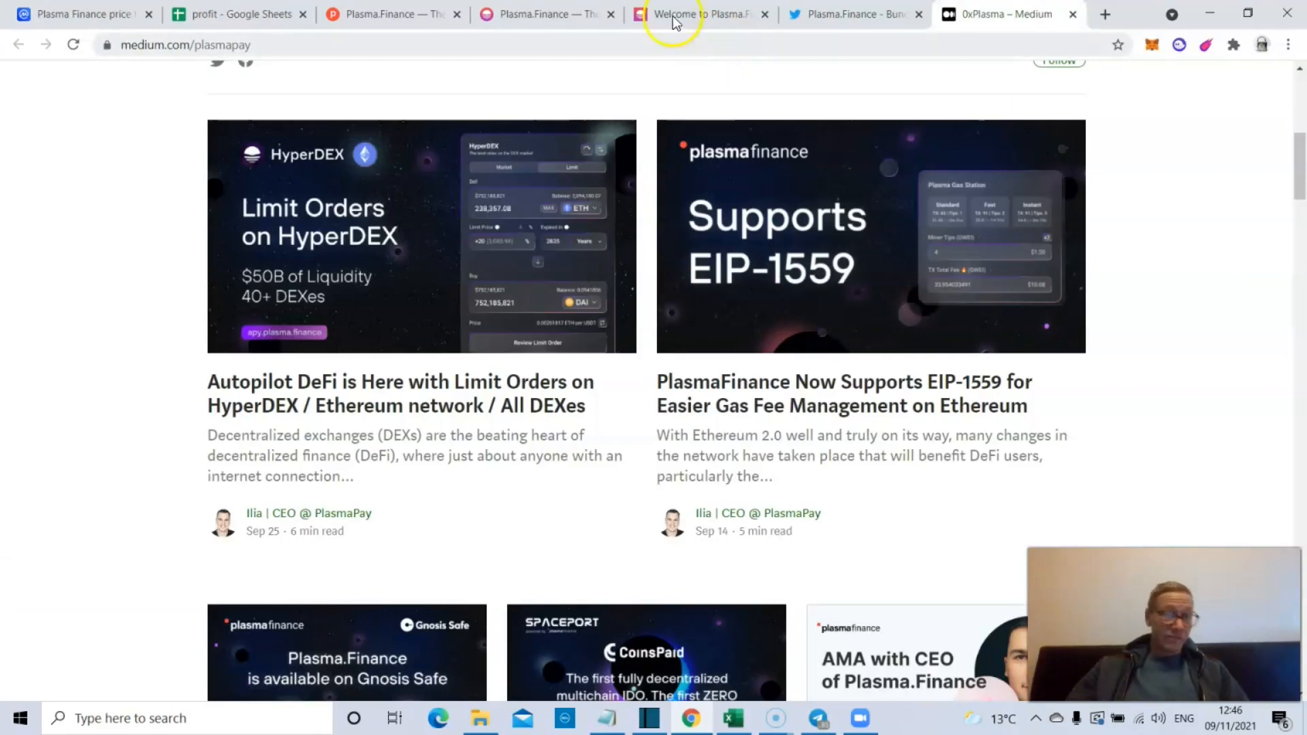
pyautogui.click(79, 14)
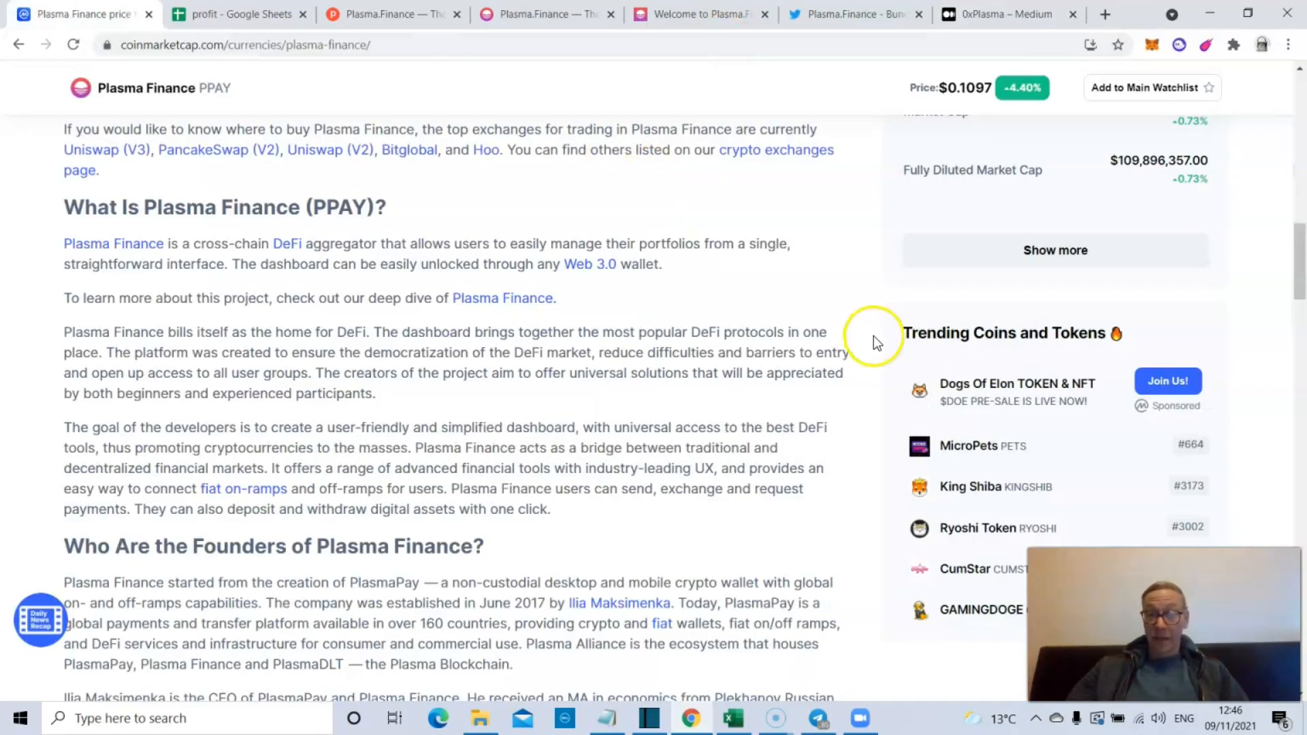
# - Read through the About section's supply, security and where-to-buy parts and go back to the price header
pyautogui.scroll(-3)
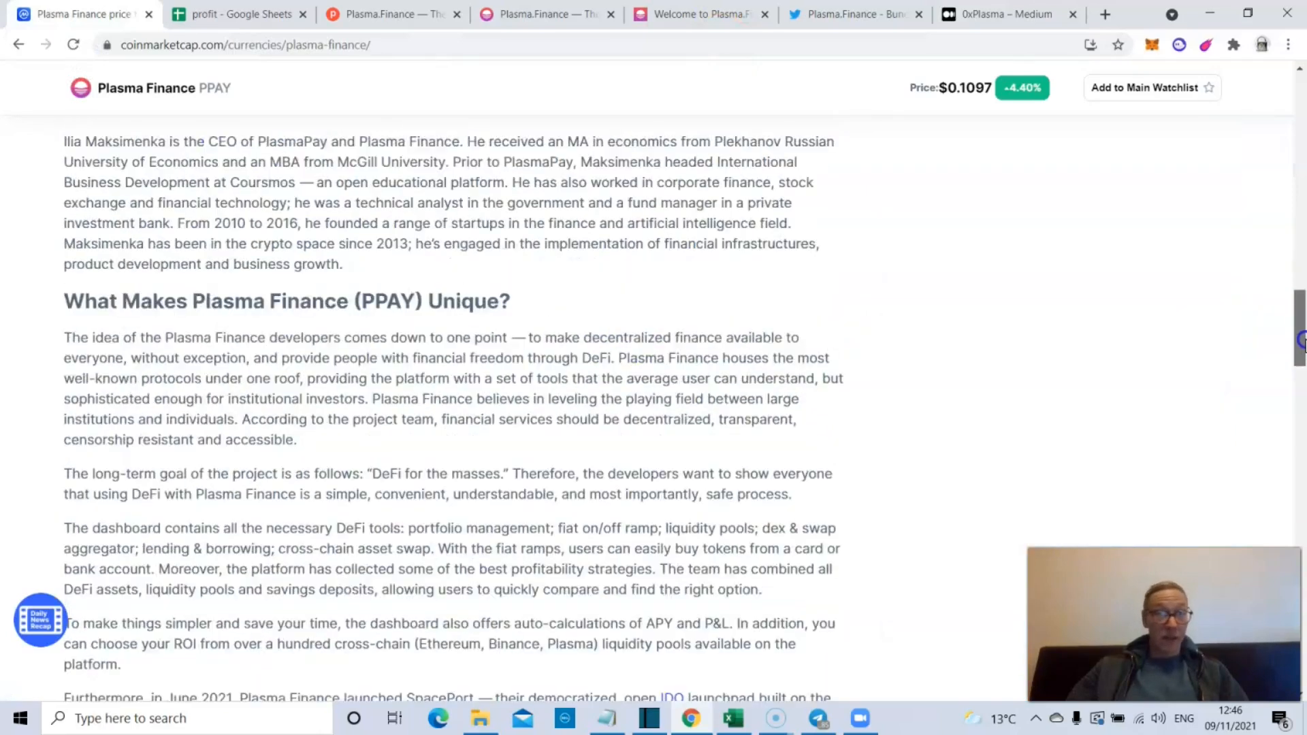
pyautogui.scroll(-3)
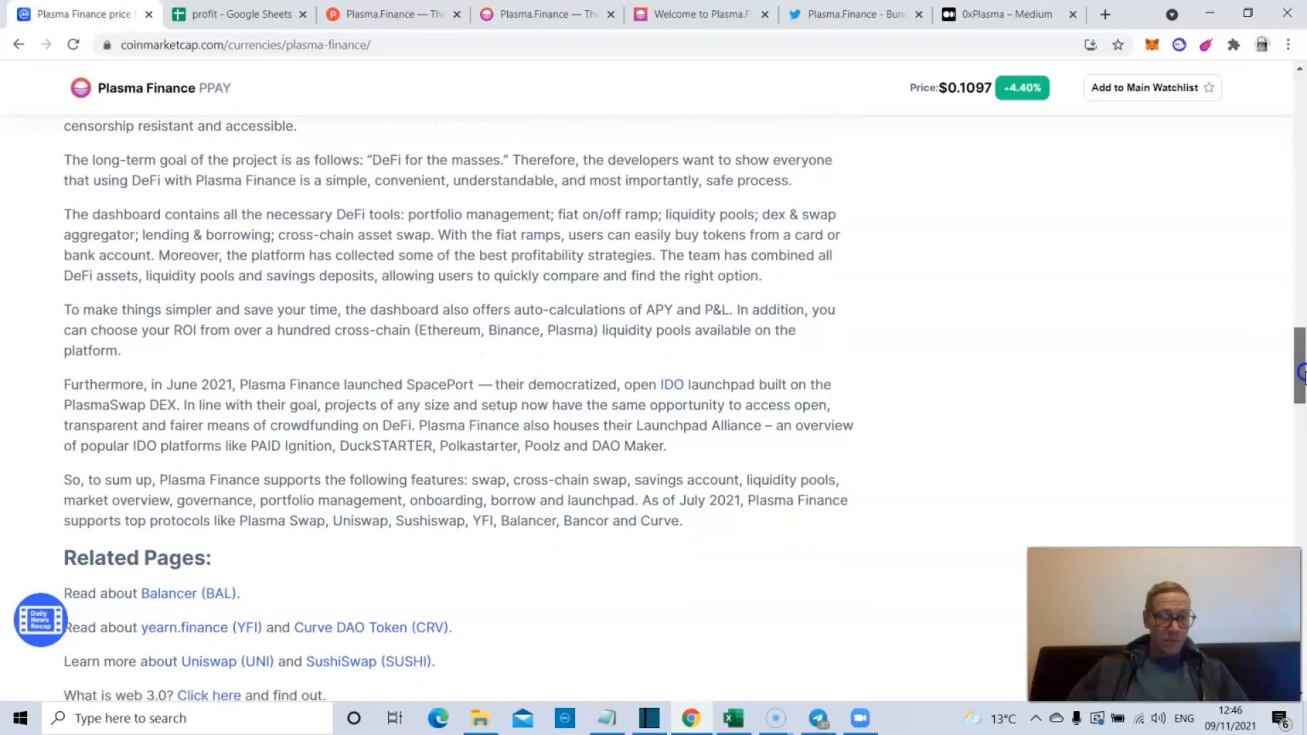
pyautogui.scroll(-3)
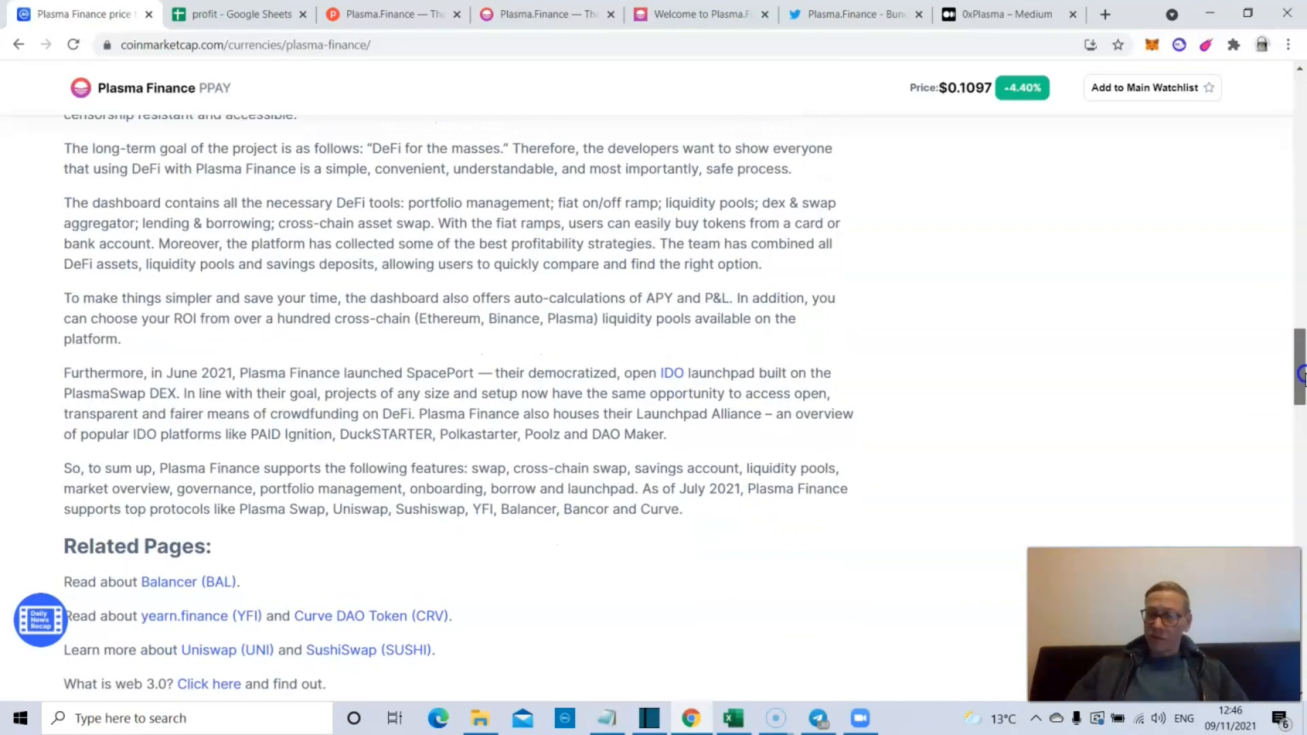
pyautogui.scroll(-3)
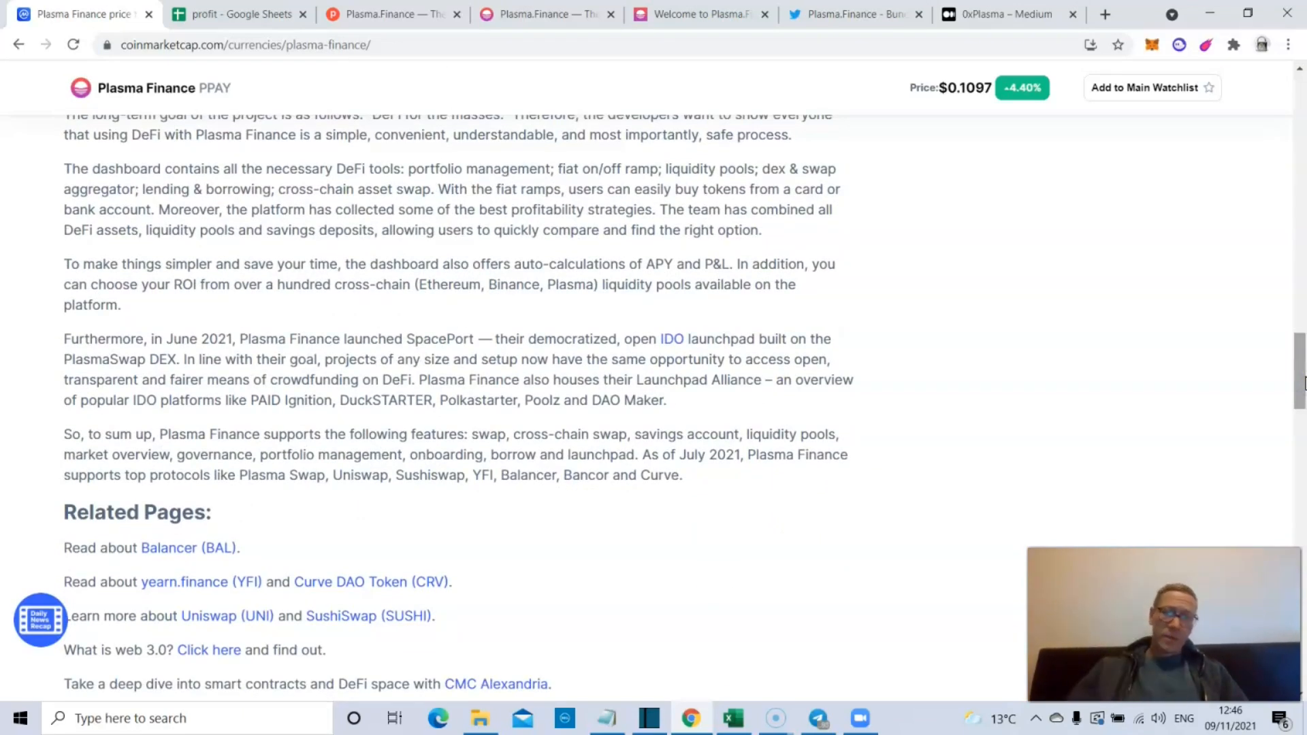
pyautogui.scroll(-3)
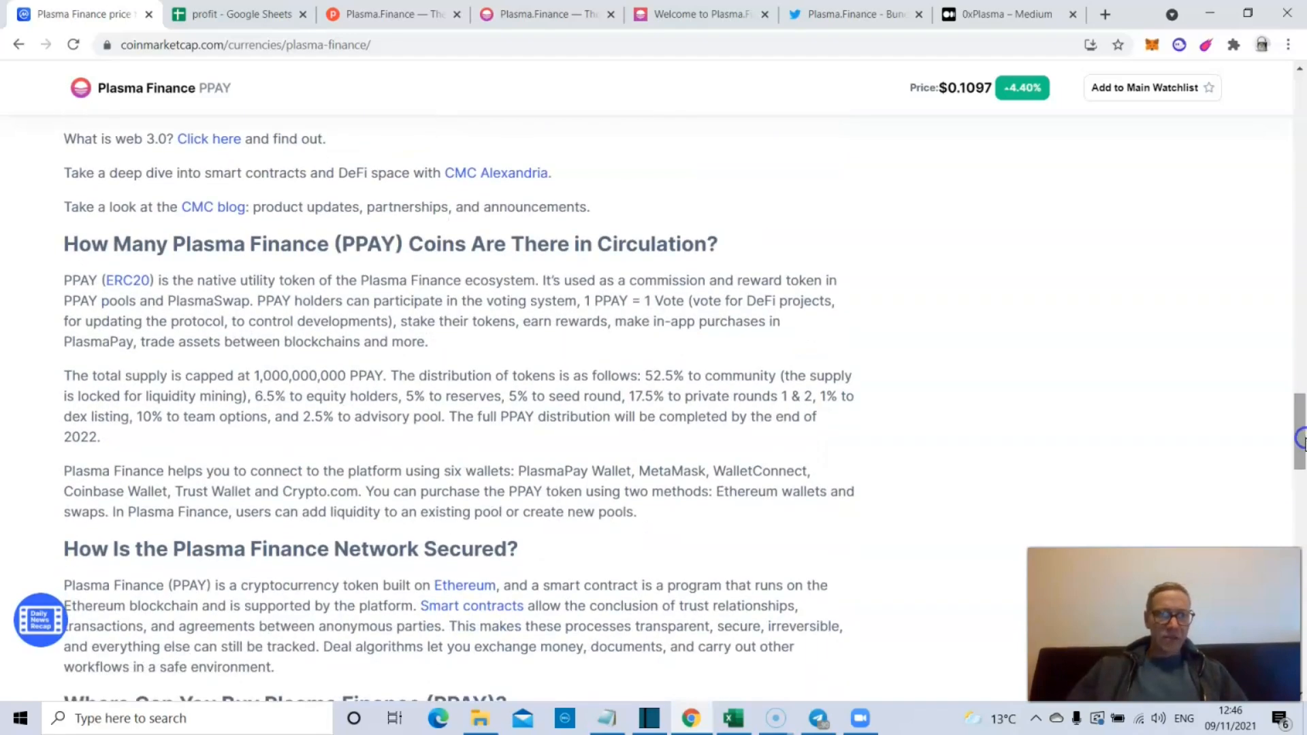
pyautogui.scroll(-3)
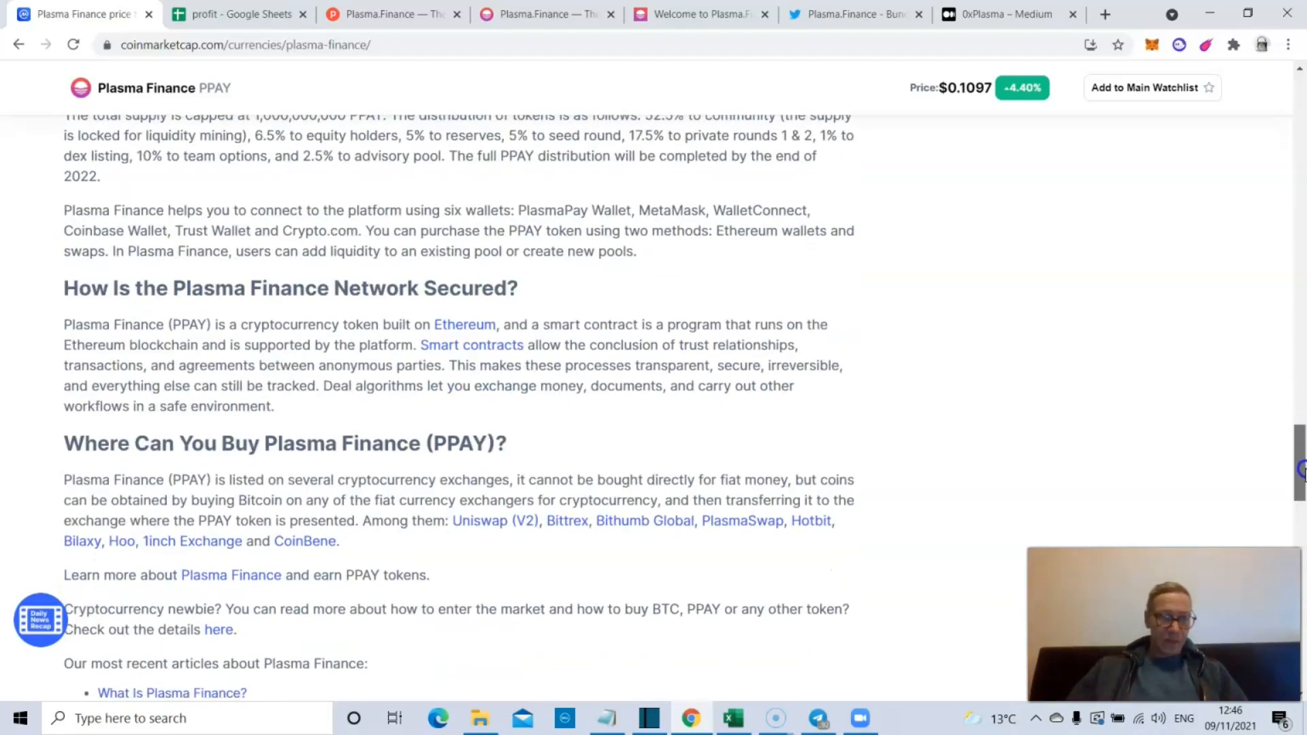
pyautogui.scroll(-3)
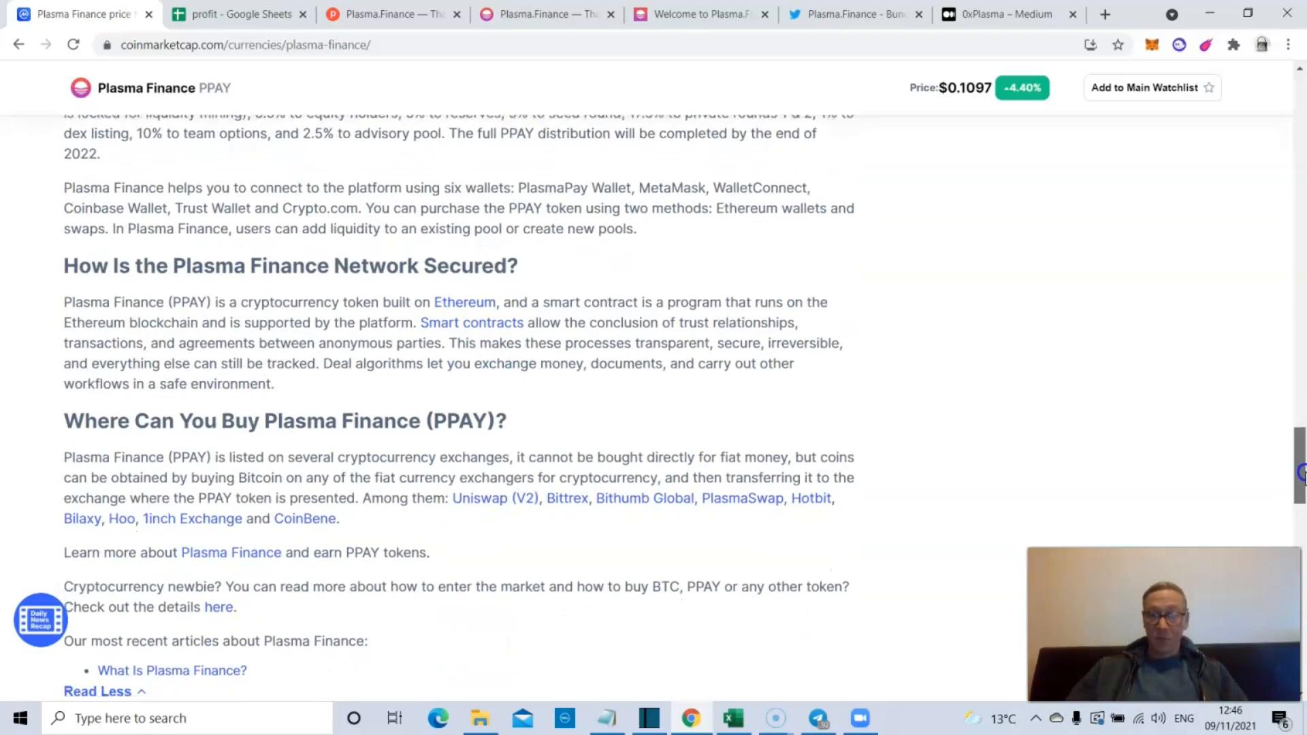
pyautogui.scroll(3)
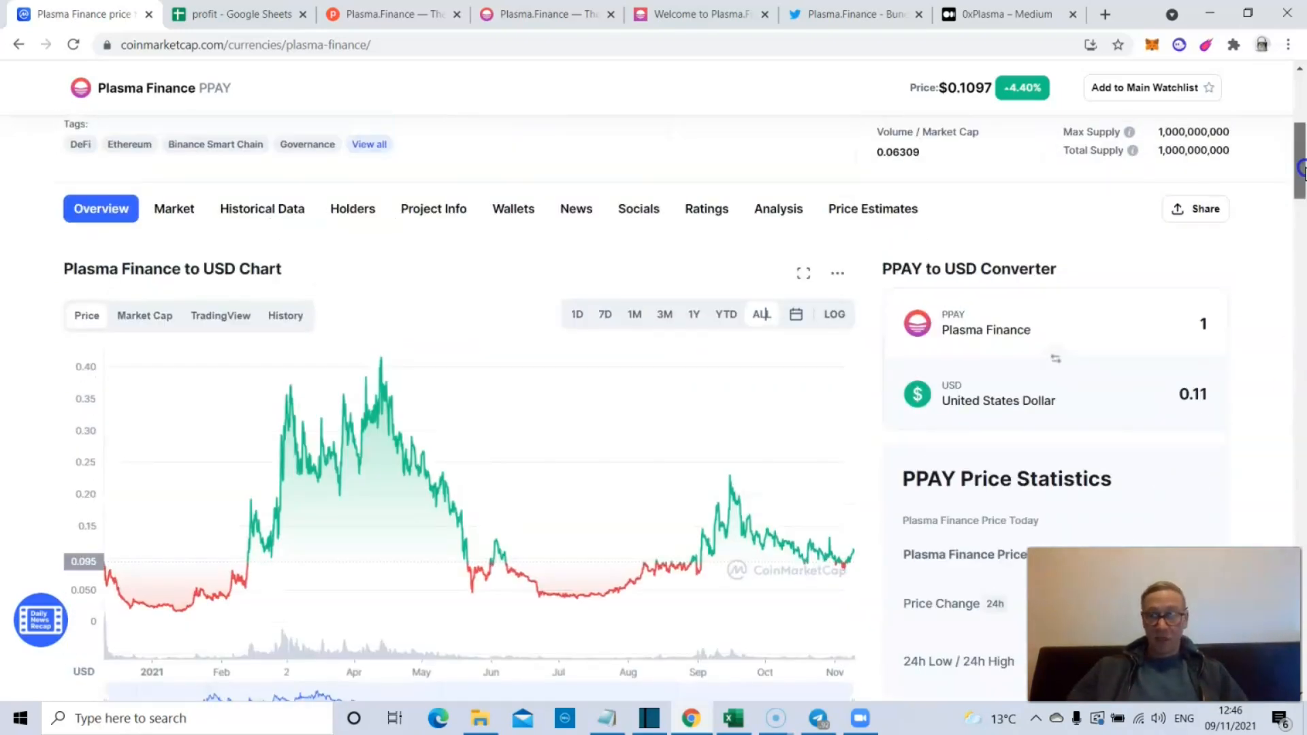
pyautogui.scroll(3)
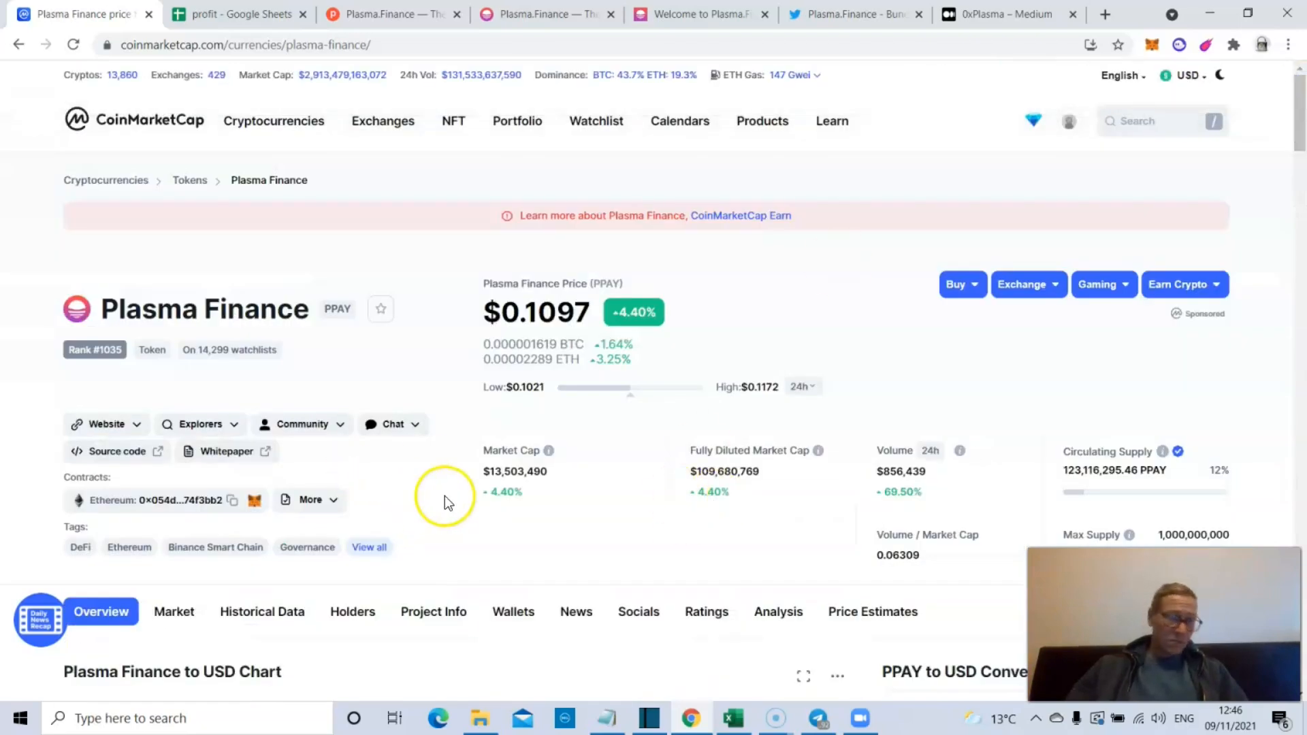
pyautogui.click(388, 14)
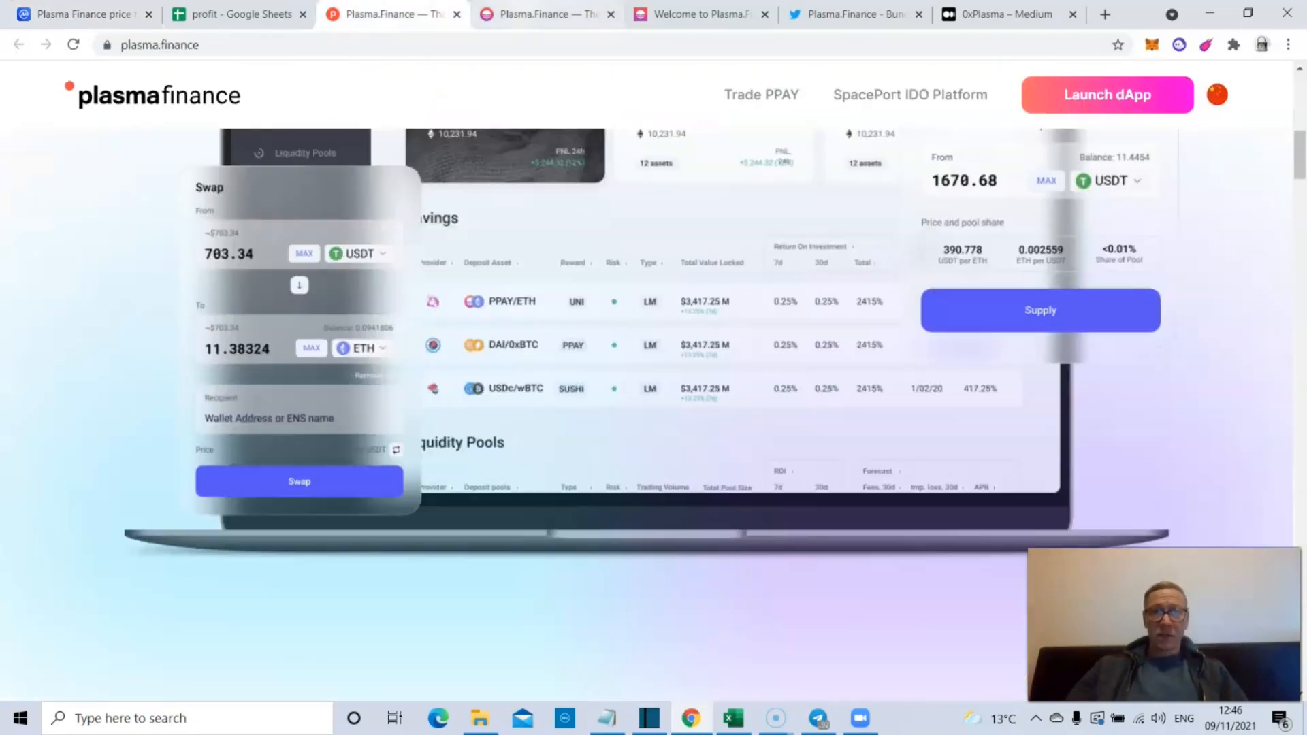
pyautogui.click(81, 14)
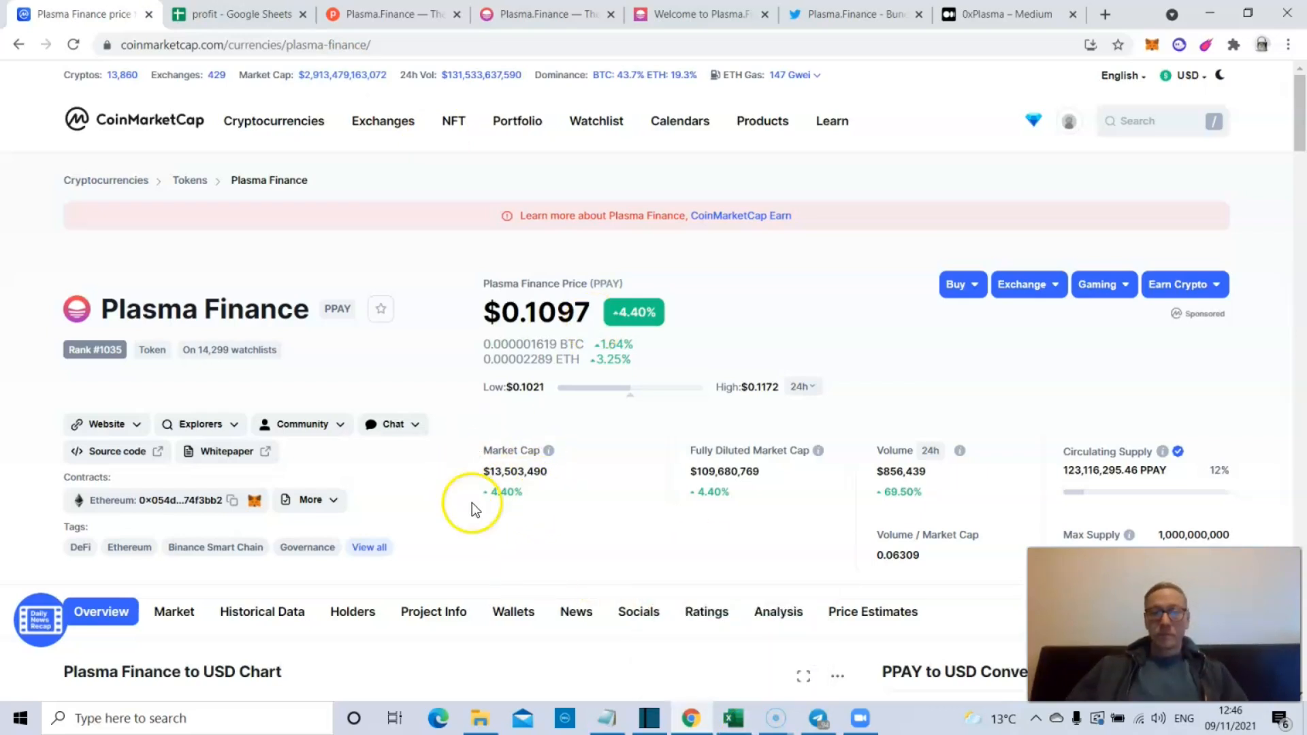
pyautogui.moveTo(1204, 318)
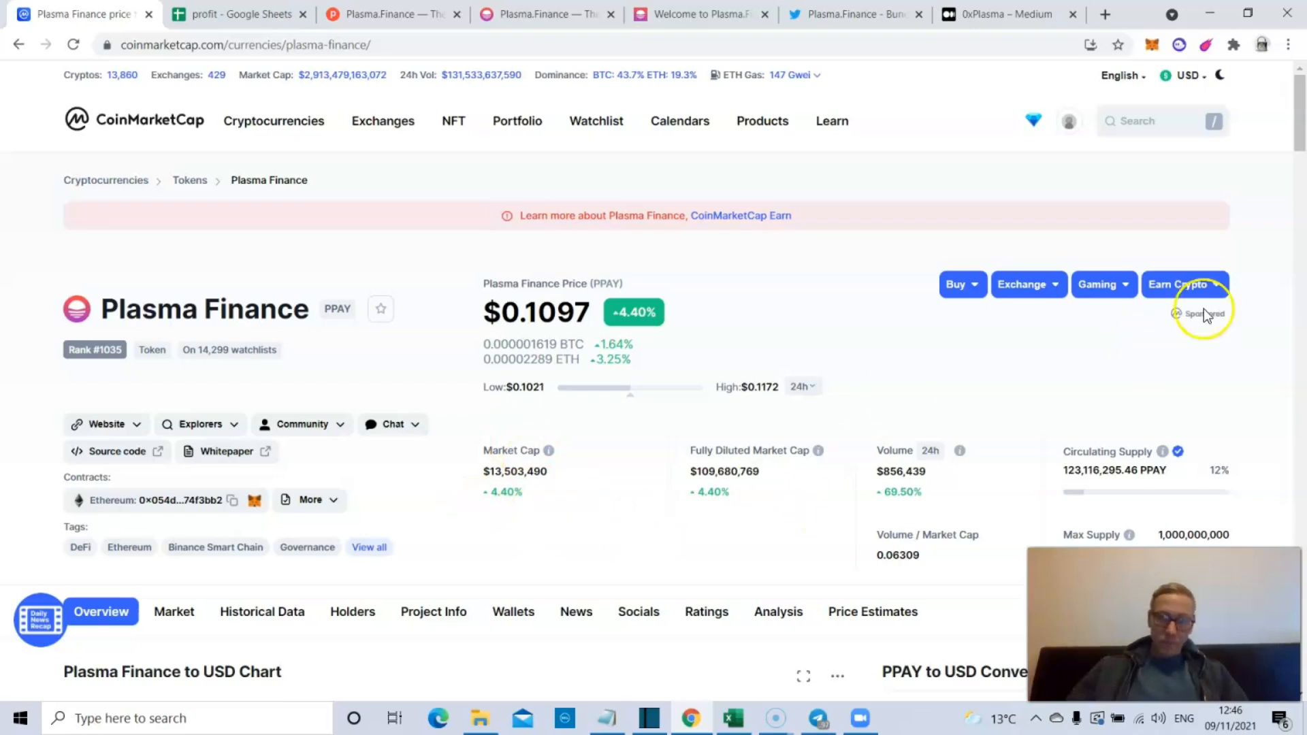
pyautogui.scroll(-3)
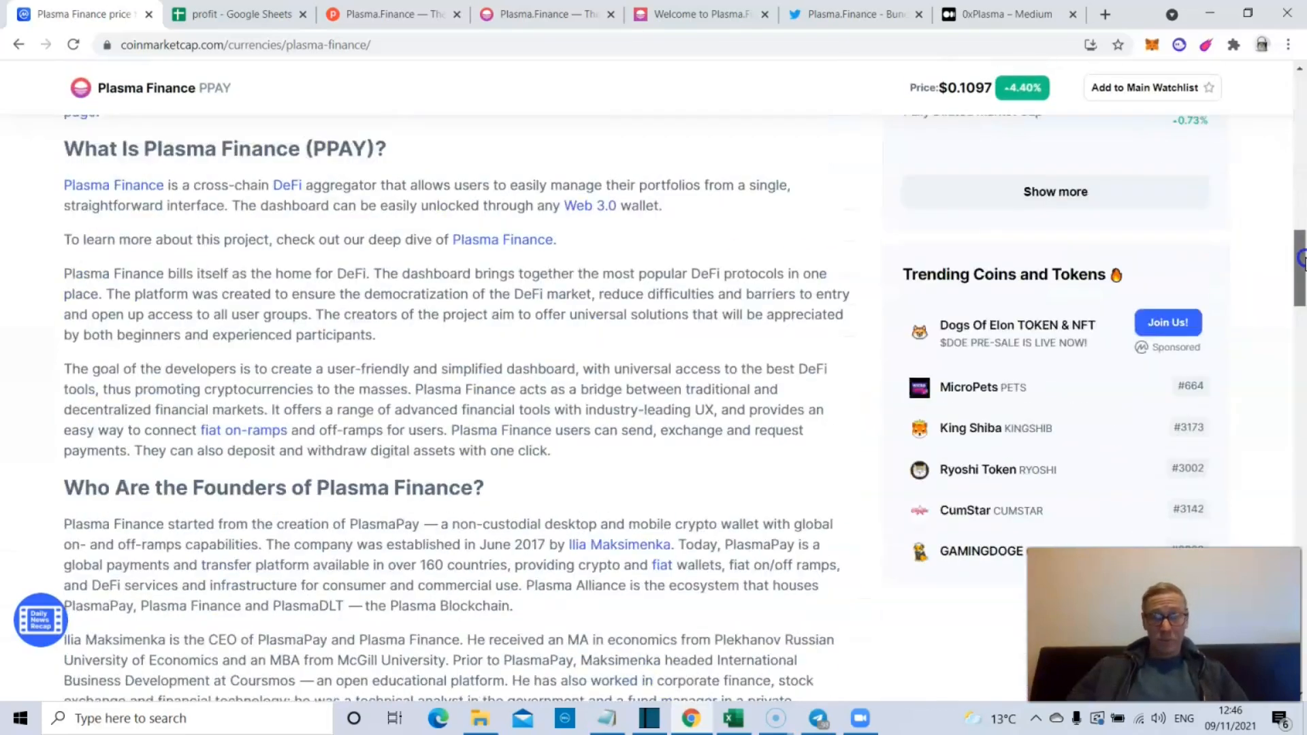
pyautogui.scroll(3)
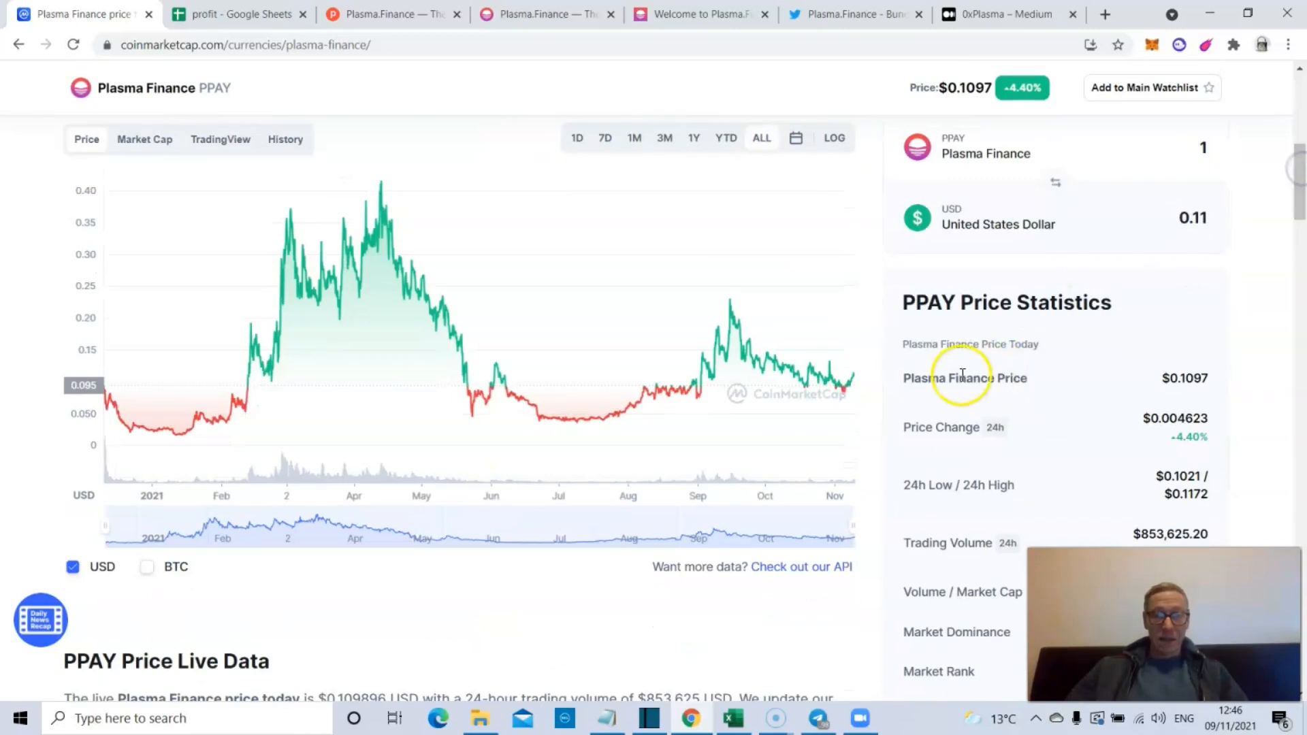
pyautogui.moveTo(760, 438)
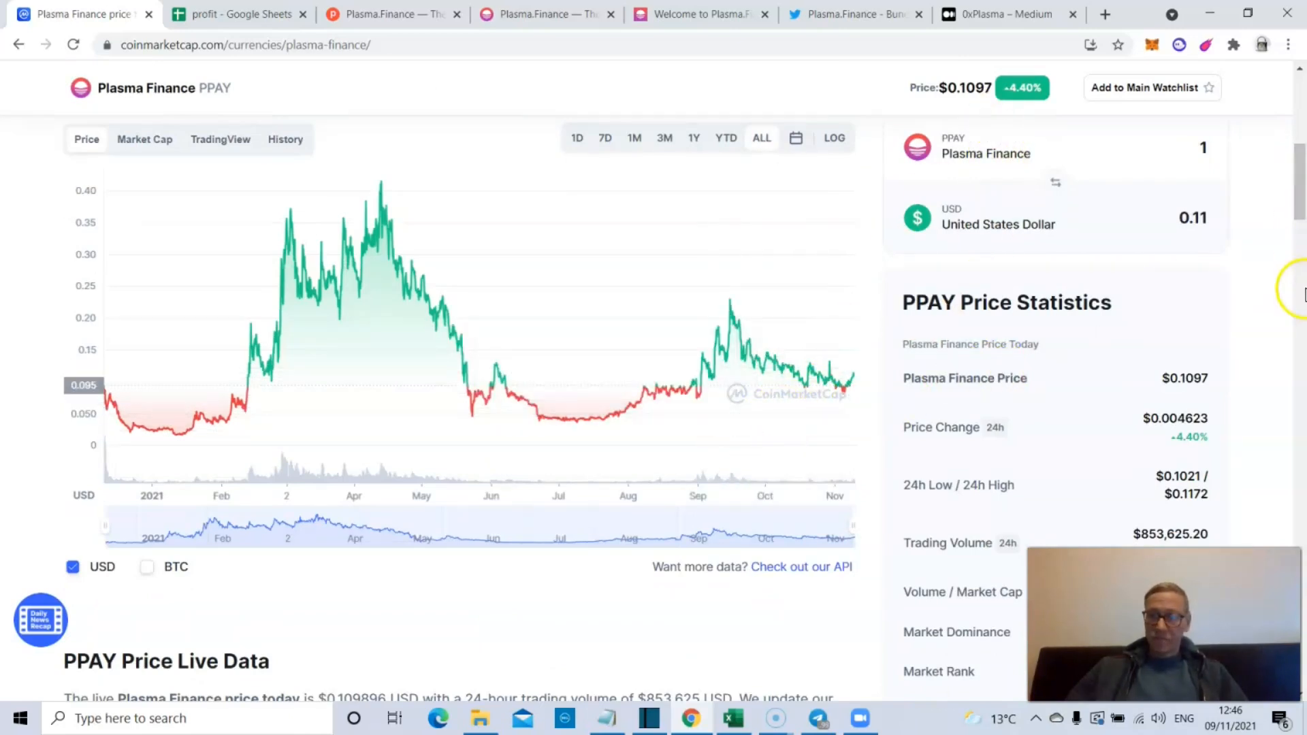
pyautogui.scroll(-3)
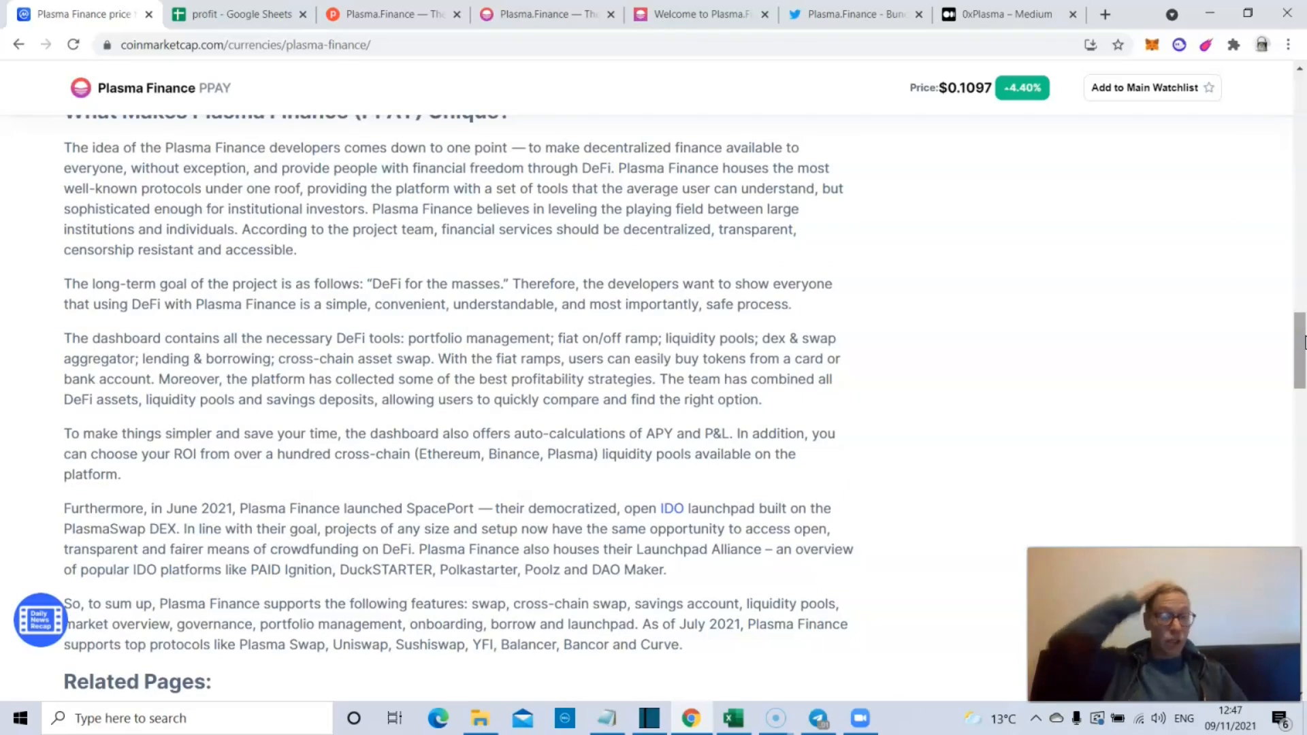
pyautogui.scroll(3)
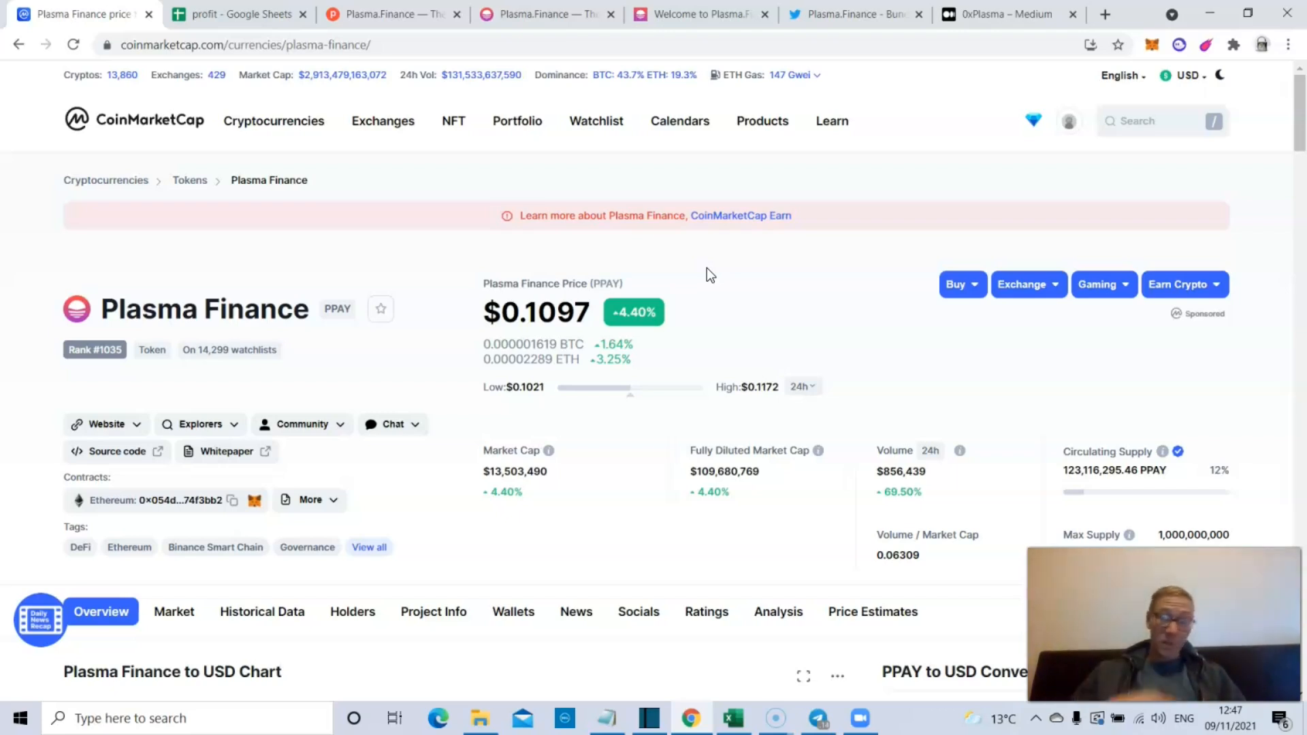
pyautogui.moveTo(625, 251)
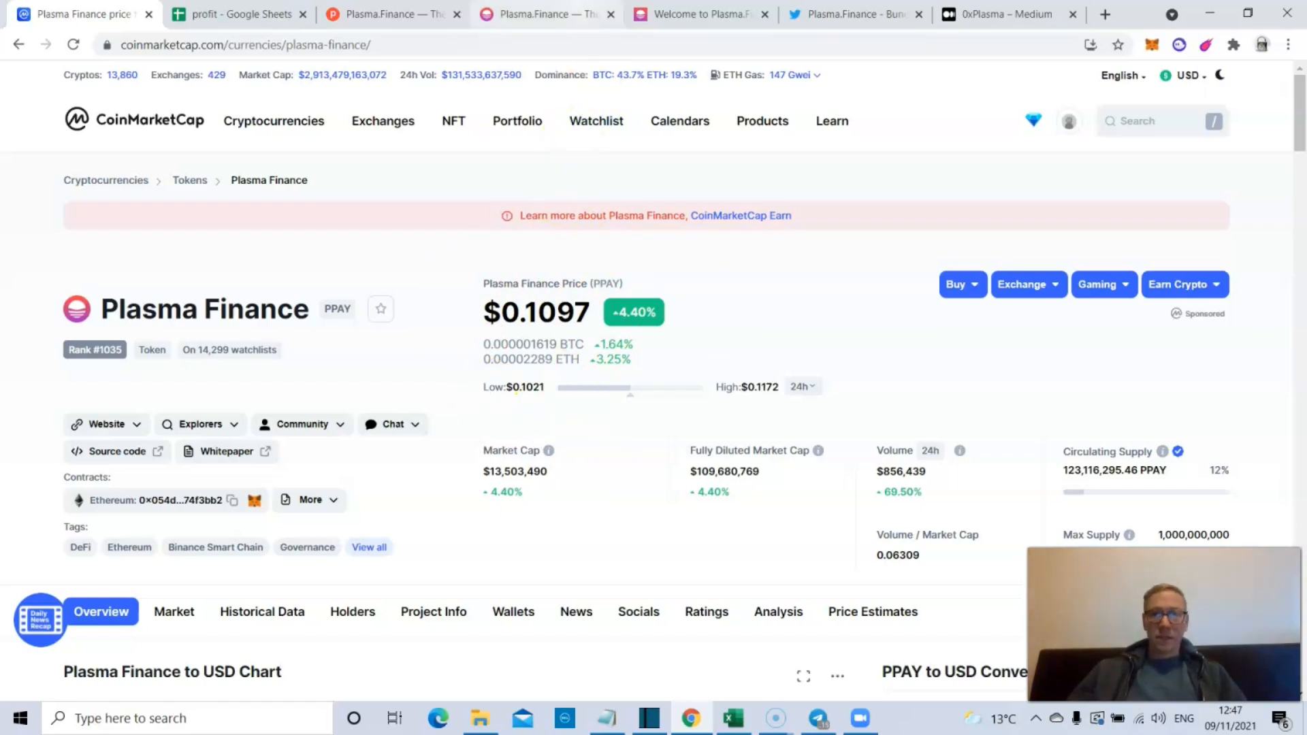
# - Return to the Plasma Finance dApp and bring up the HyperDEX swap selling ETH for PPAY
pyautogui.click(700, 14)
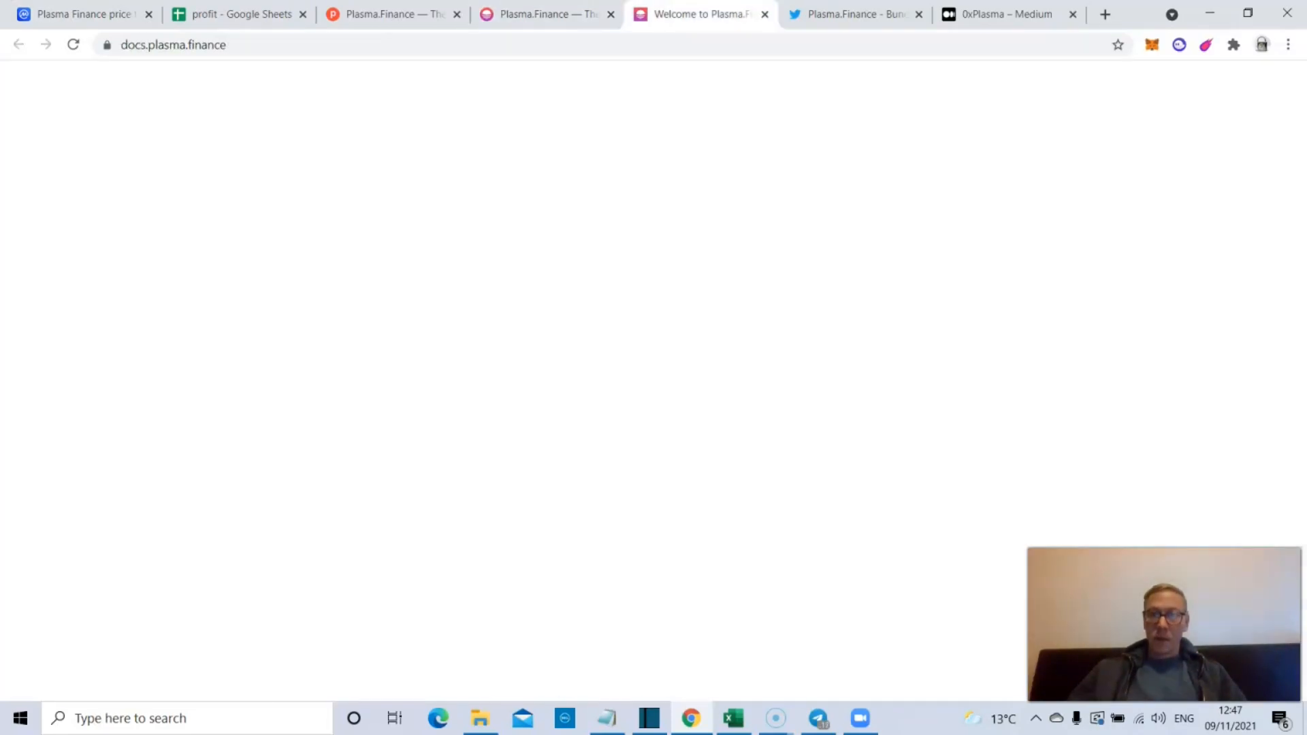
pyautogui.click(384, 14)
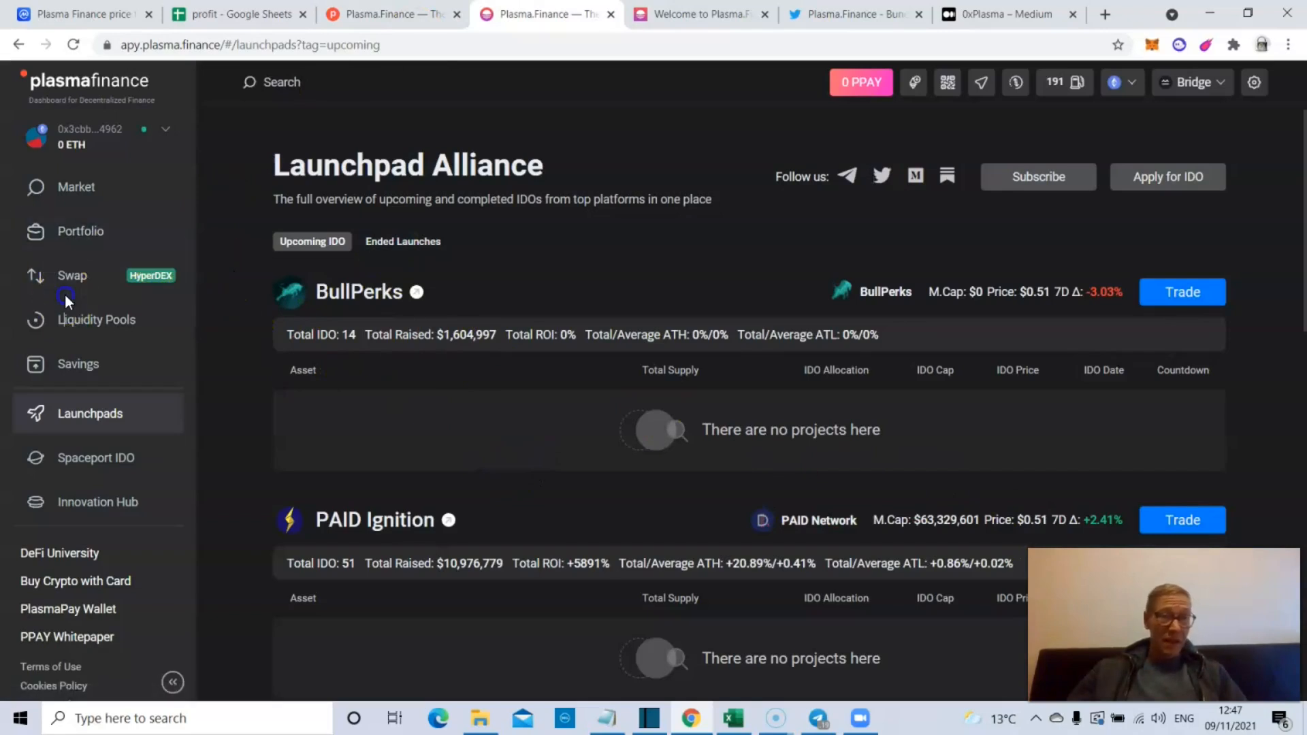
pyautogui.click(72, 276)
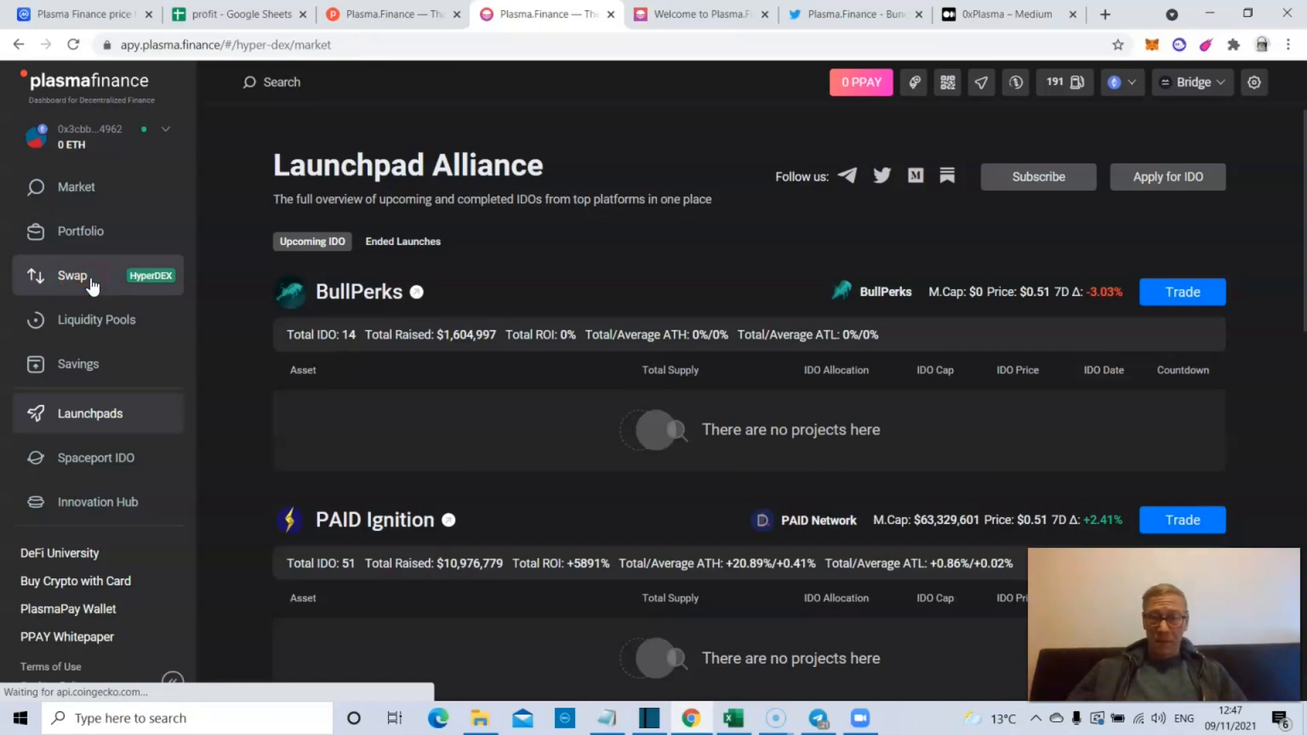
pyautogui.moveTo(82, 245)
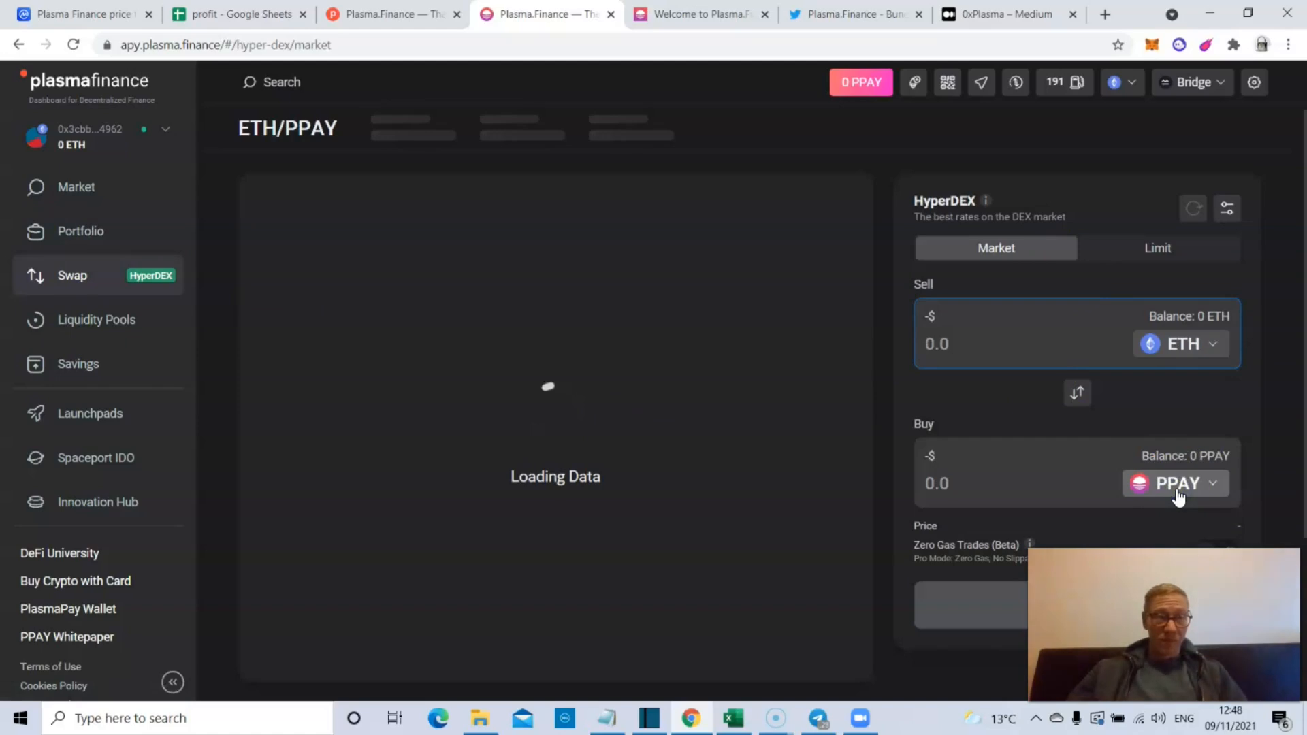
# - Set the HyperDEX swap to sell 1 ETH for USDT, quoting about 4785.18 USDT
pyautogui.click(1177, 484)
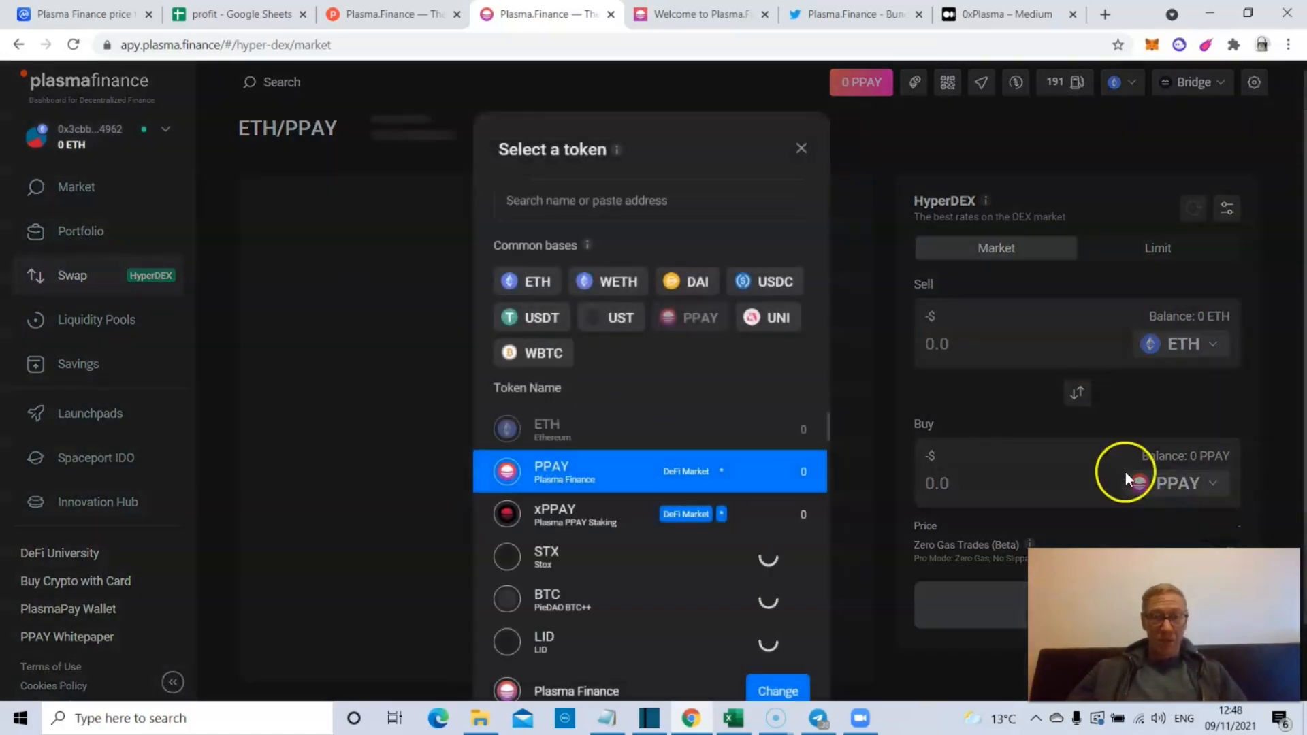
pyautogui.click(800, 147)
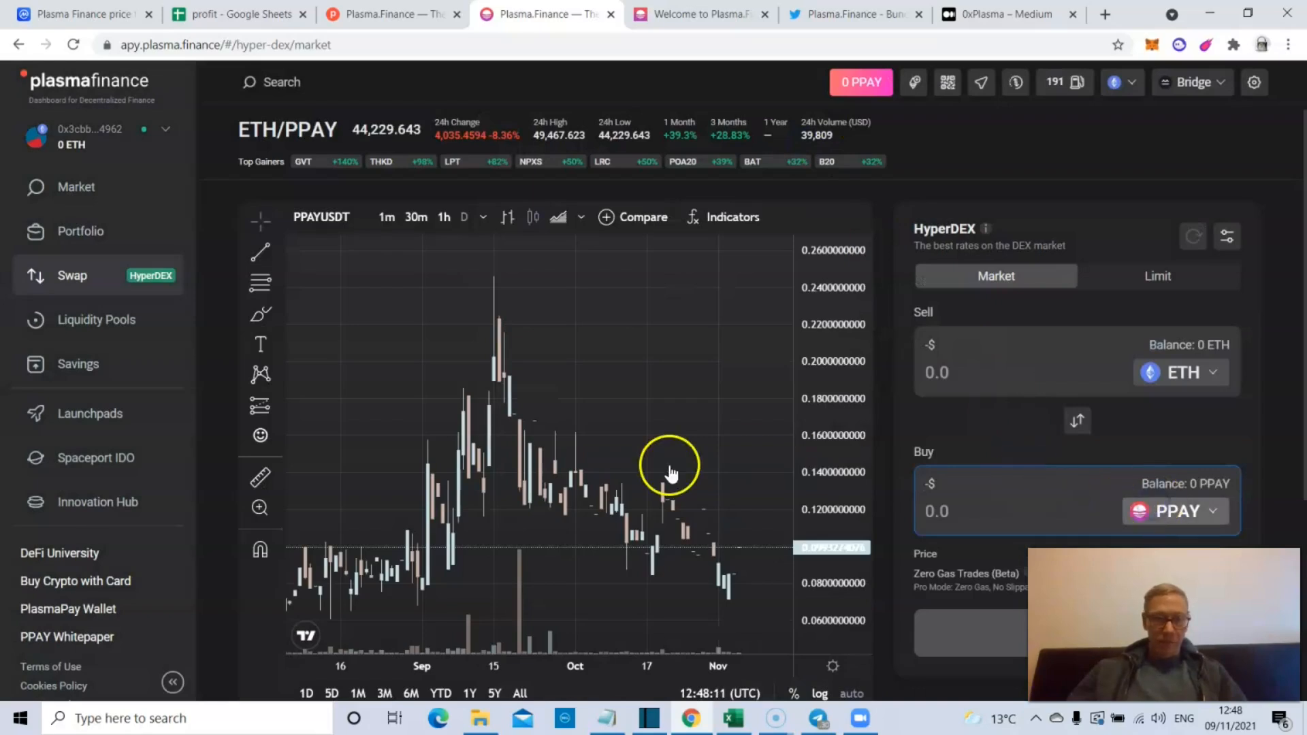
pyautogui.click(1175, 511)
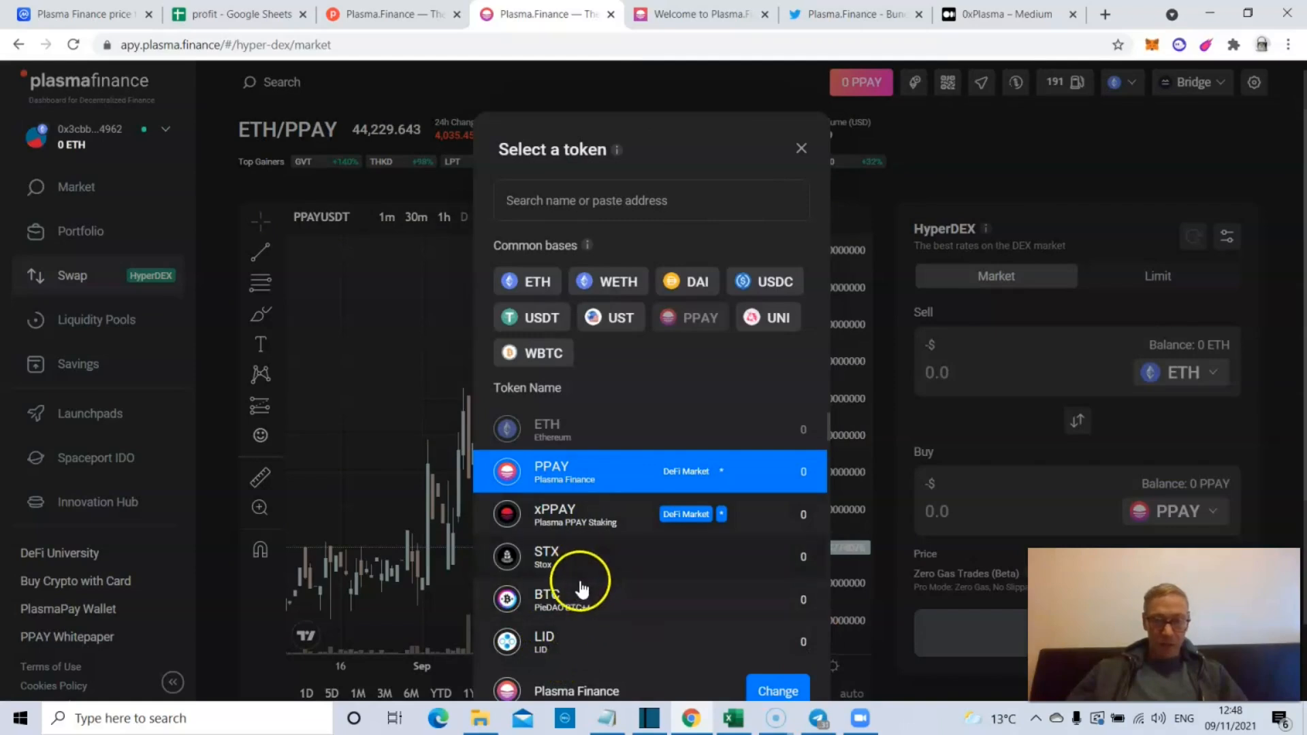
pyautogui.click(531, 319)
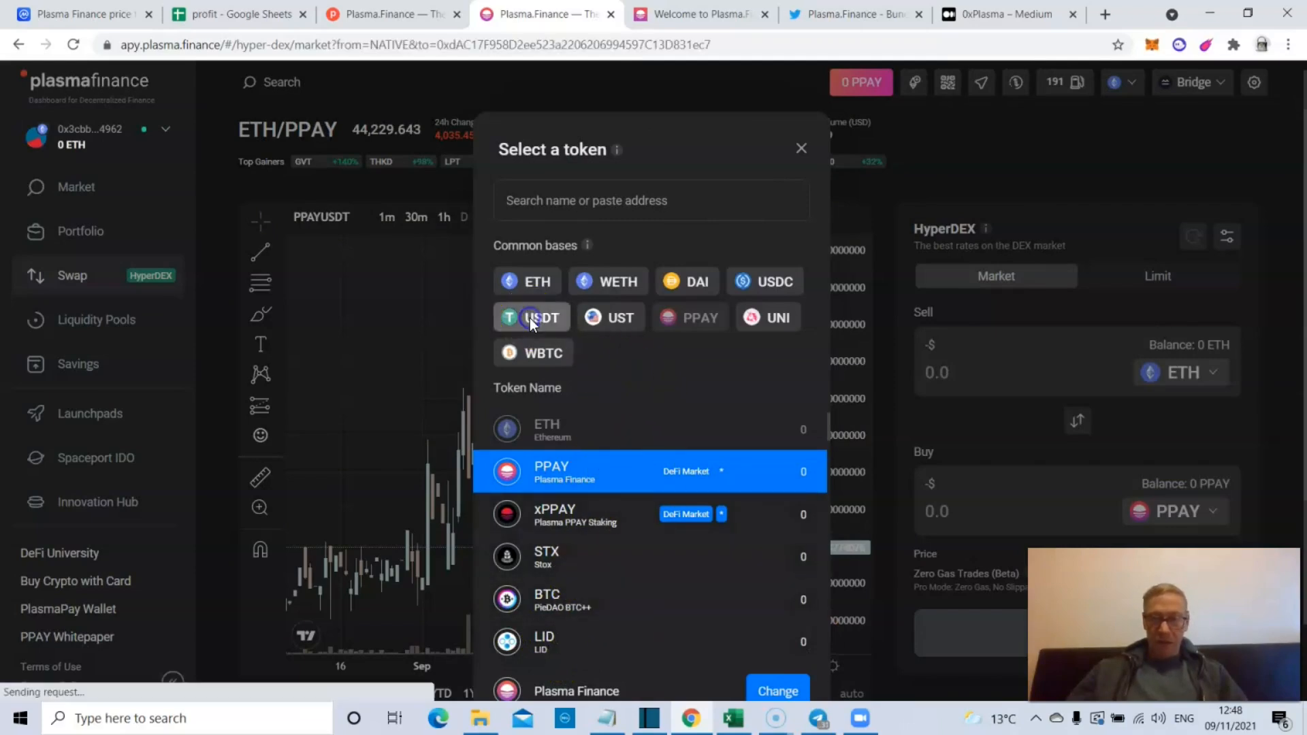
pyautogui.click(531, 318)
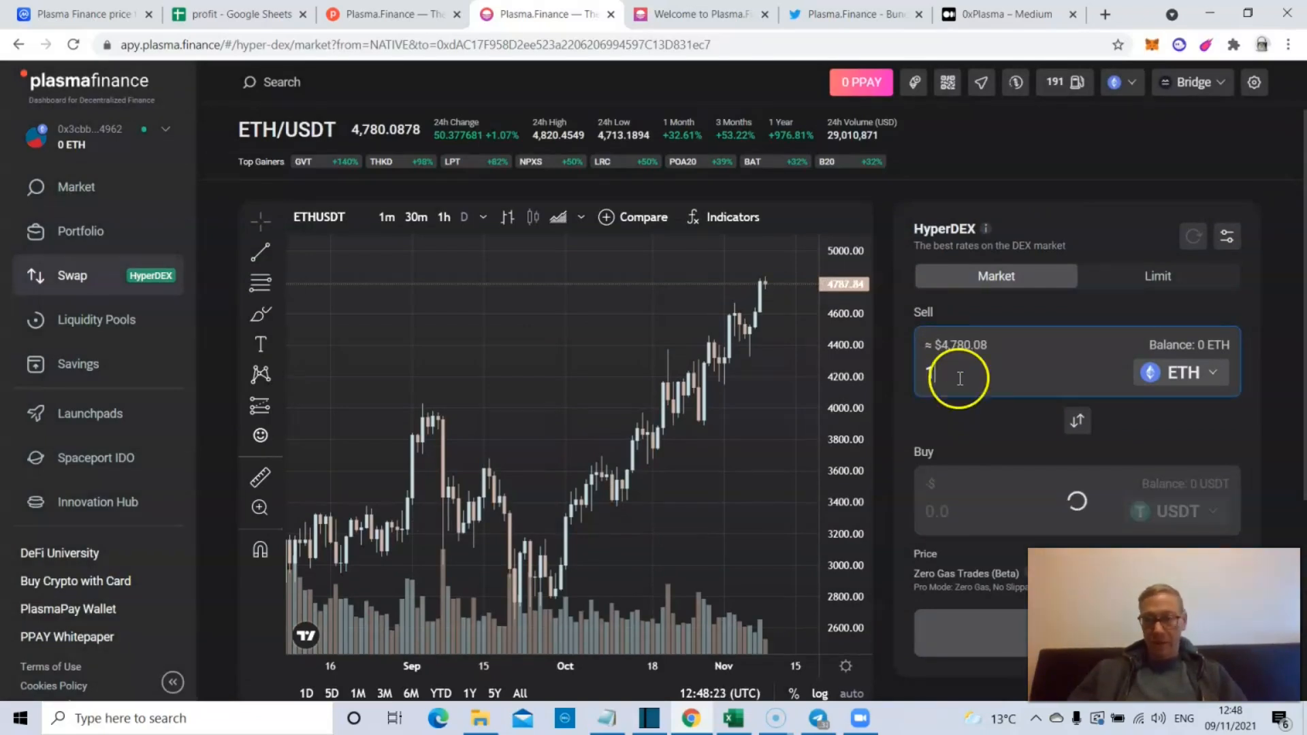
pyautogui.write('1')
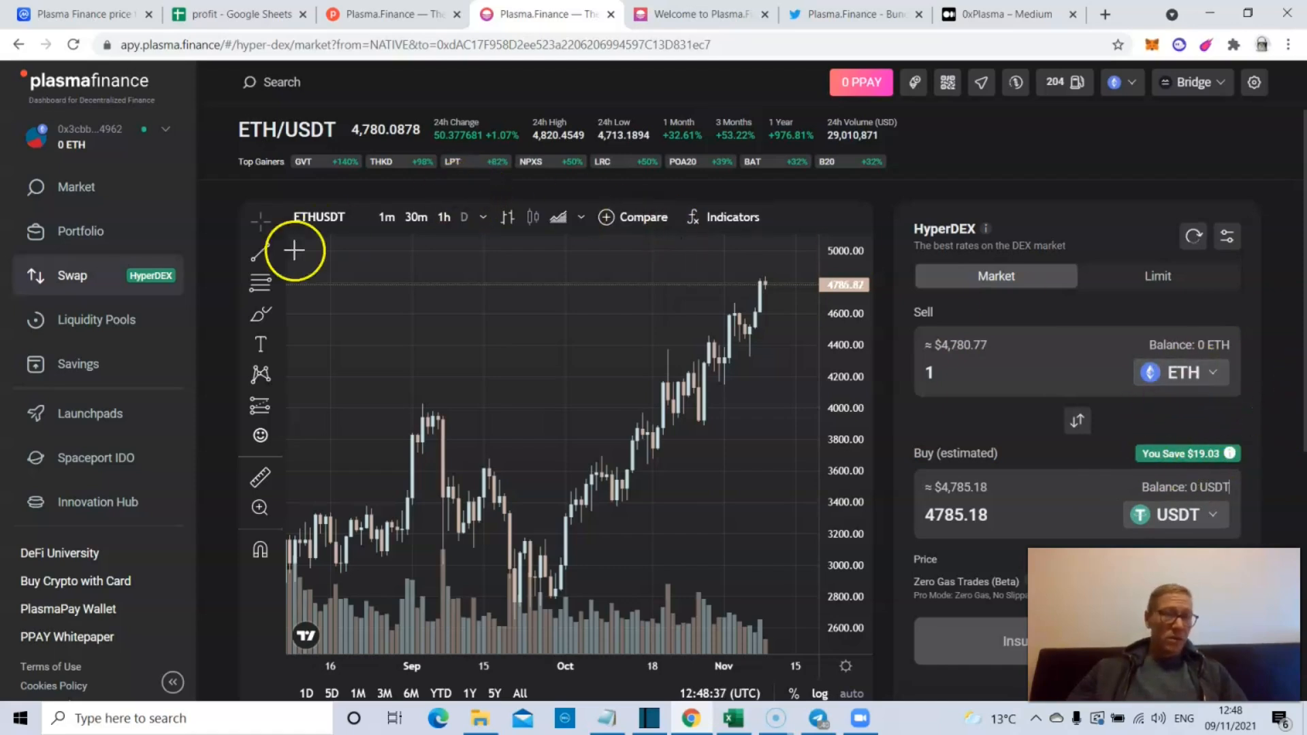
pyautogui.moveTo(76, 187)
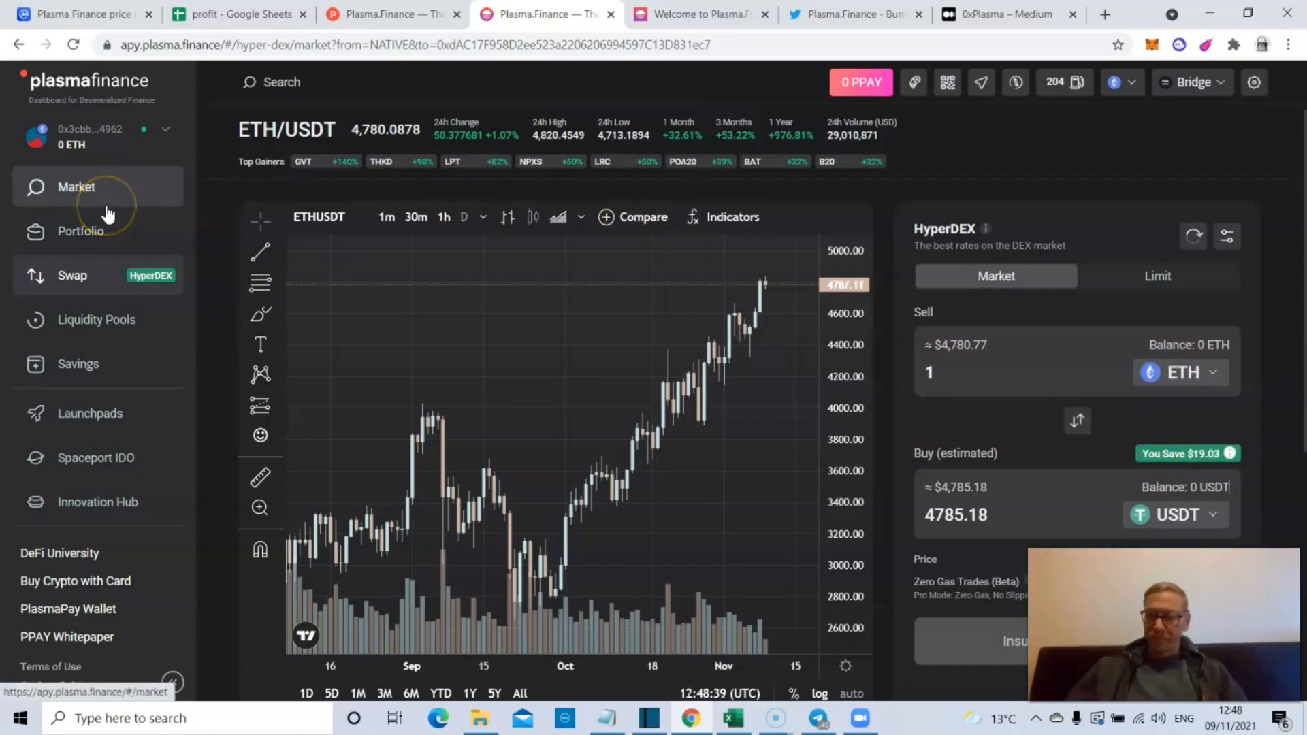
pyautogui.moveTo(82, 463)
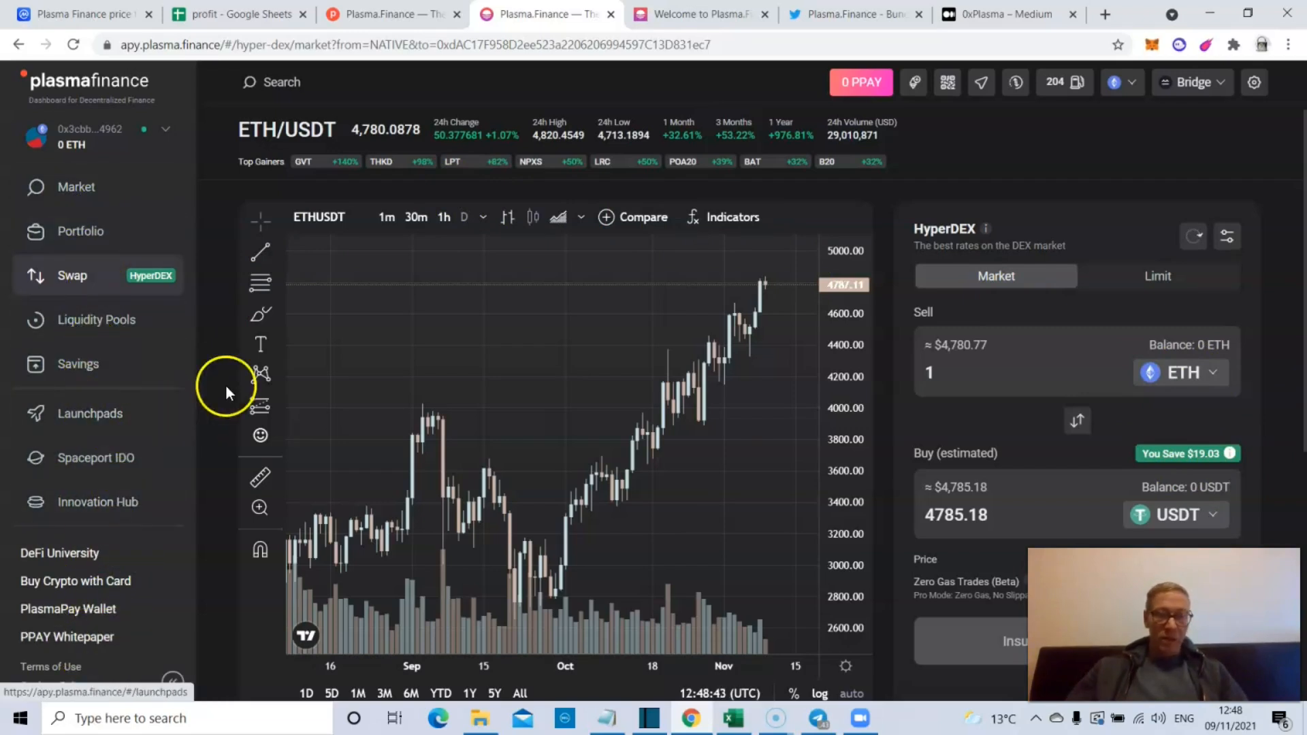
pyautogui.moveTo(98, 644)
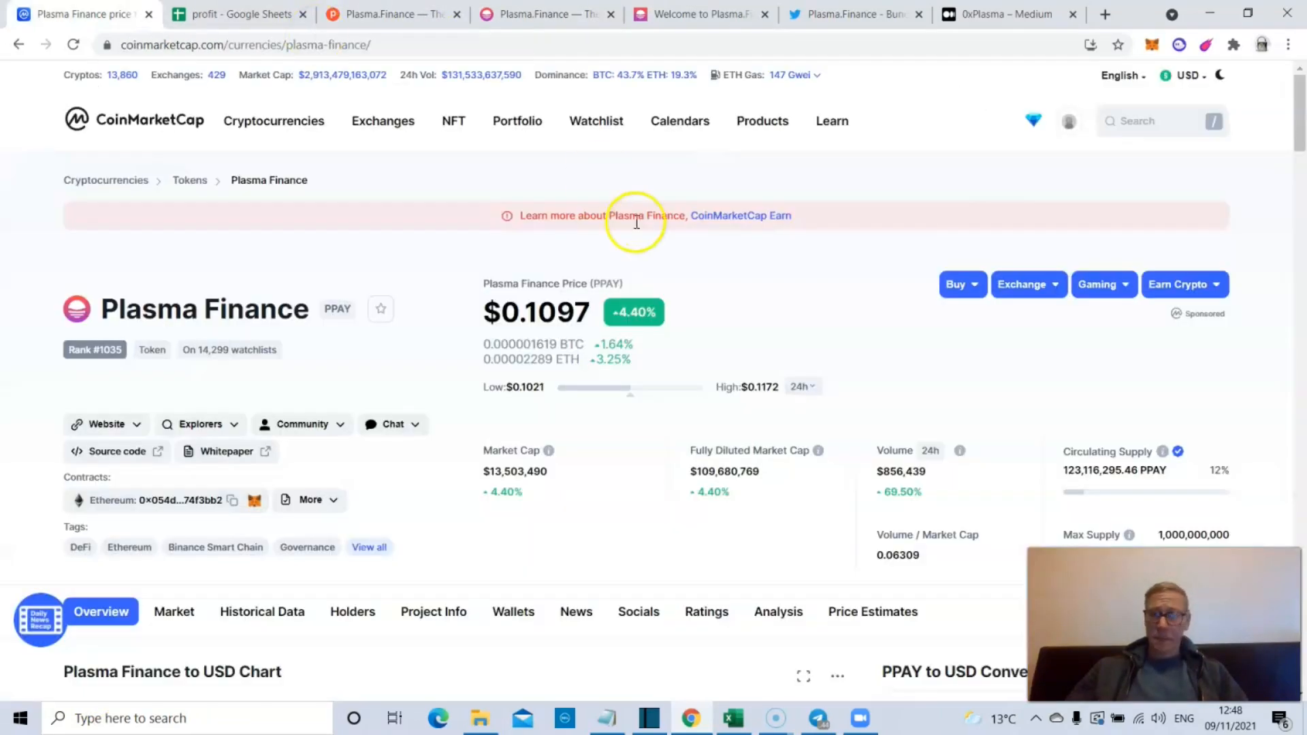
pyautogui.moveTo(1302, 109)
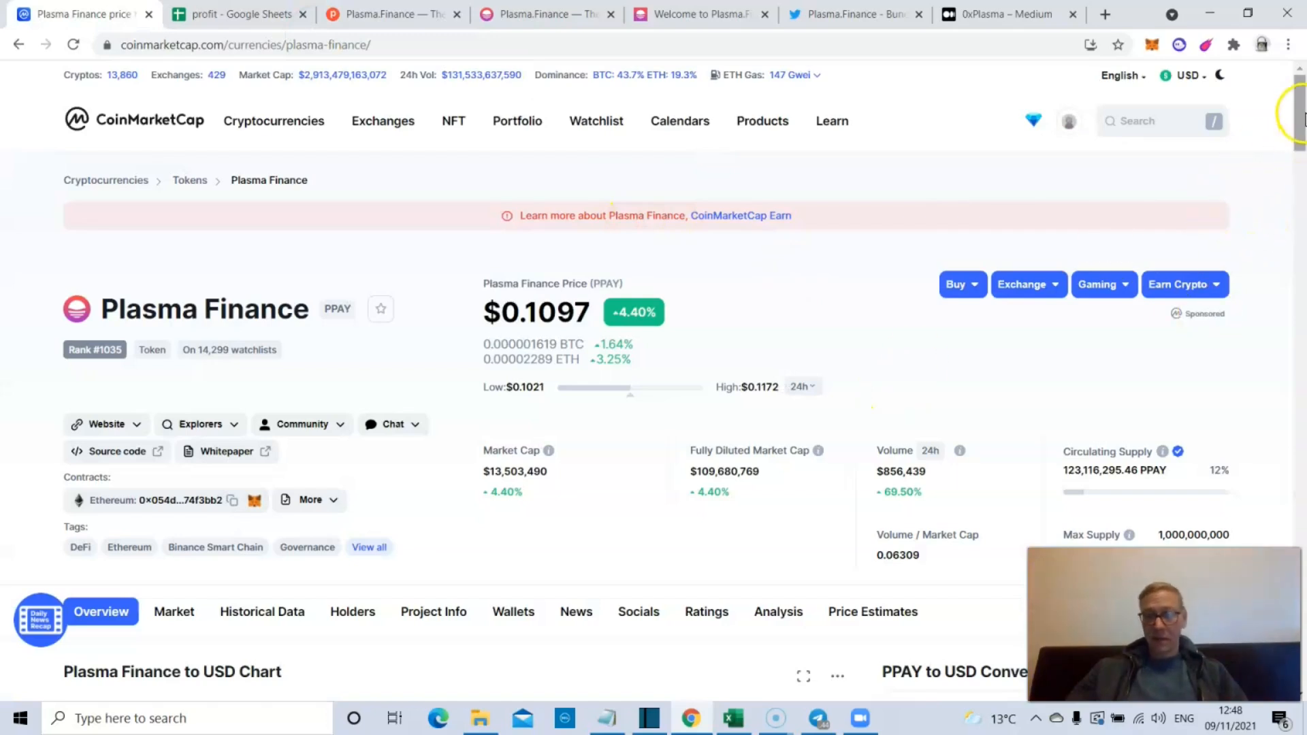
# - Review the PPAY chart and description at $0.1097, then return to the profit spreadsheet
pyautogui.scroll(-3)
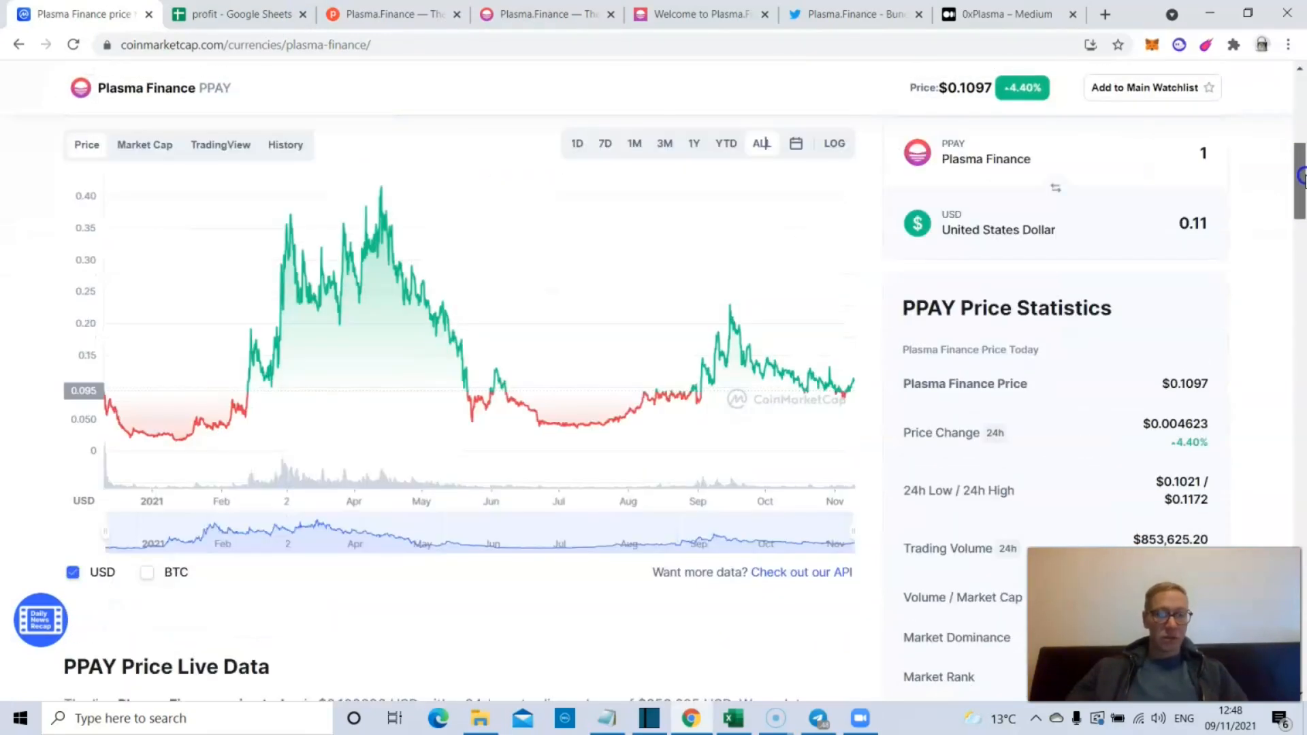
pyautogui.scroll(-3)
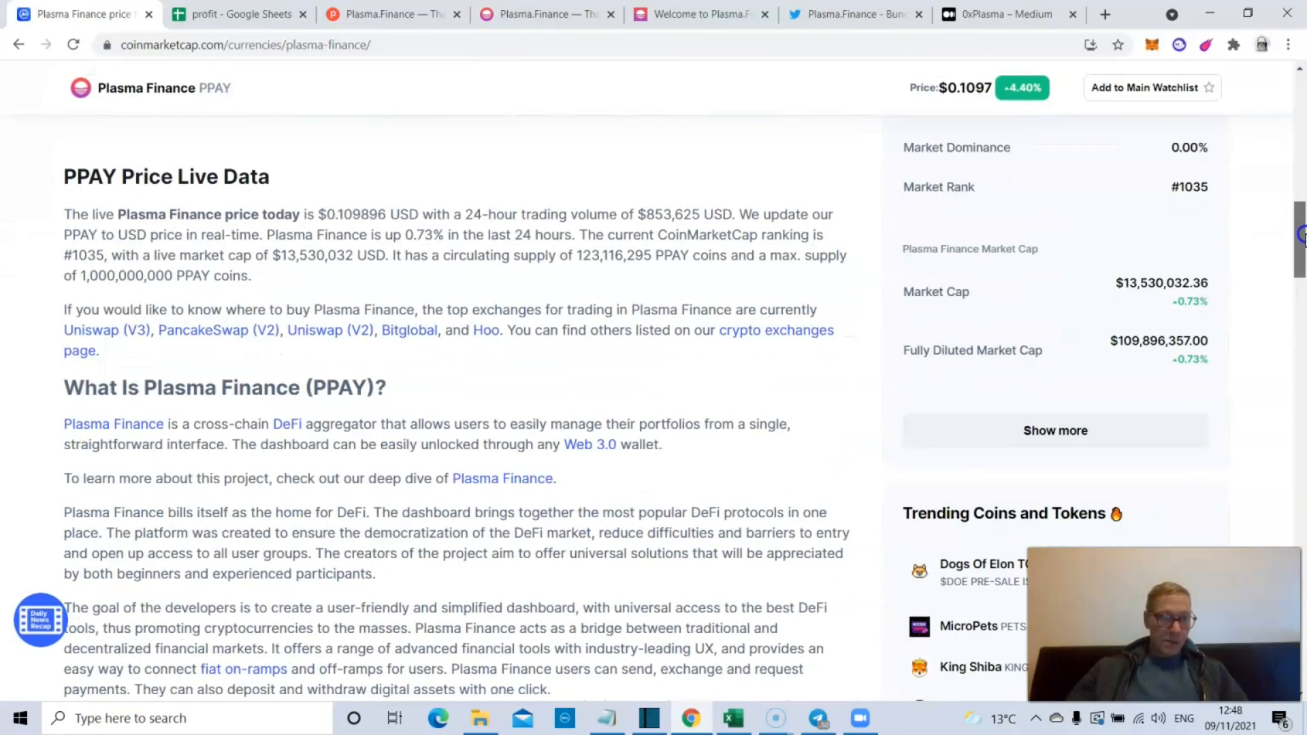
pyautogui.scroll(3)
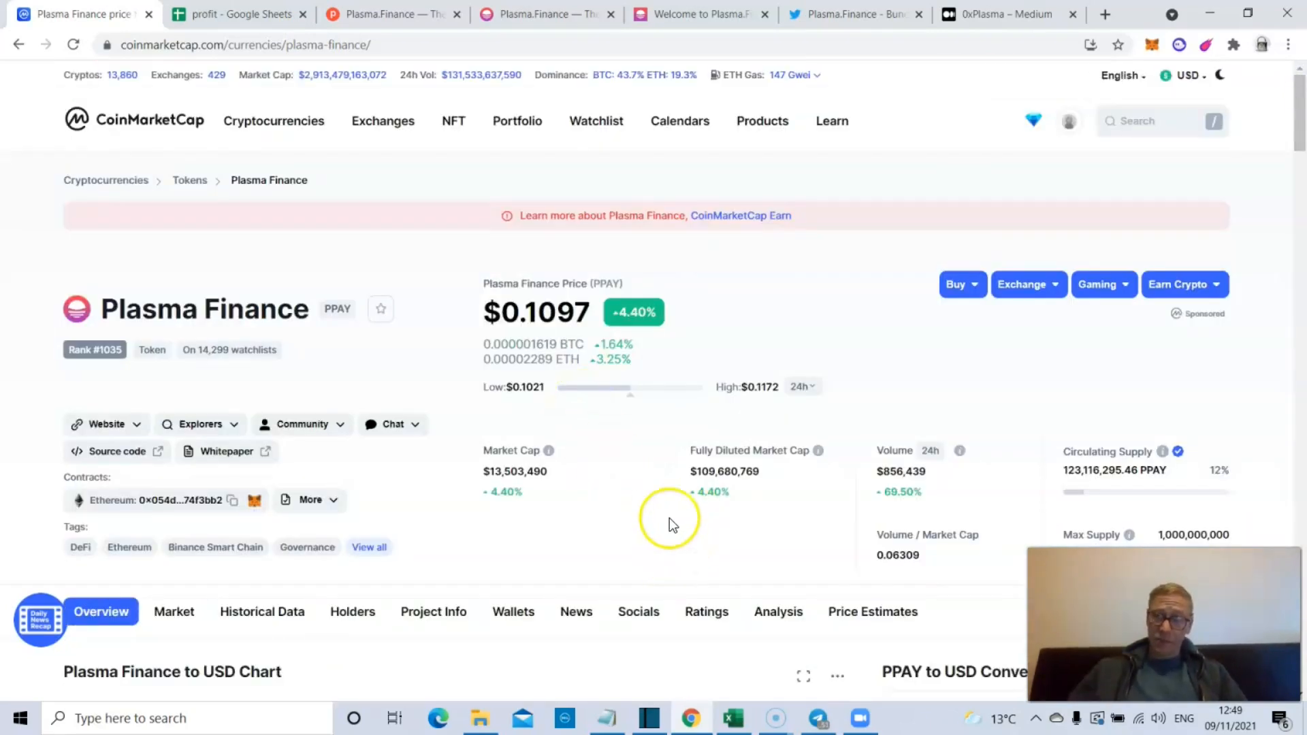
pyautogui.moveTo(593, 470)
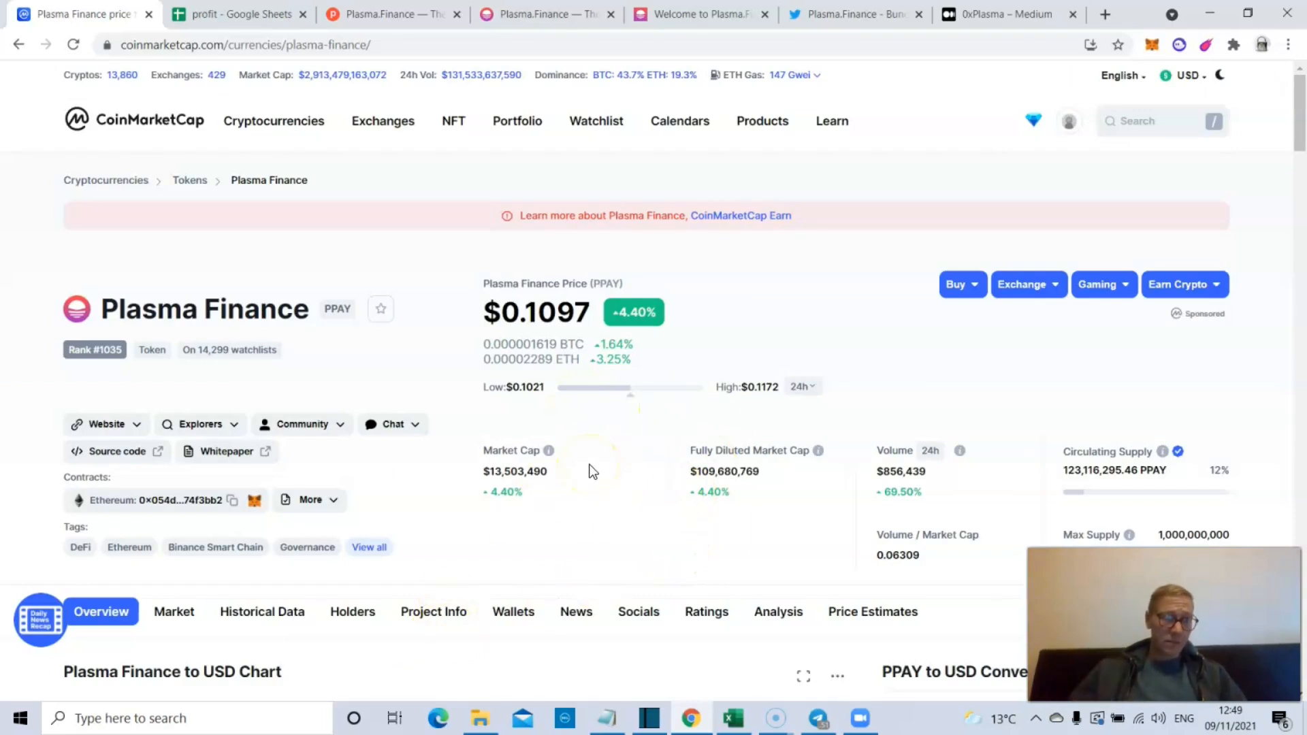
pyautogui.click(245, 13)
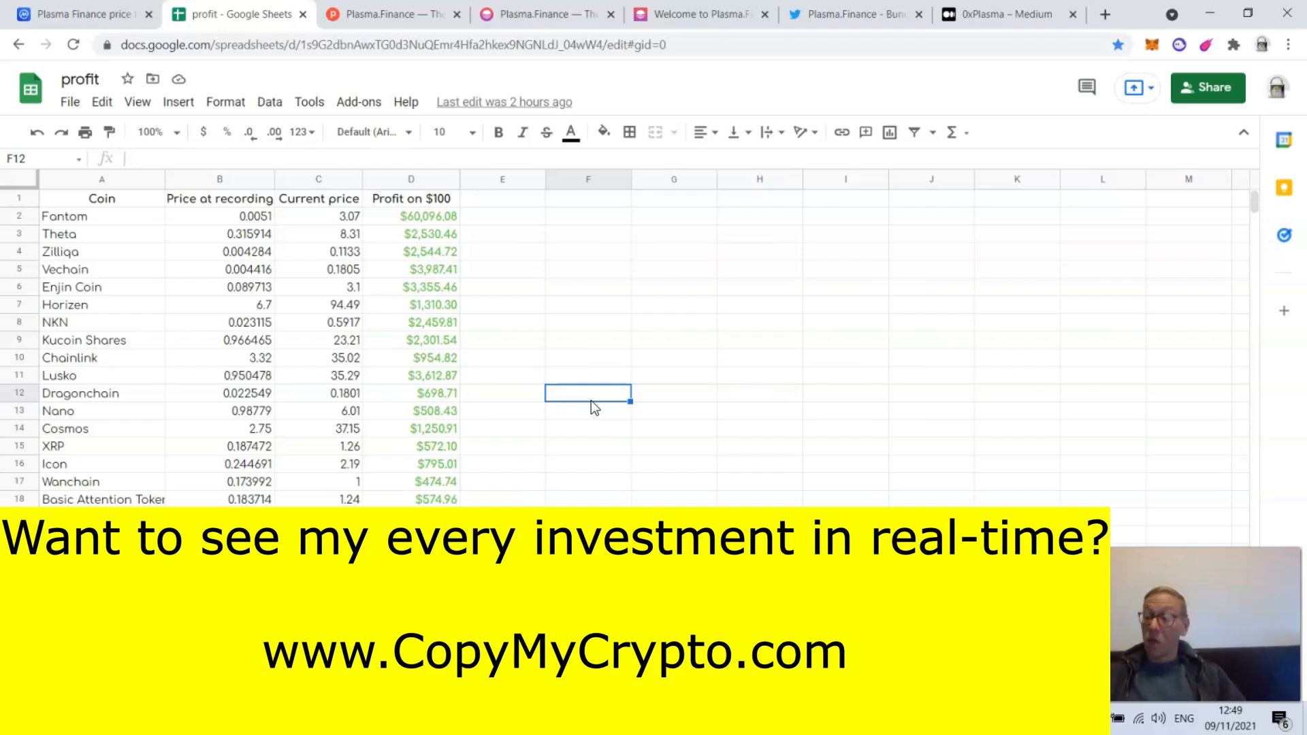
pyautogui.moveTo(303, 495)
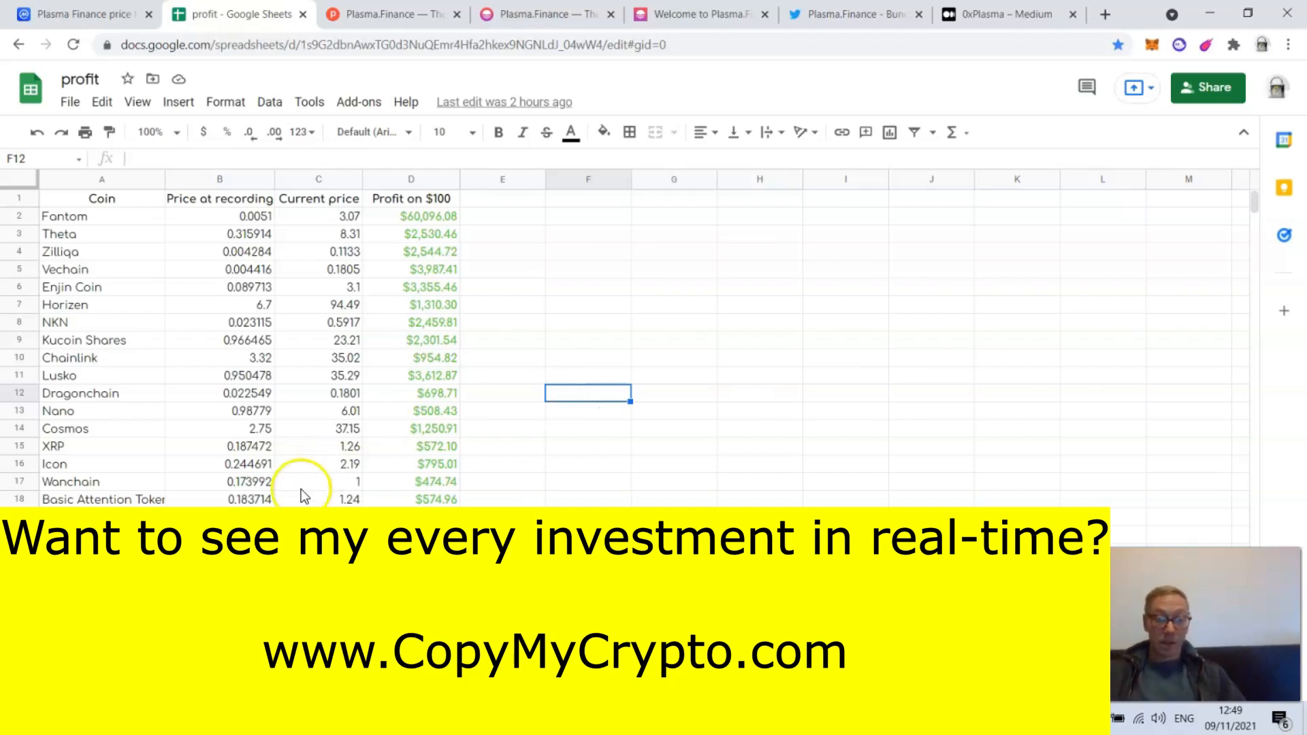